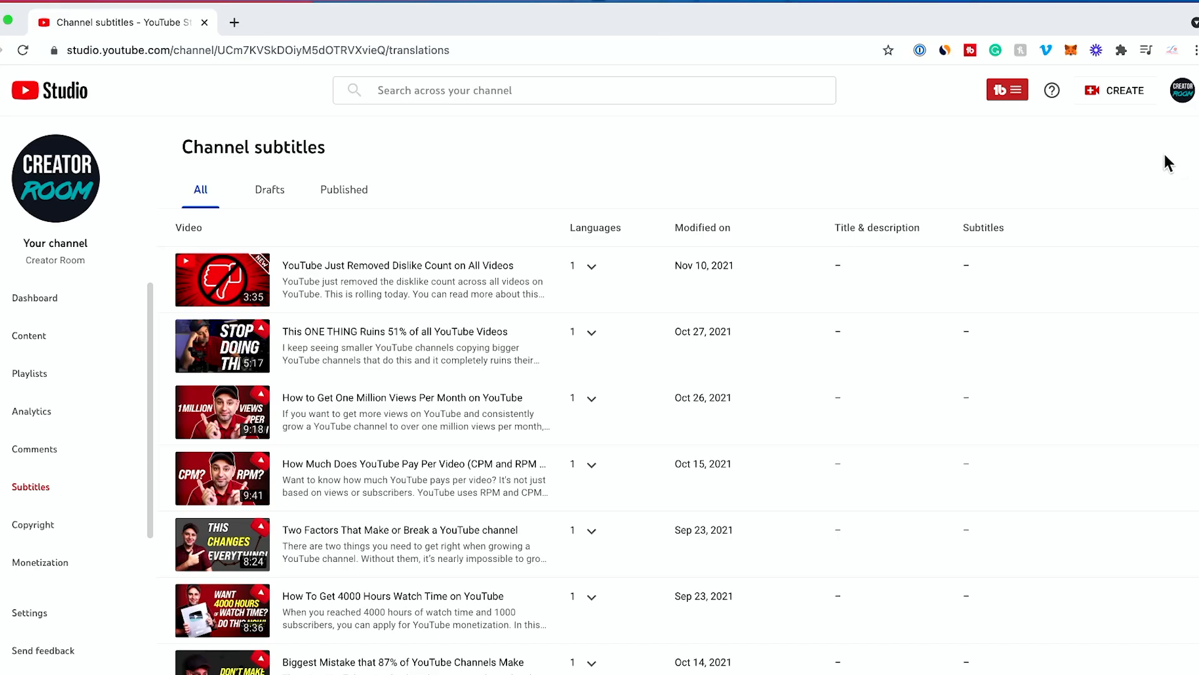
{"action": "mouse_move", "coordinate": [455, 193]}
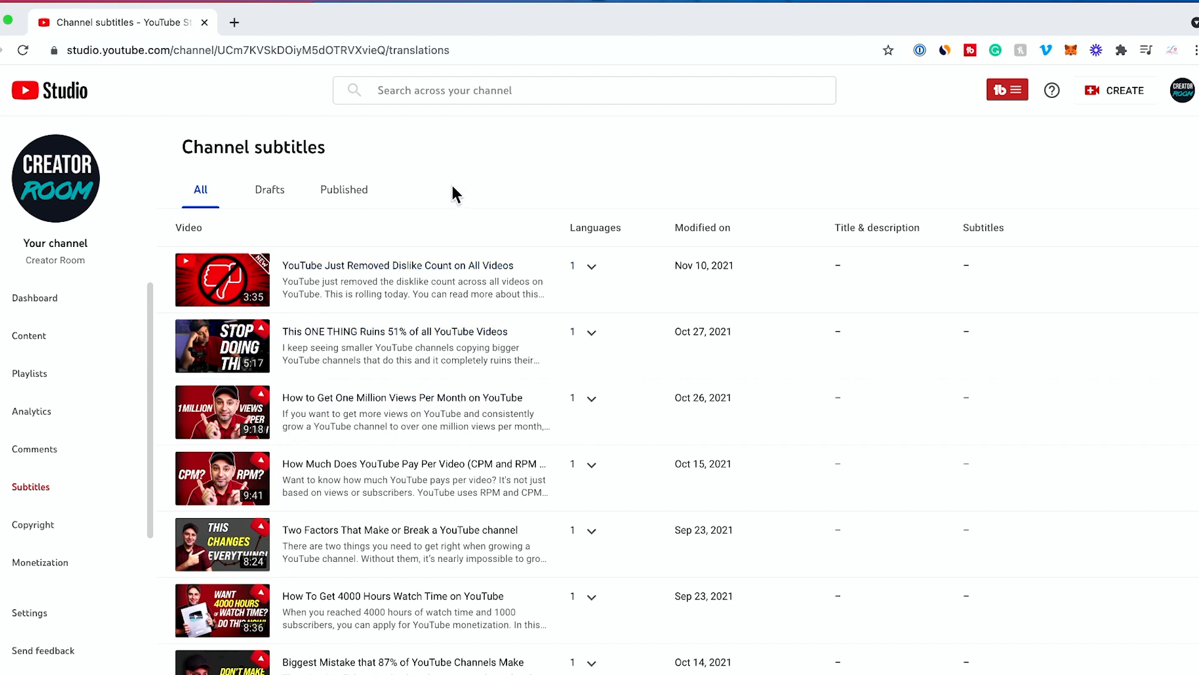
{"action": "mouse_move", "coordinate": [1182, 90]}
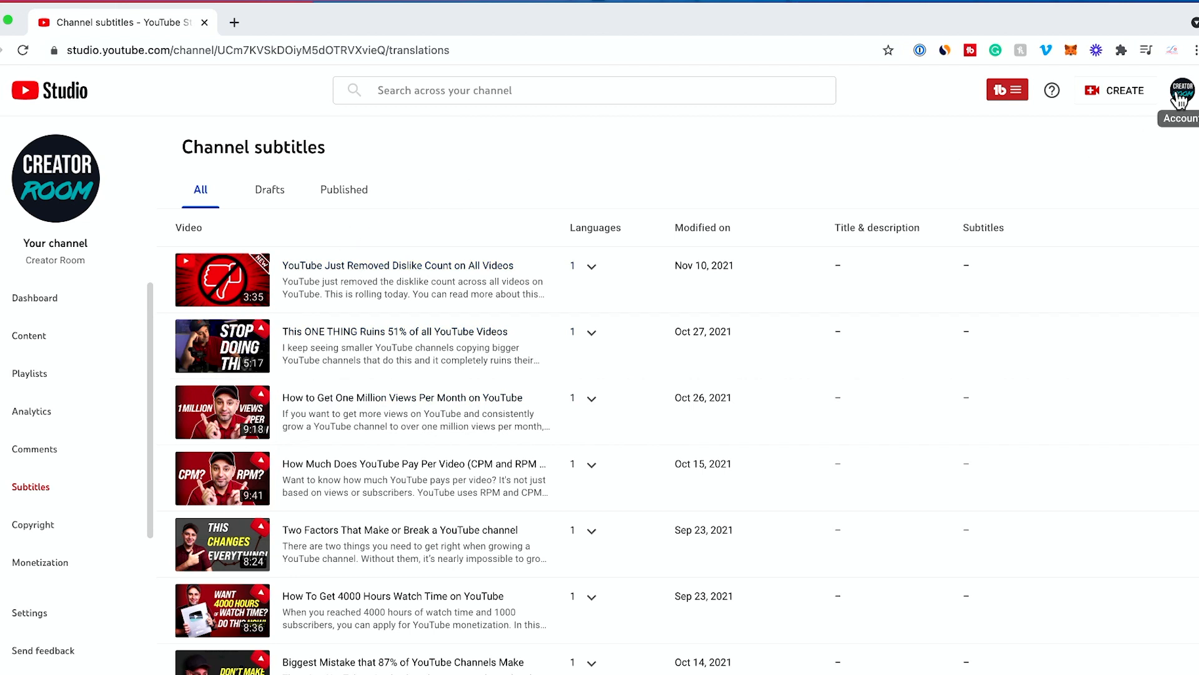
Open the Video subtitles page for 'How to Get One Million Views Per Month on YouTube'
{"action": "left_click", "coordinate": [1182, 90]}
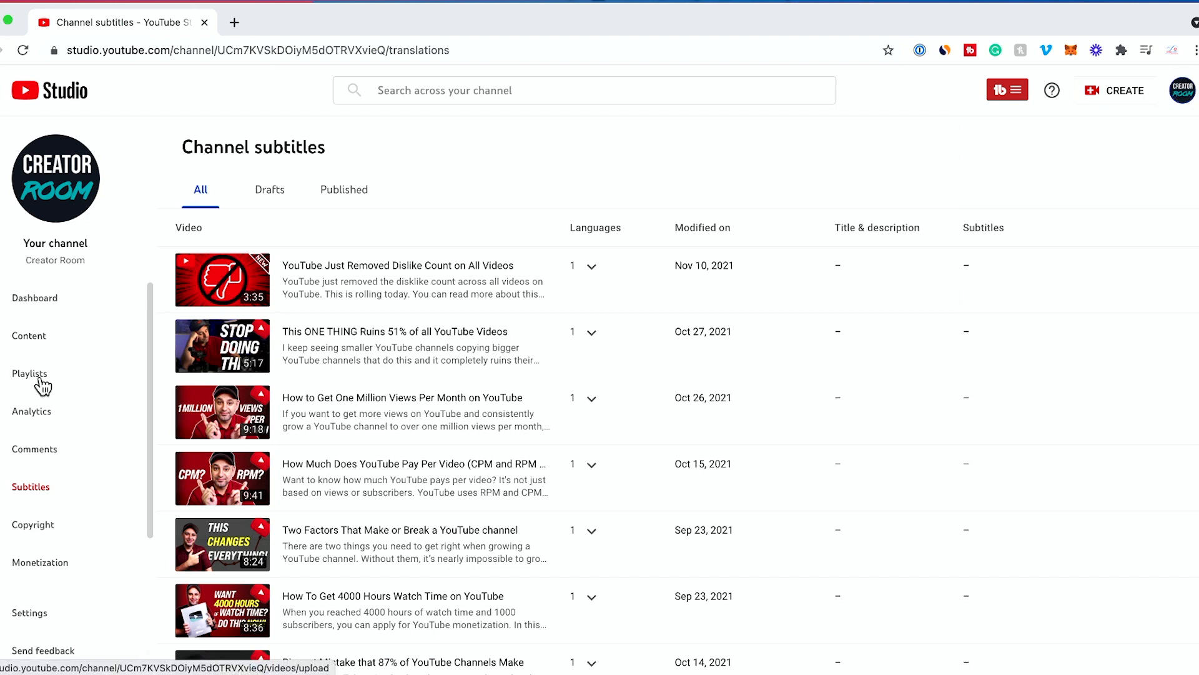
{"action": "mouse_move", "coordinate": [18, 496]}
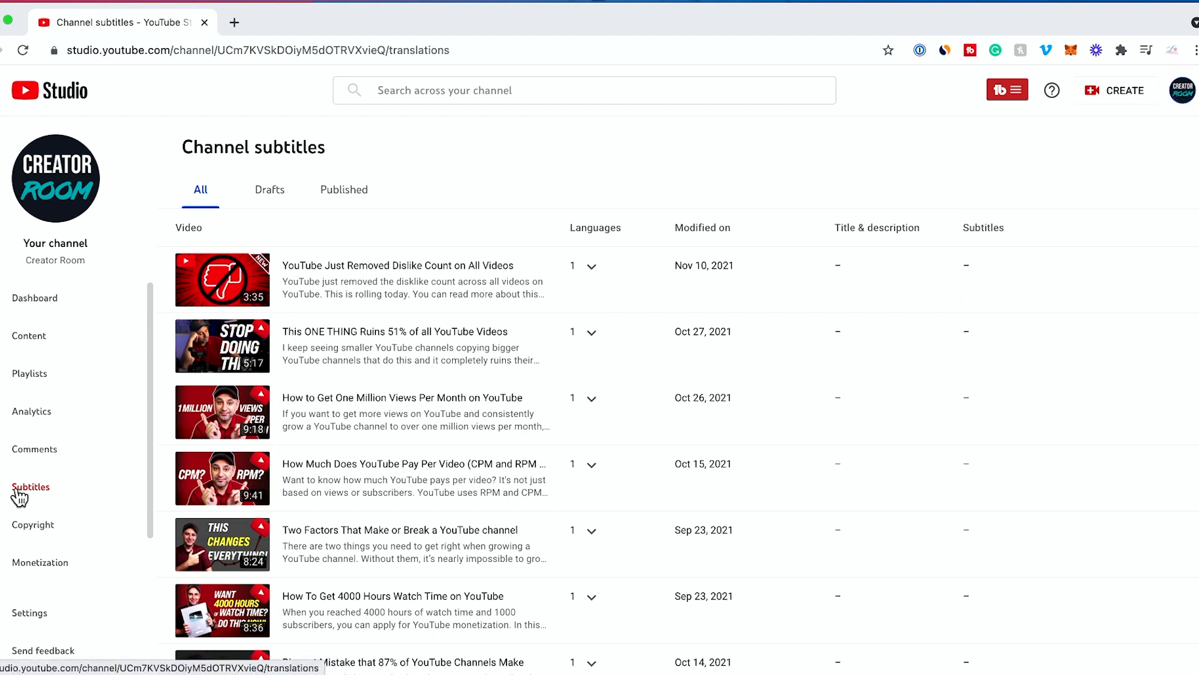
{"action": "mouse_move", "coordinate": [43, 497]}
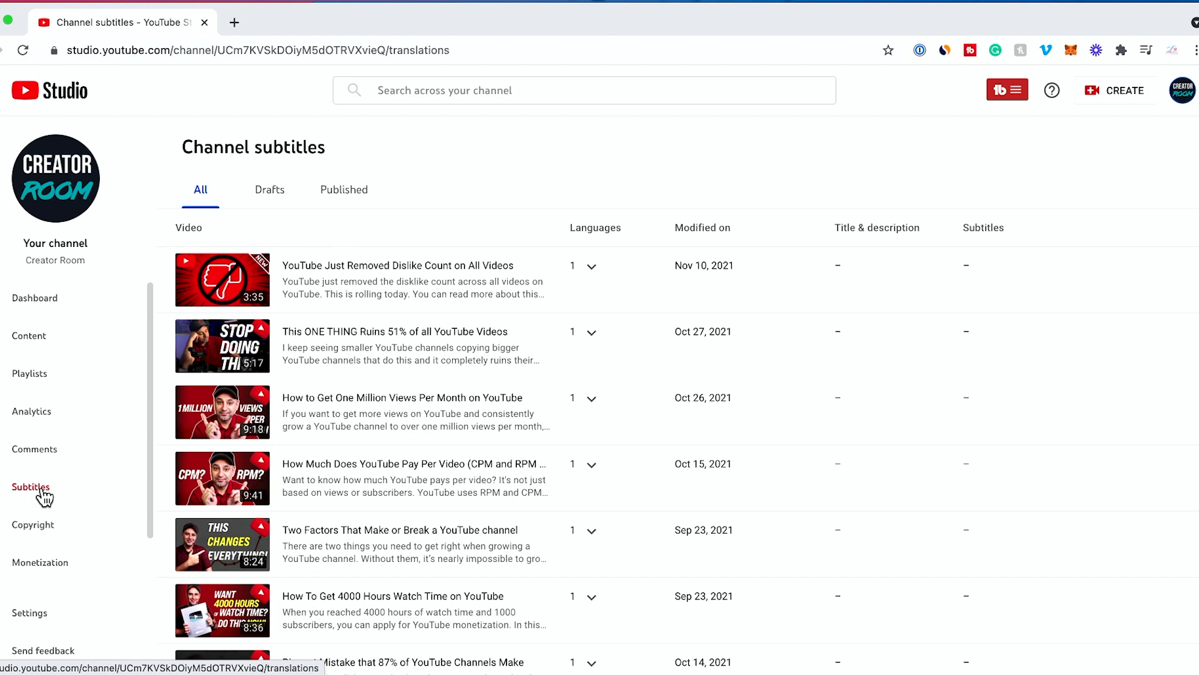
{"action": "mouse_move", "coordinate": [23, 497]}
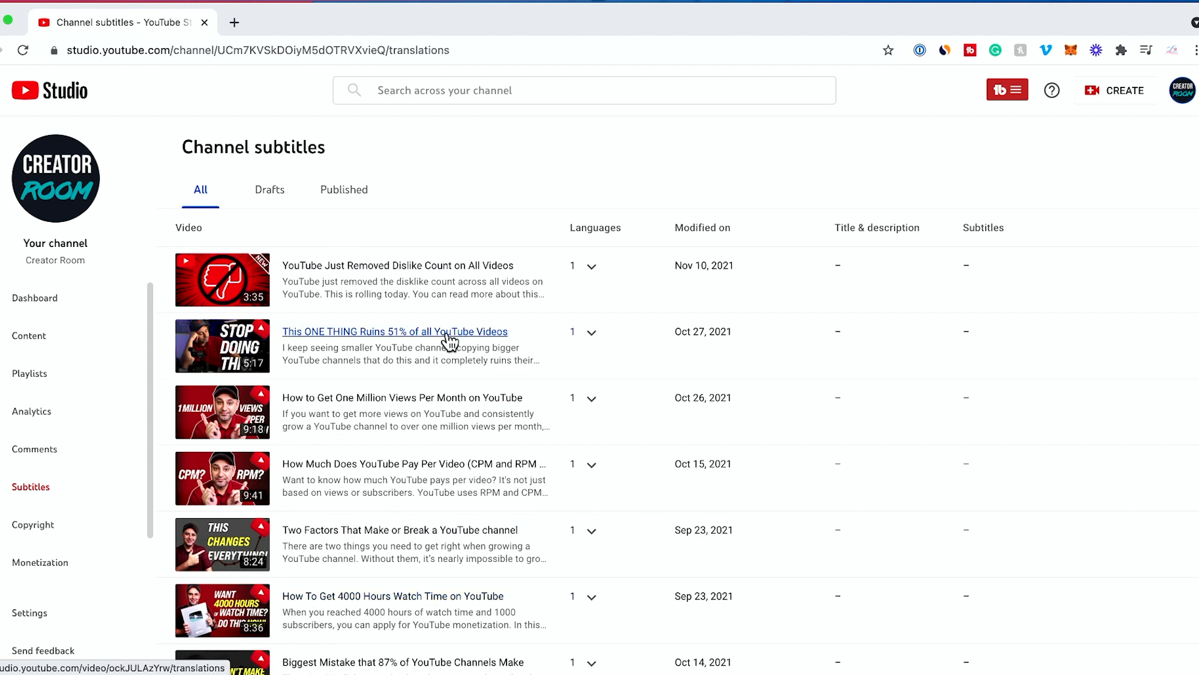
{"action": "mouse_move", "coordinate": [233, 419]}
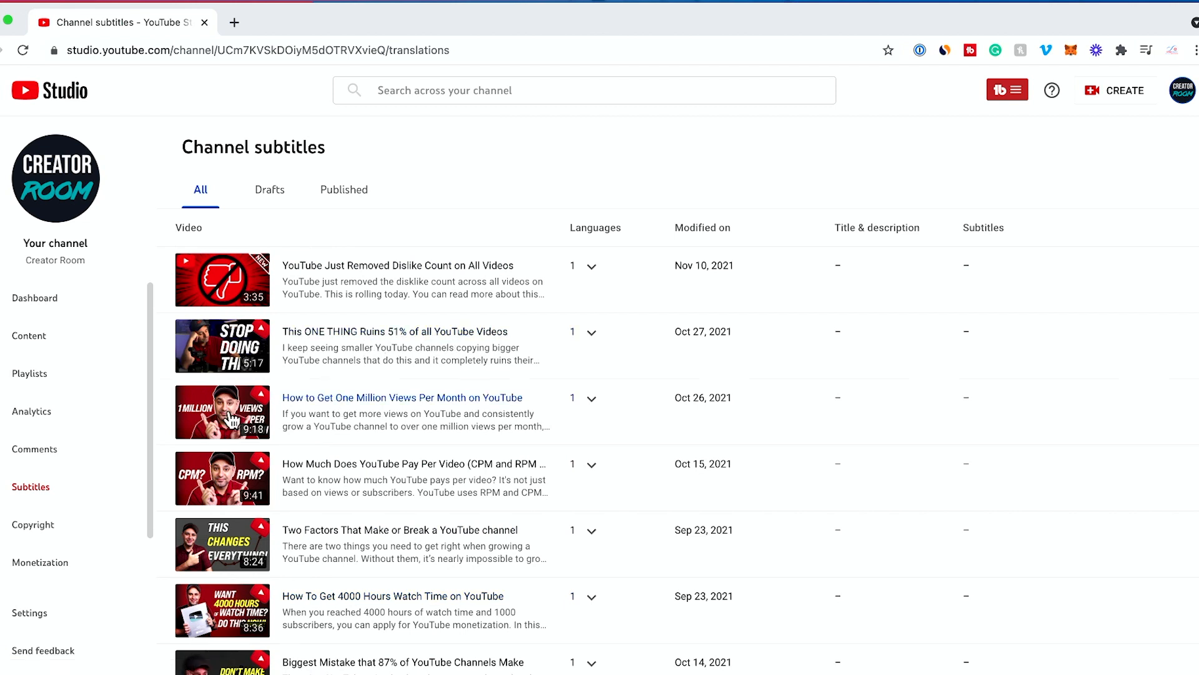
{"action": "mouse_move", "coordinate": [230, 420]}
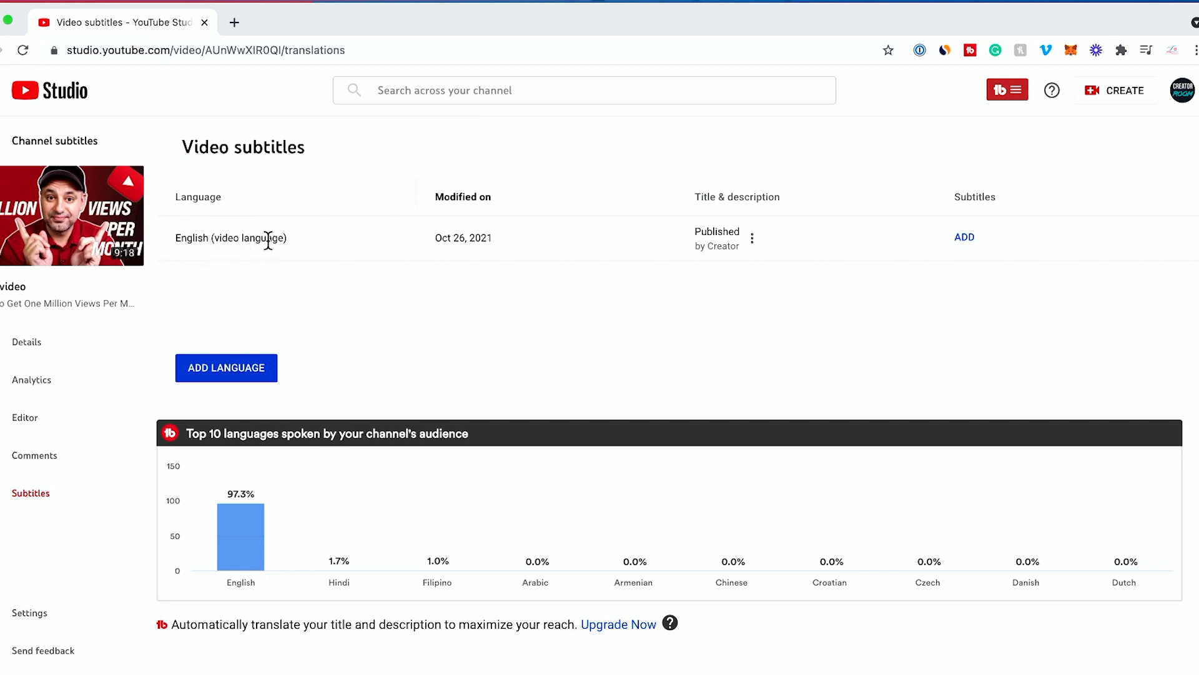
{"action": "mouse_move", "coordinate": [266, 270]}
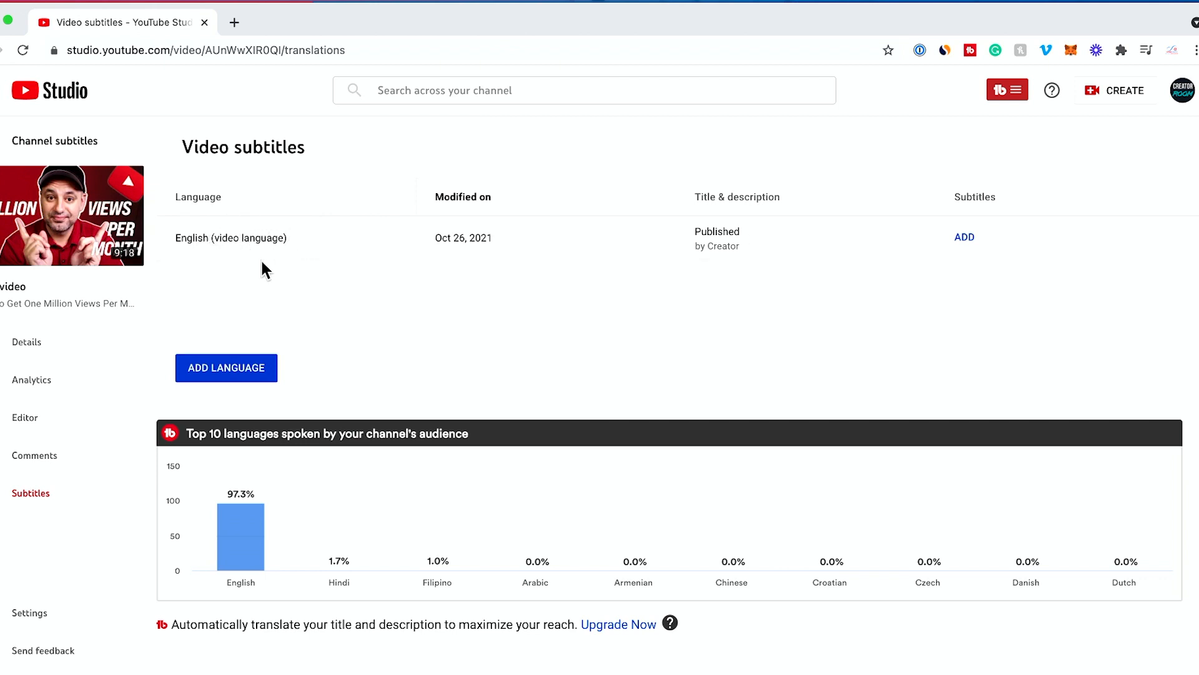
{"action": "mouse_move", "coordinate": [273, 256]}
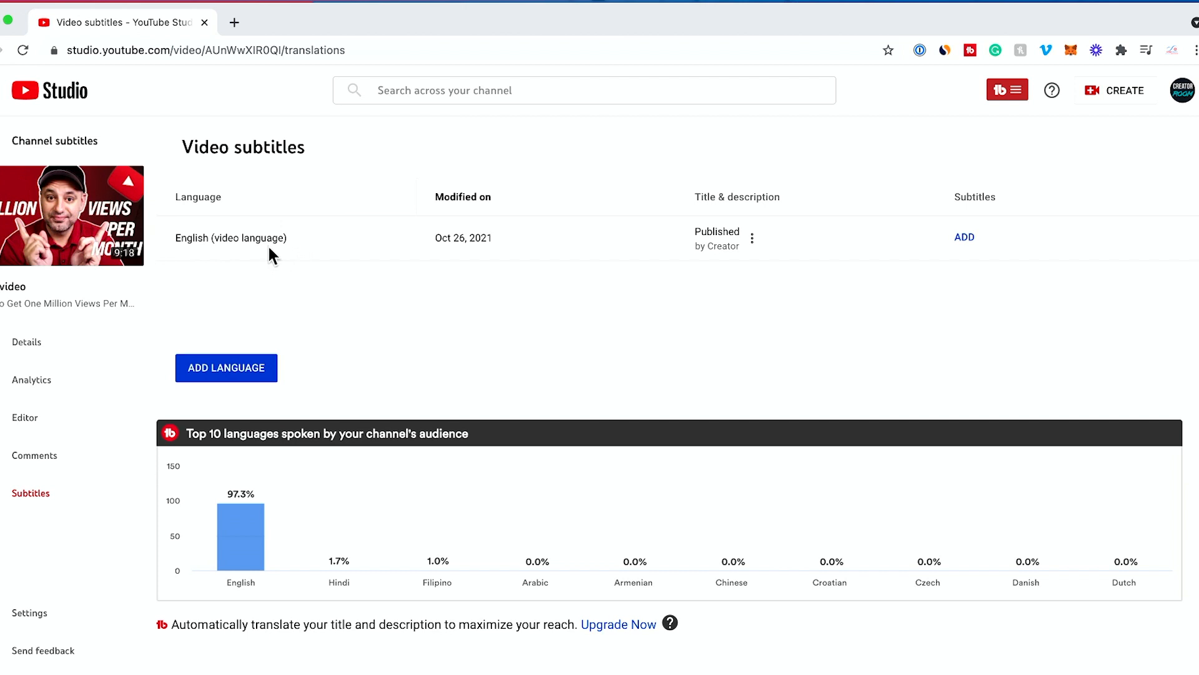
{"action": "mouse_move", "coordinate": [297, 252]}
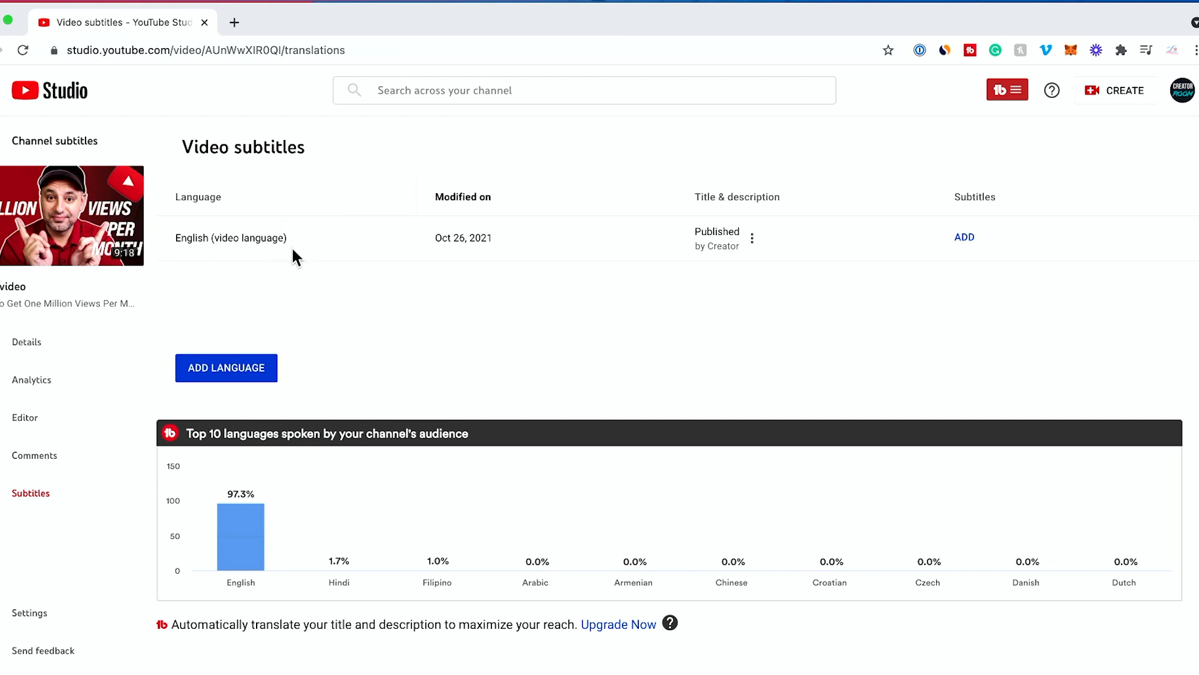
{"action": "mouse_move", "coordinate": [537, 226]}
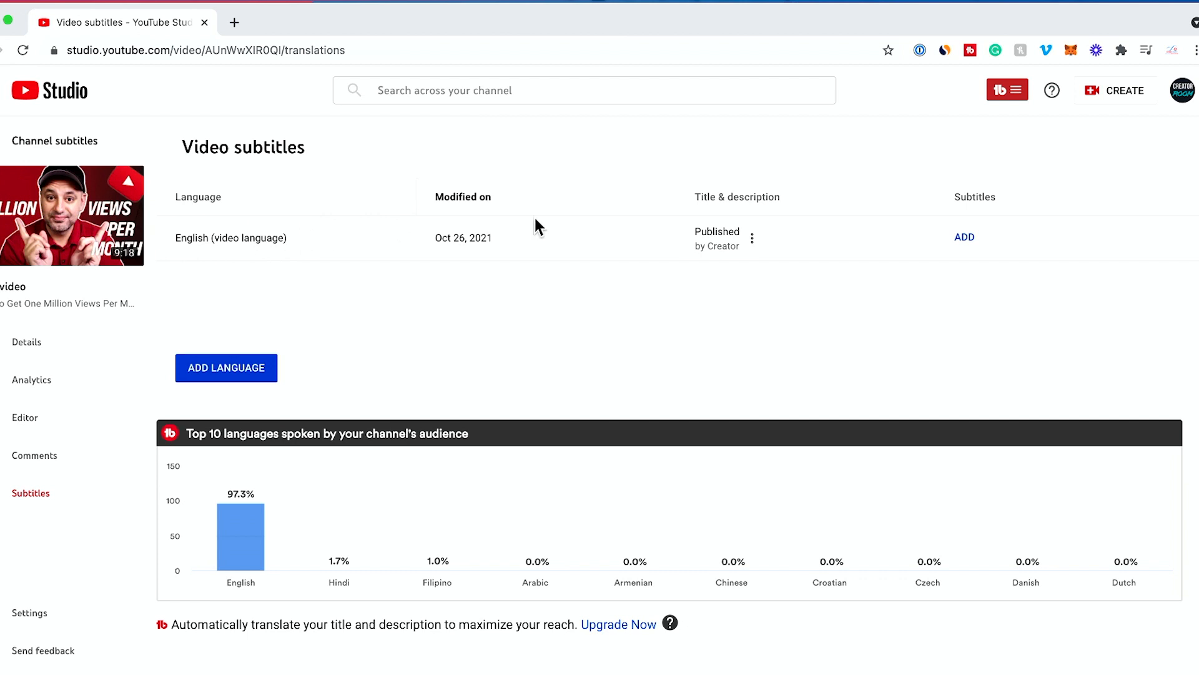
{"action": "mouse_move", "coordinate": [972, 245]}
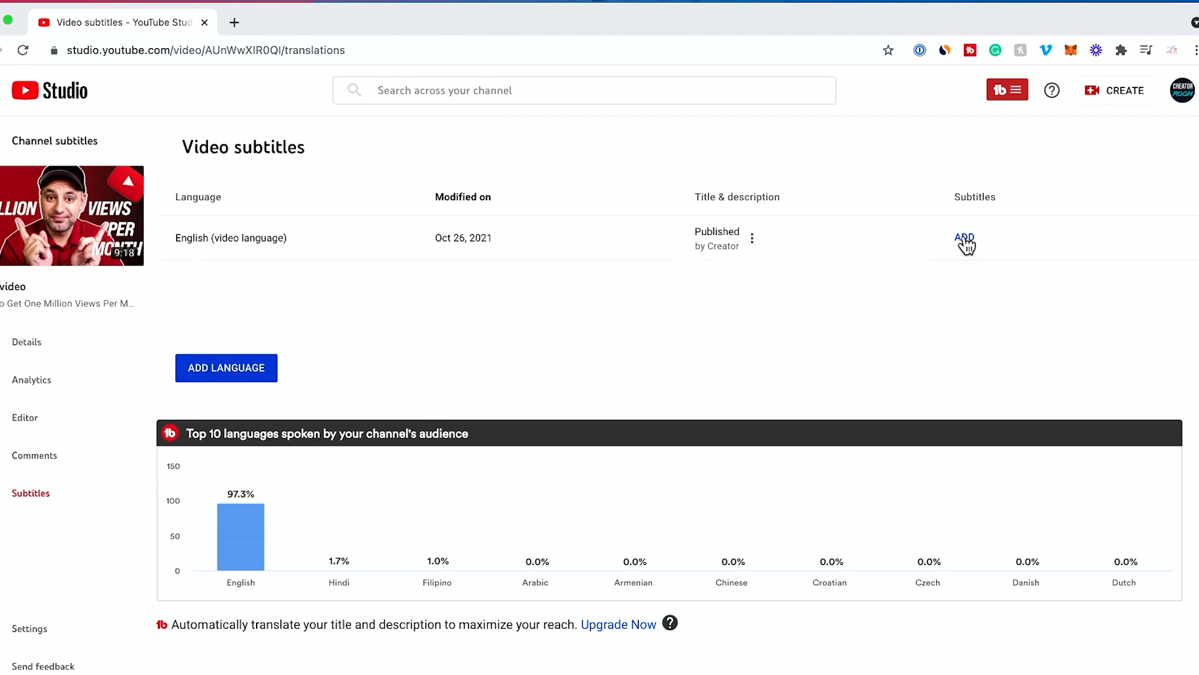
Start adding English subtitles from the English row's ADD link
{"action": "left_click", "coordinate": [964, 237]}
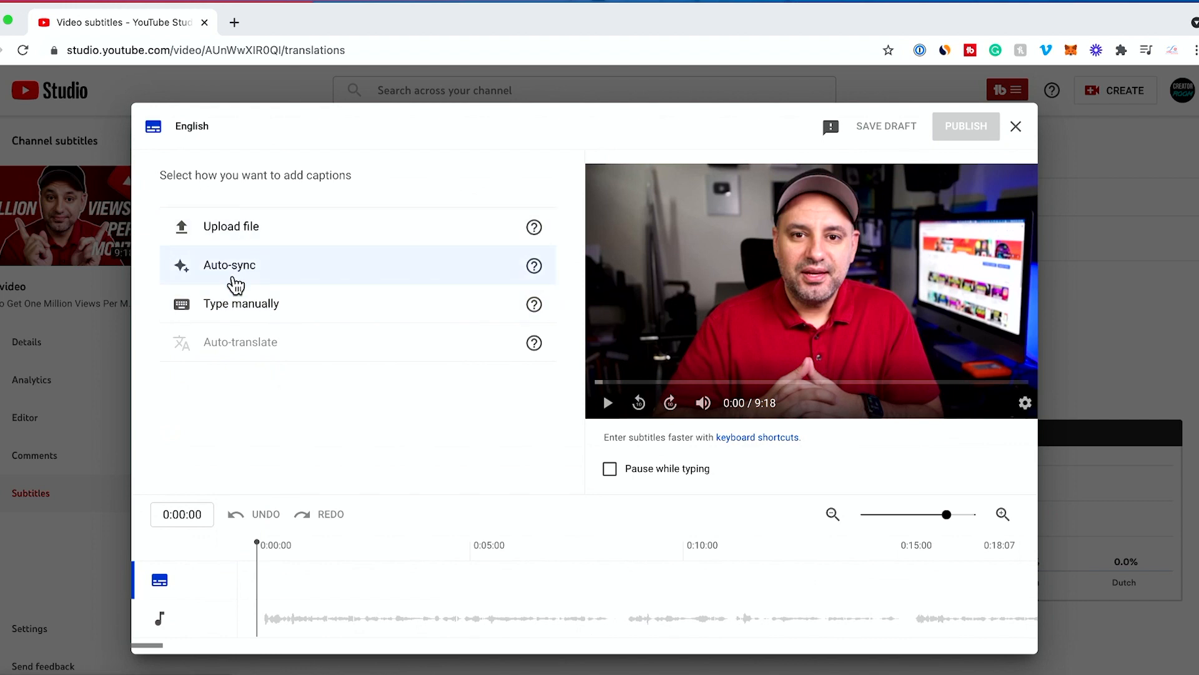
{"action": "mouse_move", "coordinate": [288, 175]}
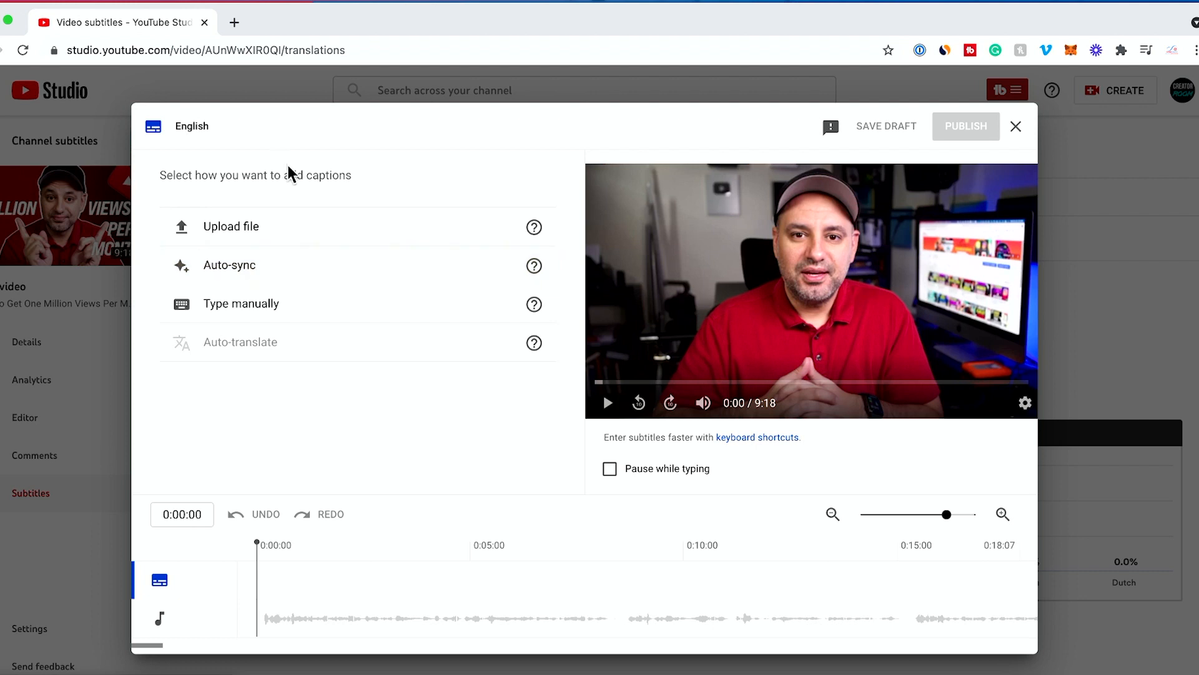
{"action": "mouse_move", "coordinate": [247, 233]}
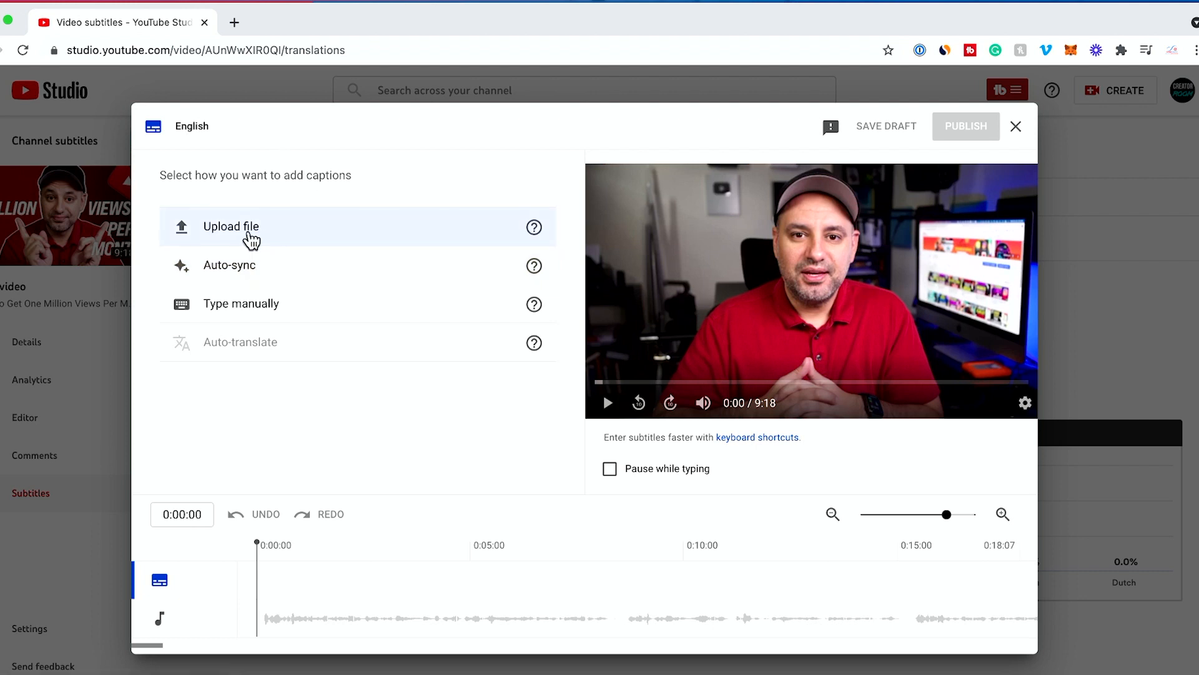
{"action": "mouse_move", "coordinate": [252, 313]}
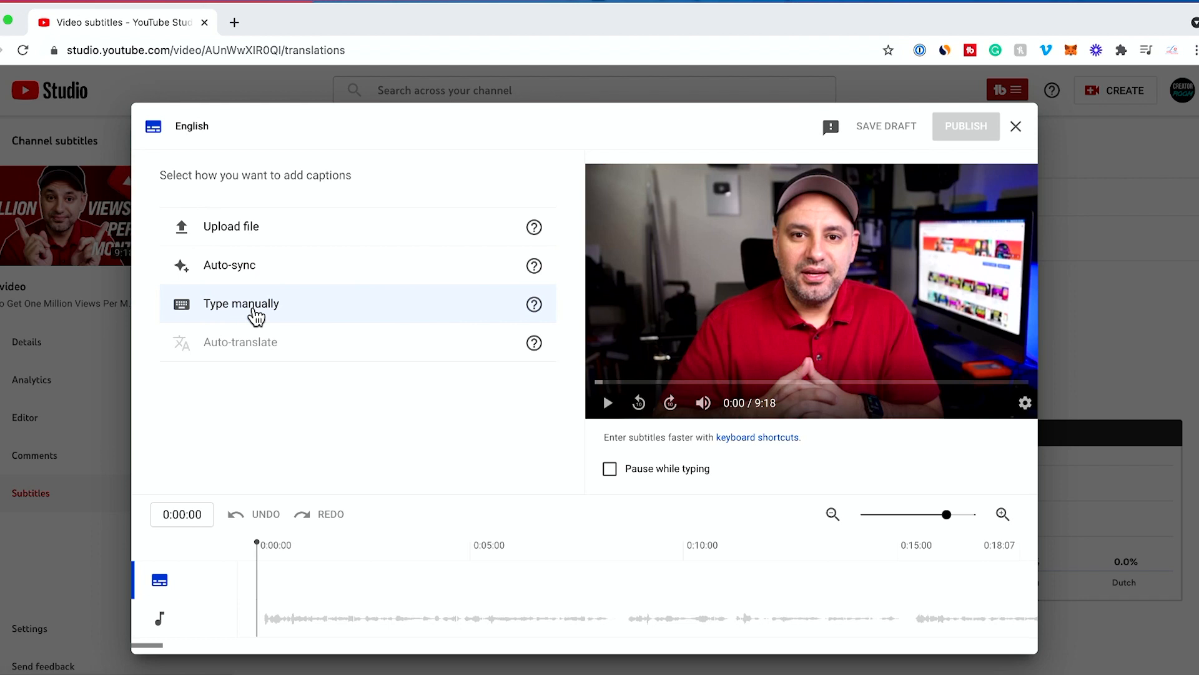
{"action": "mouse_move", "coordinate": [241, 275]}
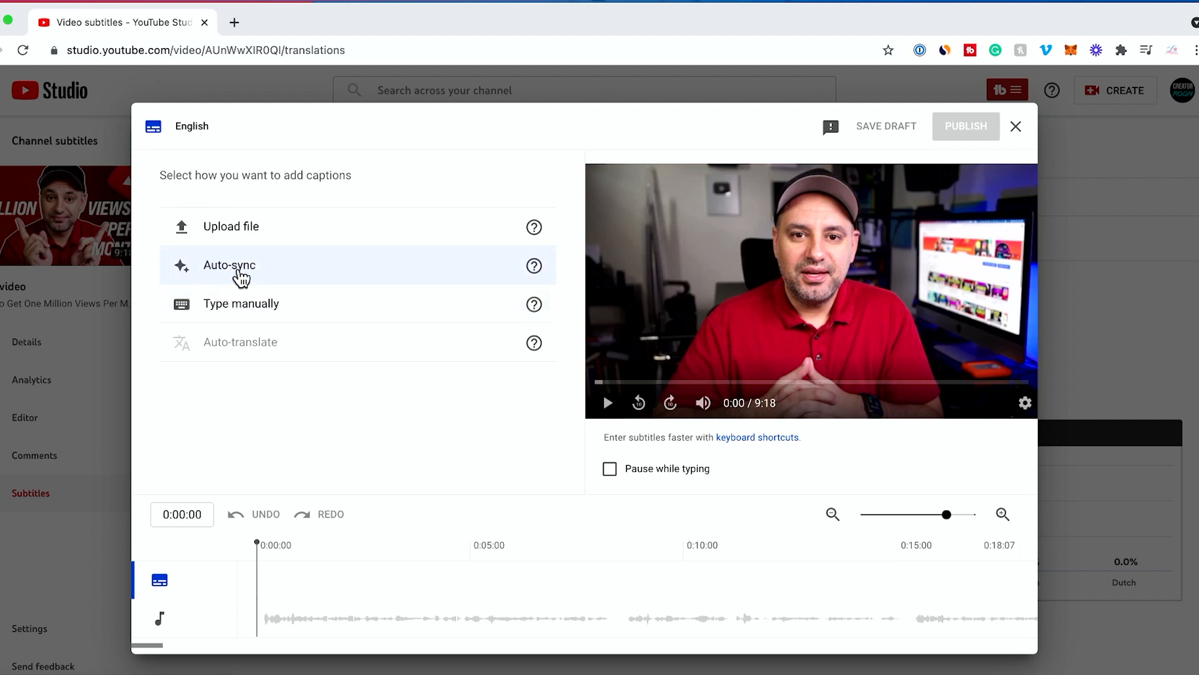
{"action": "mouse_move", "coordinate": [539, 226]}
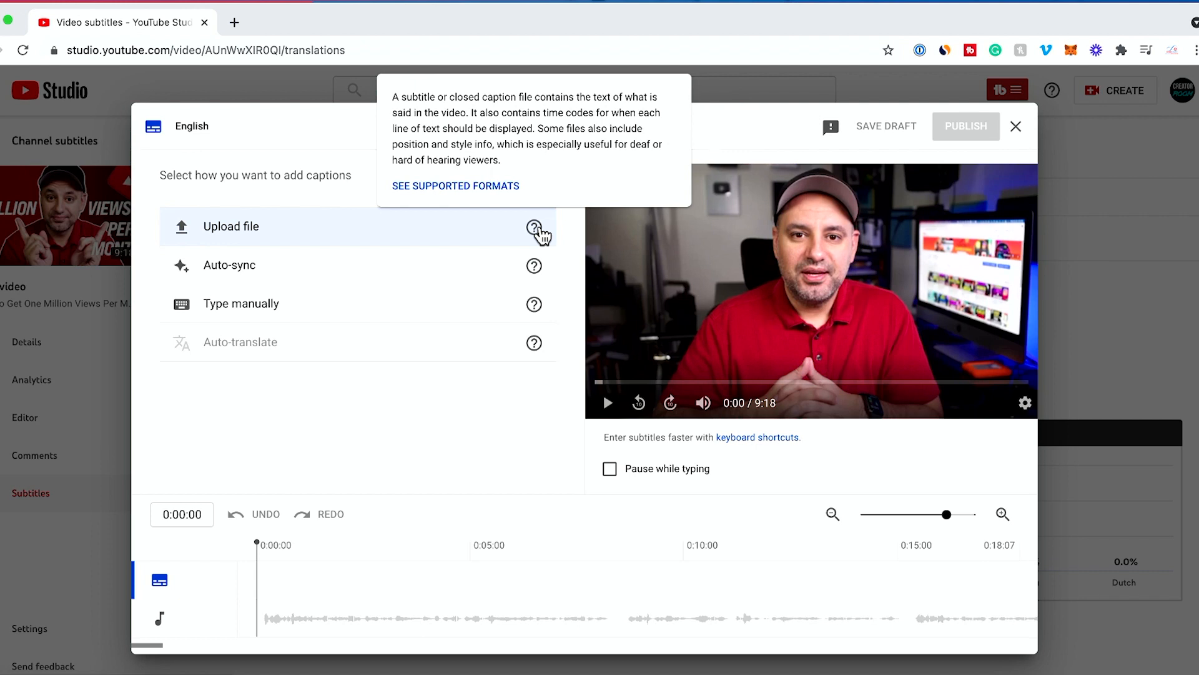
{"action": "mouse_move", "coordinate": [493, 197]}
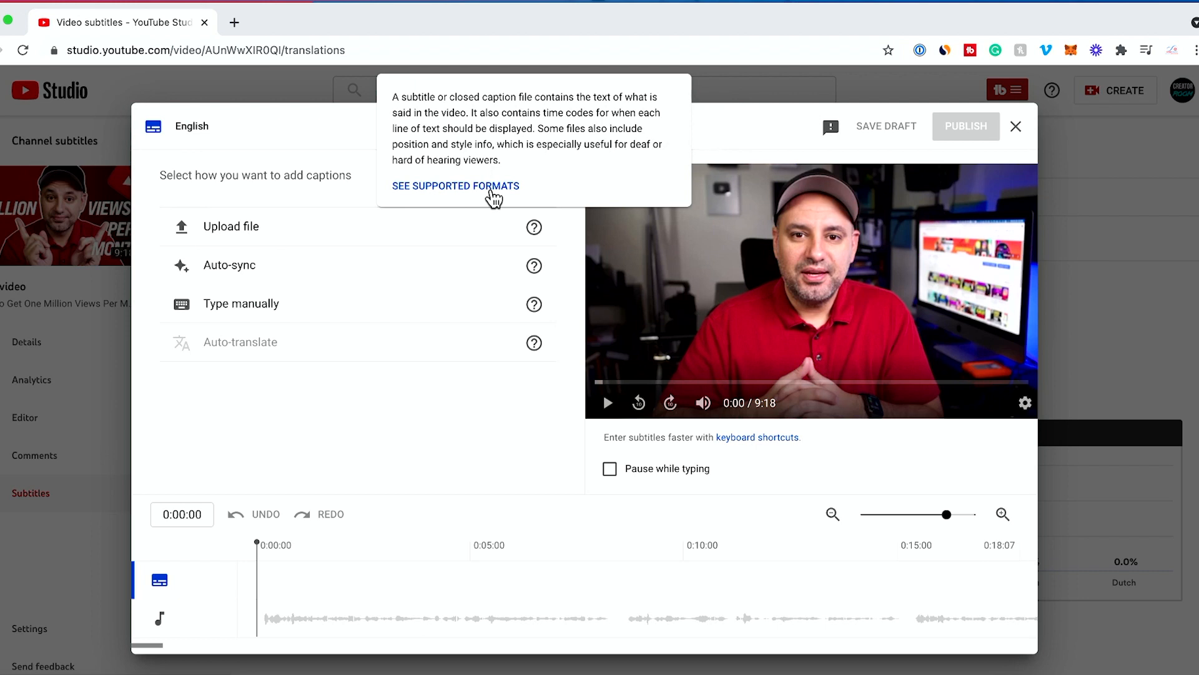
{"action": "mouse_move", "coordinate": [437, 207]}
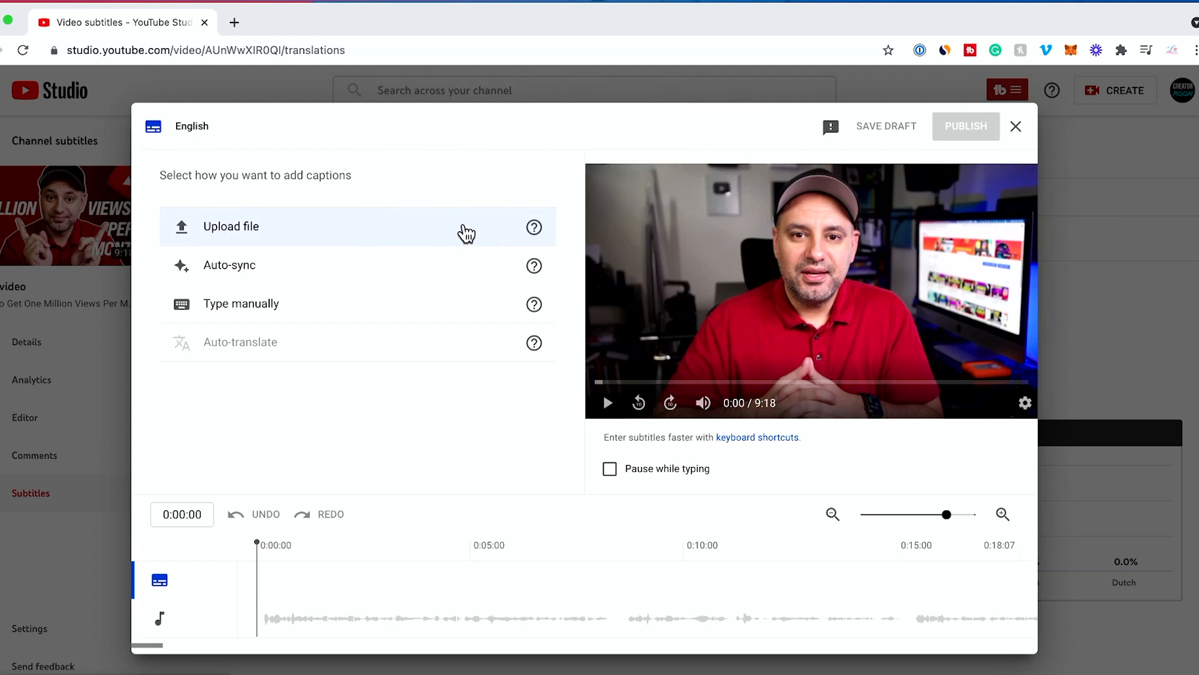
{"action": "mouse_move", "coordinate": [424, 222]}
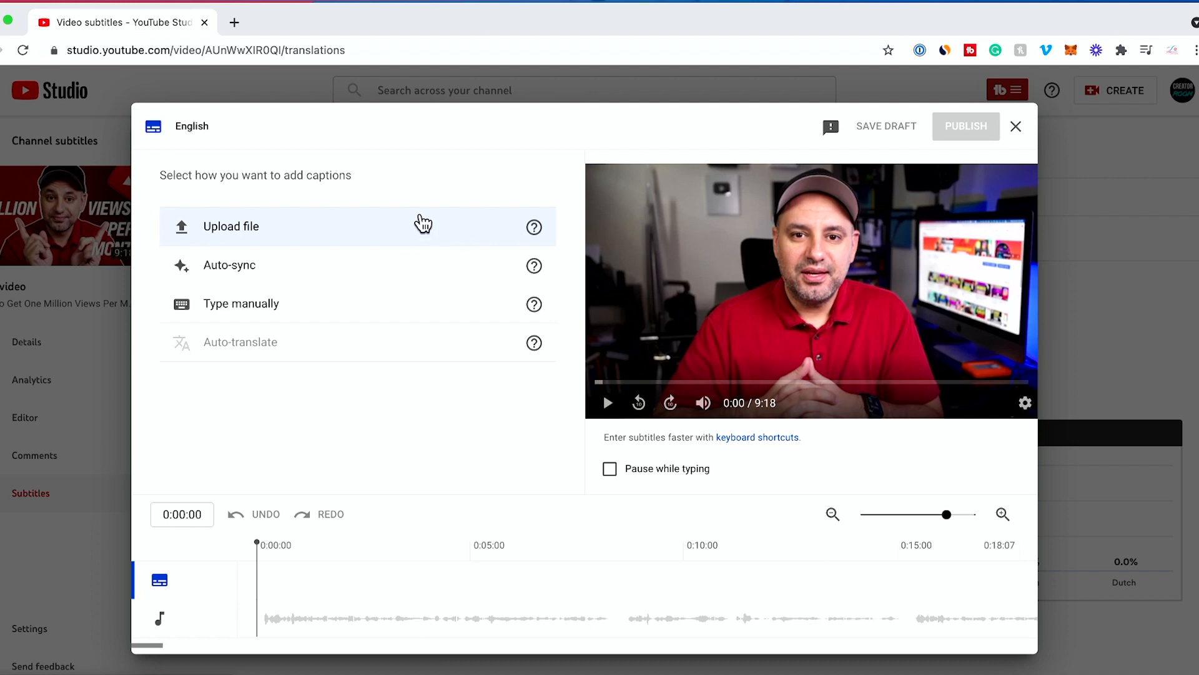
{"action": "mouse_move", "coordinate": [321, 233]}
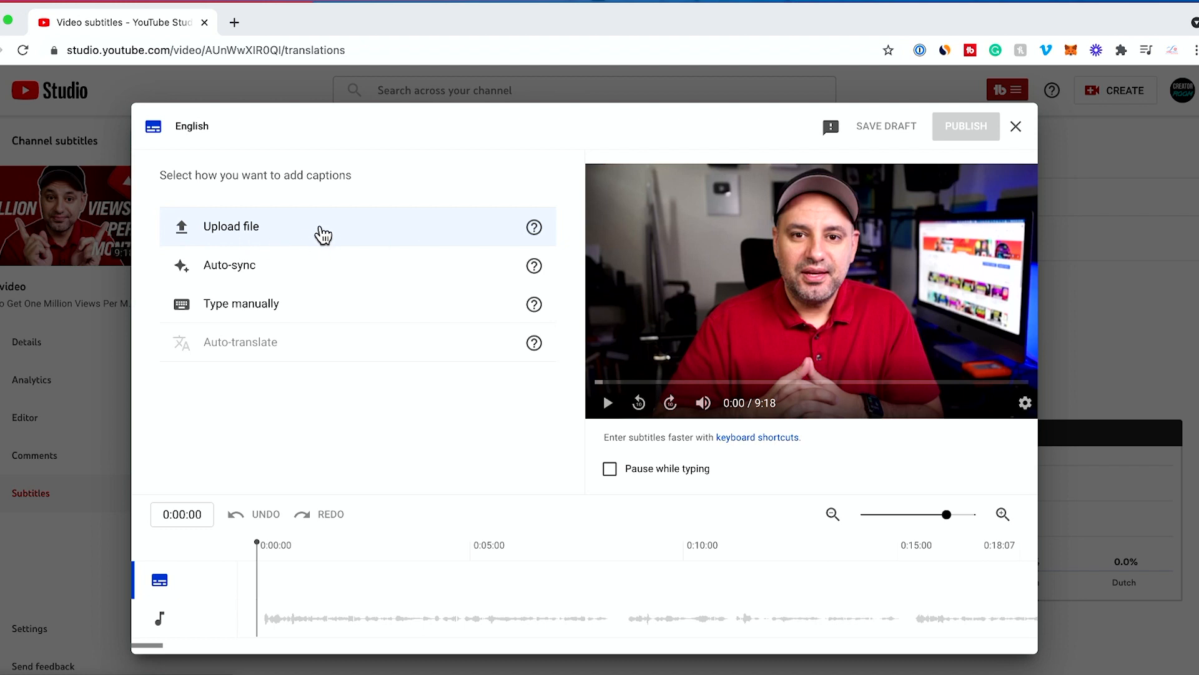
{"action": "mouse_move", "coordinate": [338, 265]}
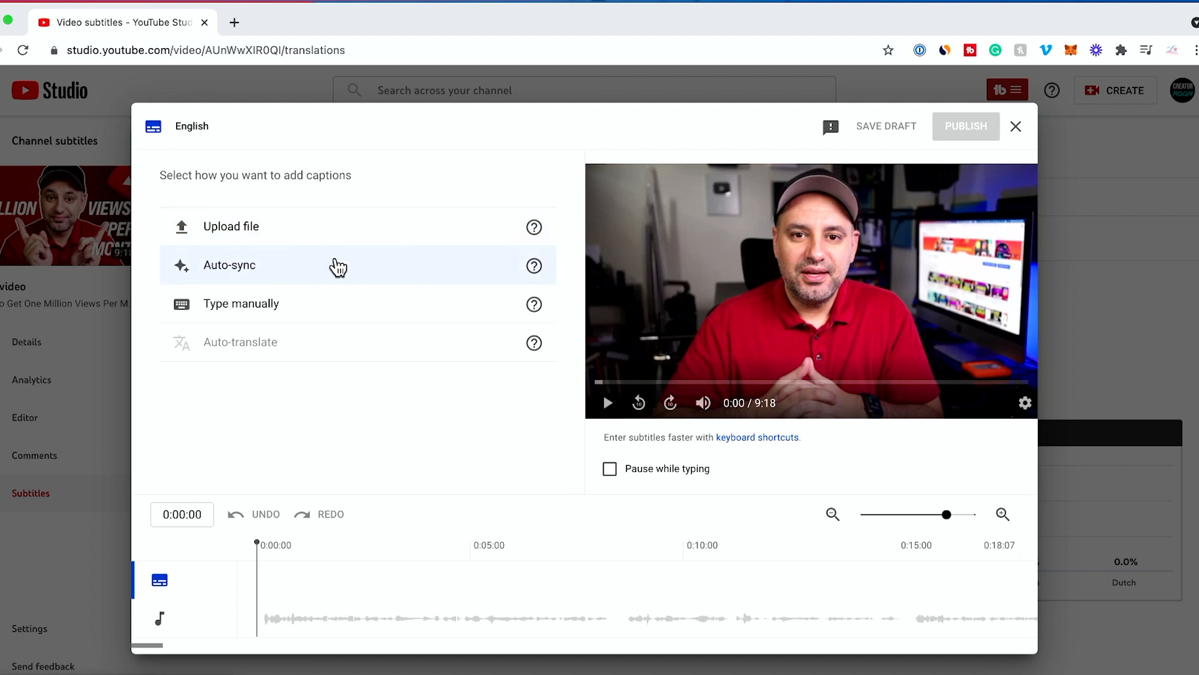
{"action": "mouse_move", "coordinate": [269, 274]}
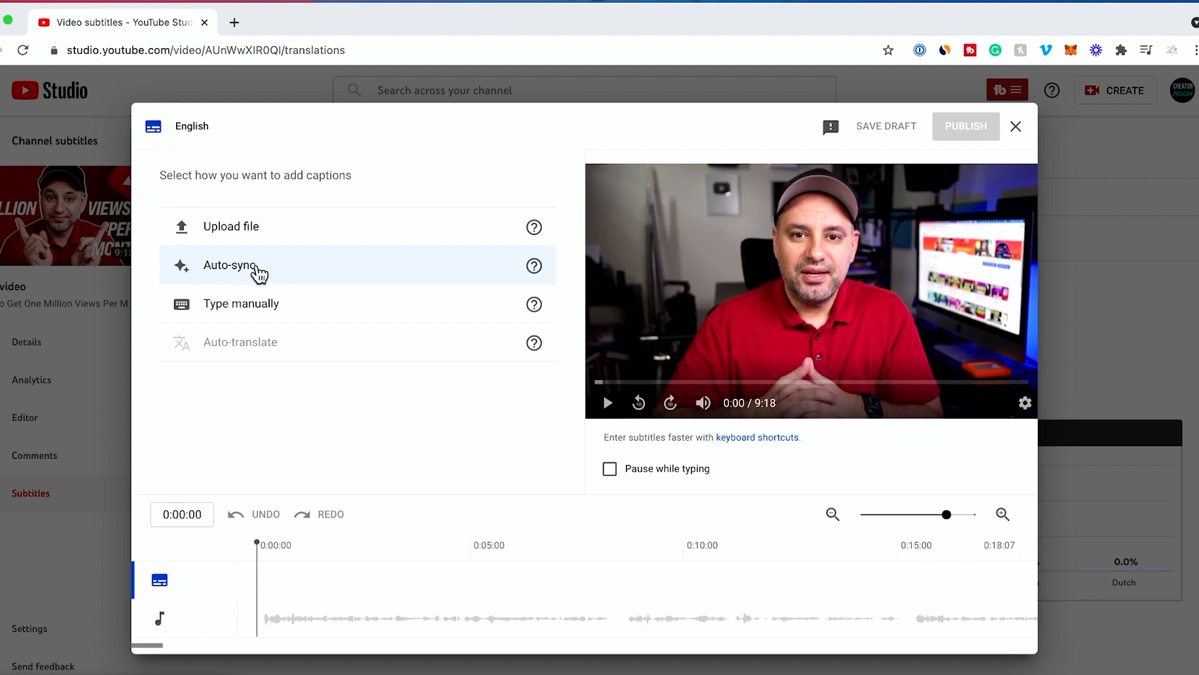
{"action": "mouse_move", "coordinate": [353, 292]}
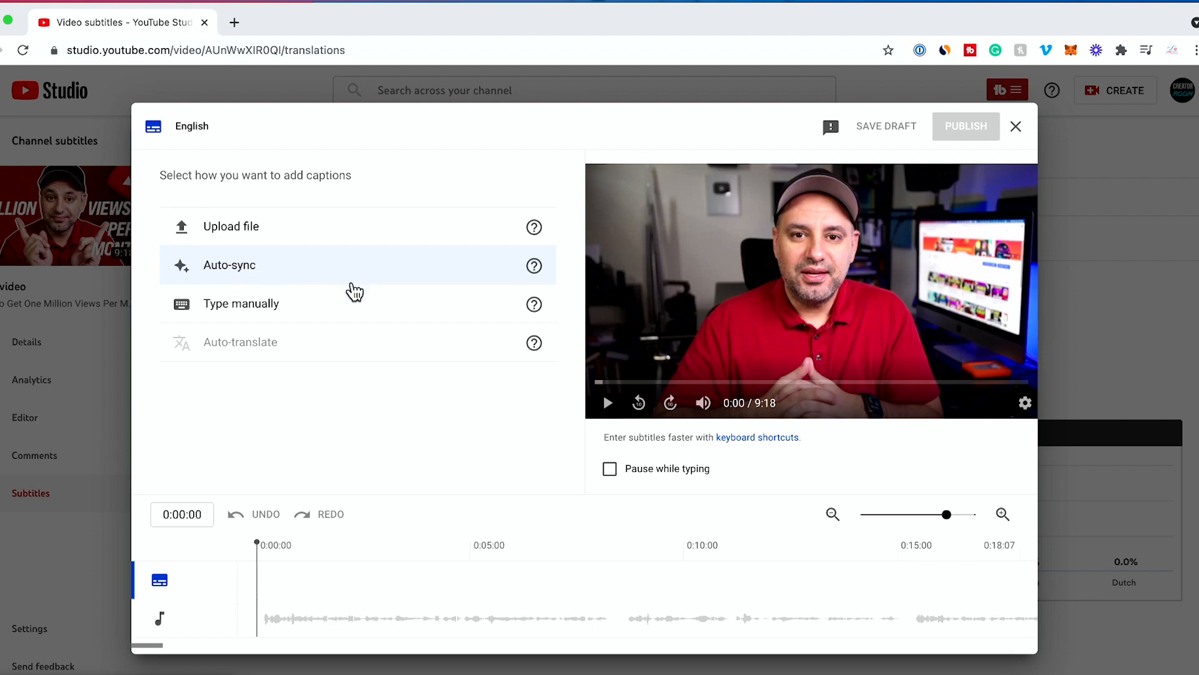
{"action": "mouse_move", "coordinate": [298, 312]}
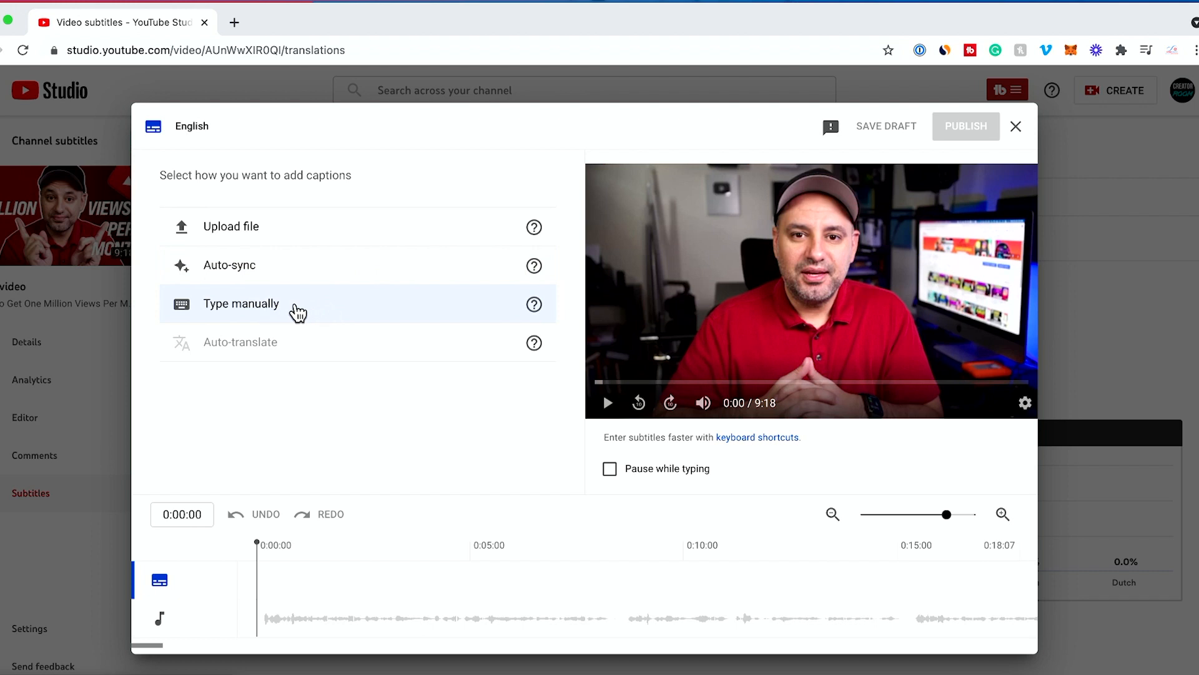
Choose manual caption entry with pause-while-typing on, mute and pause the preview
{"action": "left_click", "coordinate": [241, 302]}
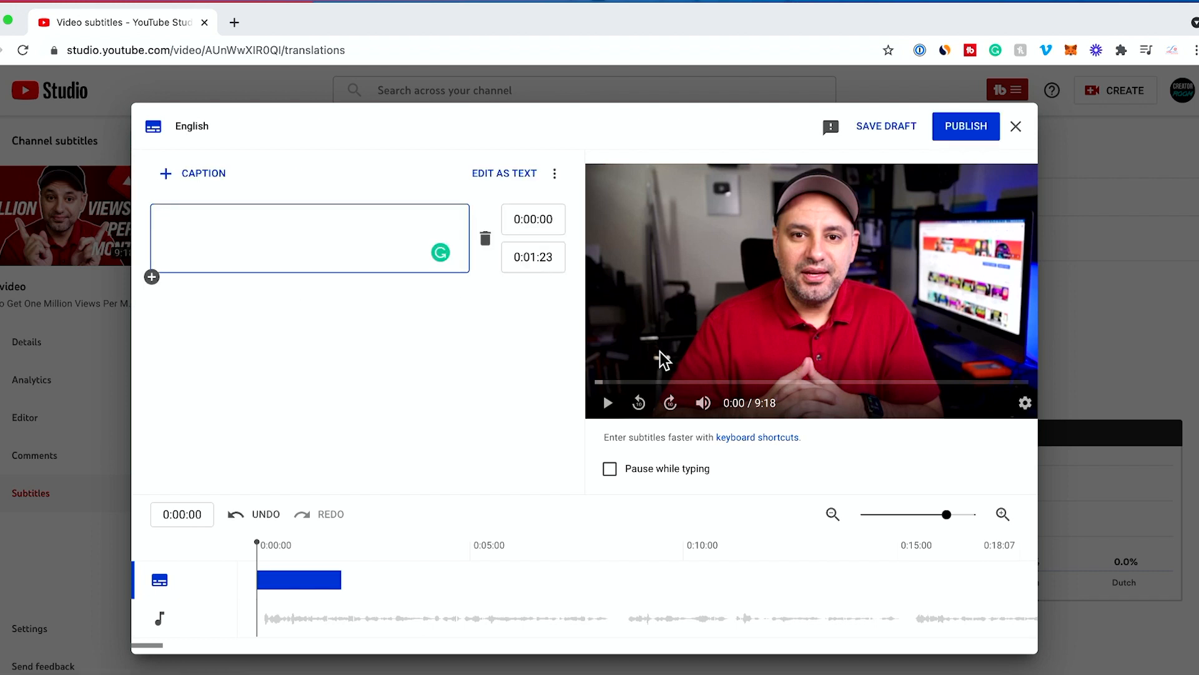
{"action": "mouse_move", "coordinate": [607, 402]}
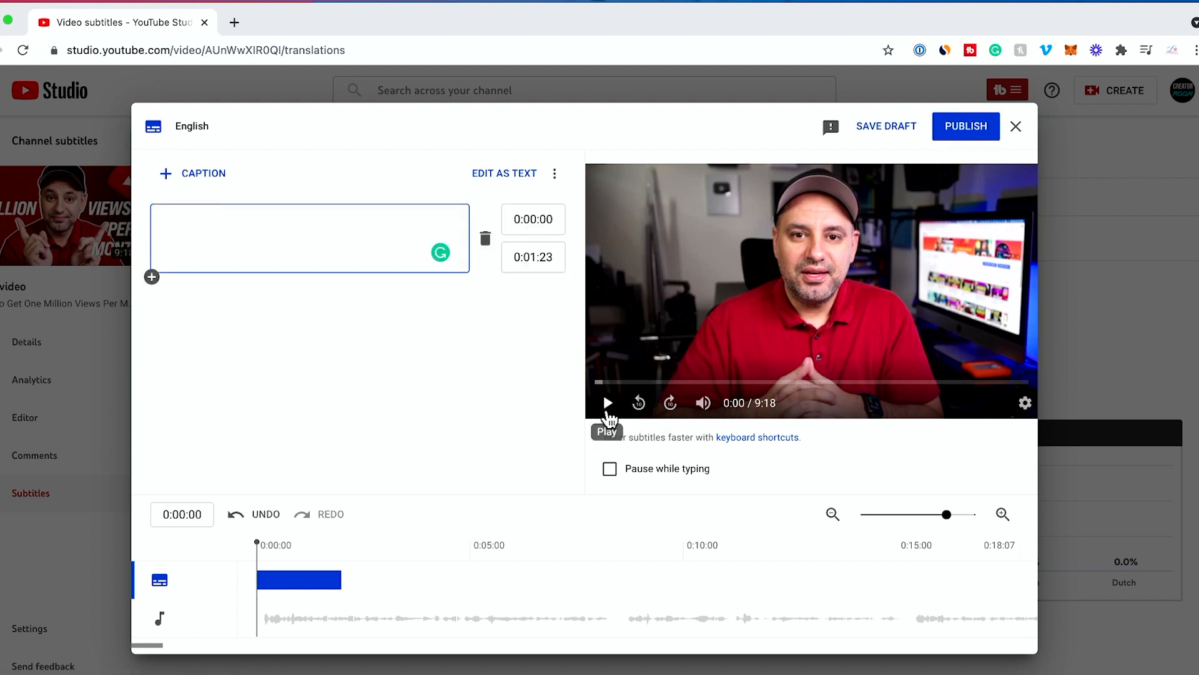
{"action": "mouse_move", "coordinate": [609, 475]}
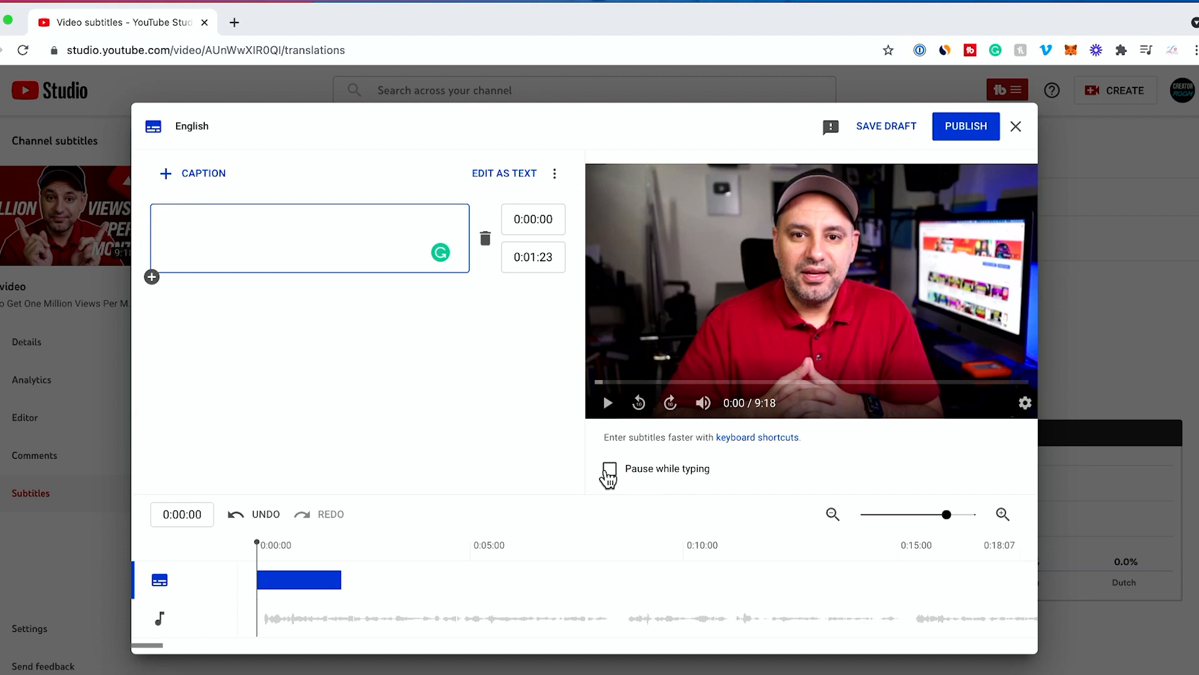
{"action": "left_click", "coordinate": [610, 469]}
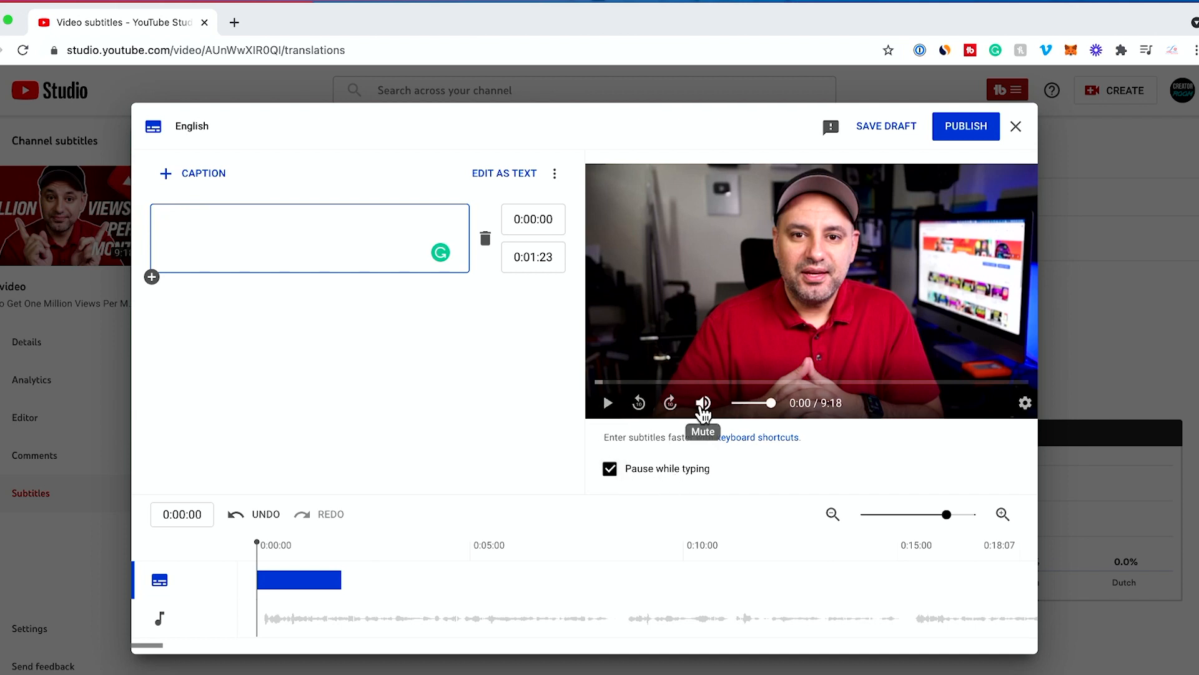
{"action": "left_click", "coordinate": [701, 403]}
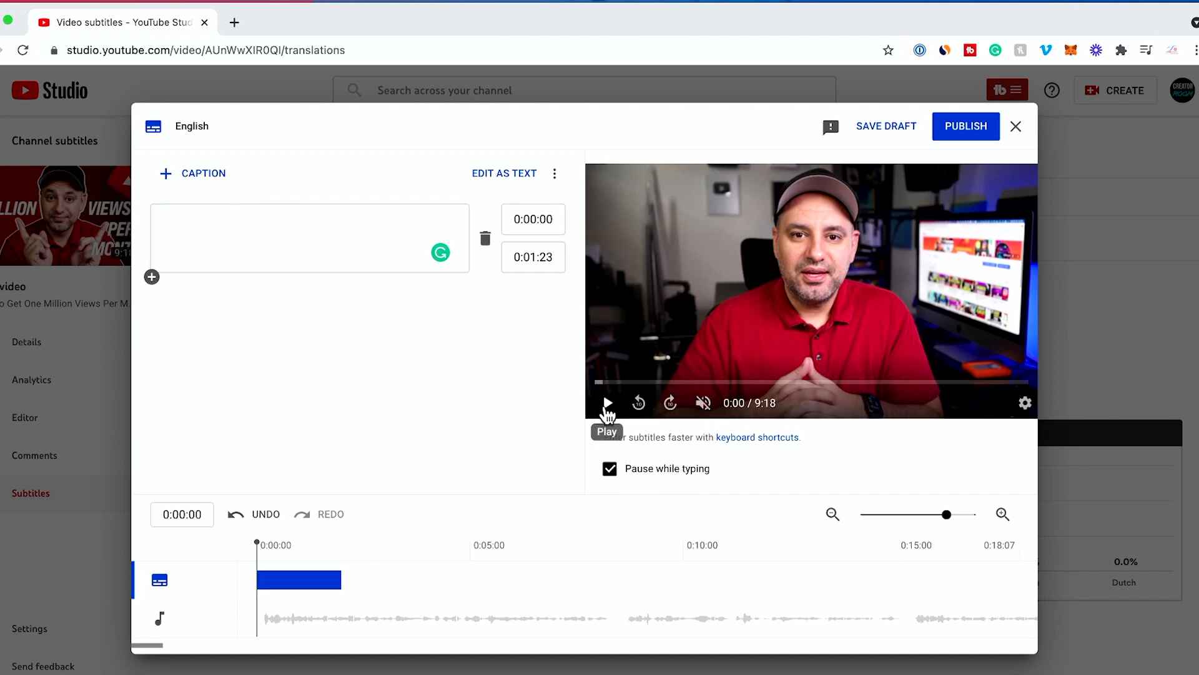
{"action": "left_click", "coordinate": [608, 403]}
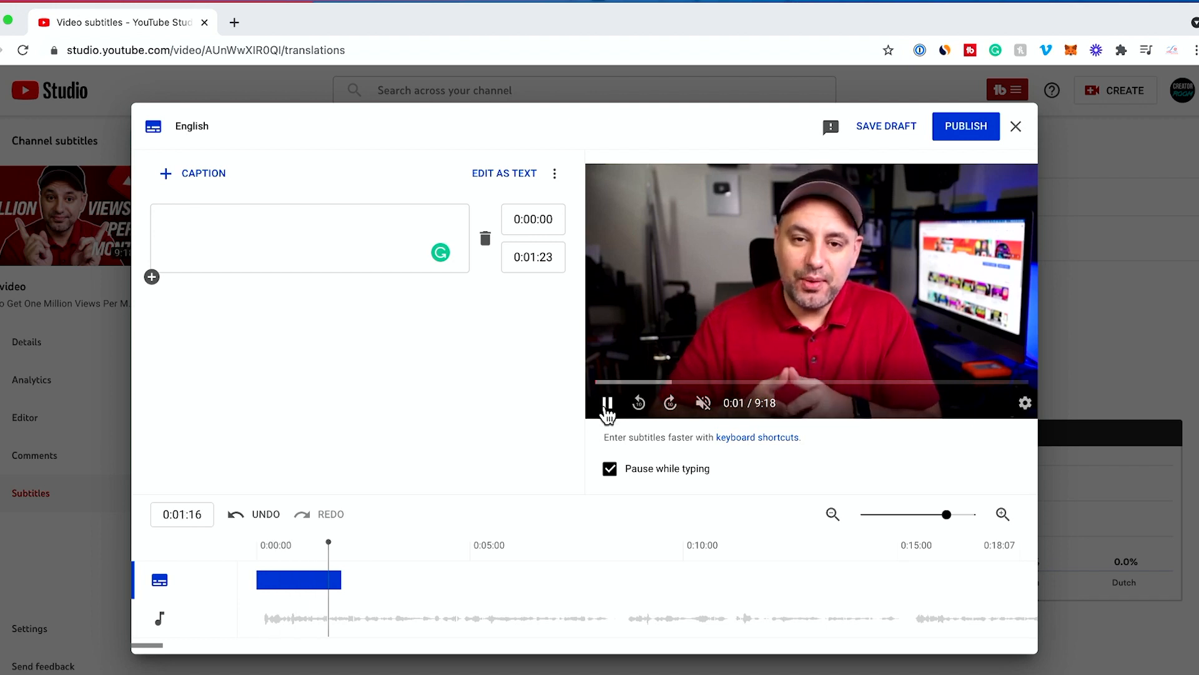
{"action": "left_click", "coordinate": [607, 402]}
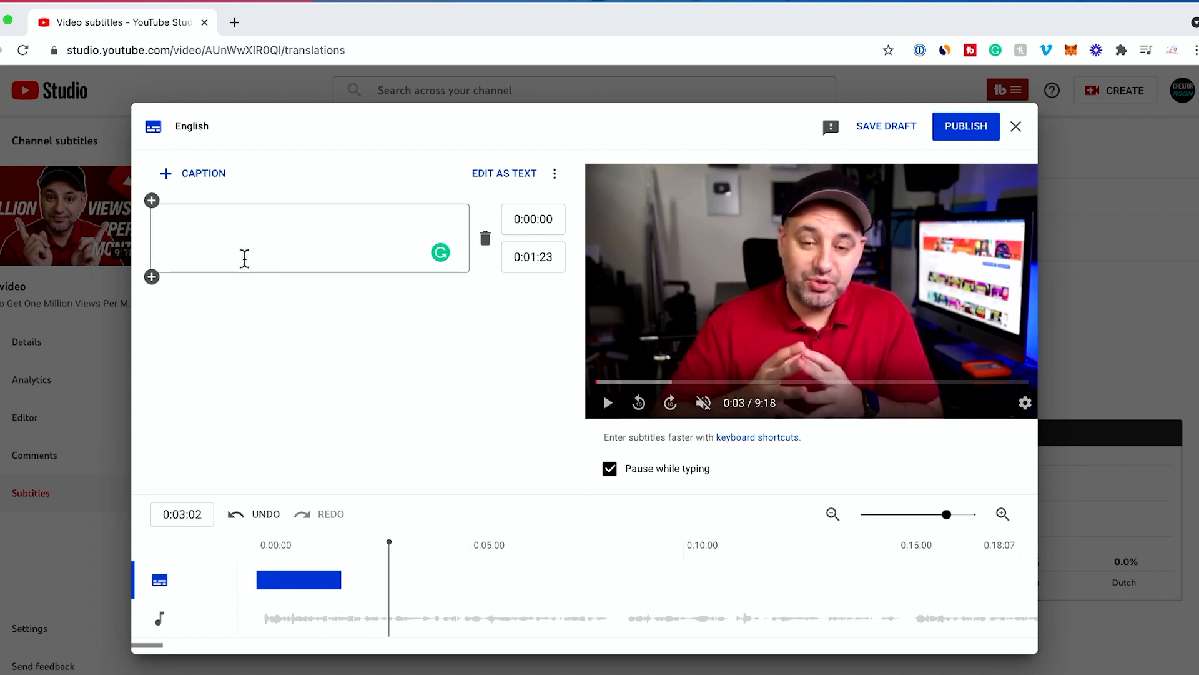
Write the first caption 'hey everyone. In this video,' and add a placeholder second line
{"action": "type", "text": "h"}
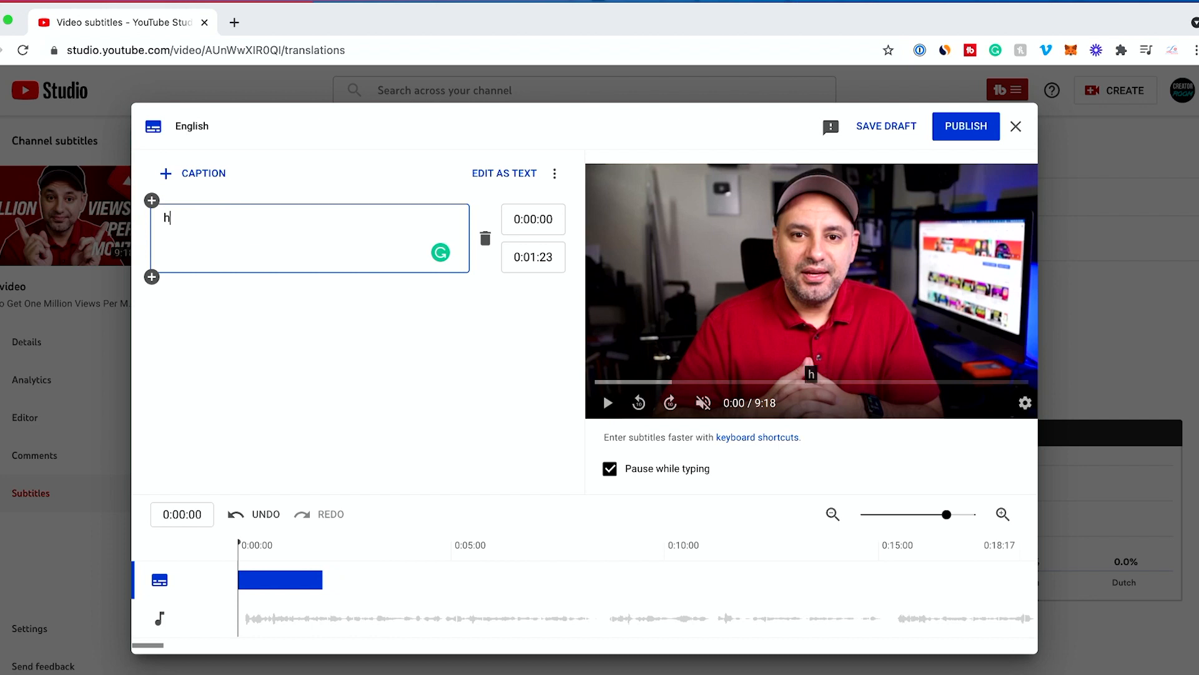
{"action": "type", "text": "ey everyone.  In this video,"}
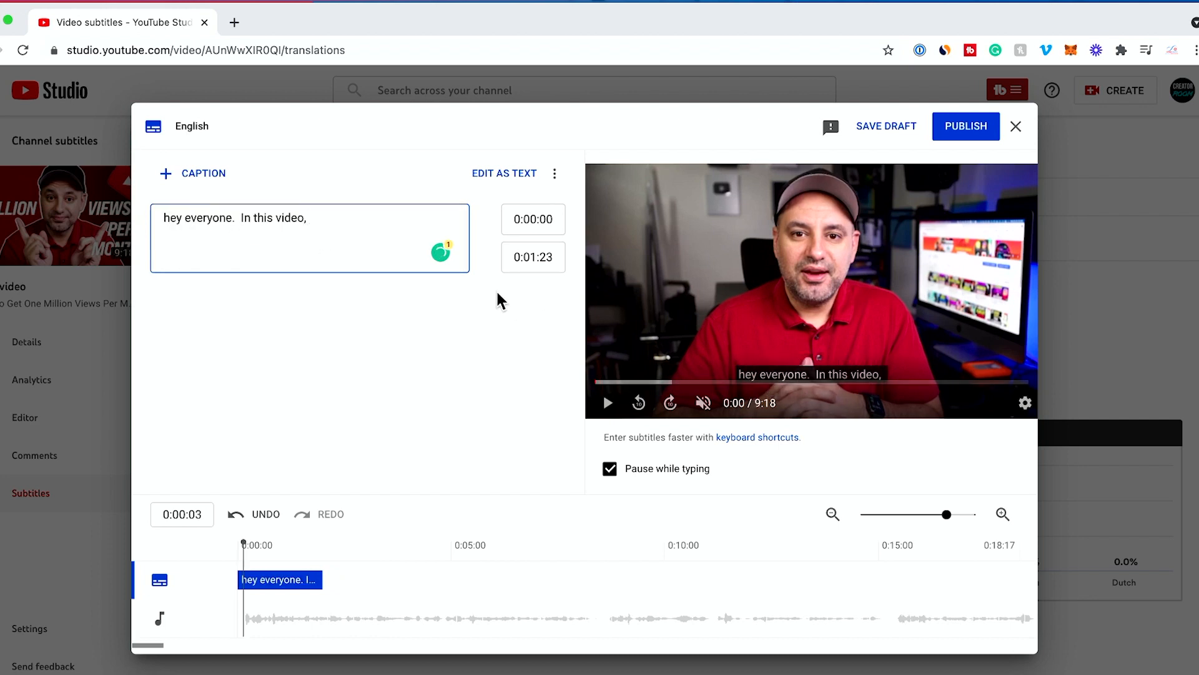
{"action": "mouse_move", "coordinate": [259, 294]}
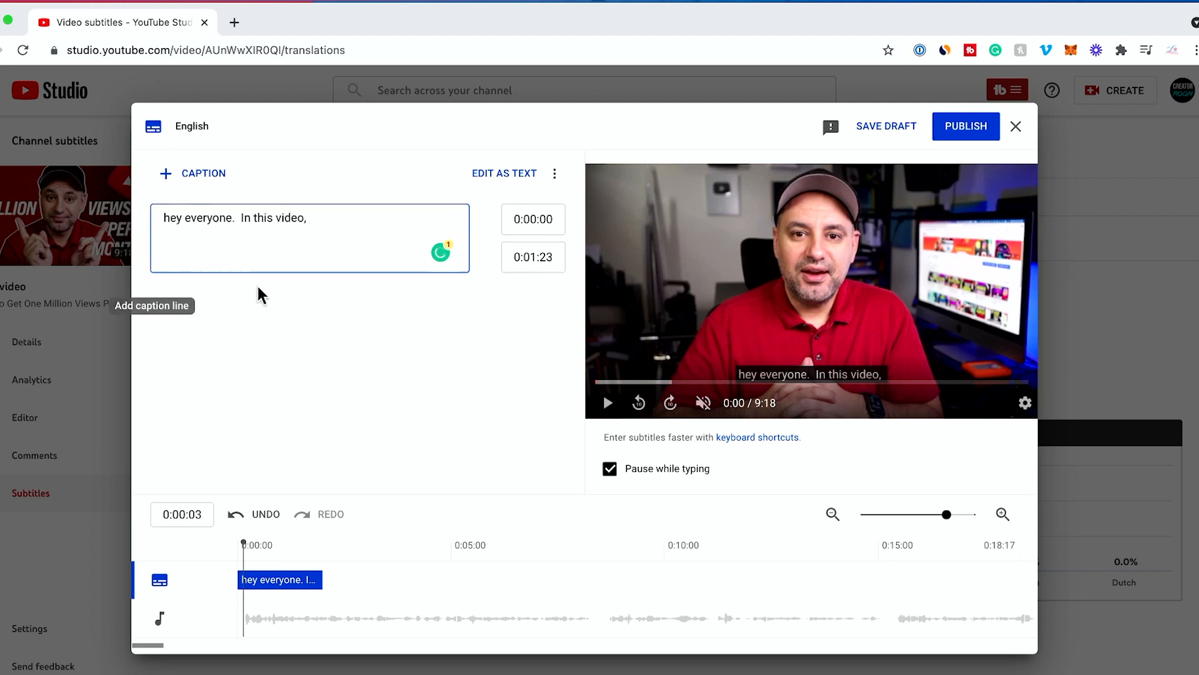
{"action": "mouse_move", "coordinate": [163, 285]}
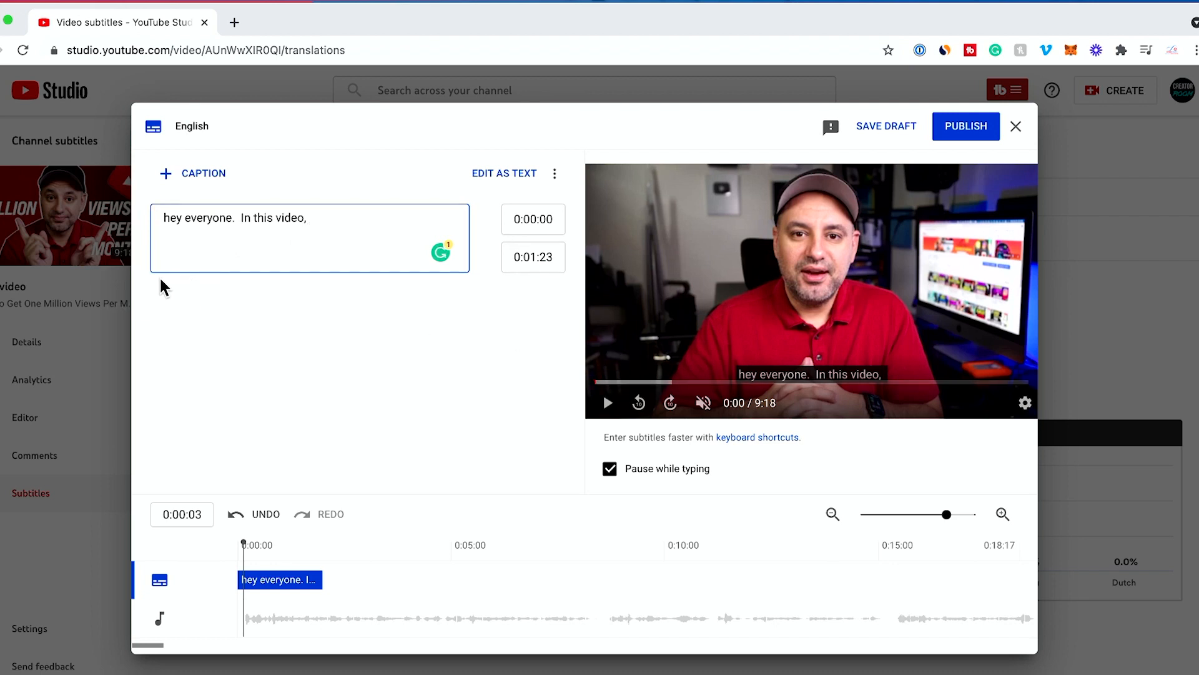
{"action": "left_click", "coordinate": [192, 172]}
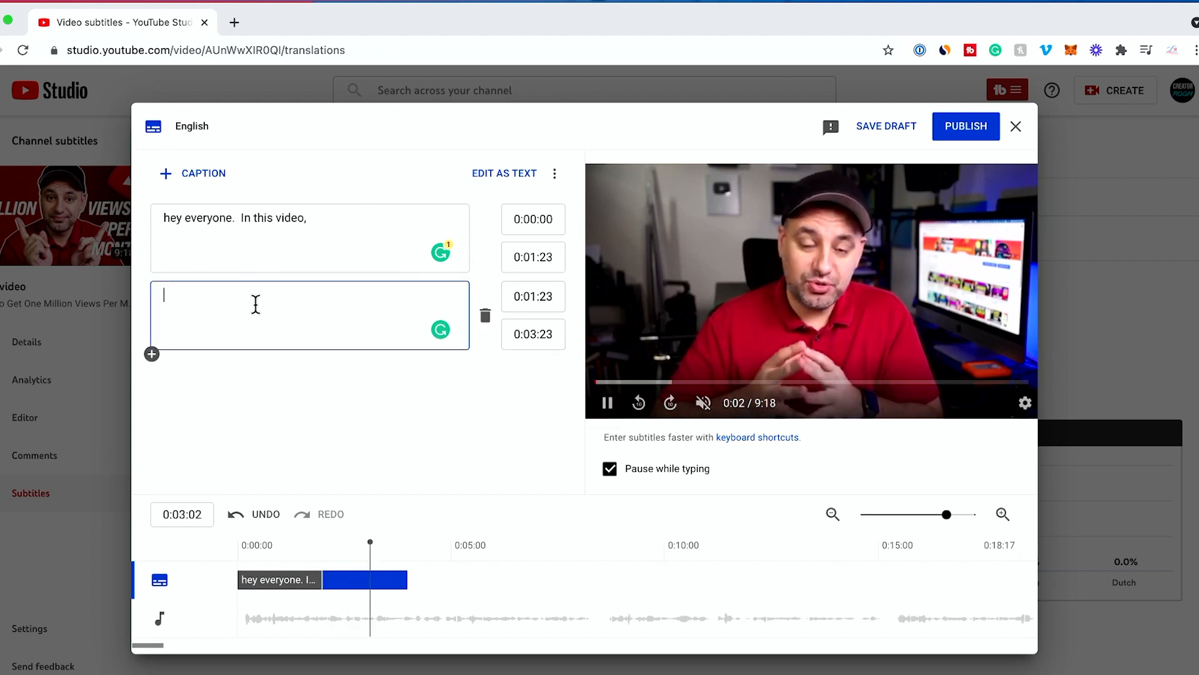
{"action": "type", "text": "sdfalaksjdf"}
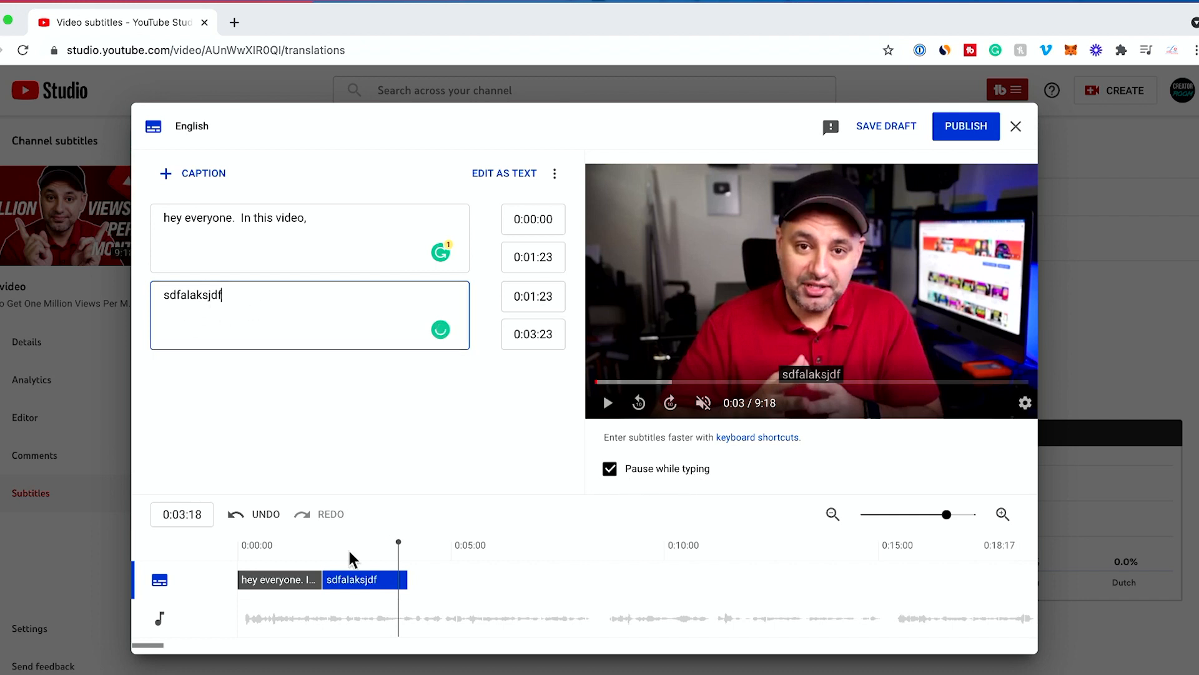
{"action": "mouse_move", "coordinate": [632, 592]}
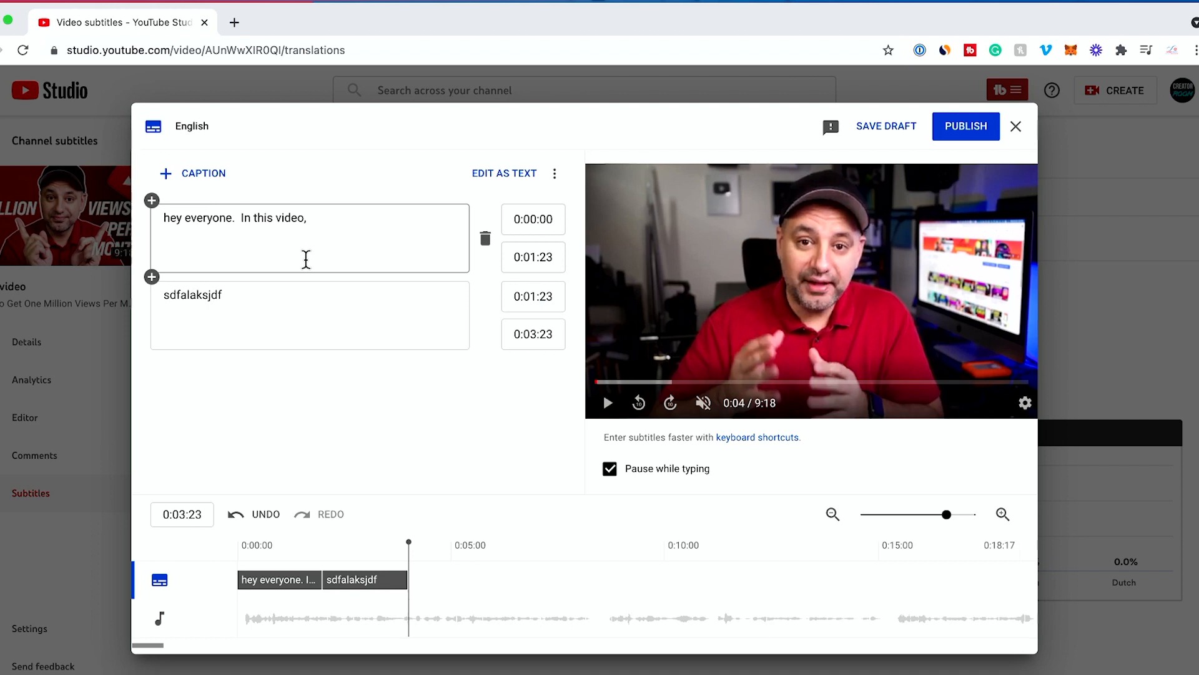
{"action": "mouse_move", "coordinate": [857, 143]}
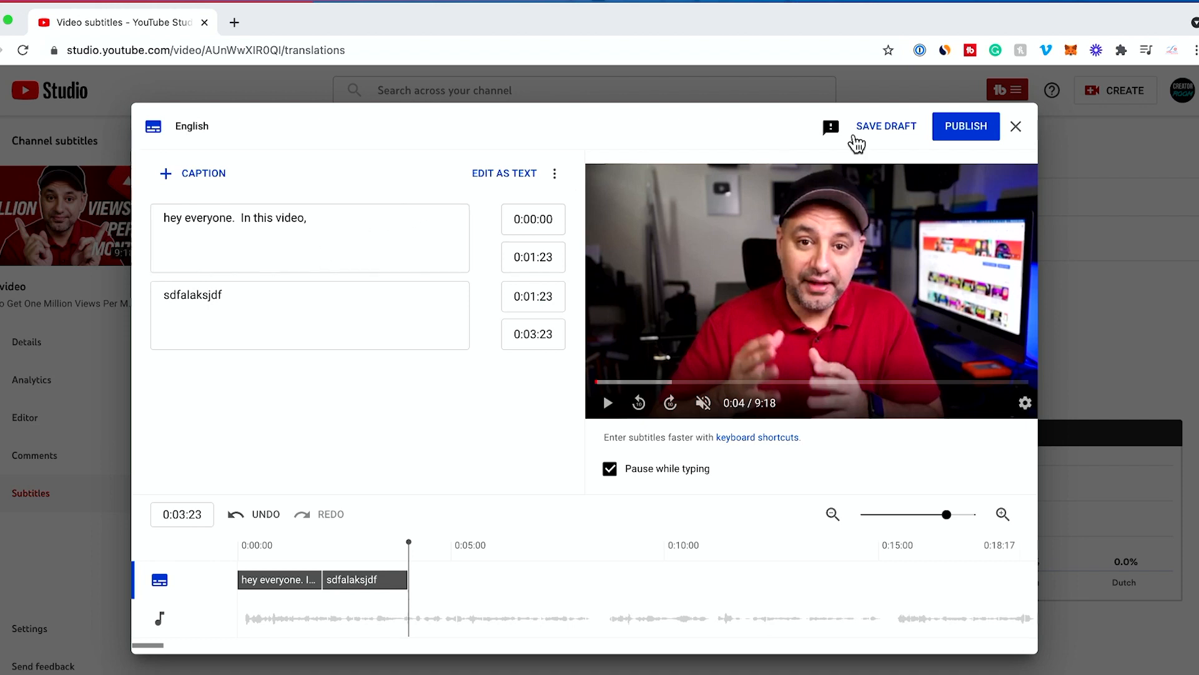
{"action": "mouse_move", "coordinate": [1015, 126]}
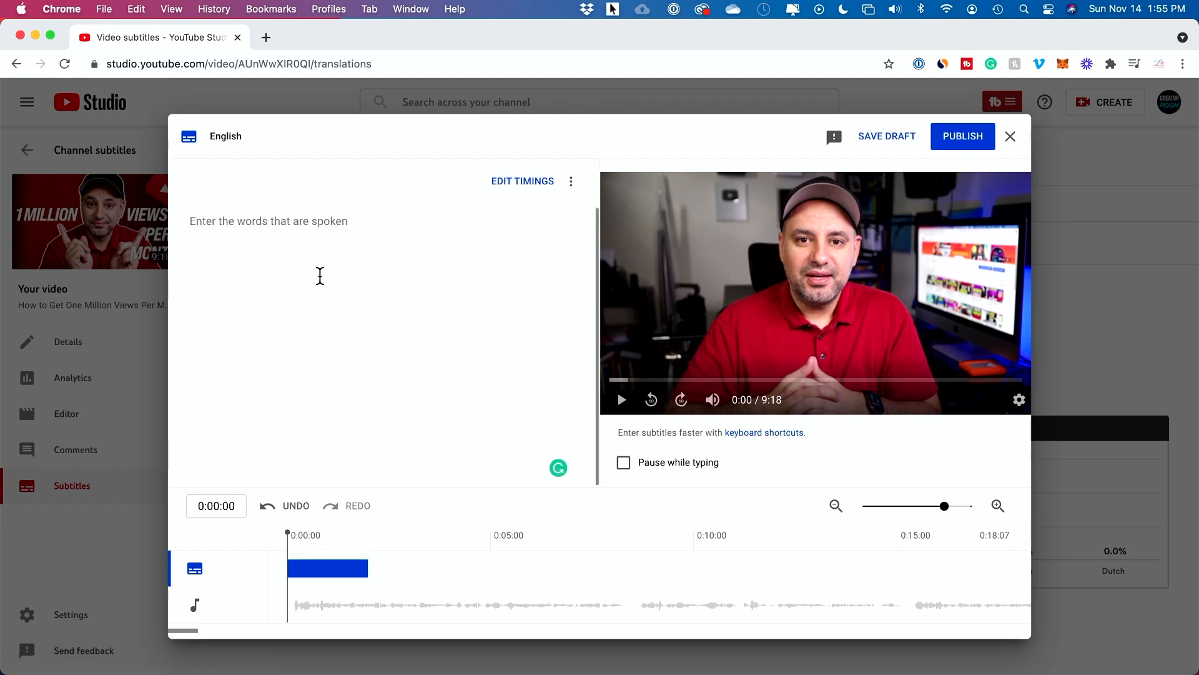
{"action": "mouse_move", "coordinate": [373, 391]}
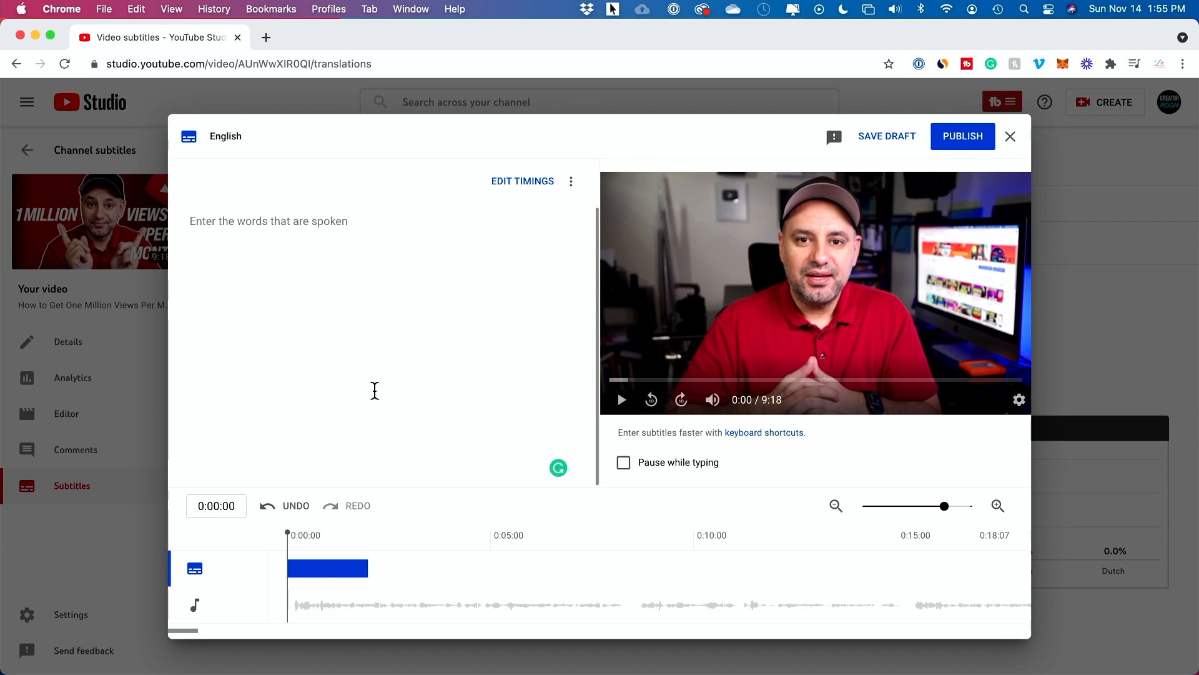
{"action": "mouse_move", "coordinate": [343, 398]}
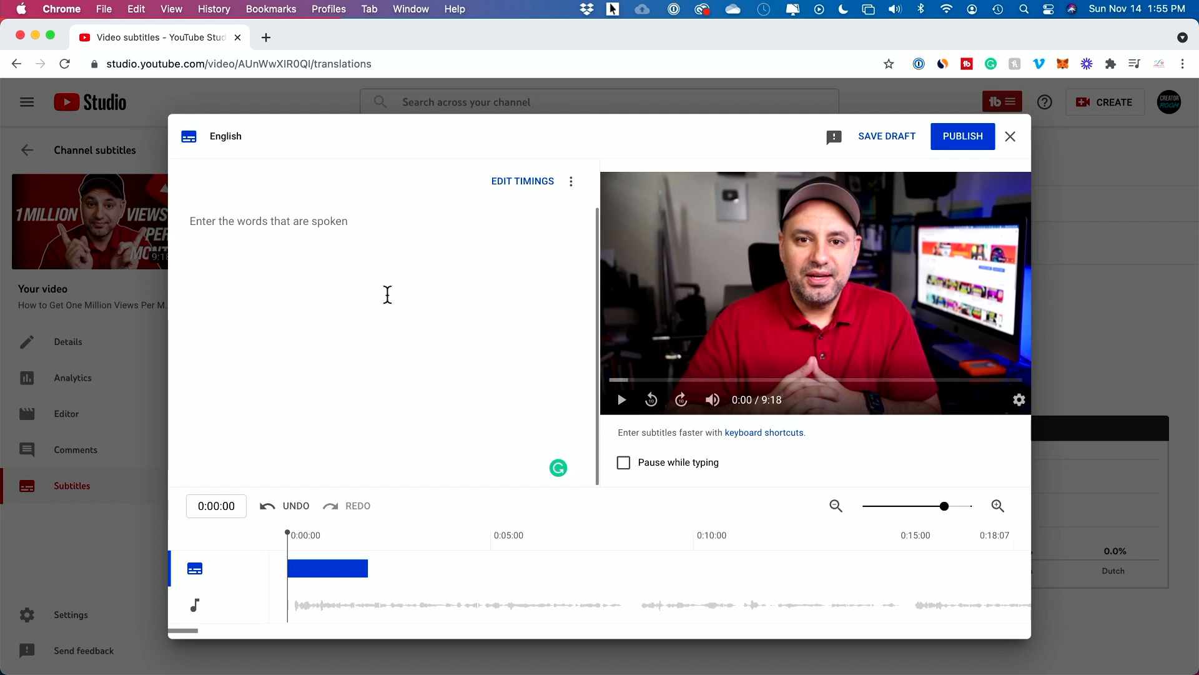
{"action": "mouse_move", "coordinate": [350, 333]}
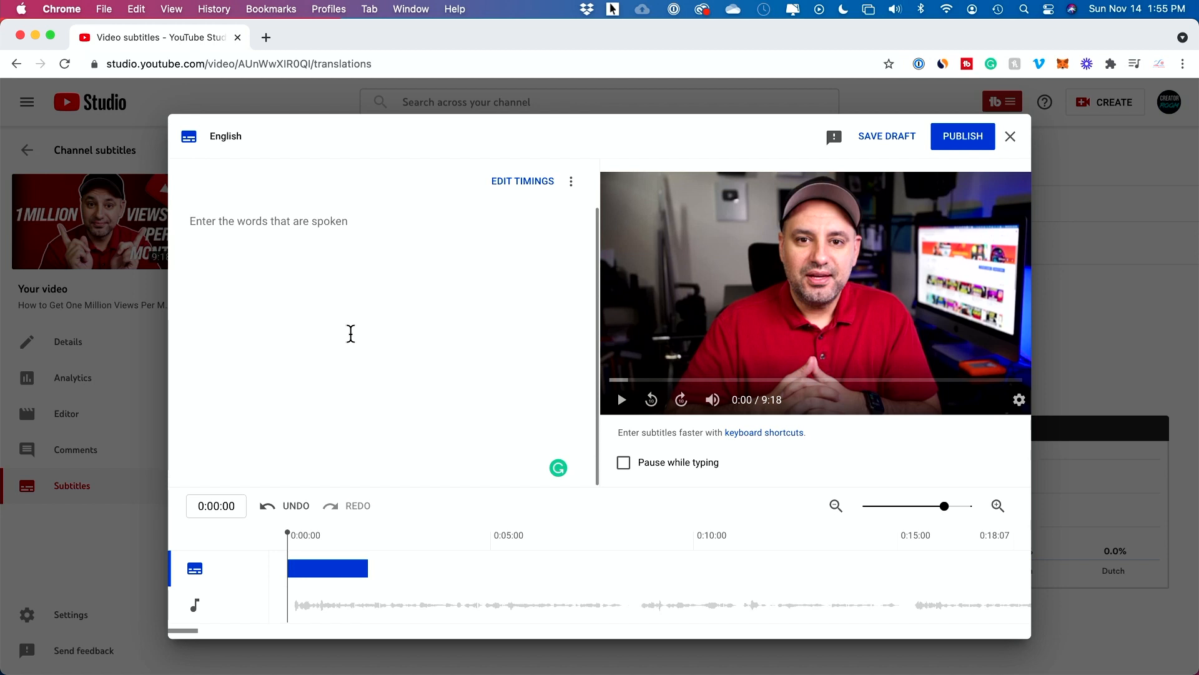
{"action": "mouse_move", "coordinate": [1009, 136]}
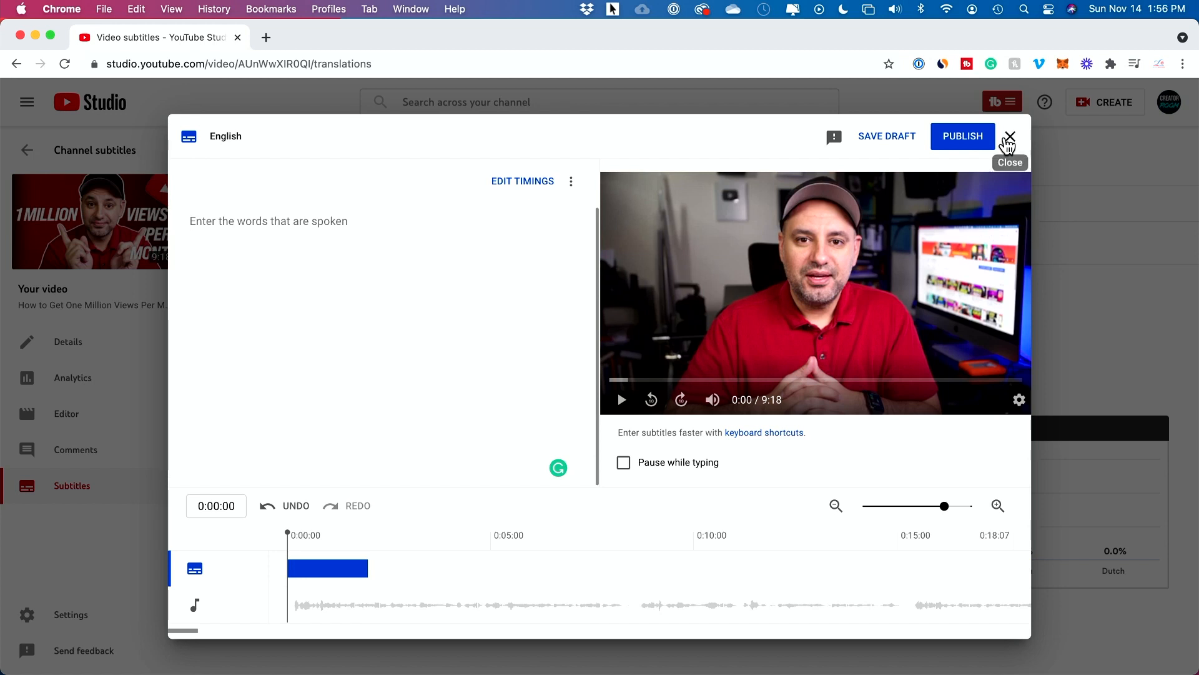
Close the caption editor and discard the unsaved typed captions
{"action": "left_click", "coordinate": [1010, 136]}
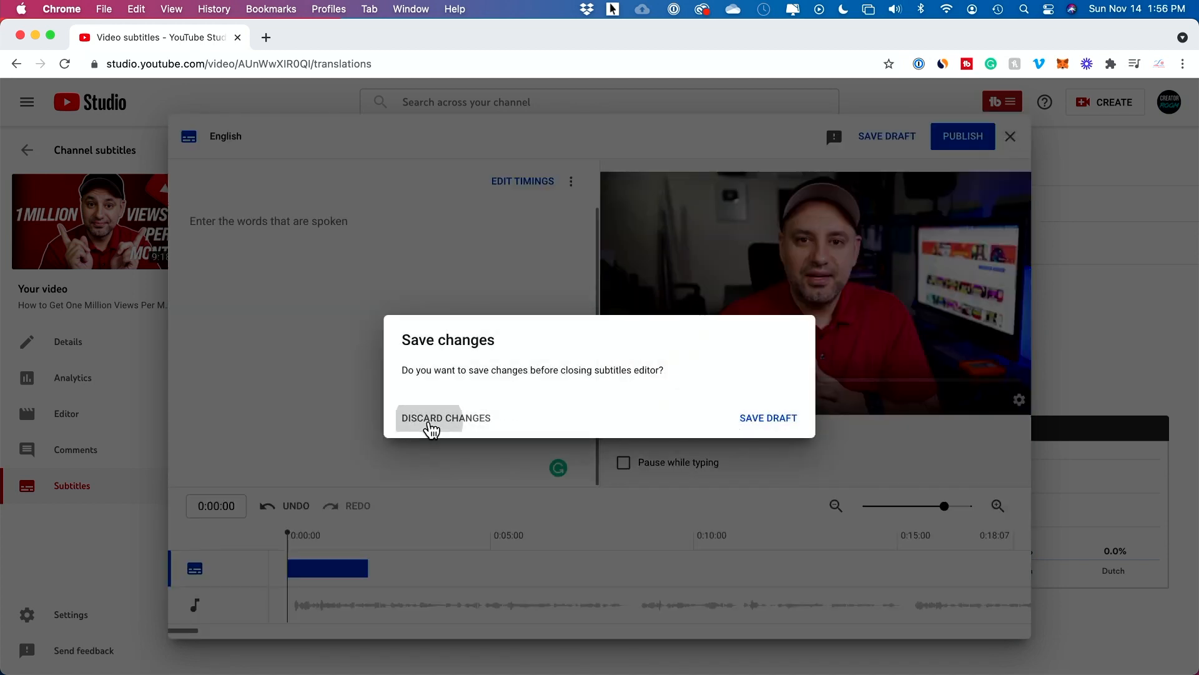
{"action": "left_click", "coordinate": [429, 417]}
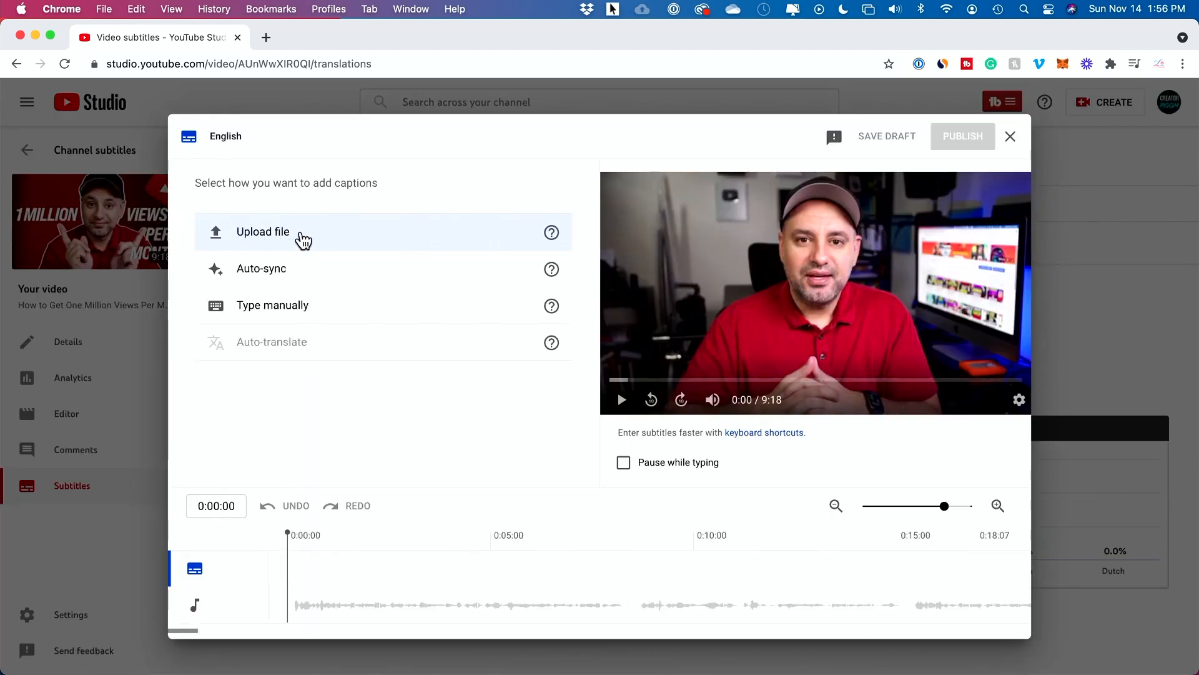
{"action": "mouse_move", "coordinate": [329, 241]}
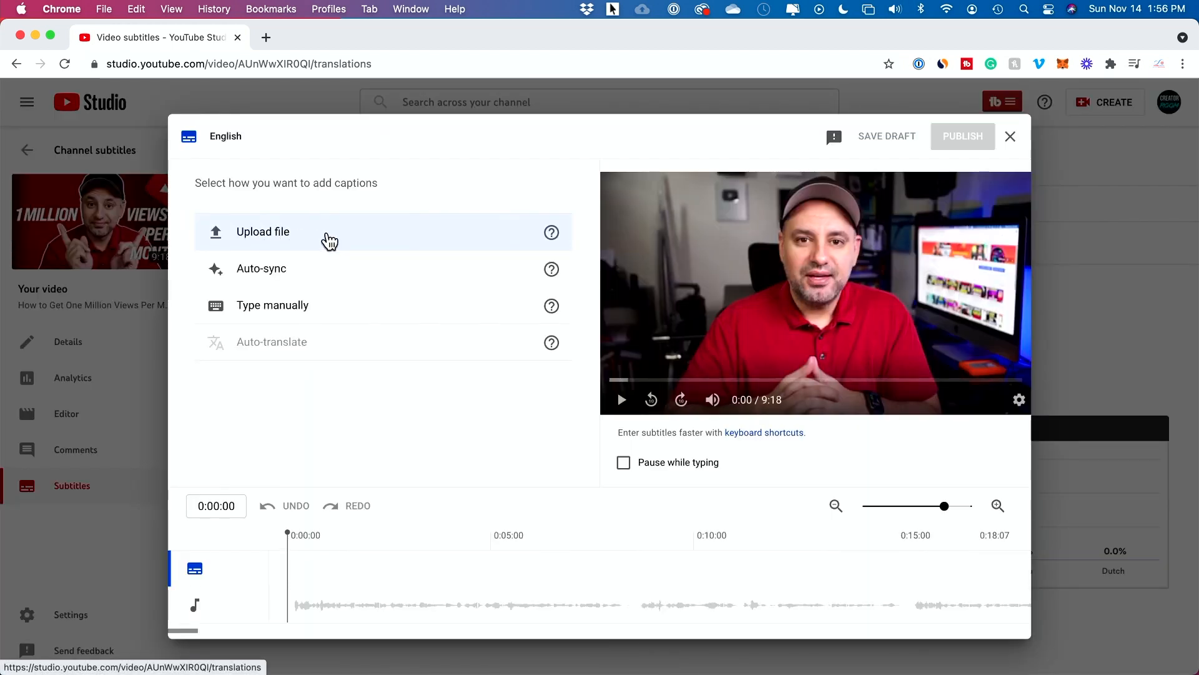
{"action": "mouse_move", "coordinate": [925, 170]}
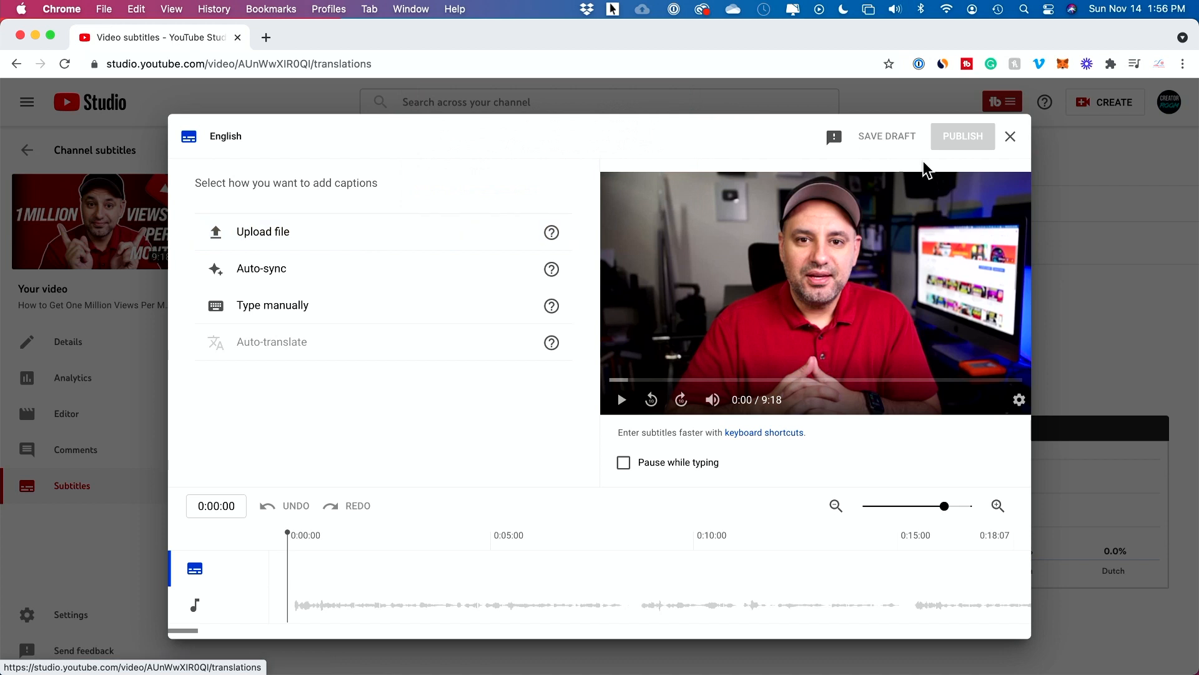
Return to Channel subtitles and open the 'How Much Does YouTube Pay Per Video' entry
{"action": "left_click", "coordinate": [1010, 137]}
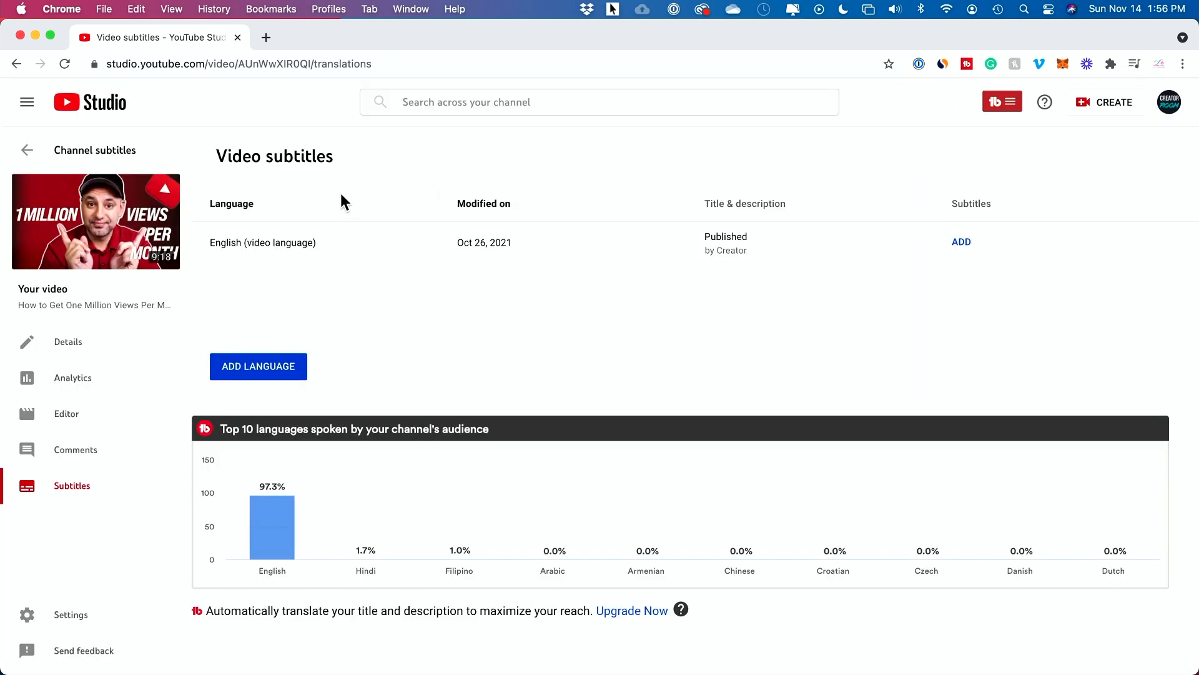
{"action": "left_click", "coordinate": [26, 150]}
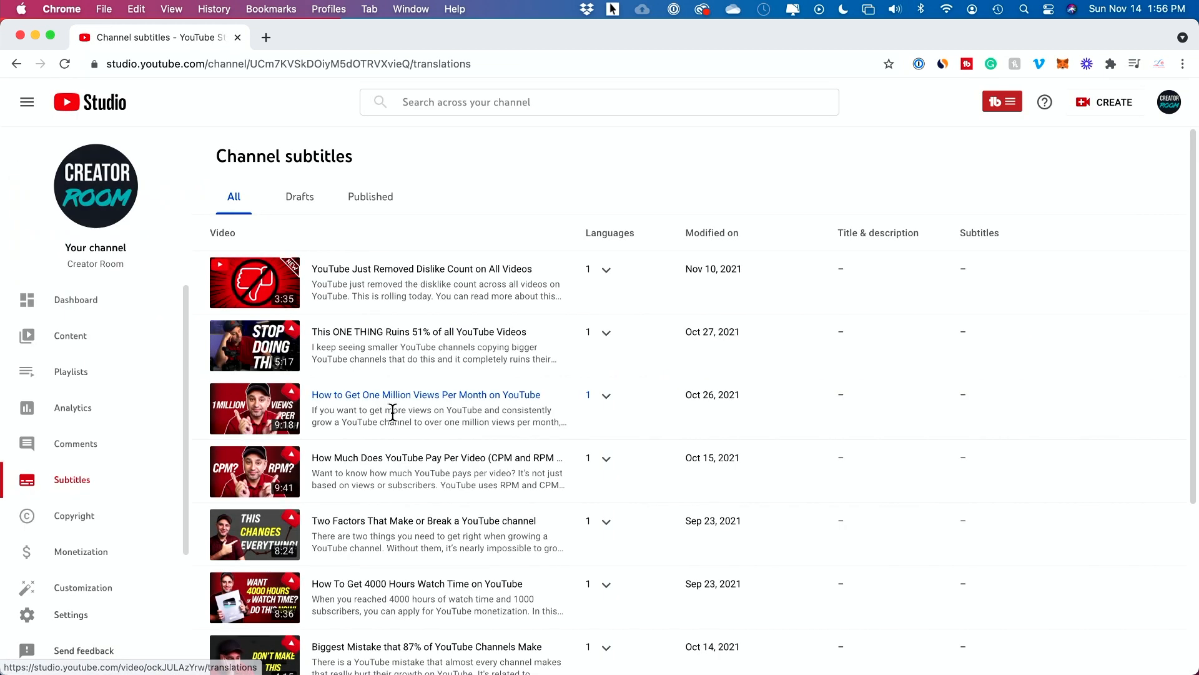
{"action": "mouse_move", "coordinate": [436, 458]}
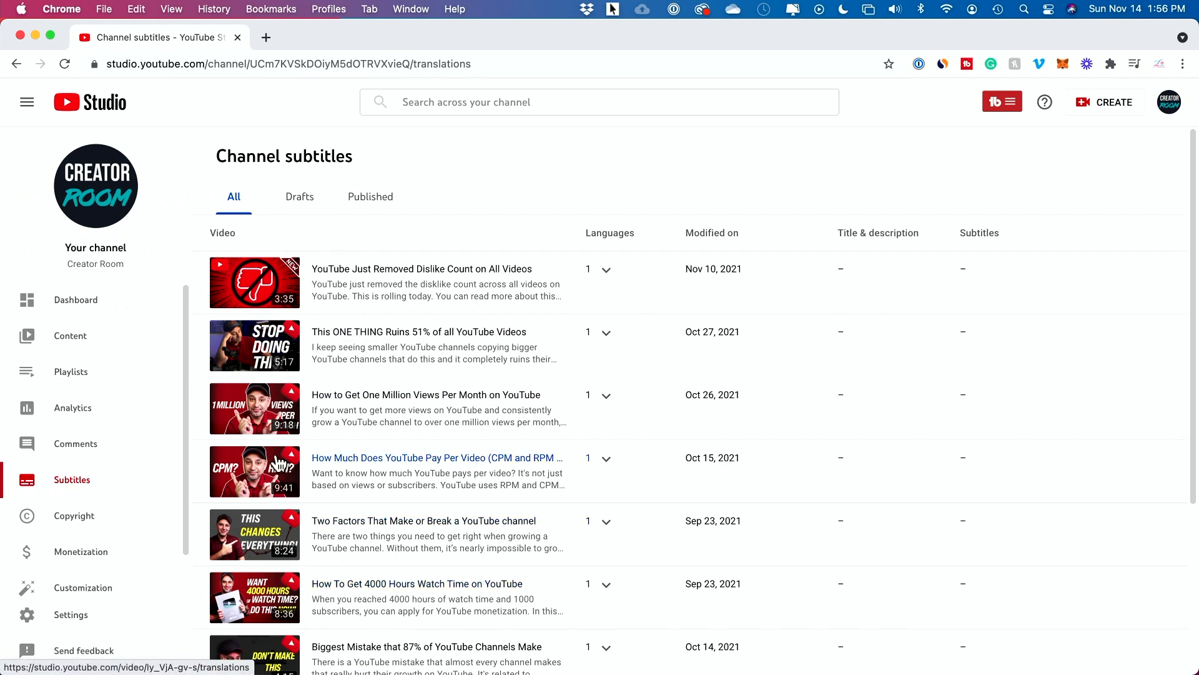
{"action": "left_click", "coordinate": [438, 458]}
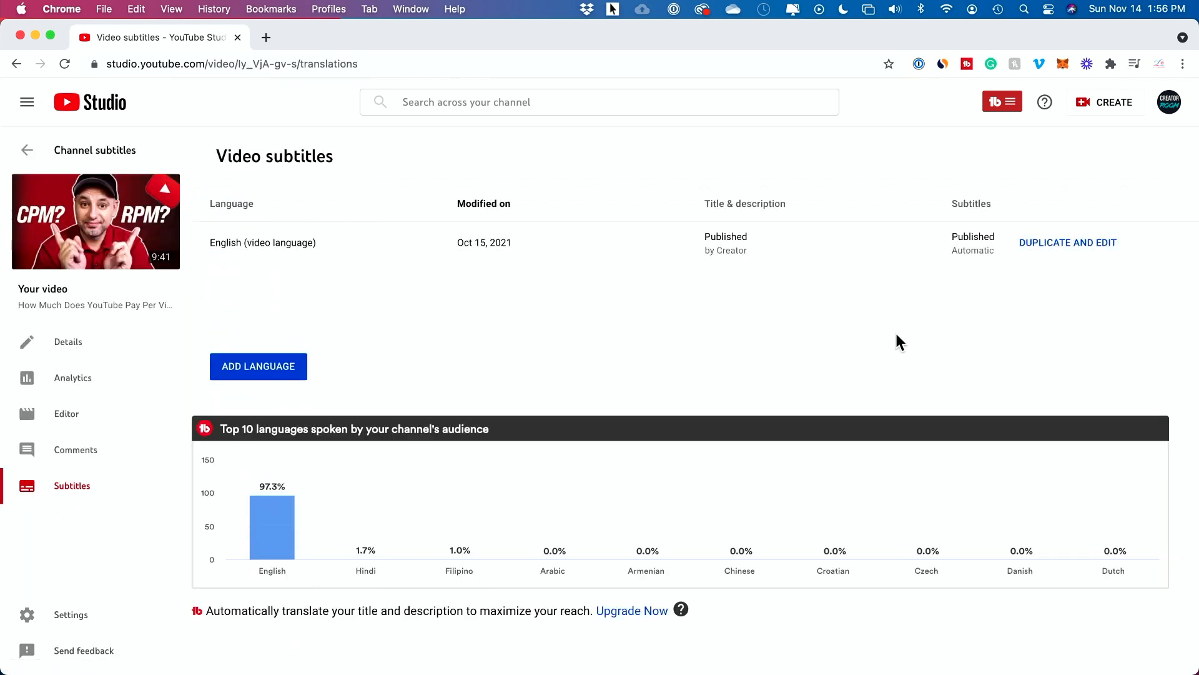
{"action": "mouse_move", "coordinate": [952, 230]}
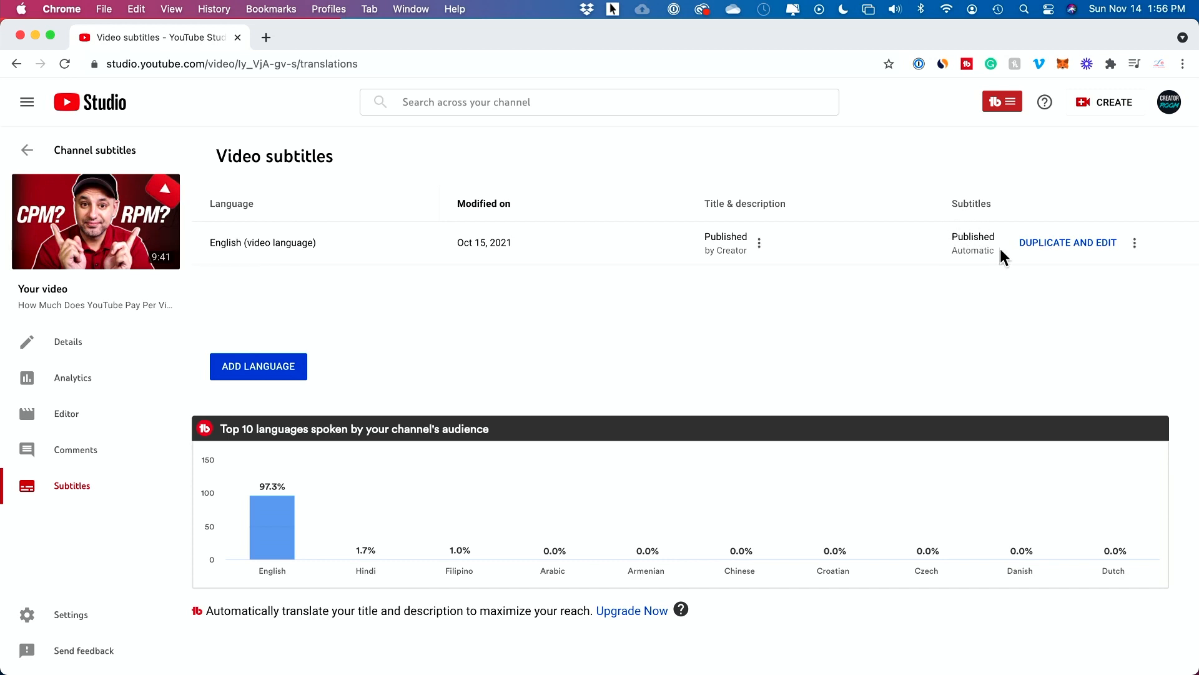
{"action": "mouse_move", "coordinate": [1095, 252]}
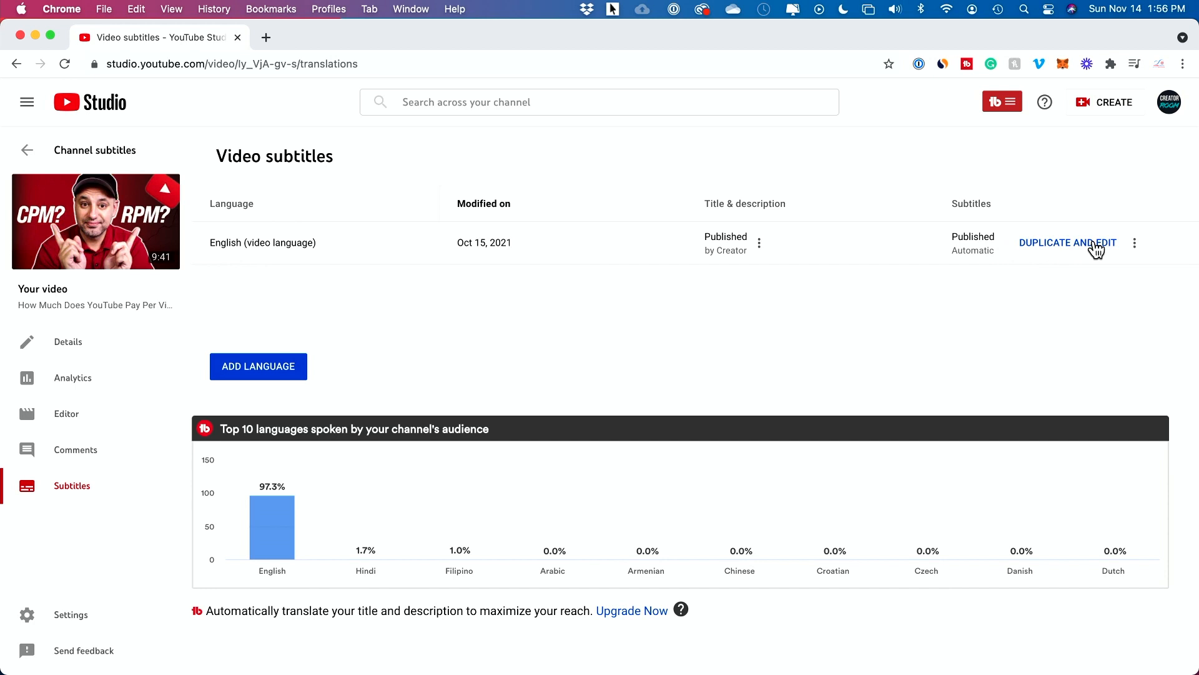
Duplicate the automatic English captions into an editable draft, overwriting the existing one
{"action": "left_click", "coordinate": [1067, 242]}
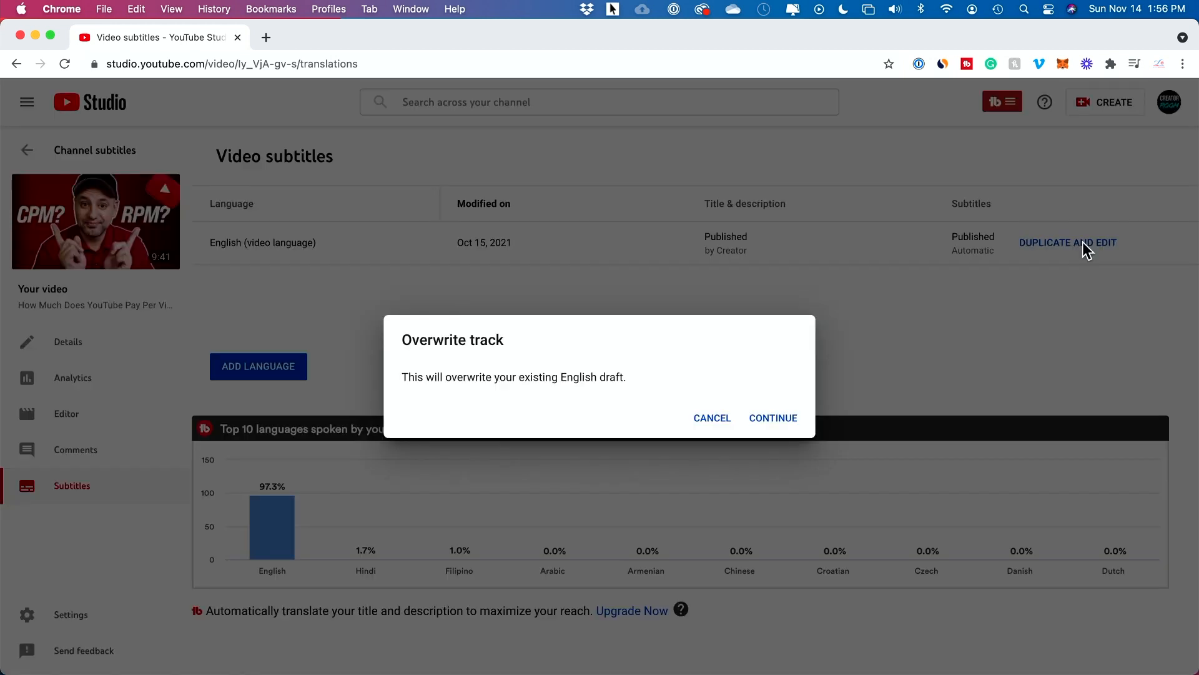
{"action": "mouse_move", "coordinate": [771, 429]}
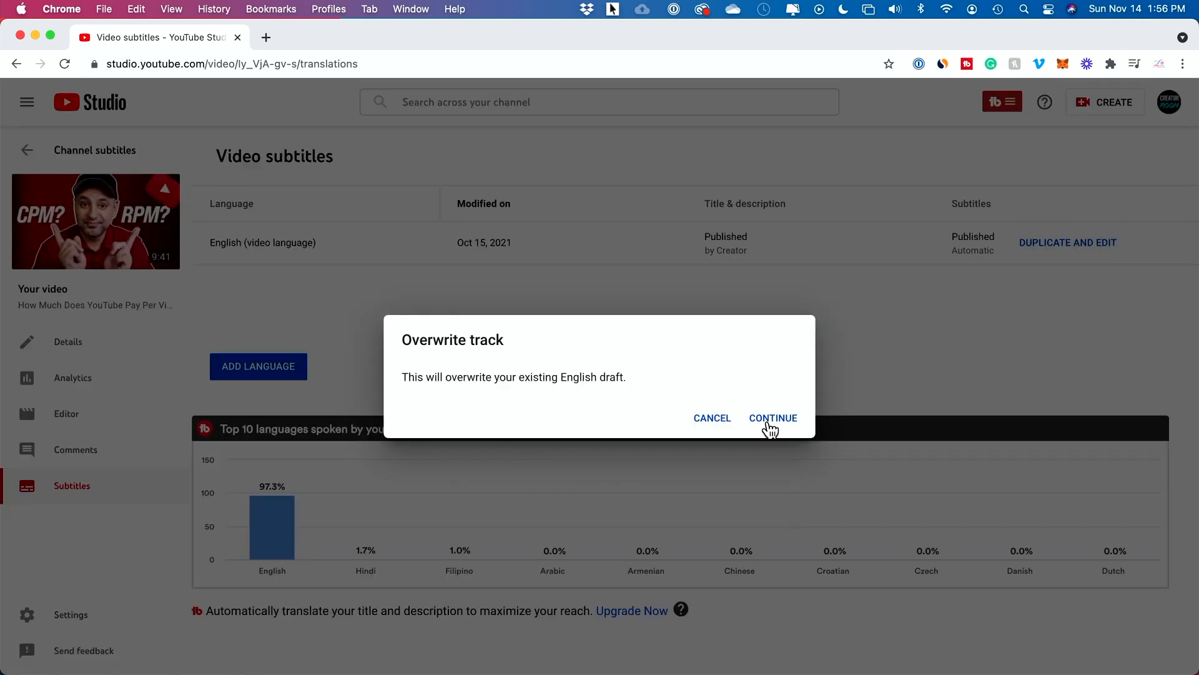
{"action": "left_click", "coordinate": [772, 417]}
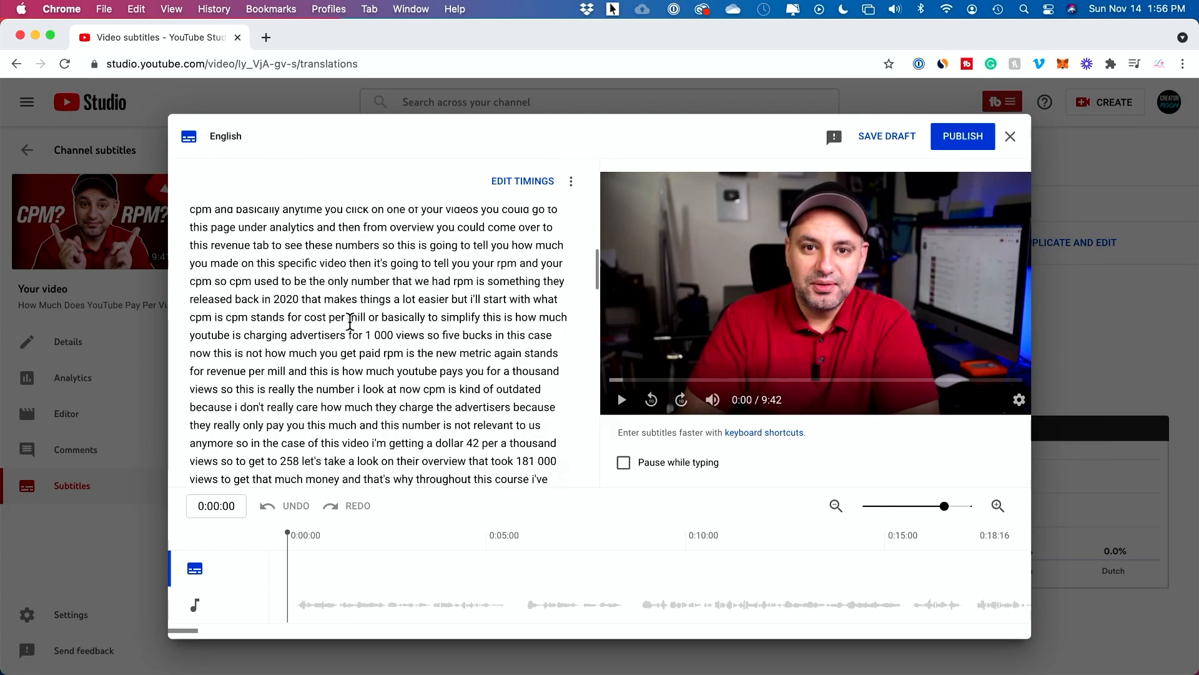
{"action": "scroll", "scroll_direction": "up", "scroll_amount": 3}
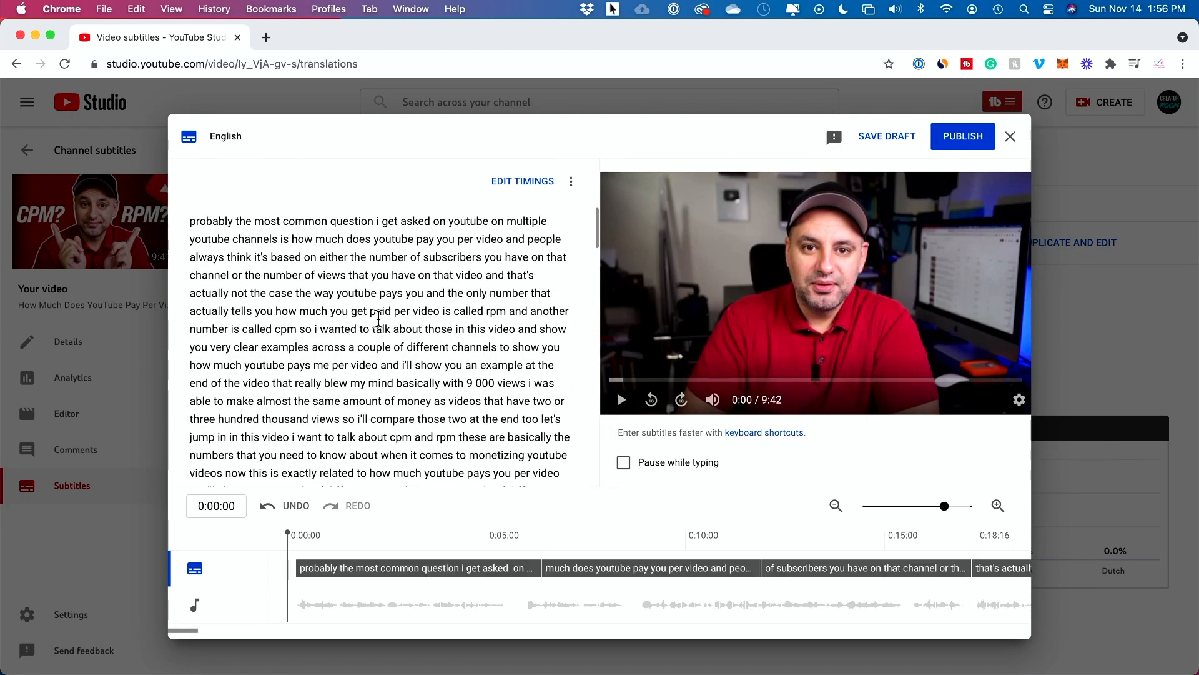
In Edit Timings view, capitalize 'Probably' and 'I' in the first caption and preview it
{"action": "left_click", "coordinate": [522, 181]}
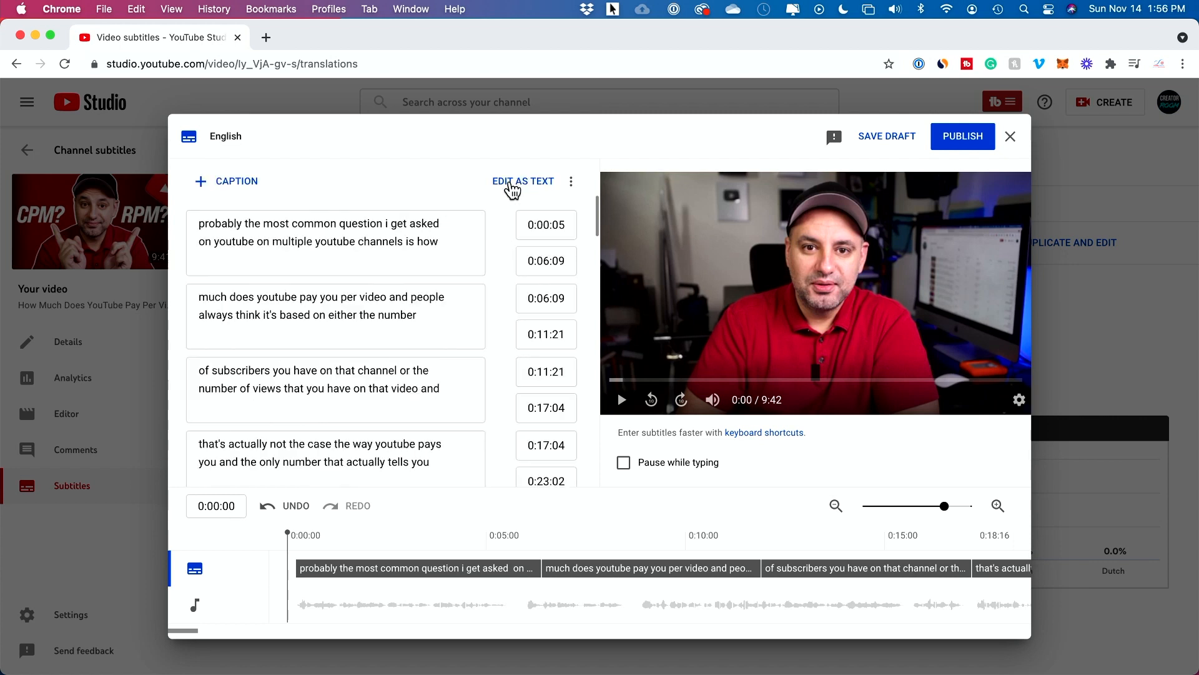
{"action": "left_click", "coordinate": [546, 261]}
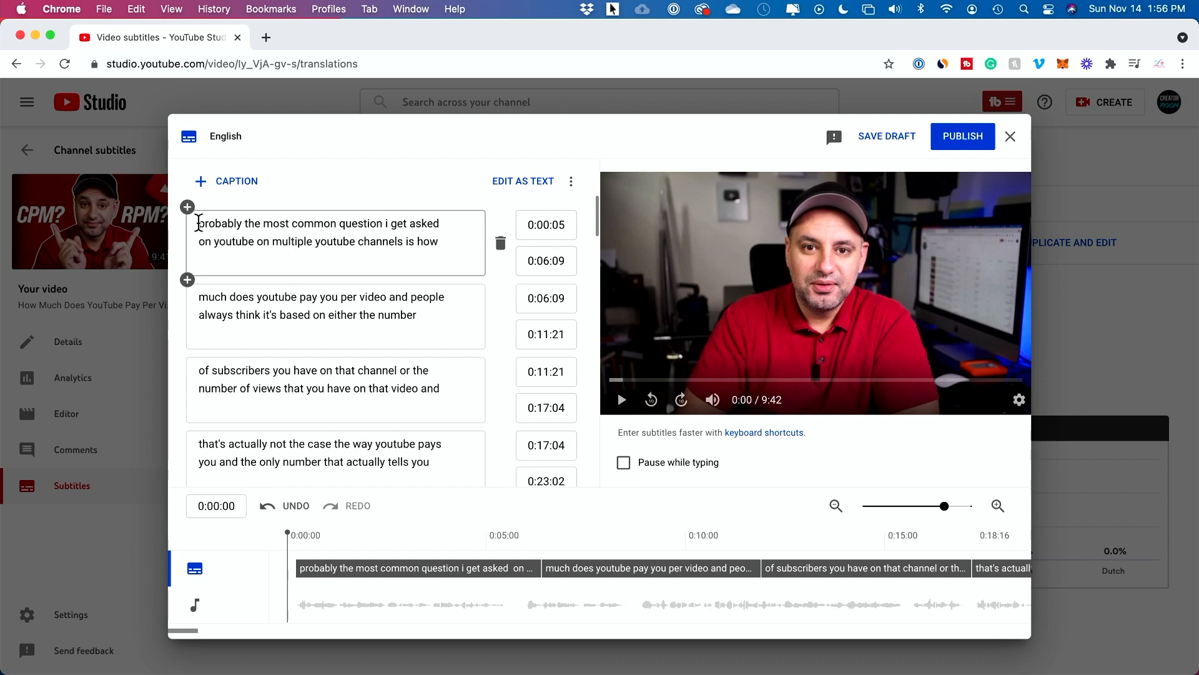
{"action": "left_click", "coordinate": [335, 306]}
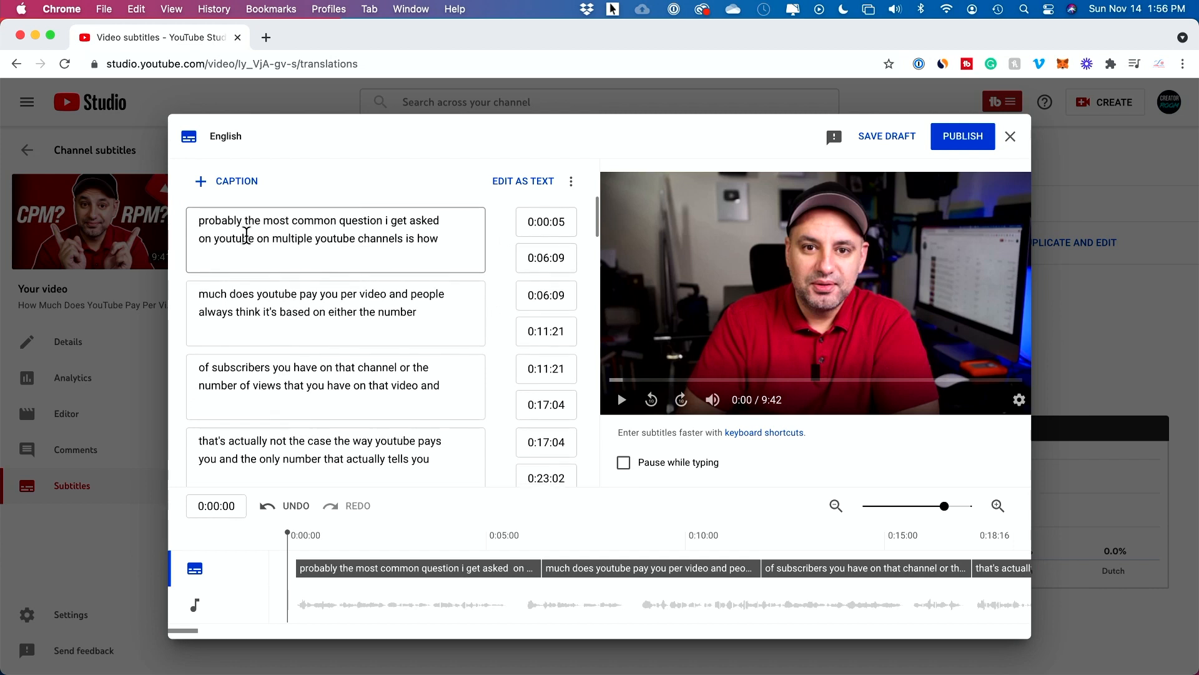
{"action": "mouse_move", "coordinate": [622, 404]}
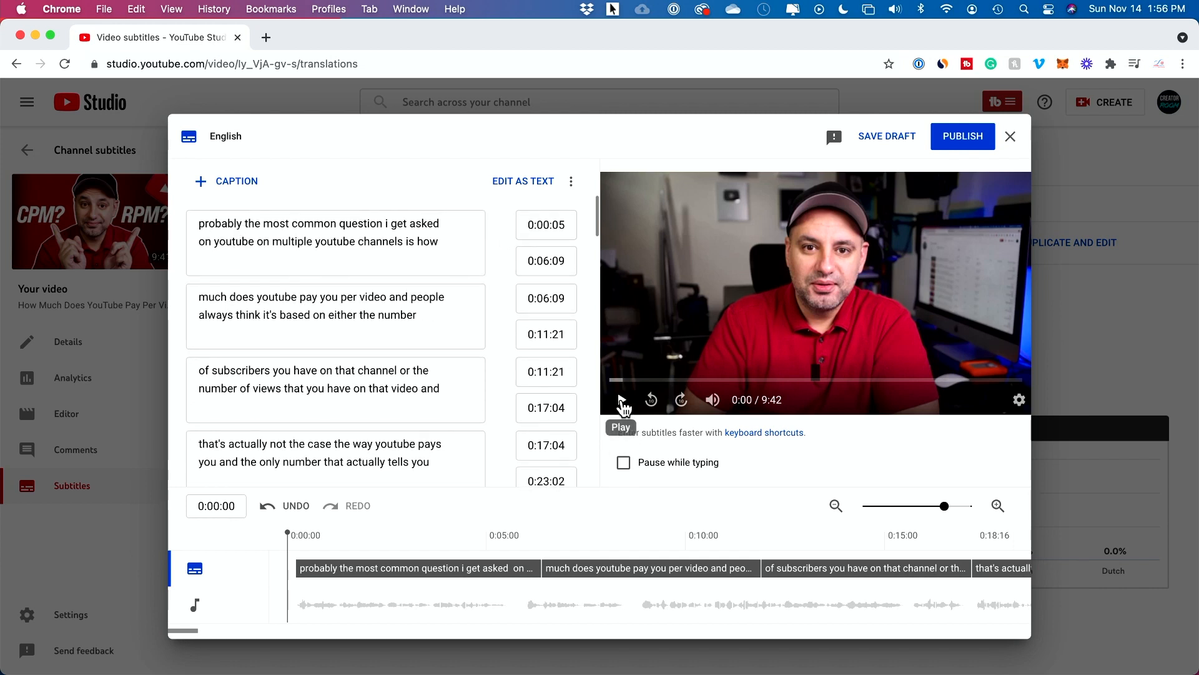
{"action": "left_click", "coordinate": [621, 399]}
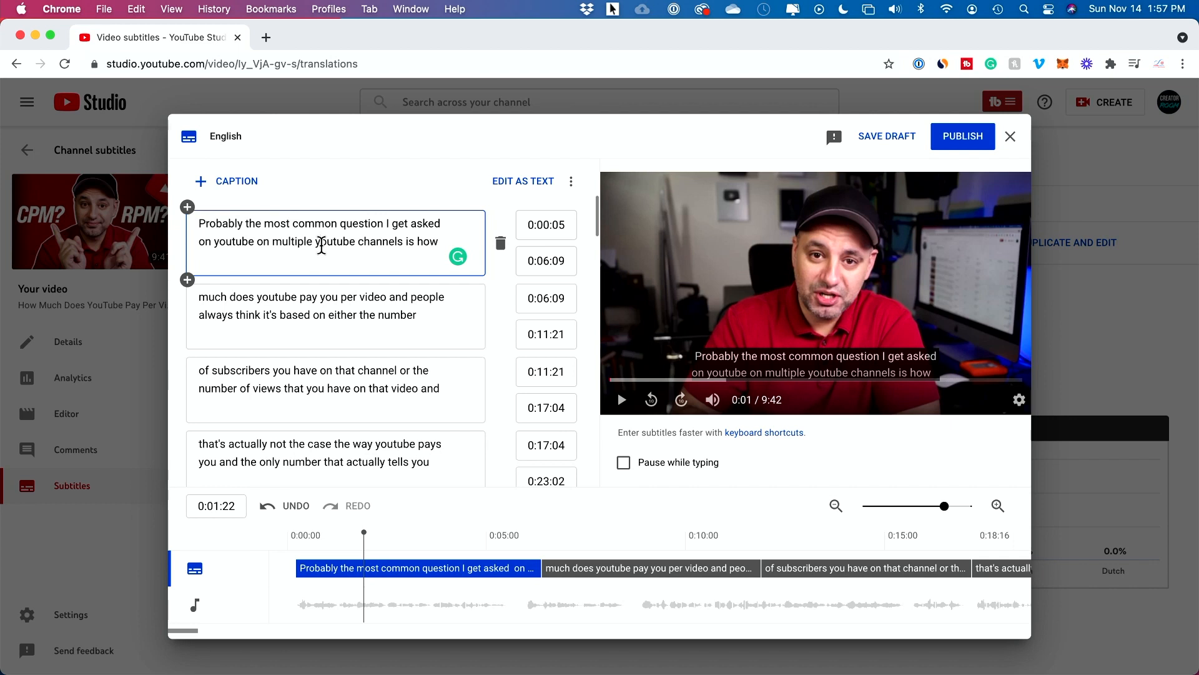
{"action": "scroll", "scroll_direction": "down", "scroll_amount": 3}
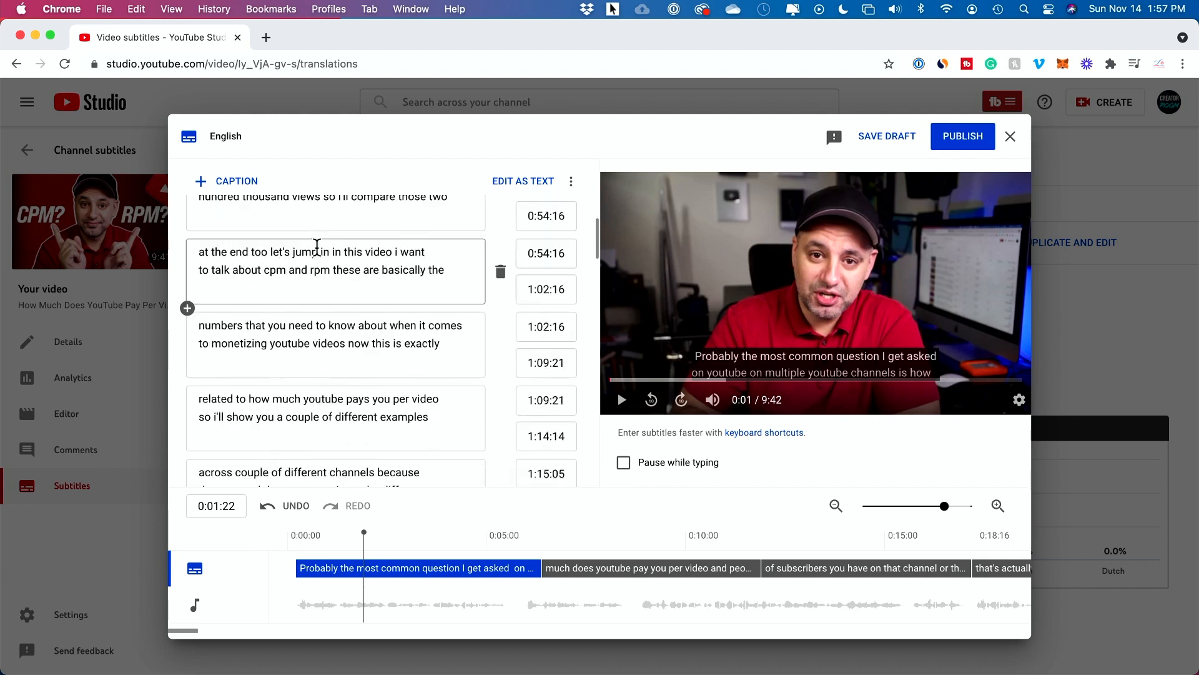
{"action": "scroll", "scroll_direction": "down", "scroll_amount": 3}
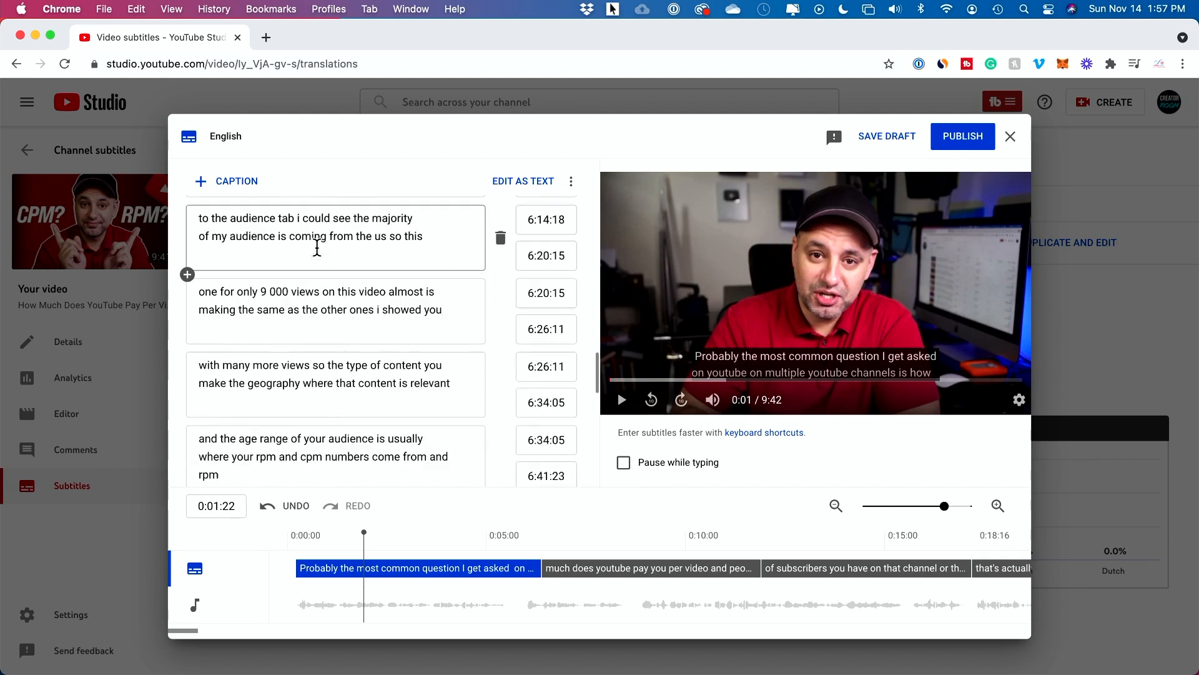
{"action": "scroll", "scroll_direction": "up", "scroll_amount": 3}
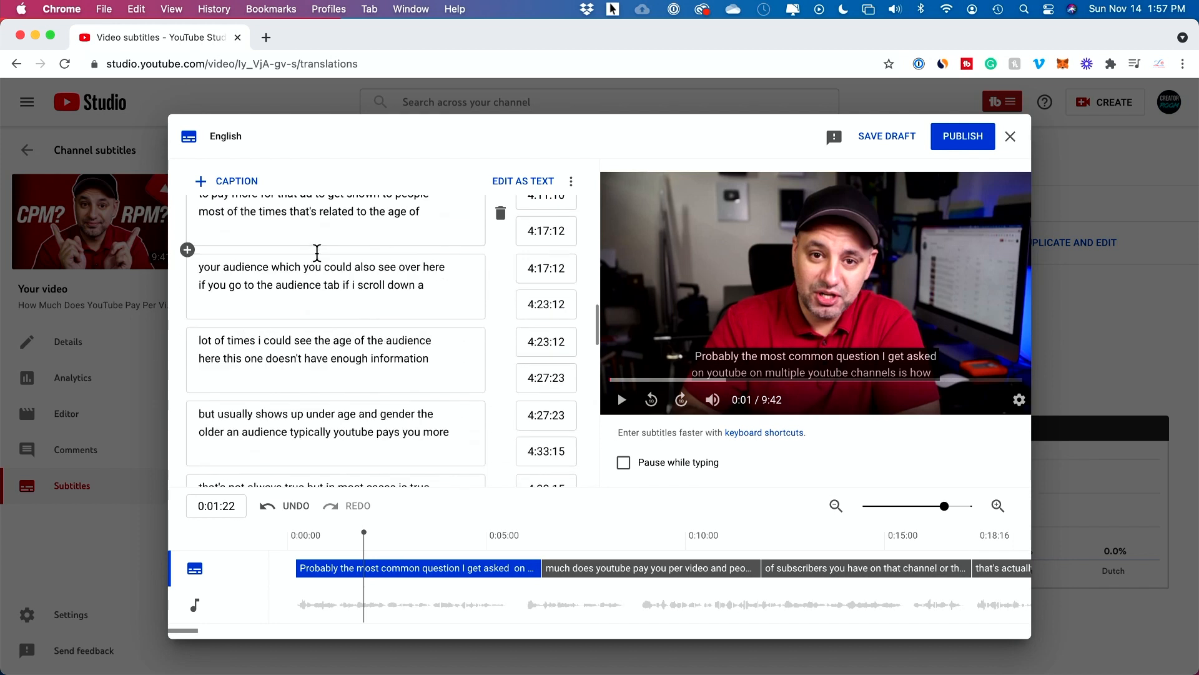
{"action": "scroll", "scroll_direction": "up", "scroll_amount": 3}
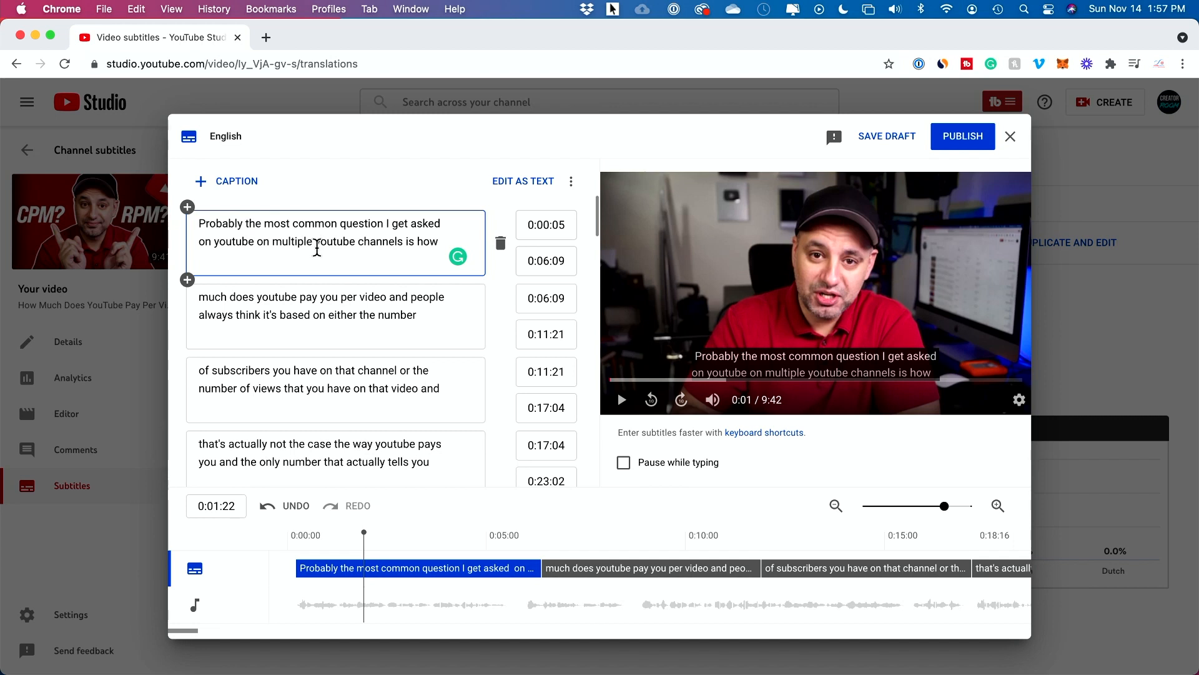
Publish the edited English subtitles for the CPM-and-RPM video
{"action": "left_click", "coordinate": [962, 136]}
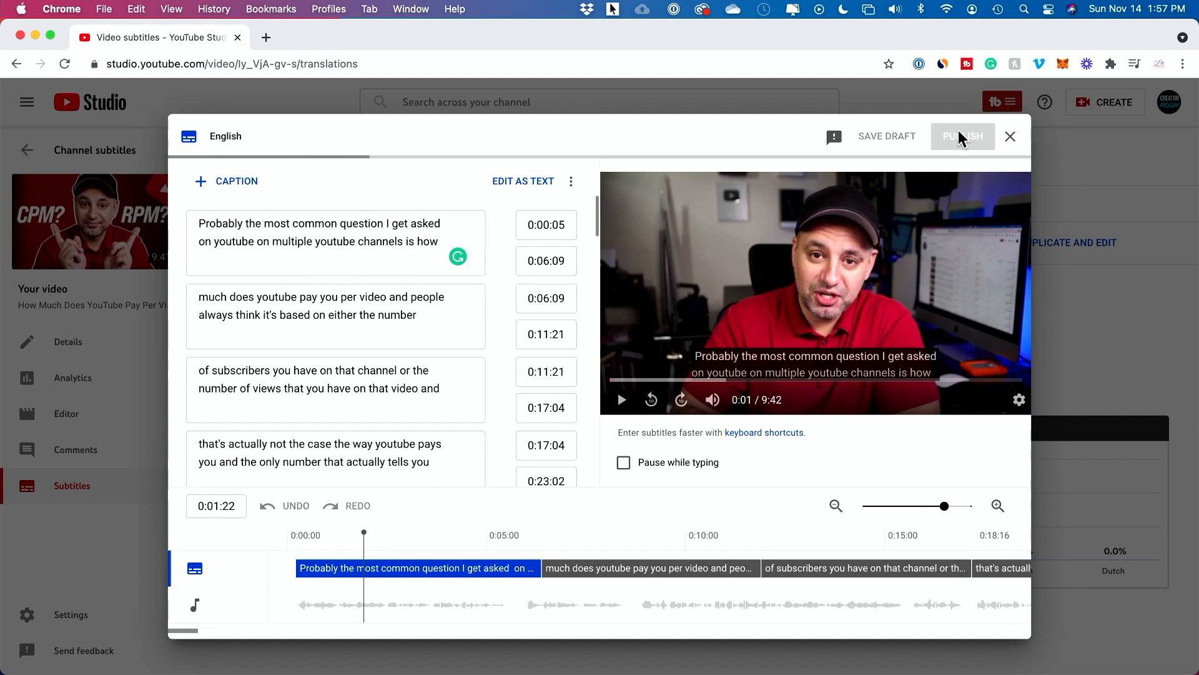
{"action": "left_click", "coordinate": [962, 136]}
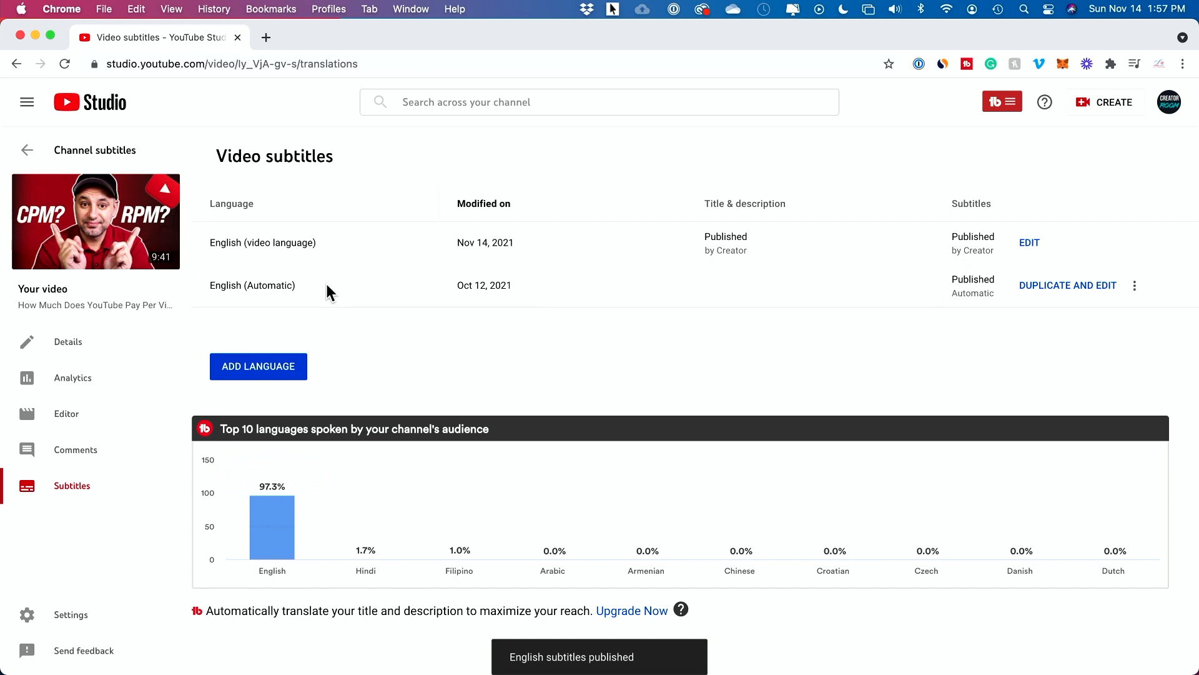
{"action": "mouse_move", "coordinate": [970, 253]}
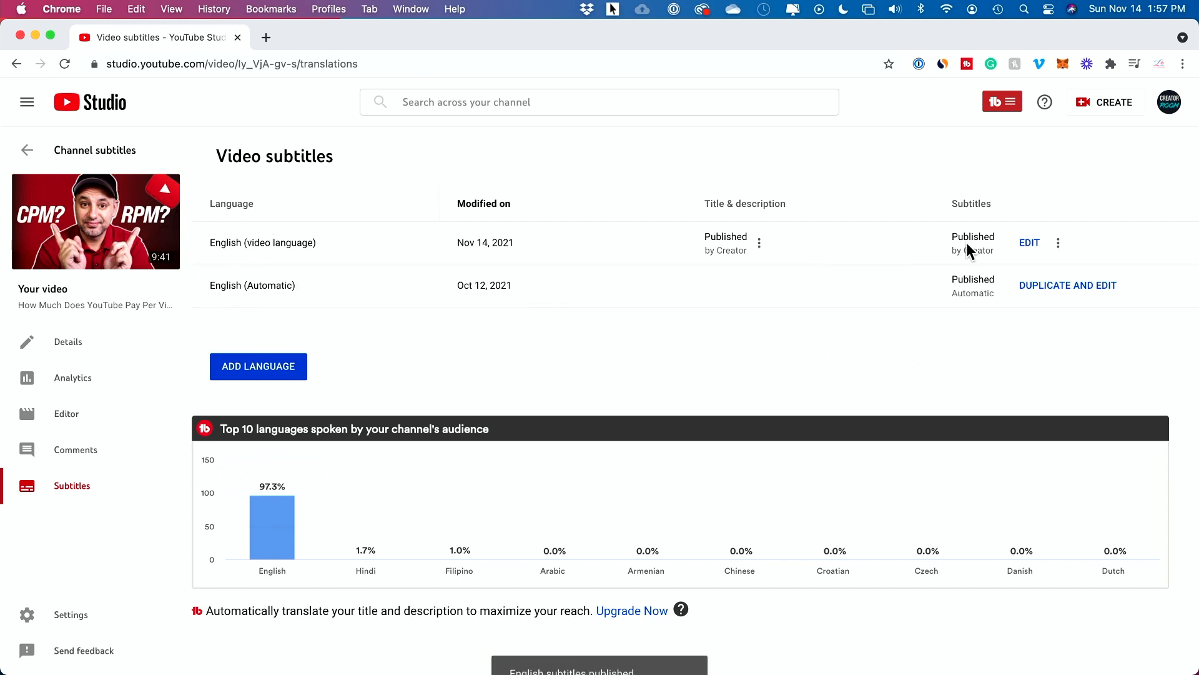
{"action": "mouse_move", "coordinate": [742, 259]}
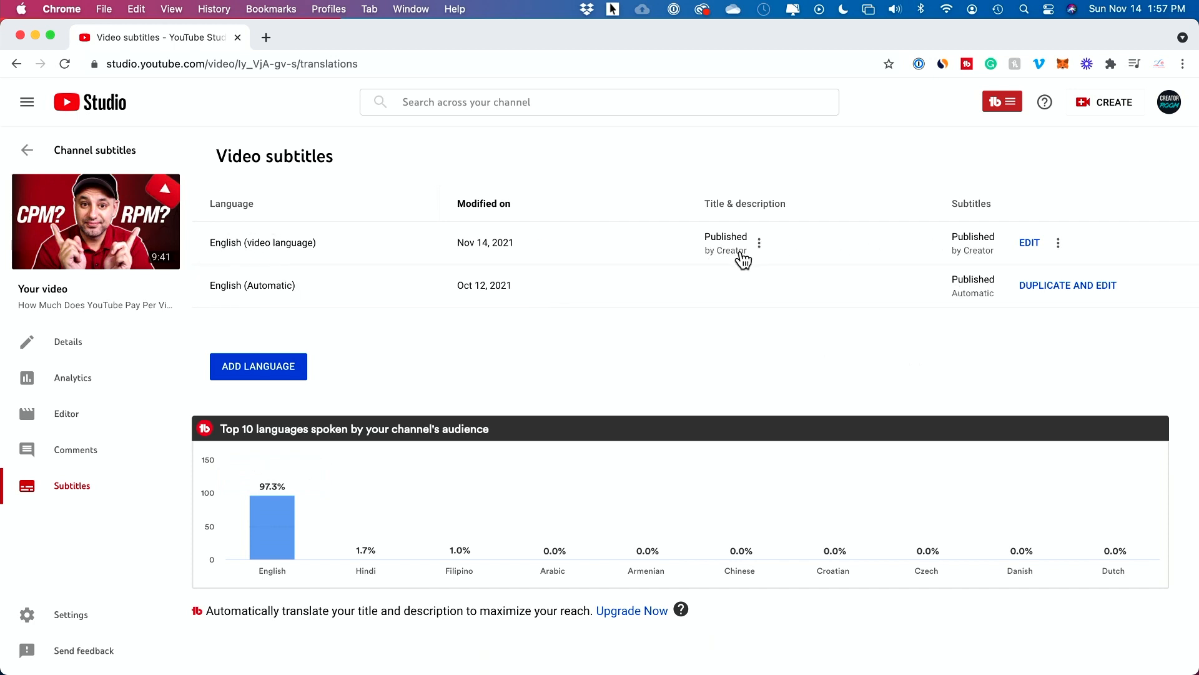
{"action": "mouse_move", "coordinate": [941, 230]}
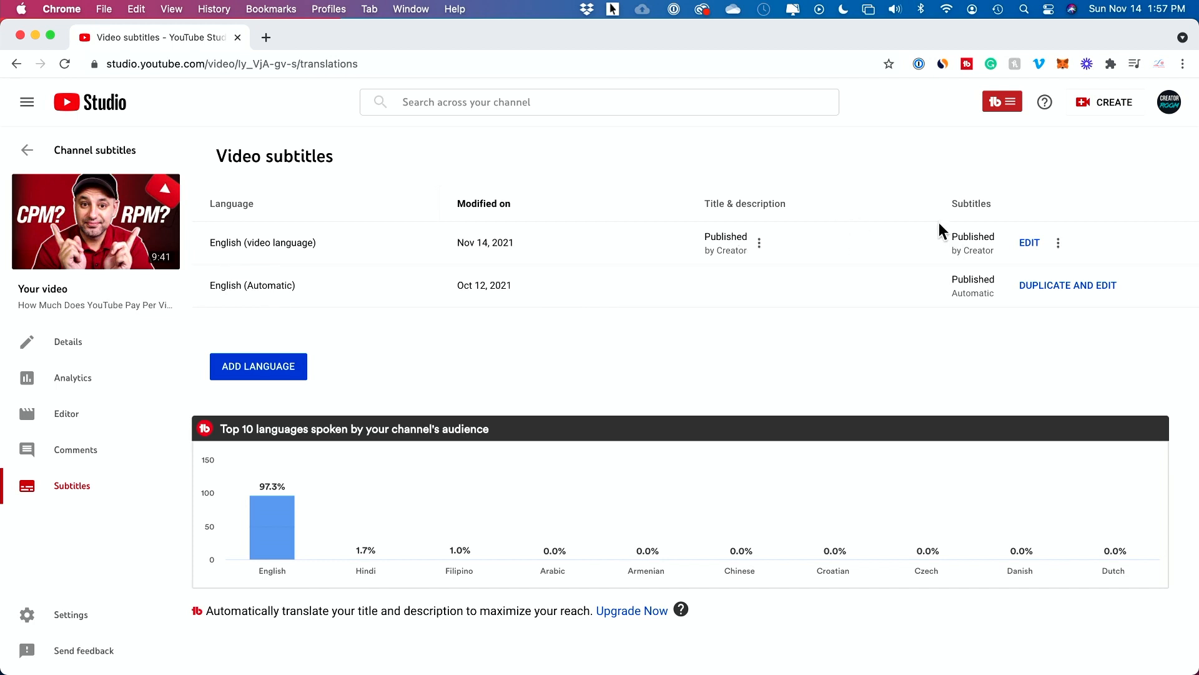
{"action": "mouse_move", "coordinate": [1082, 257]}
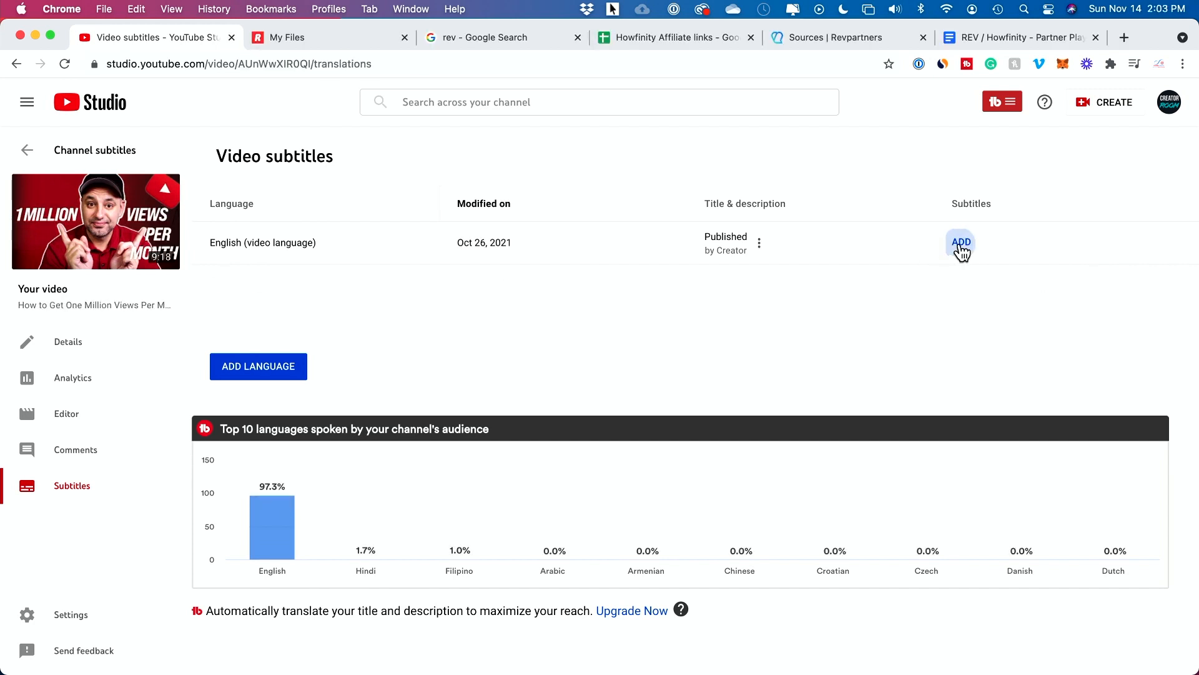
Choose to upload an English subtitle file with timing, reaching the file chooser
{"action": "left_click", "coordinate": [962, 242]}
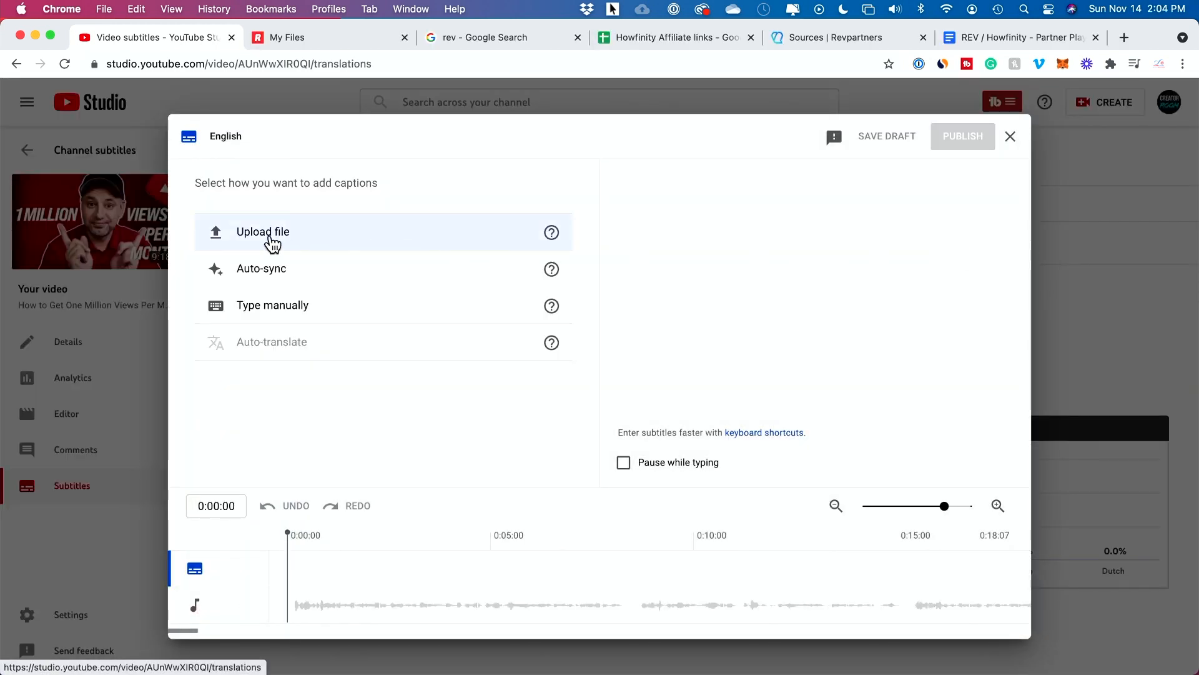
{"action": "left_click", "coordinate": [263, 232]}
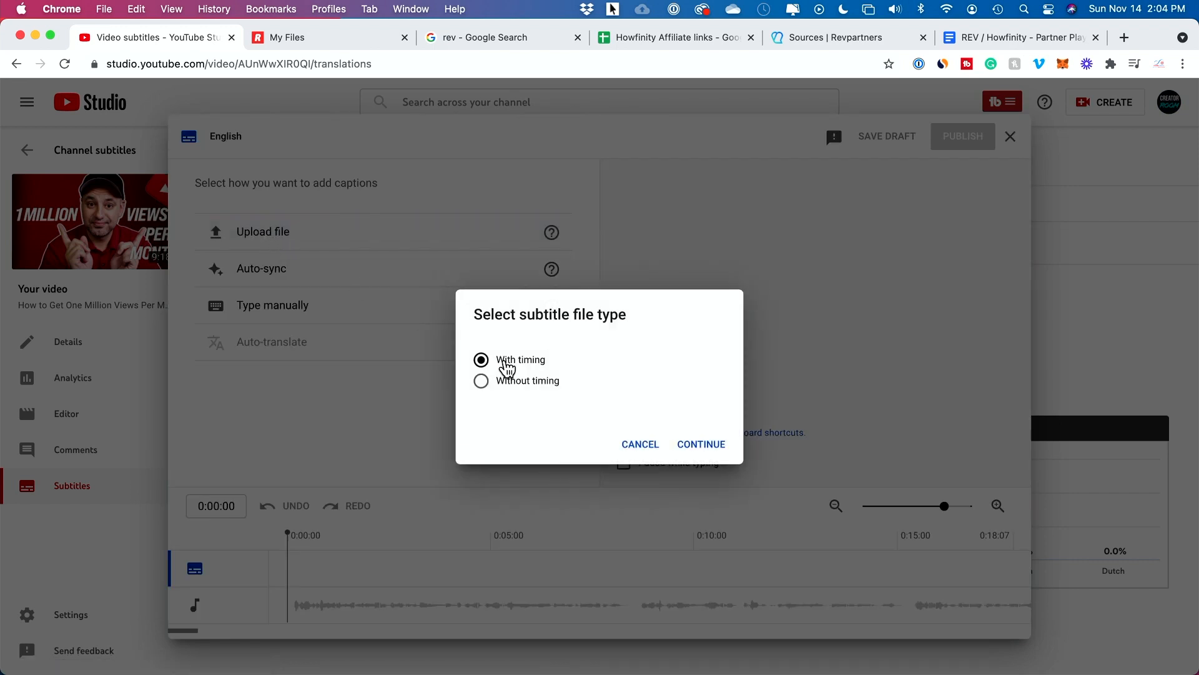
{"action": "mouse_move", "coordinate": [701, 444]}
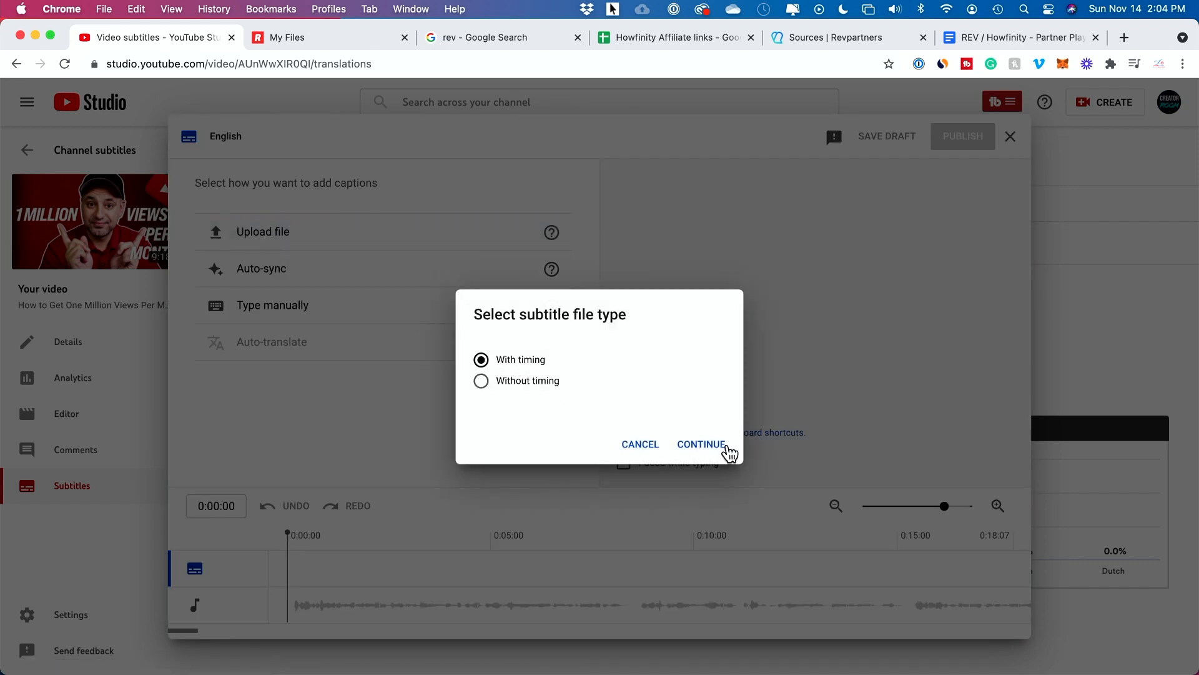
{"action": "mouse_move", "coordinate": [691, 462]}
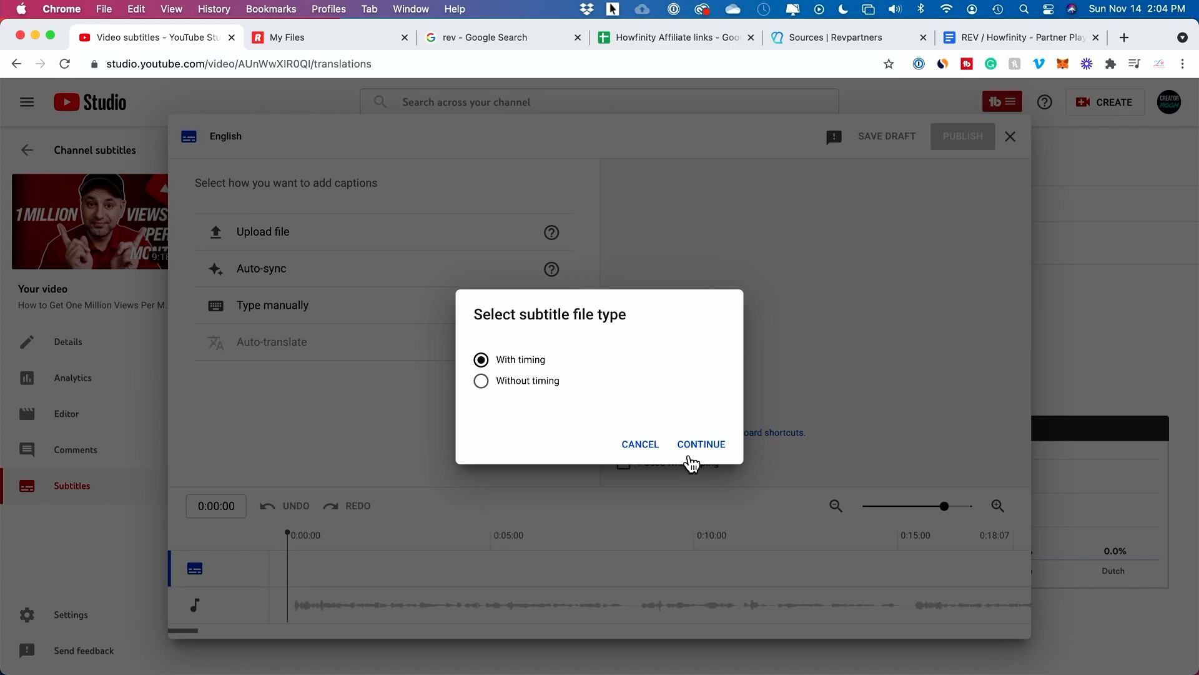
{"action": "left_click", "coordinate": [699, 444]}
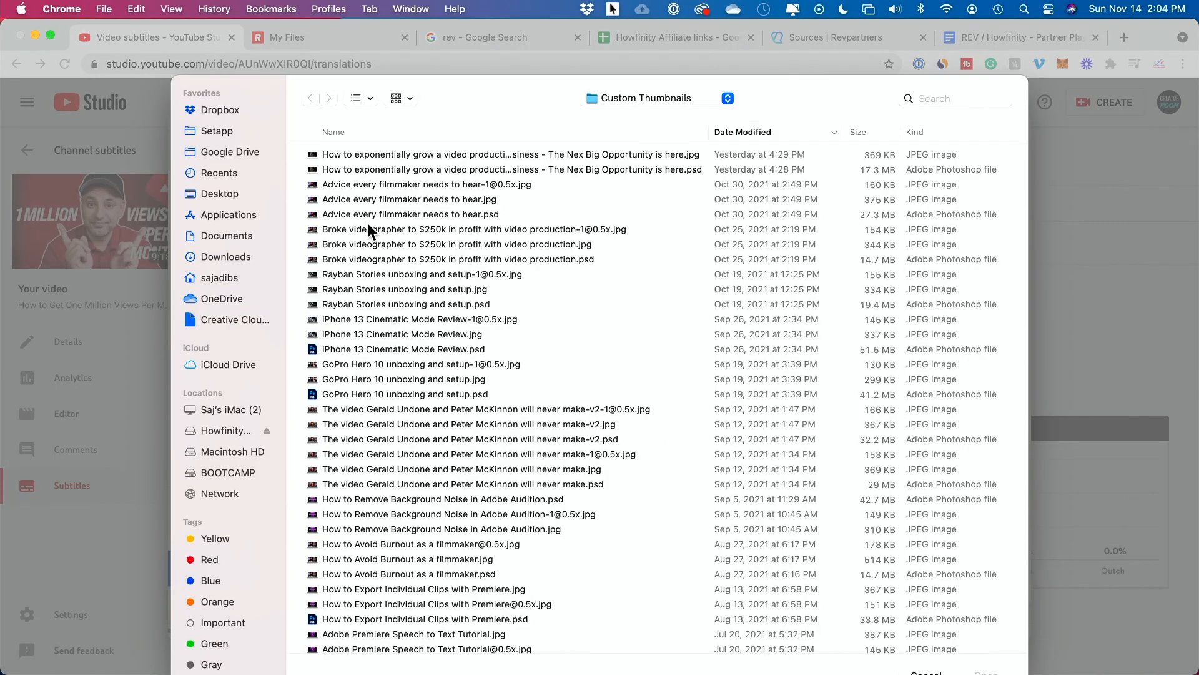
{"action": "mouse_move", "coordinate": [1163, 261]}
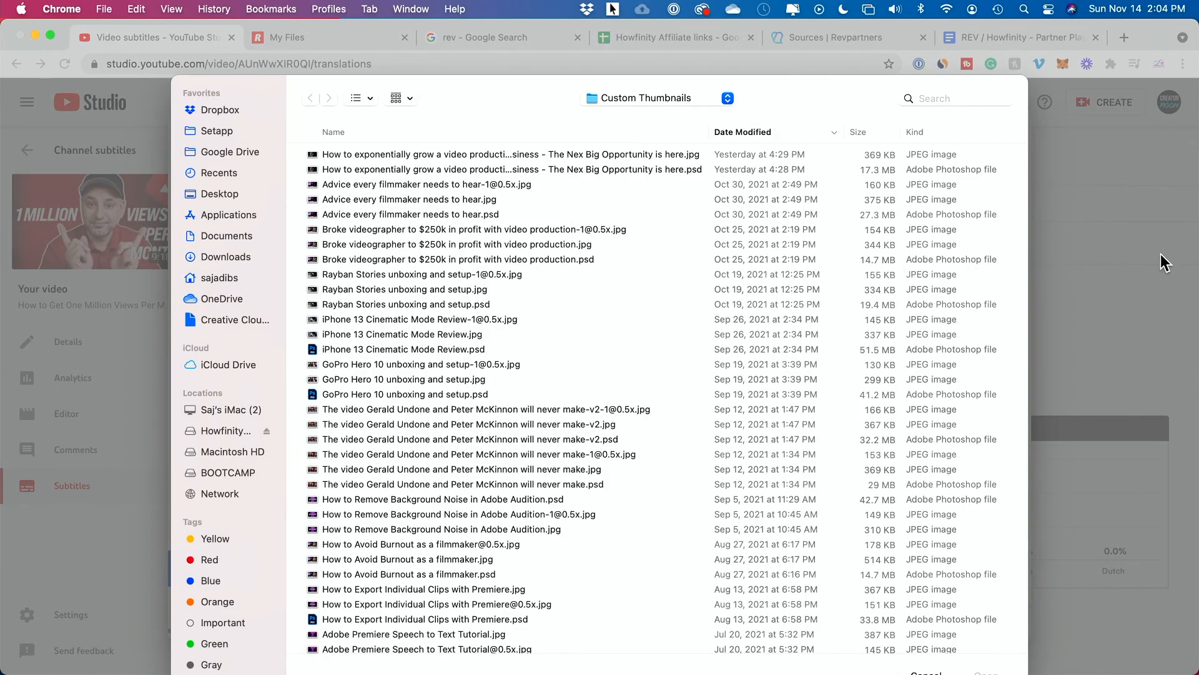
{"action": "mouse_move", "coordinate": [131, 141]}
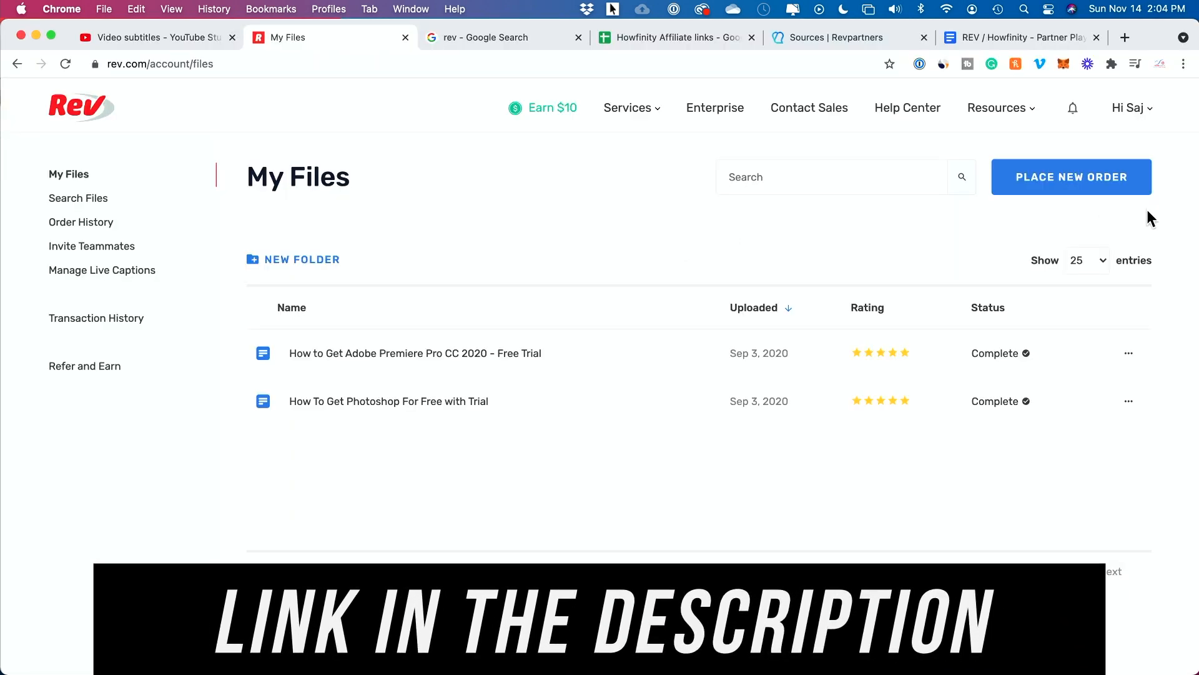
{"action": "mouse_move", "coordinate": [1070, 176]}
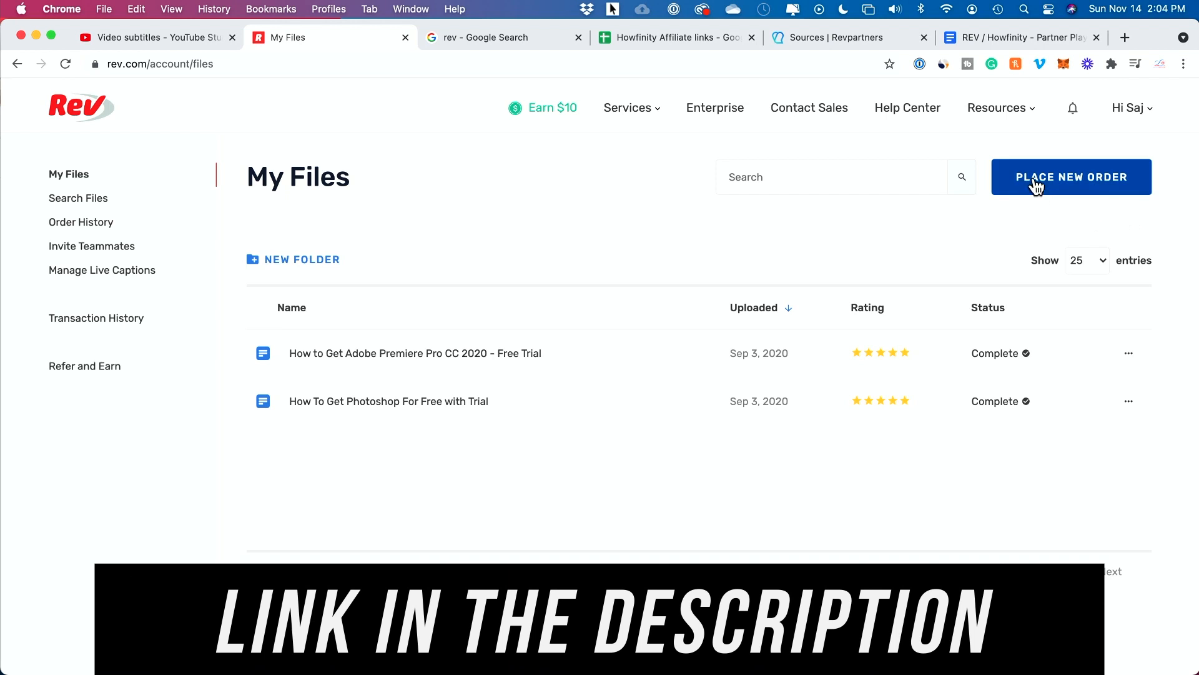
On rev.com, start a new Order Captions checkout and review its Add Files options
{"action": "left_click", "coordinate": [1071, 176]}
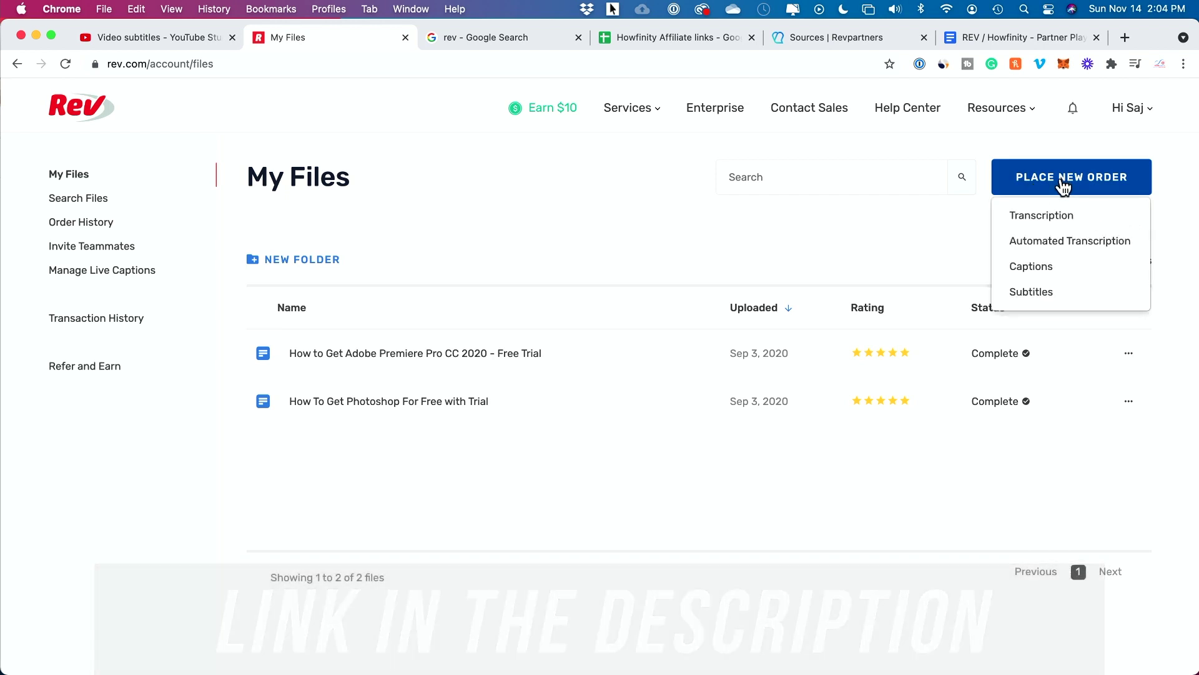
{"action": "mouse_move", "coordinate": [1037, 272]}
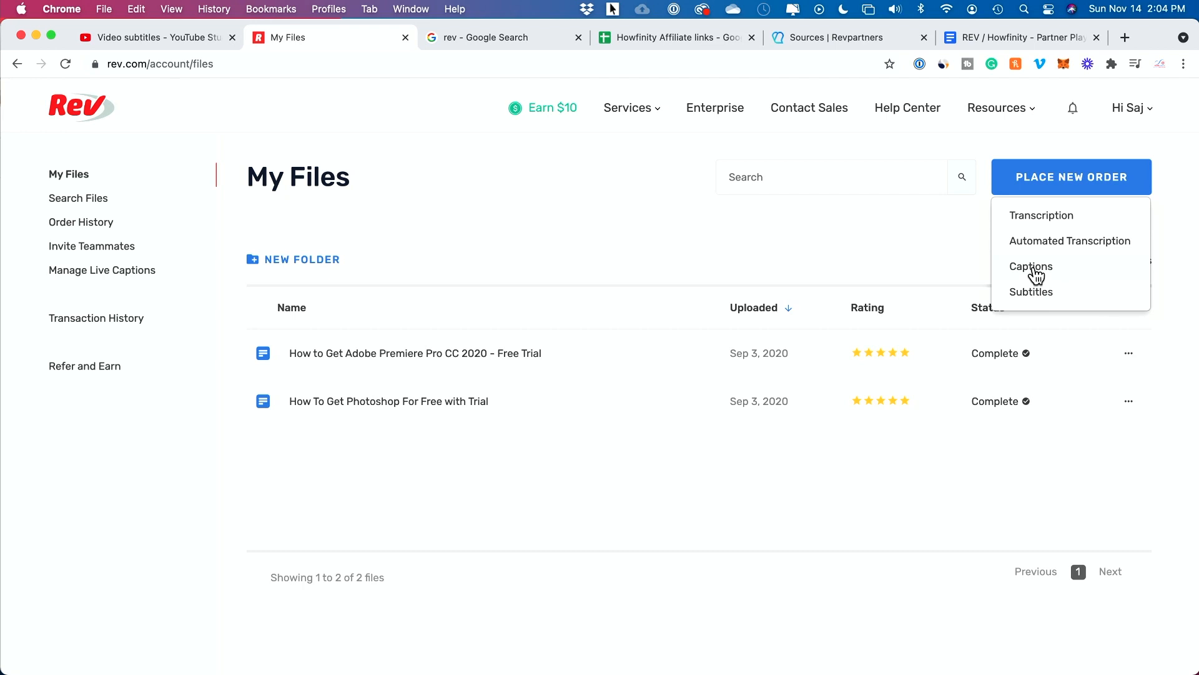
{"action": "left_click", "coordinate": [1031, 267]}
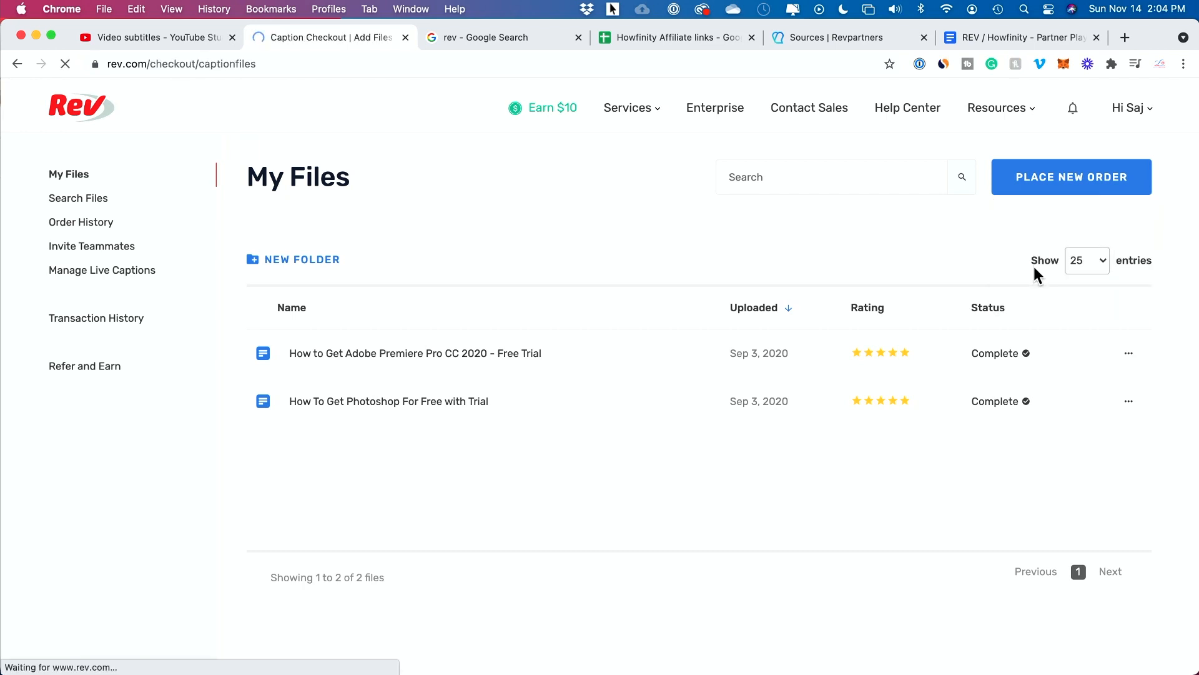
{"action": "left_click", "coordinate": [1070, 177]}
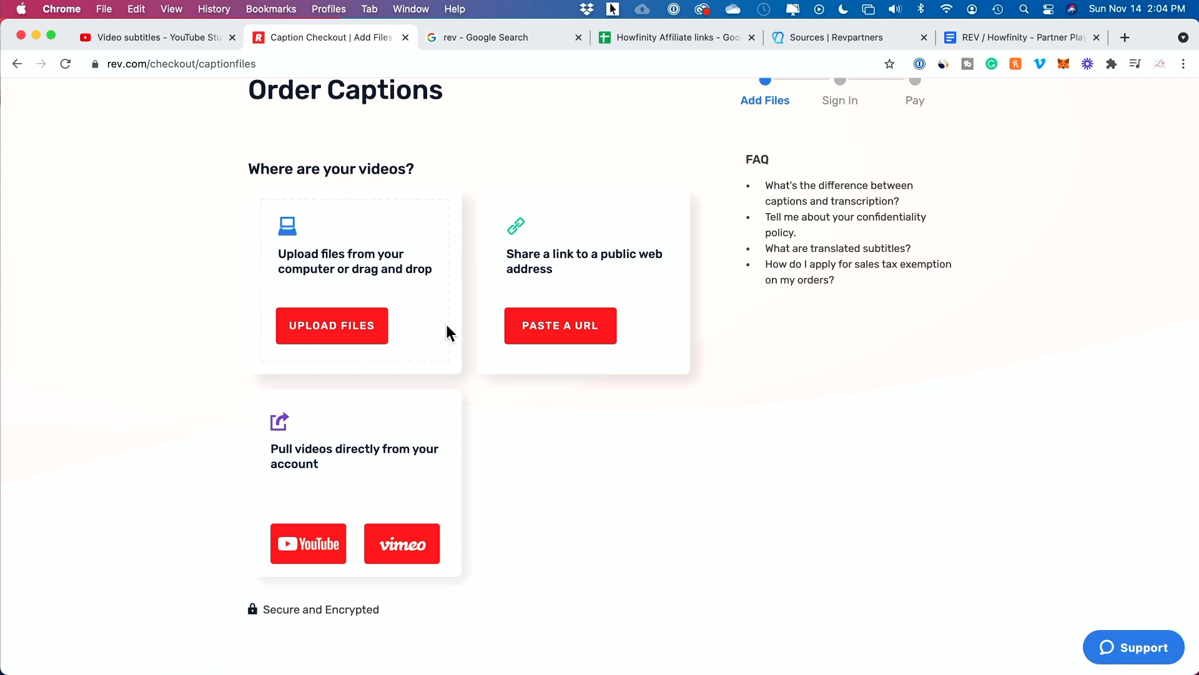
{"action": "mouse_move", "coordinate": [316, 275]}
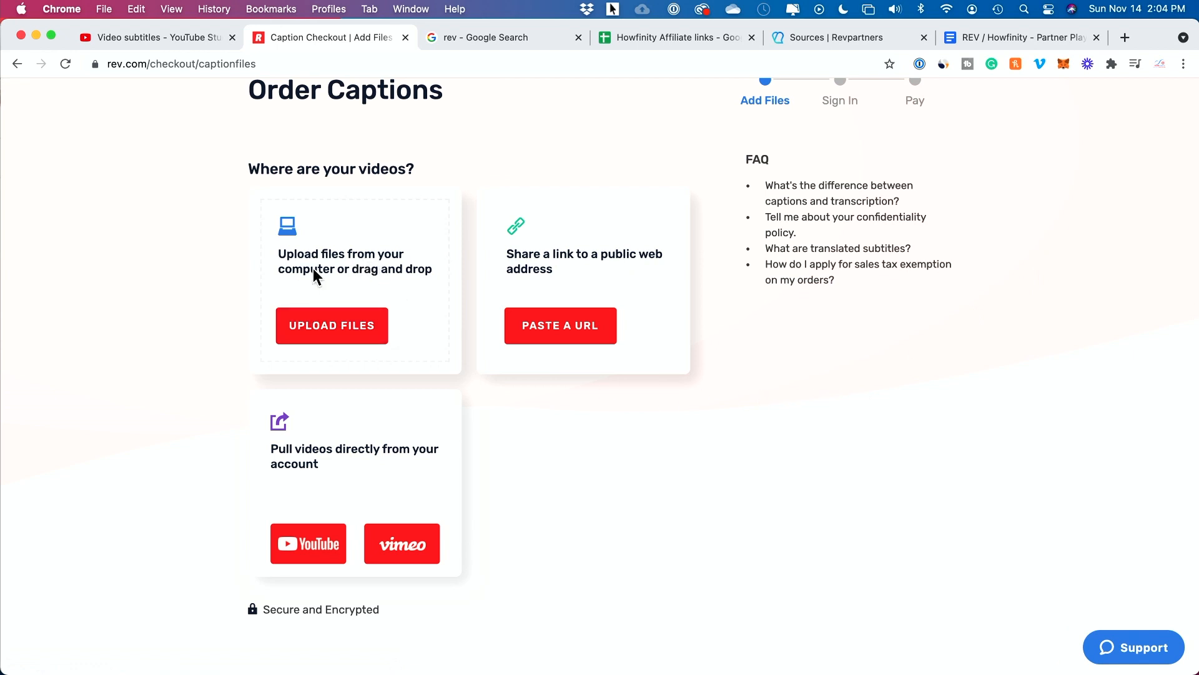
{"action": "mouse_move", "coordinate": [544, 241]}
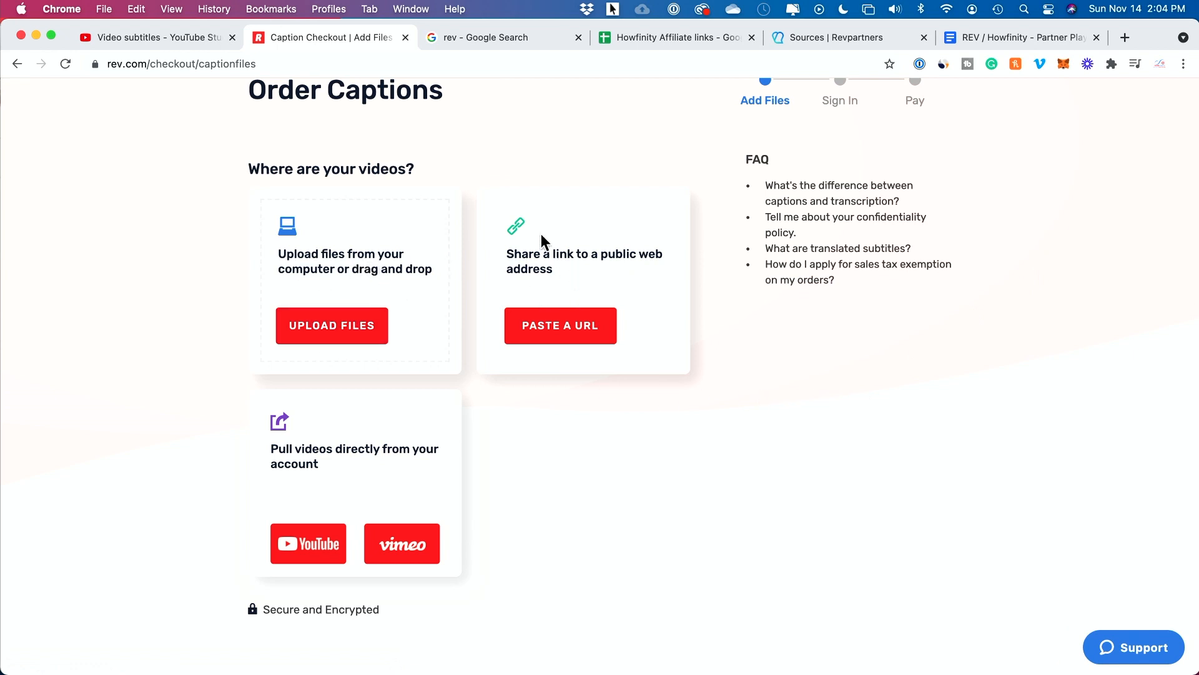
{"action": "mouse_move", "coordinate": [586, 274]}
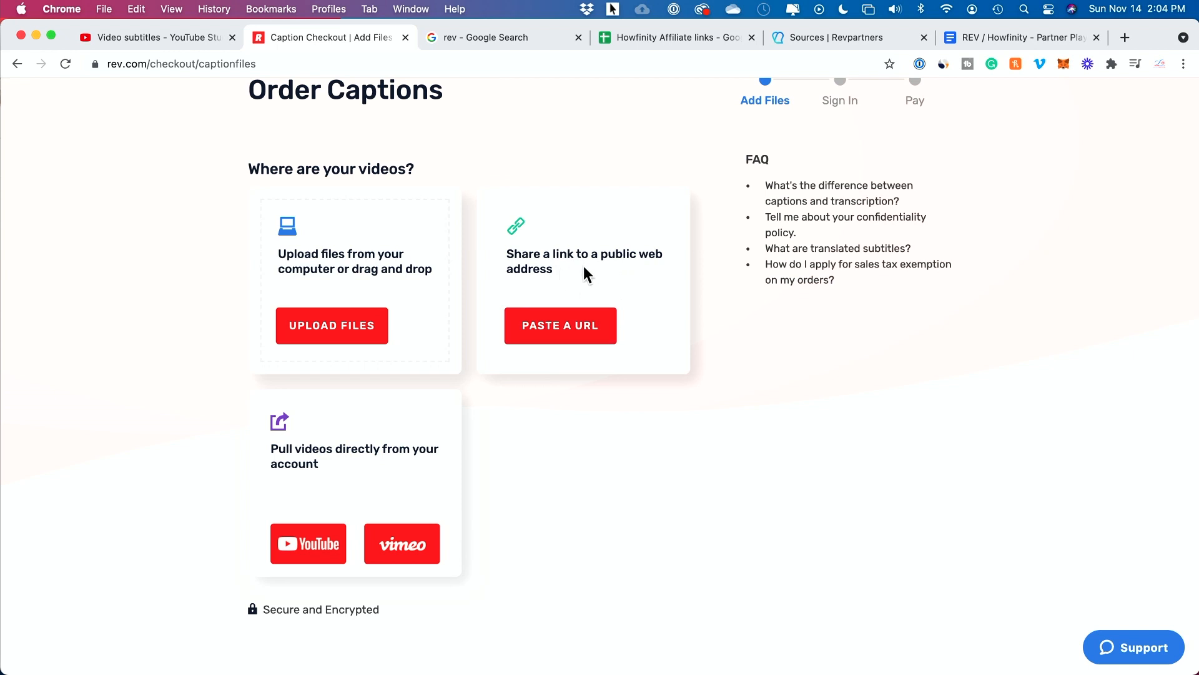
{"action": "mouse_move", "coordinate": [560, 325]}
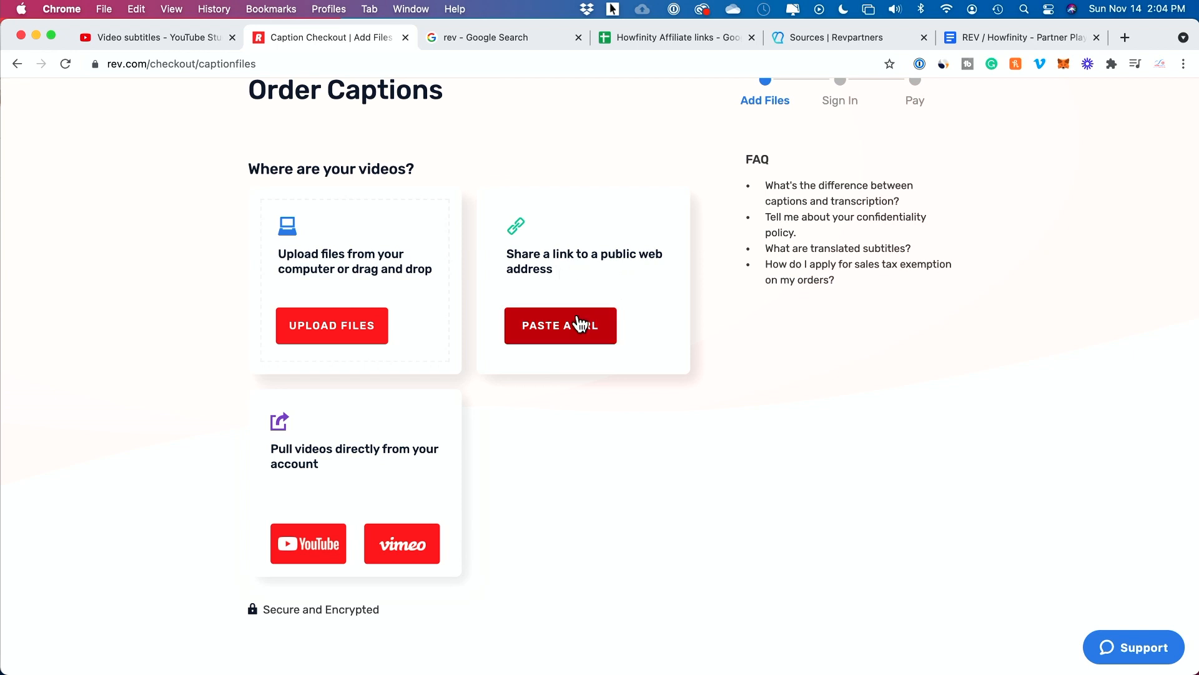
{"action": "mouse_move", "coordinate": [582, 334]}
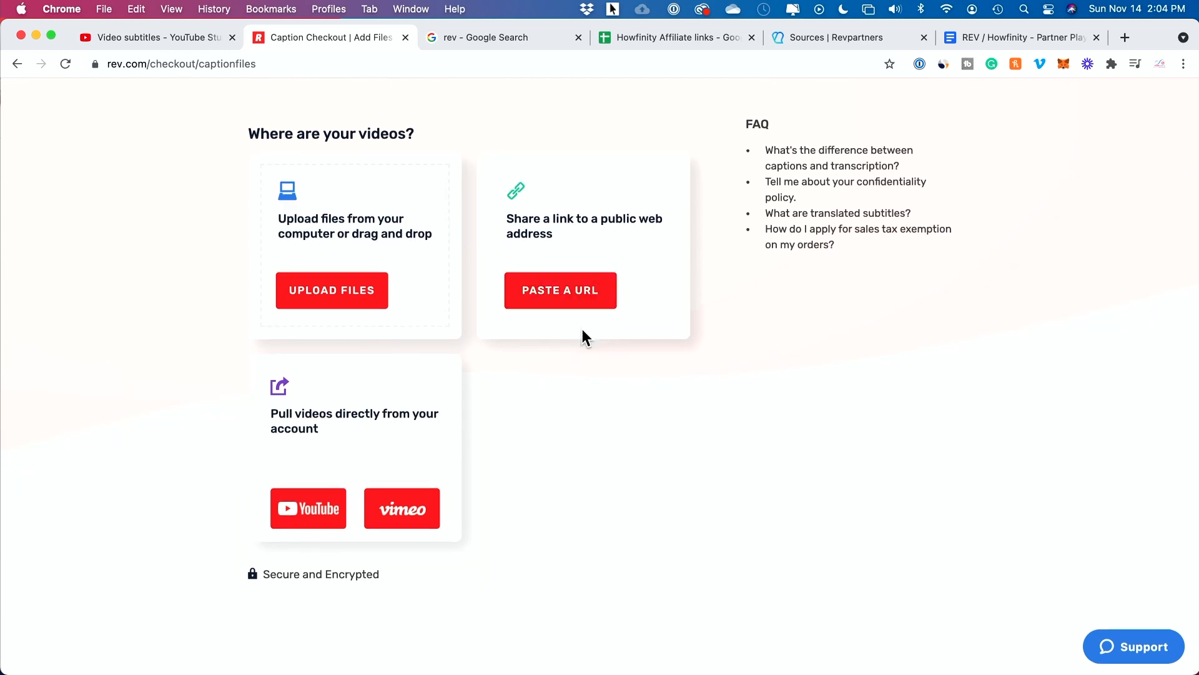
{"action": "mouse_move", "coordinate": [354, 429]}
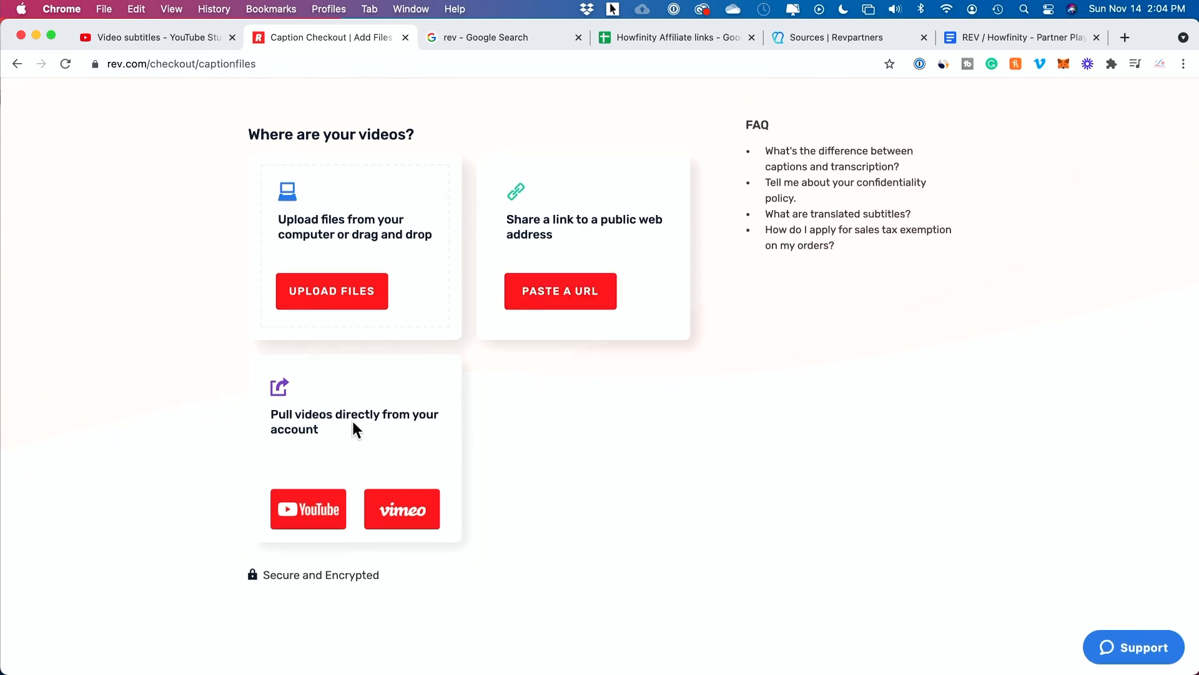
{"action": "mouse_move", "coordinate": [309, 508]}
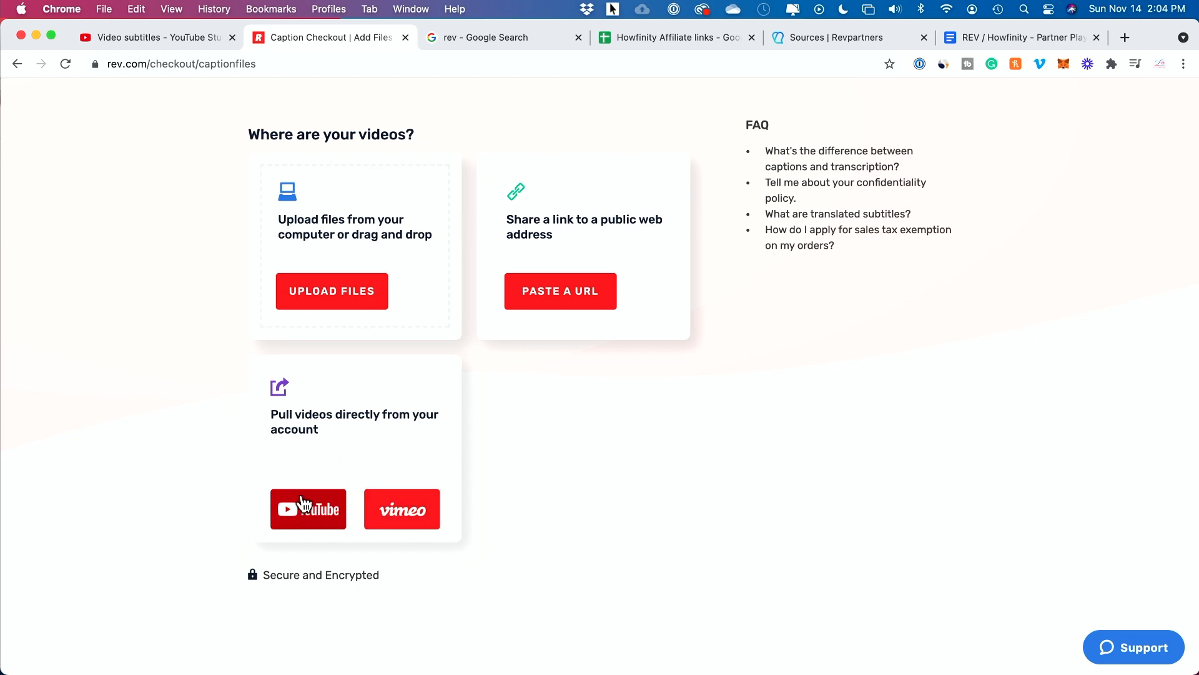
{"action": "mouse_move", "coordinate": [386, 447]}
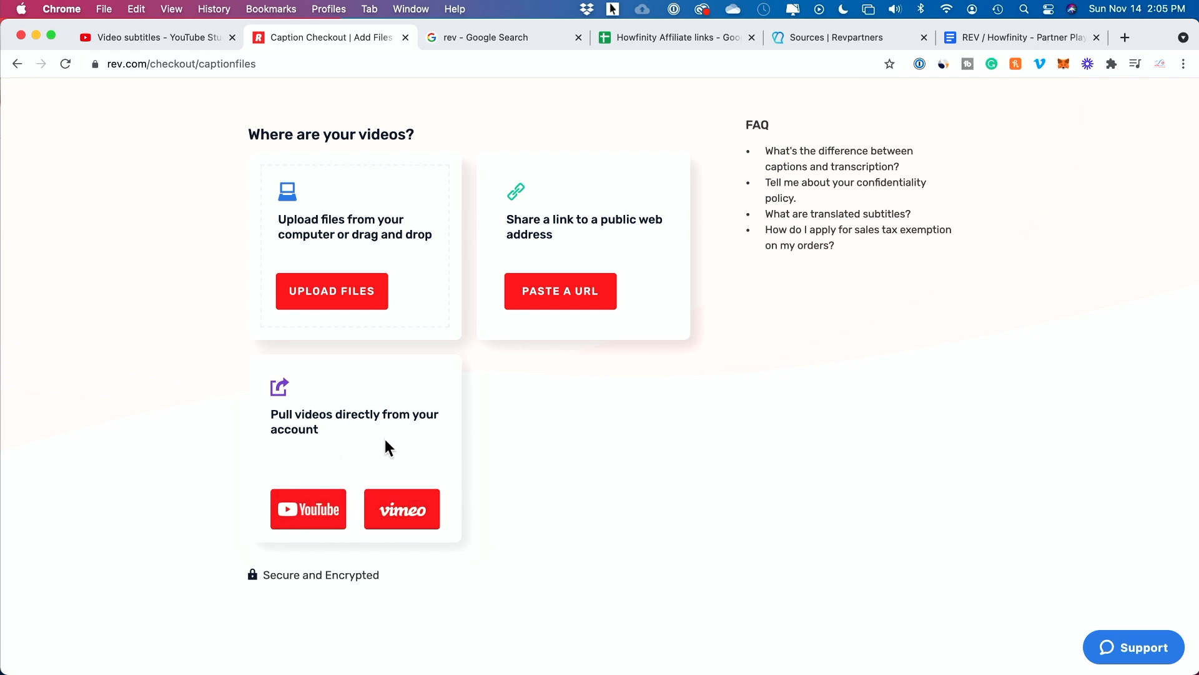
{"action": "mouse_move", "coordinate": [356, 437]}
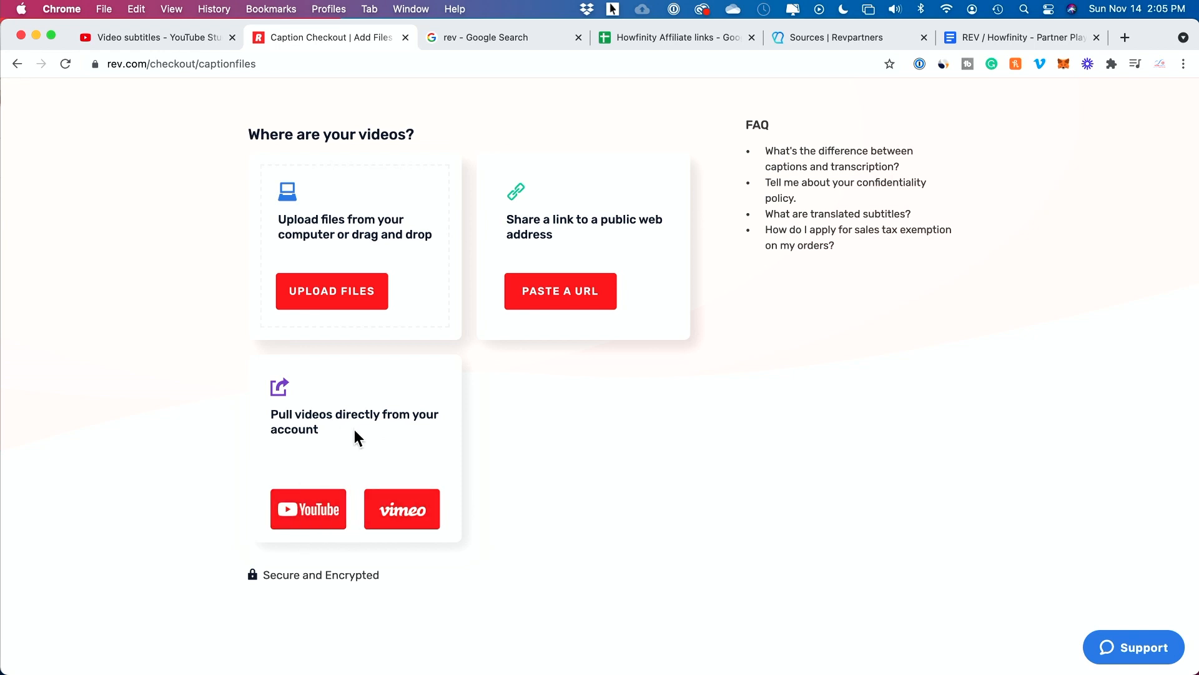
{"action": "scroll", "scroll_direction": "up", "scroll_amount": 3}
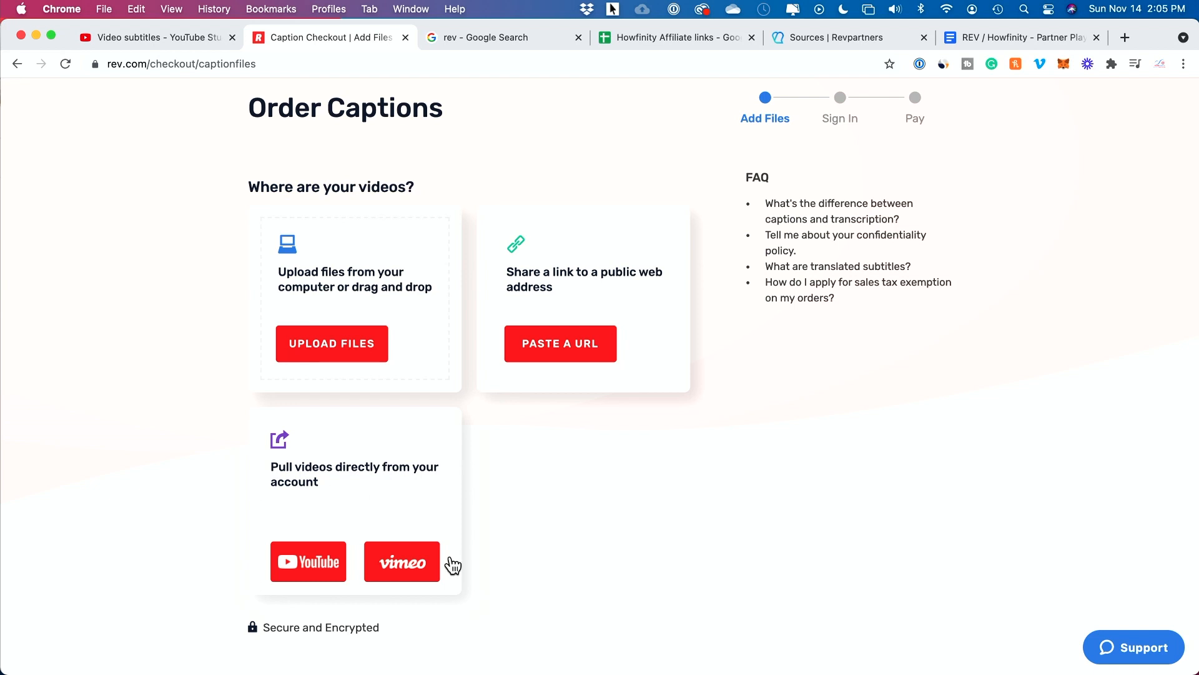
{"action": "mouse_move", "coordinate": [374, 506]}
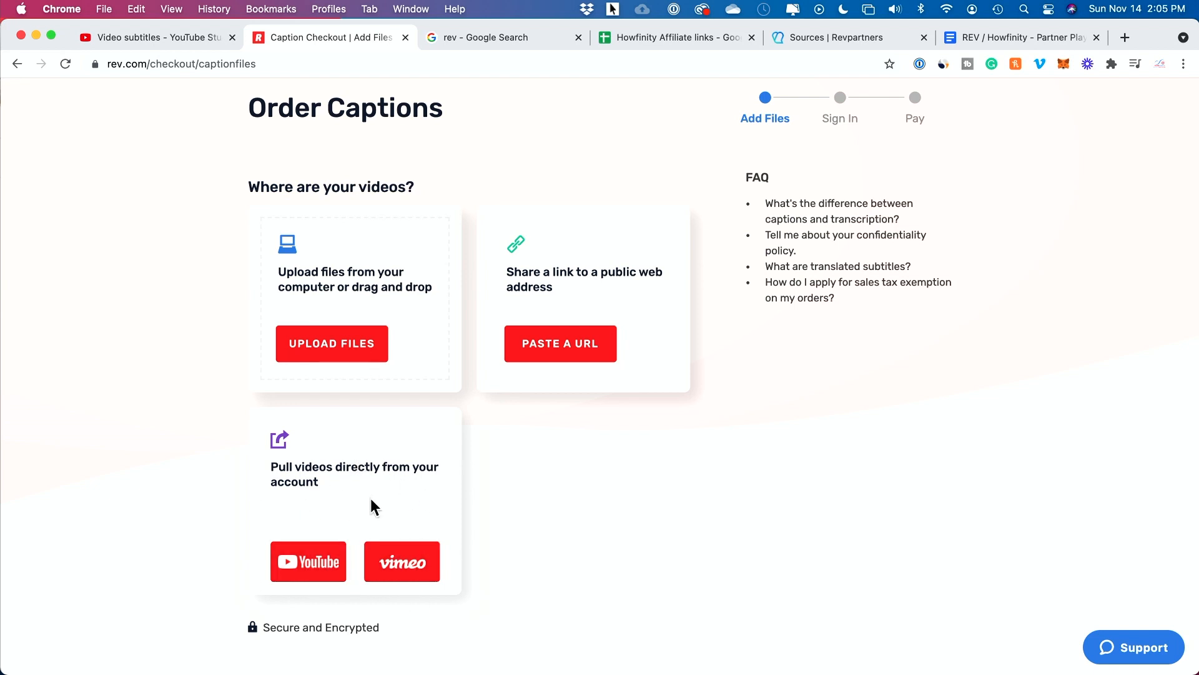
{"action": "mouse_move", "coordinate": [560, 344]}
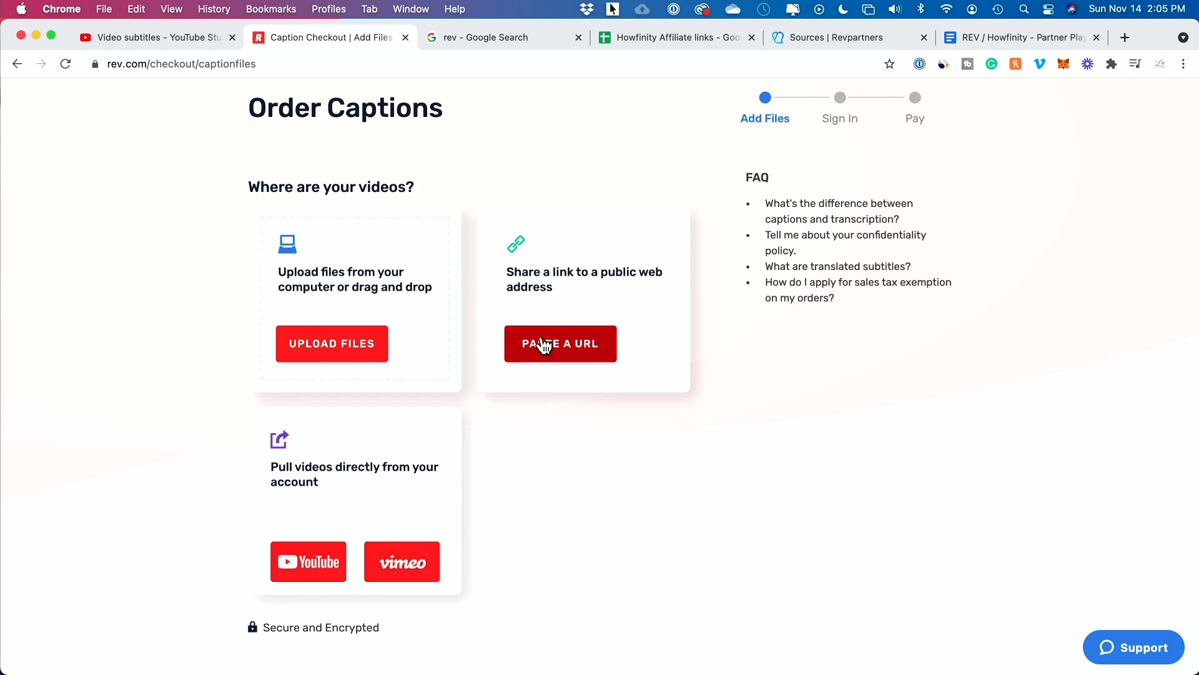
Start Rev's add-by-link flow, then copy the video's link from its YouTube Studio details page
{"action": "left_click", "coordinate": [559, 342]}
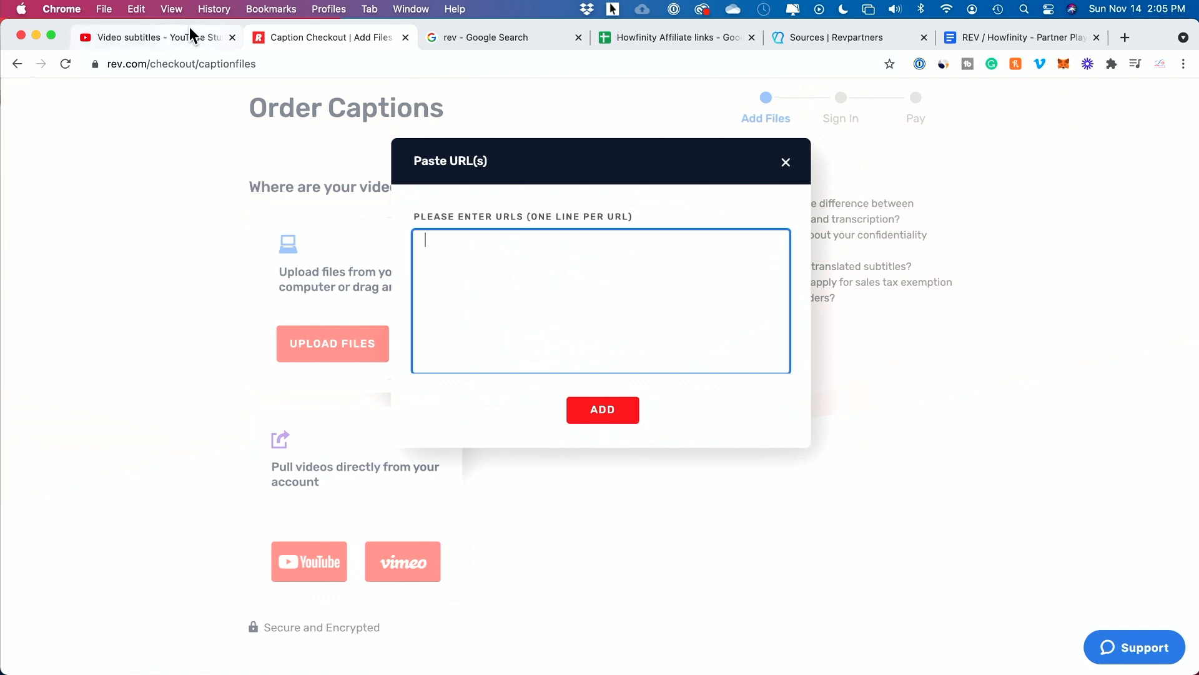
{"action": "left_click", "coordinate": [157, 36]}
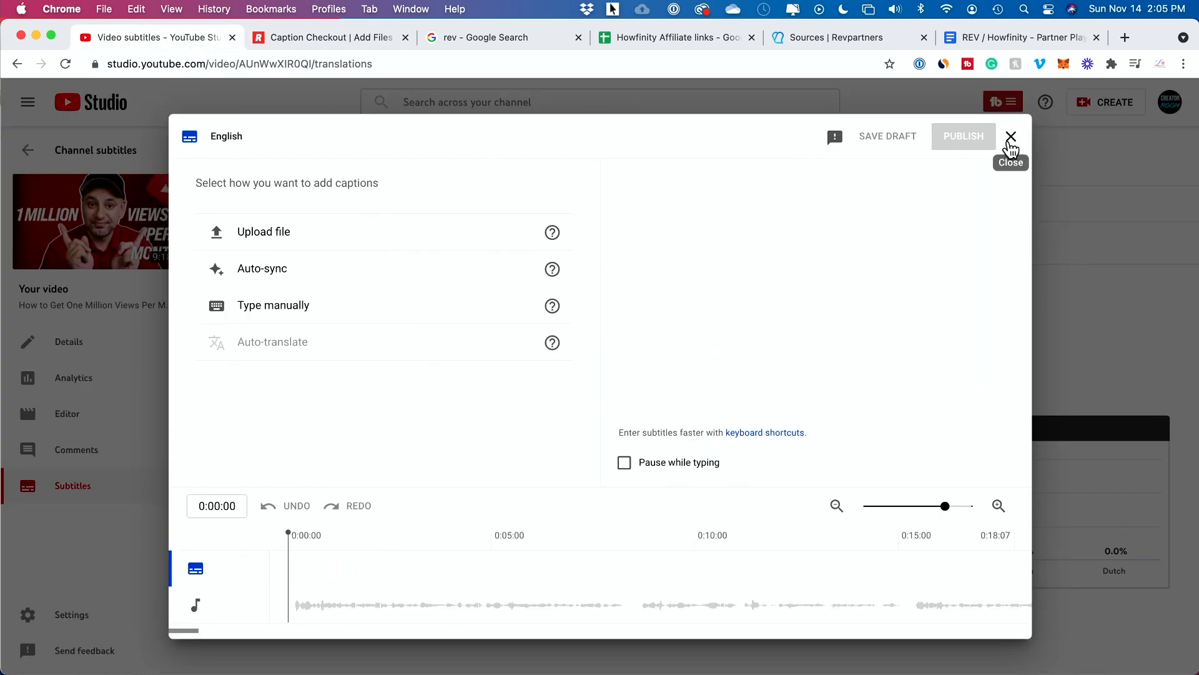
{"action": "left_click", "coordinate": [1010, 137]}
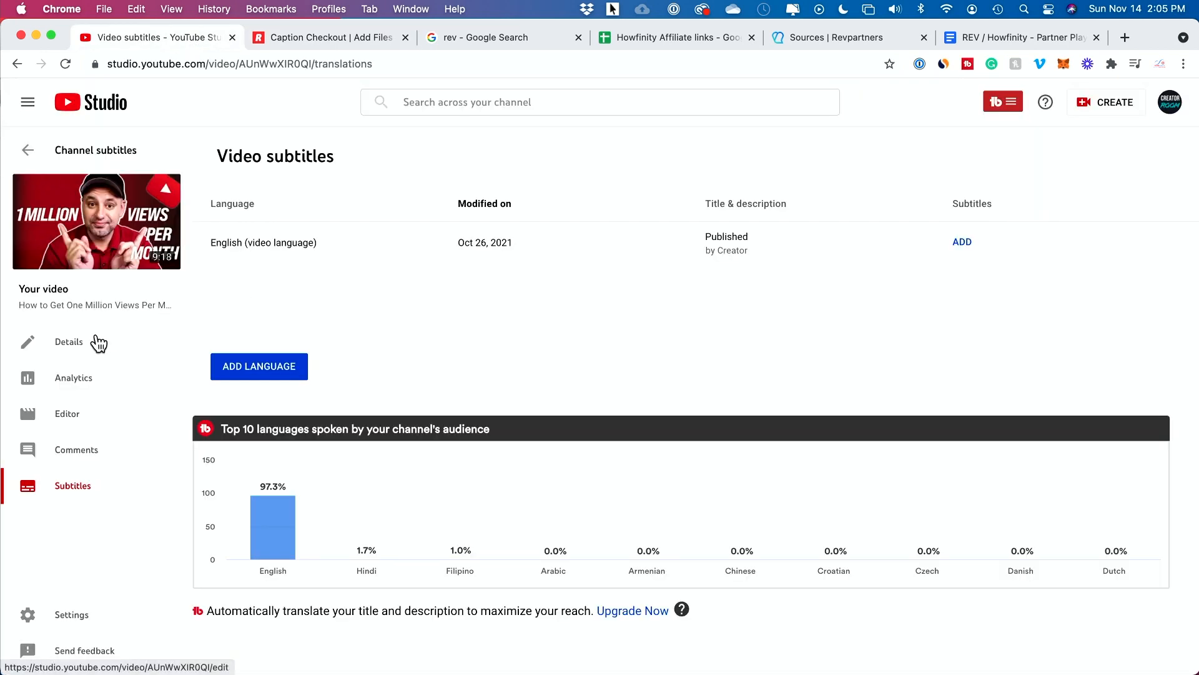
{"action": "left_click", "coordinate": [68, 341]}
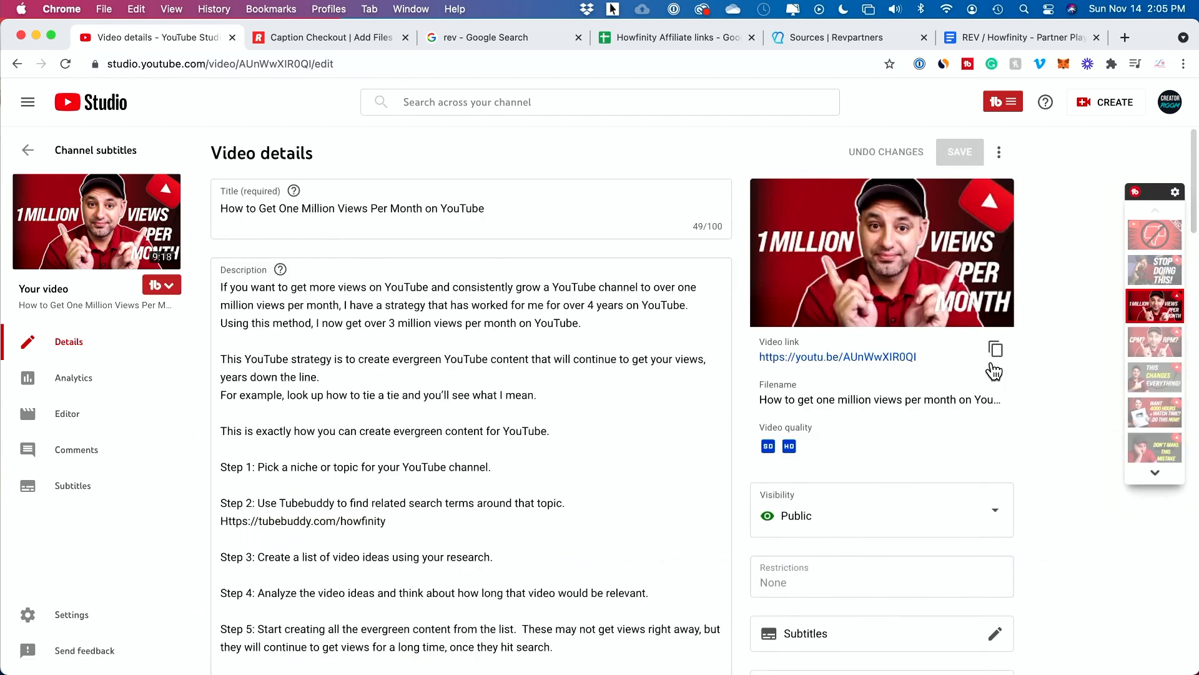
{"action": "left_click", "coordinate": [996, 349]}
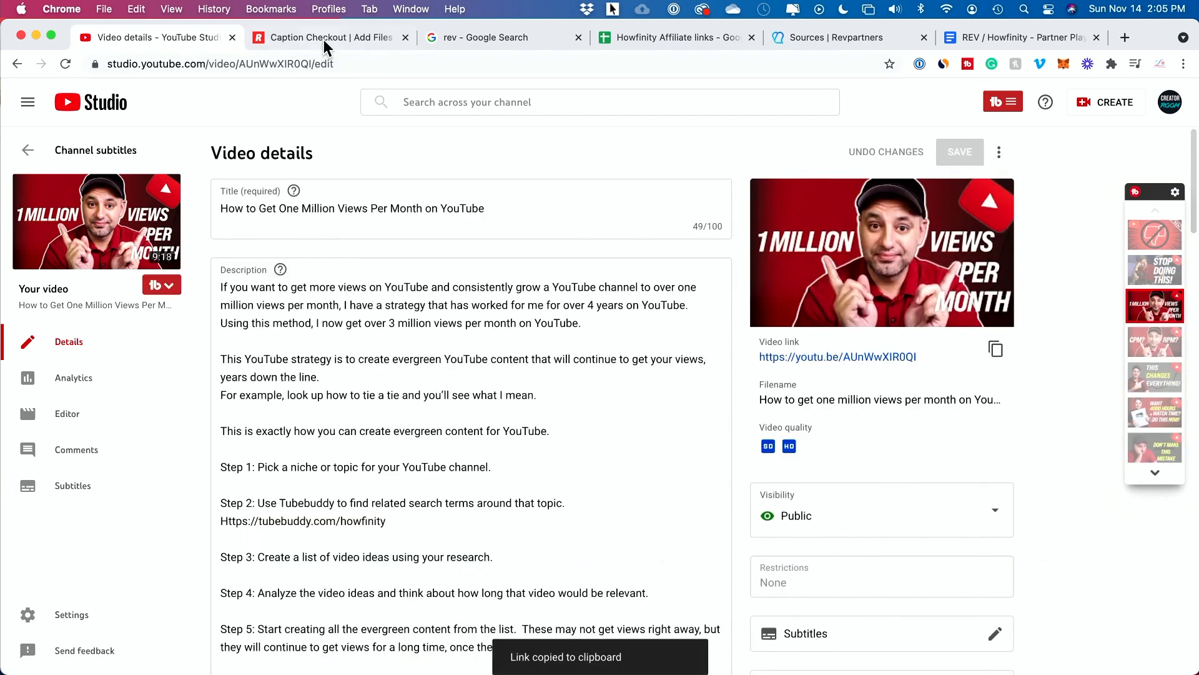
Paste the copied YouTube link into Rev, add the video to the caption order and finish adding videos
{"action": "right_click", "coordinate": [598, 240]}
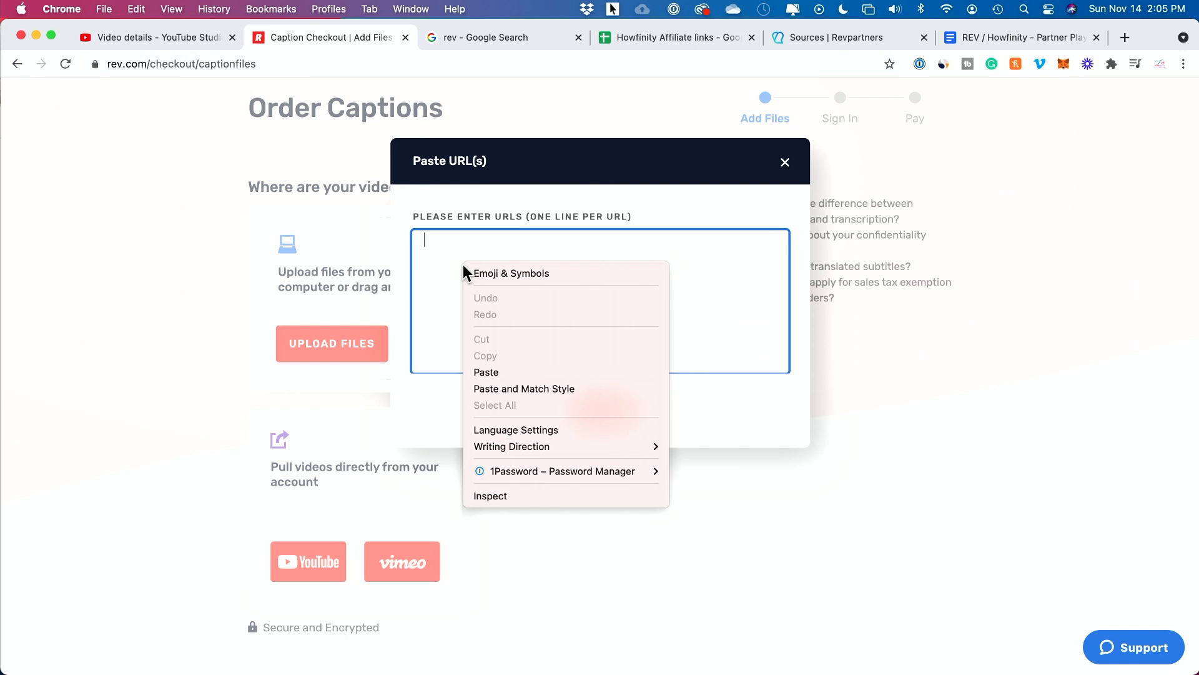
{"action": "left_click", "coordinate": [486, 373]}
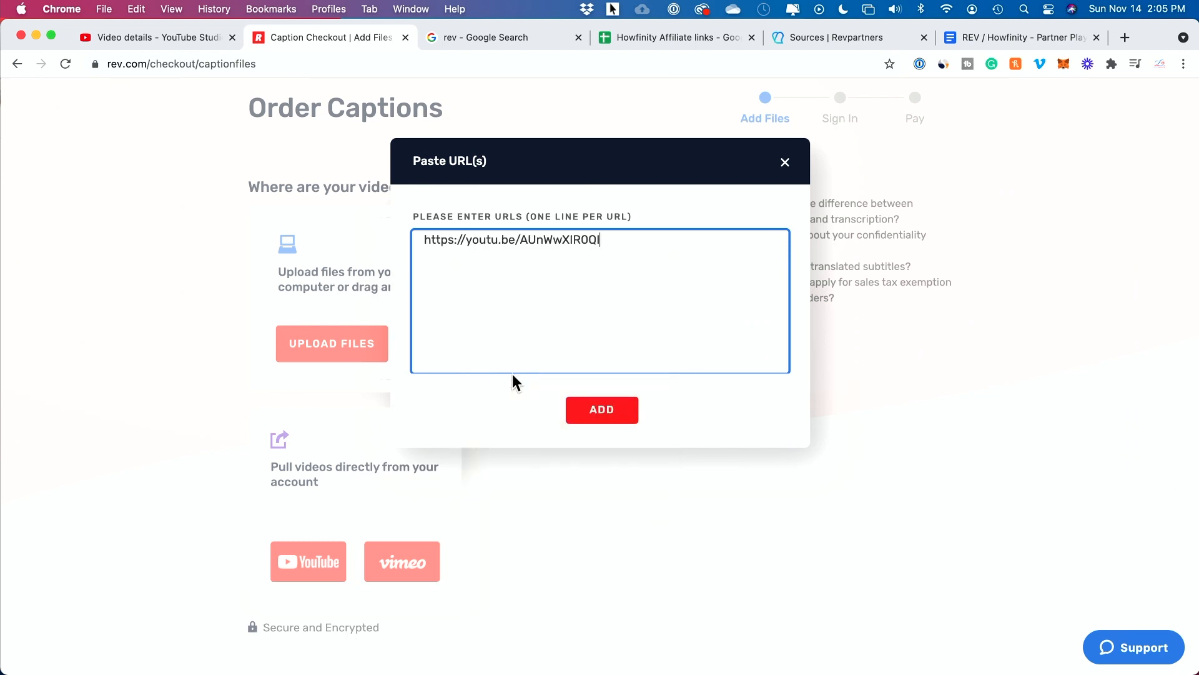
{"action": "left_click", "coordinate": [601, 410]}
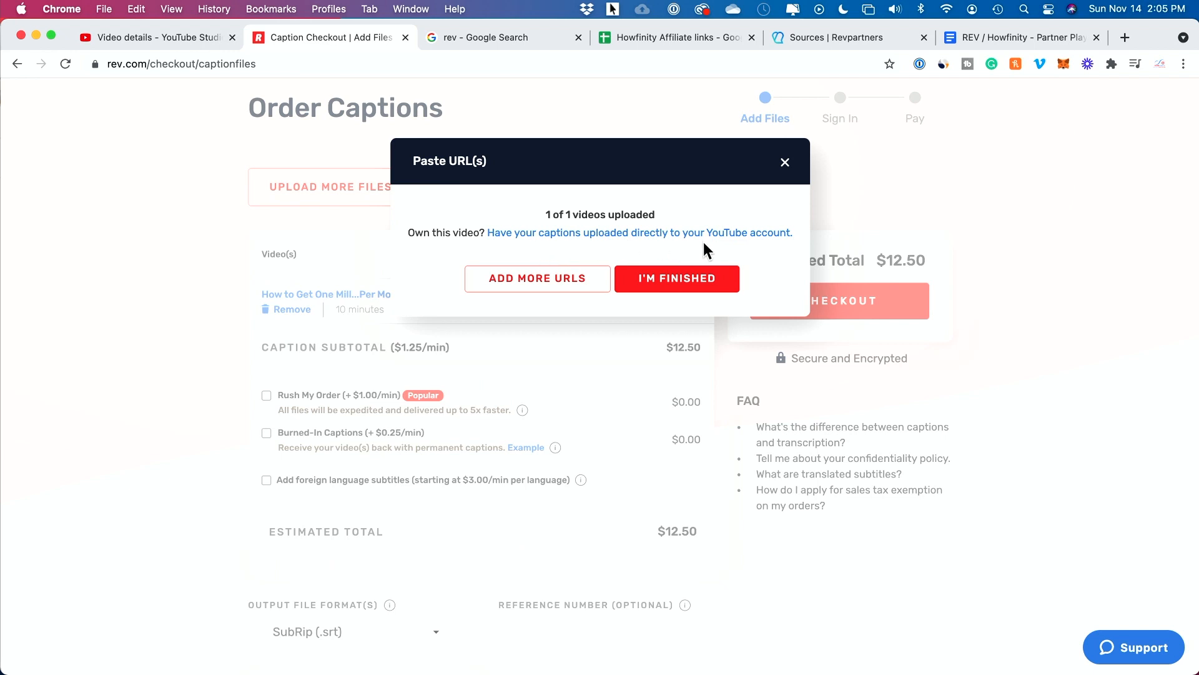
{"action": "mouse_move", "coordinate": [754, 245]}
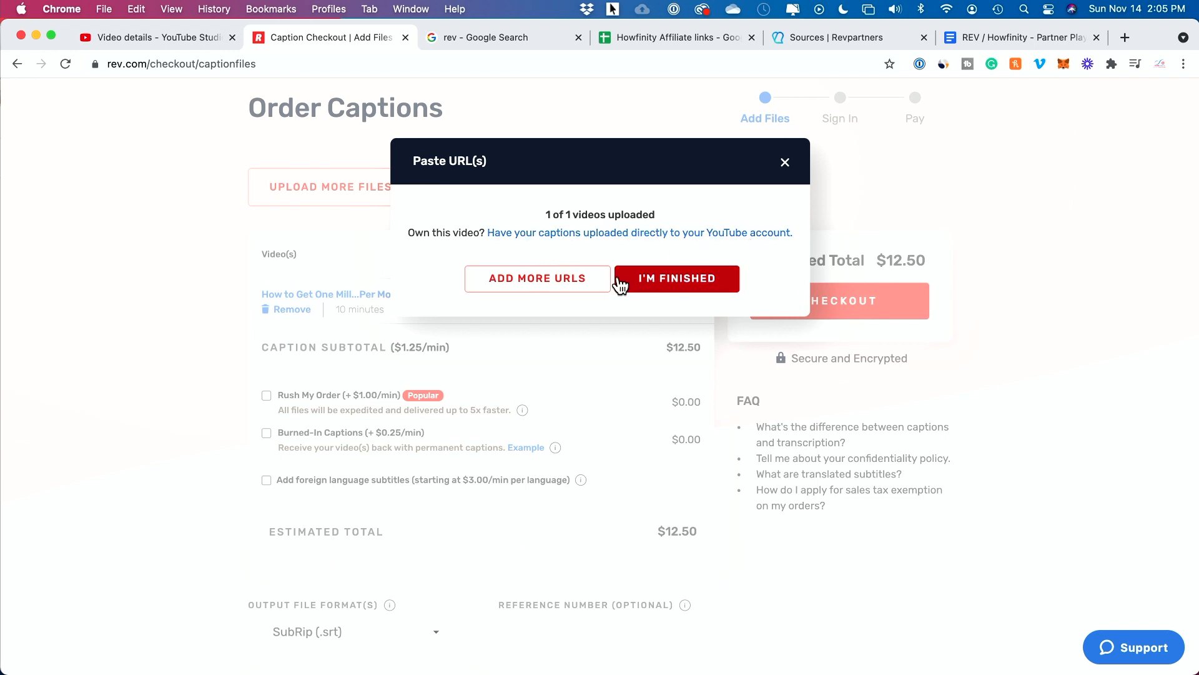
{"action": "left_click", "coordinate": [676, 277]}
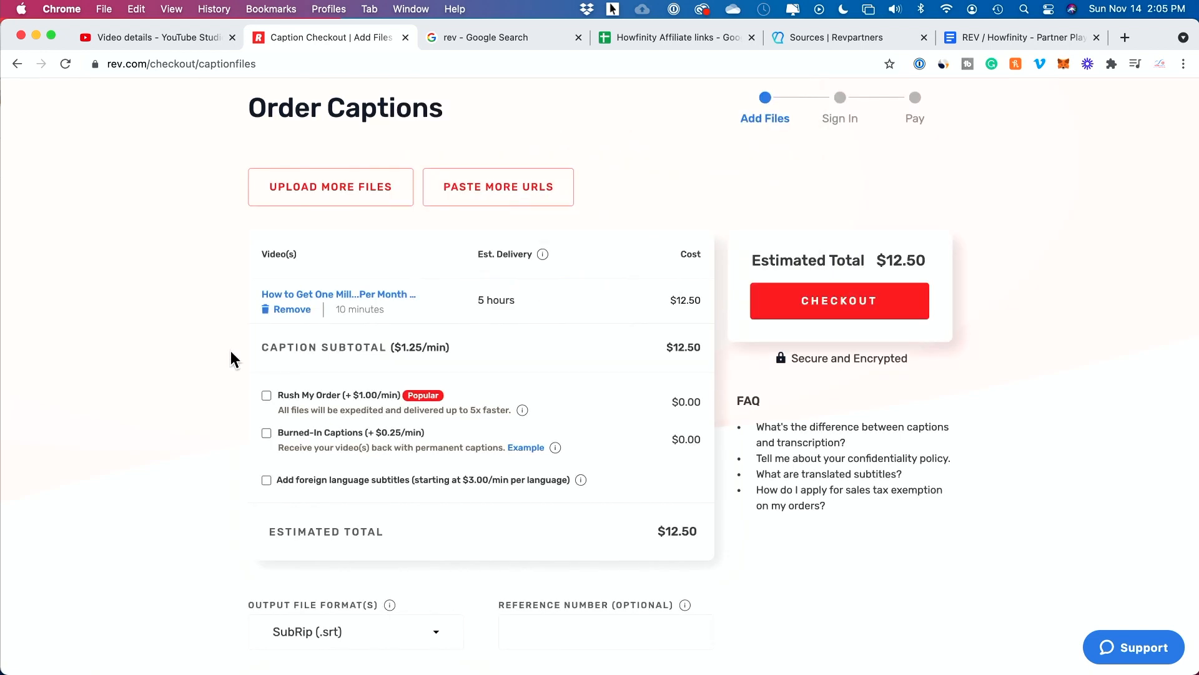
{"action": "mouse_move", "coordinate": [504, 329]}
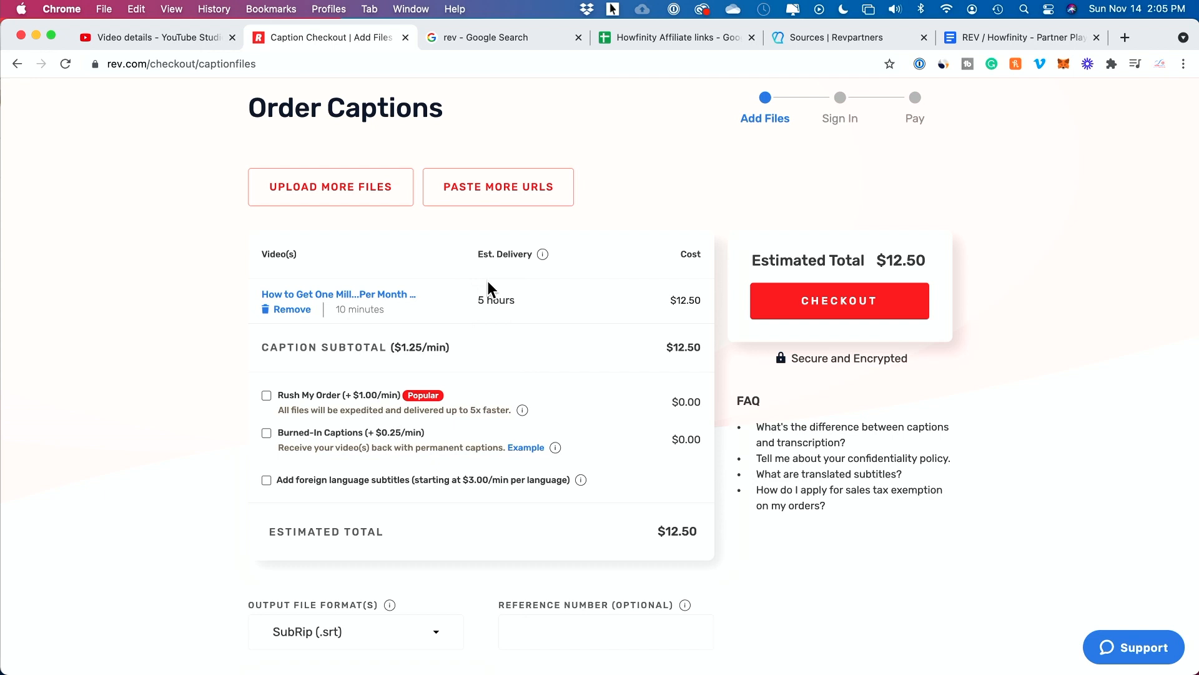
{"action": "mouse_move", "coordinate": [362, 325]}
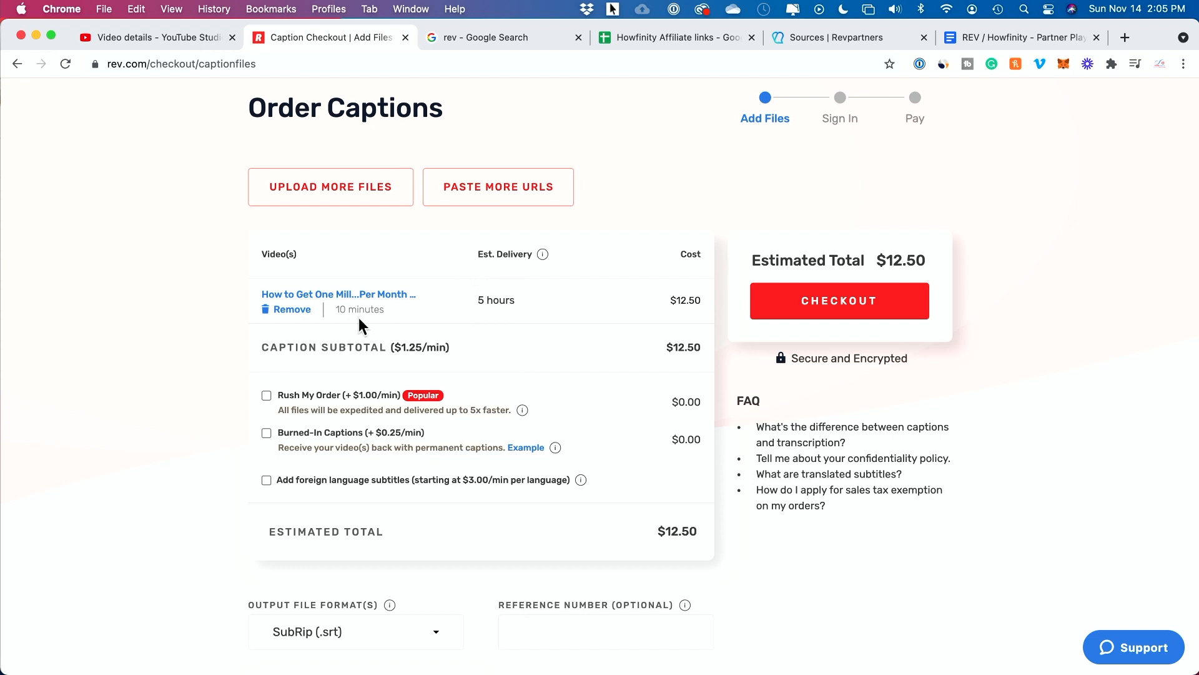
{"action": "mouse_move", "coordinate": [555, 374]}
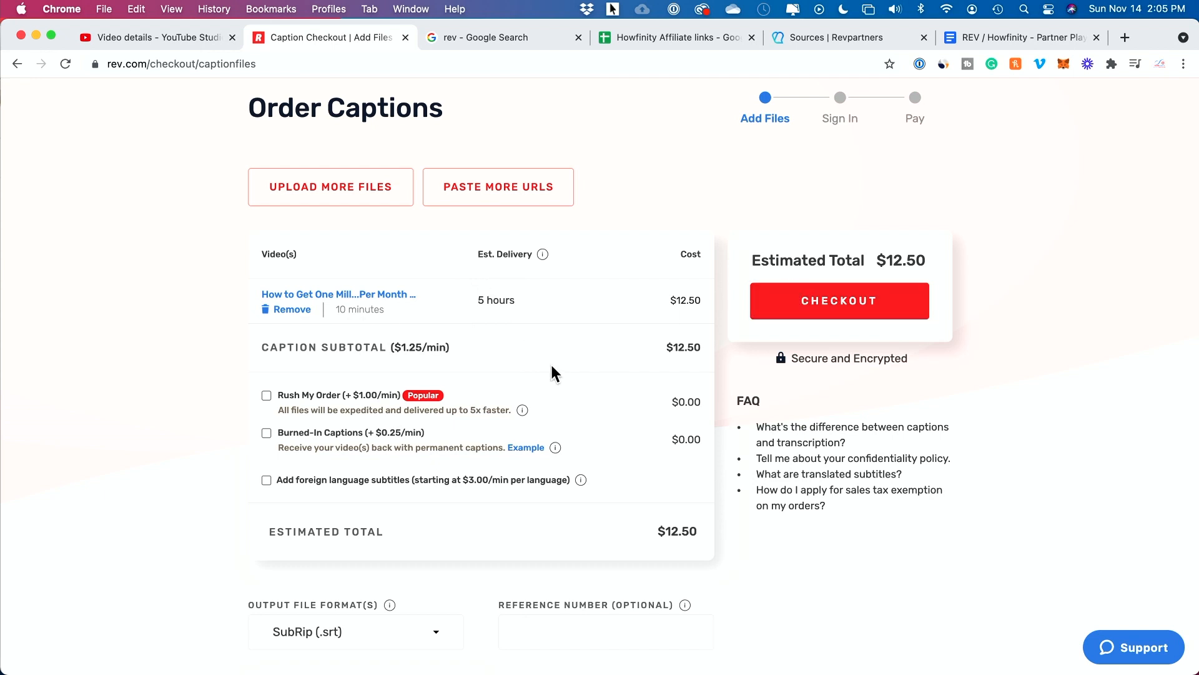
{"action": "mouse_move", "coordinate": [274, 393]}
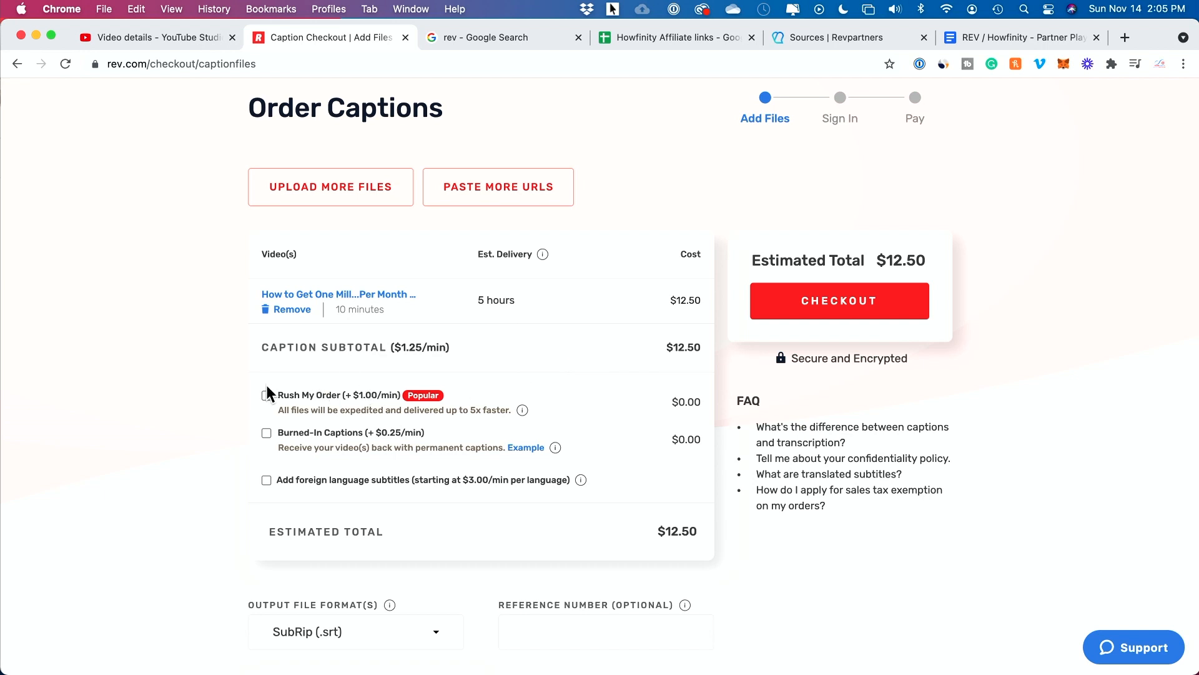
{"action": "mouse_move", "coordinate": [238, 543]}
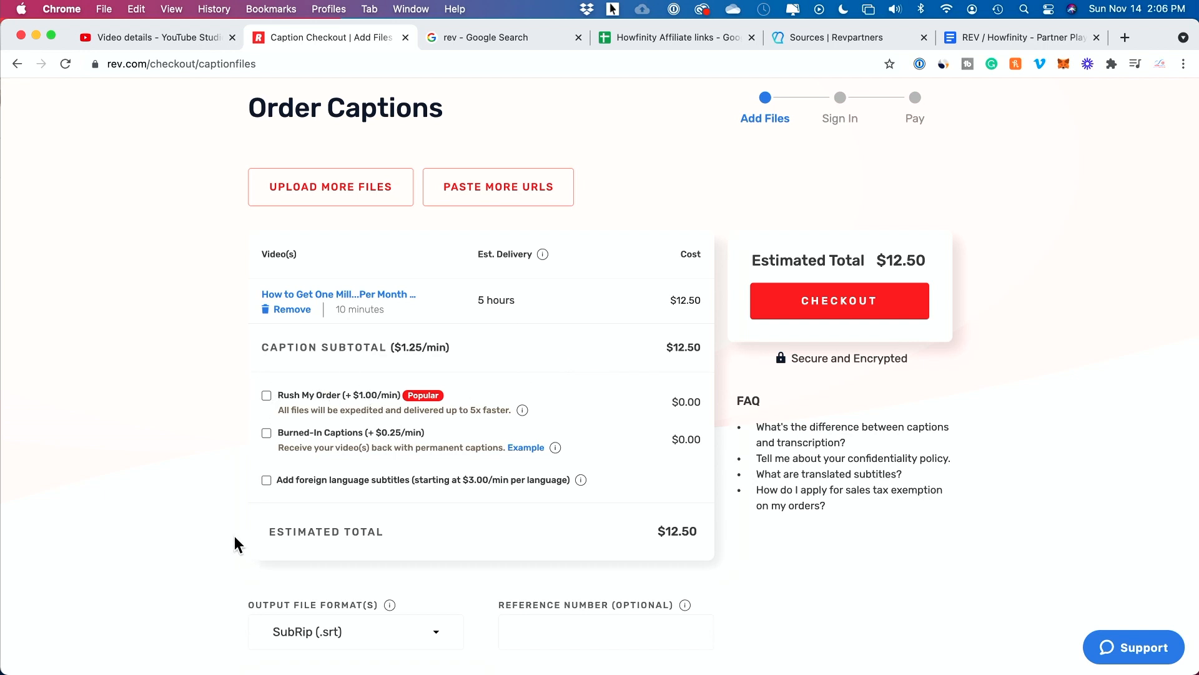
Review the available caption file formats and place the $12.50 Rev caption order
{"action": "scroll", "scroll_direction": "down", "scroll_amount": 3}
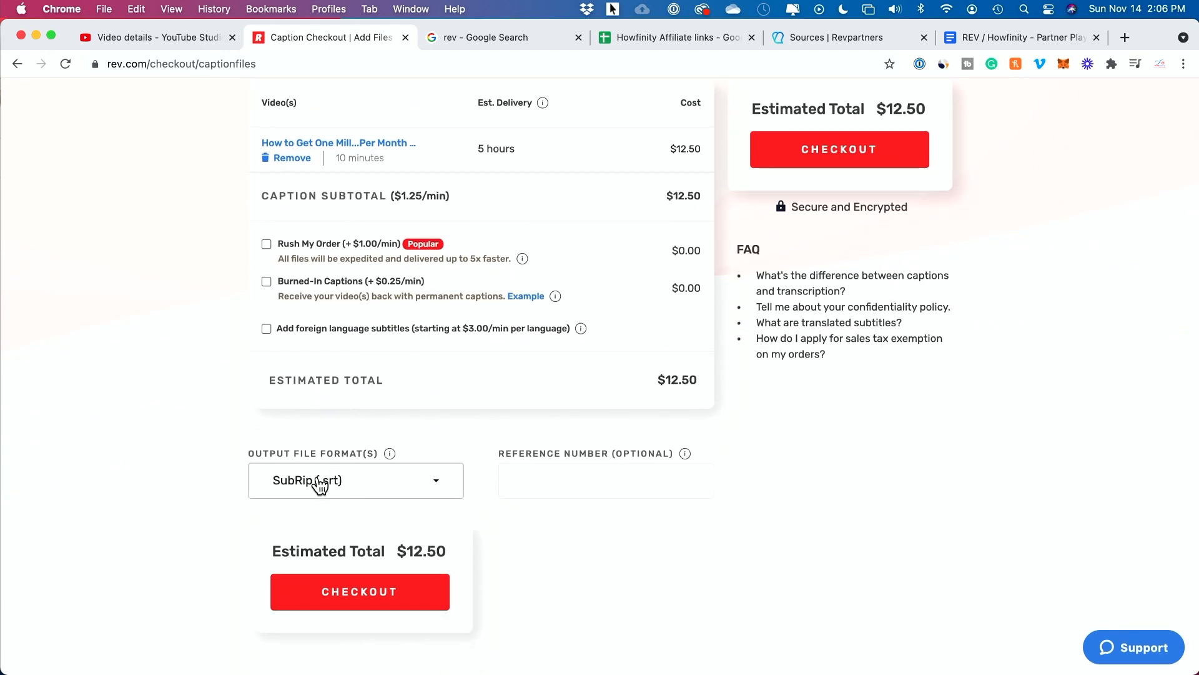
{"action": "left_click", "coordinate": [355, 480]}
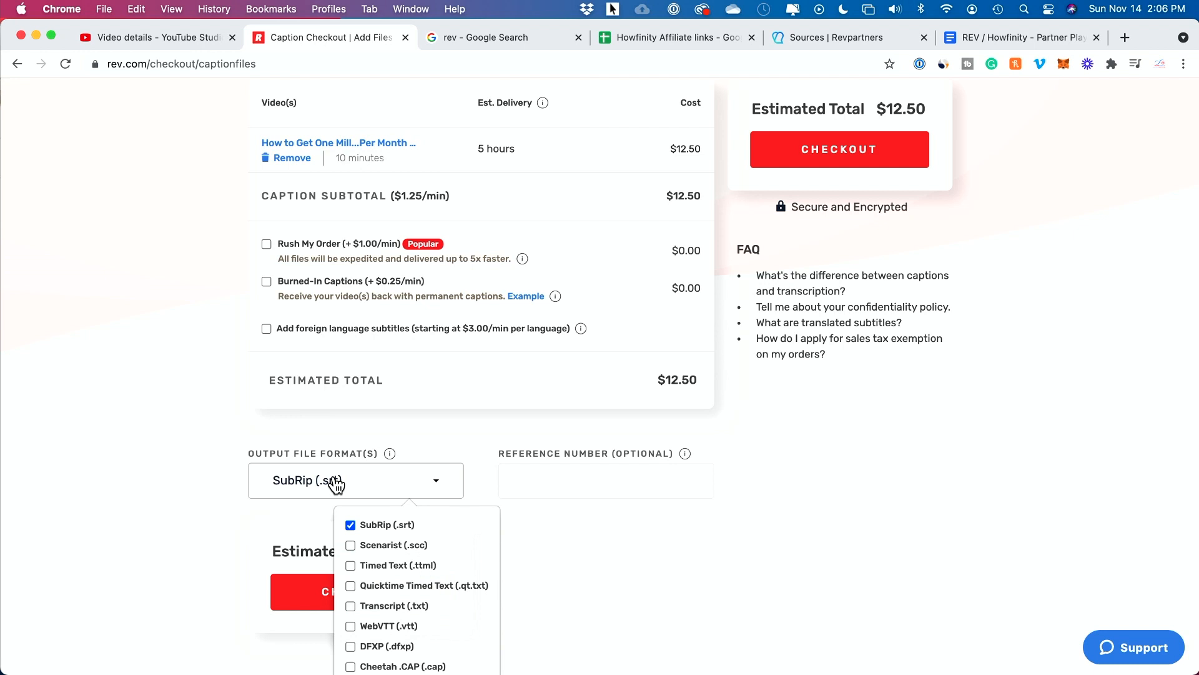
{"action": "scroll", "scroll_direction": "up", "scroll_amount": 3}
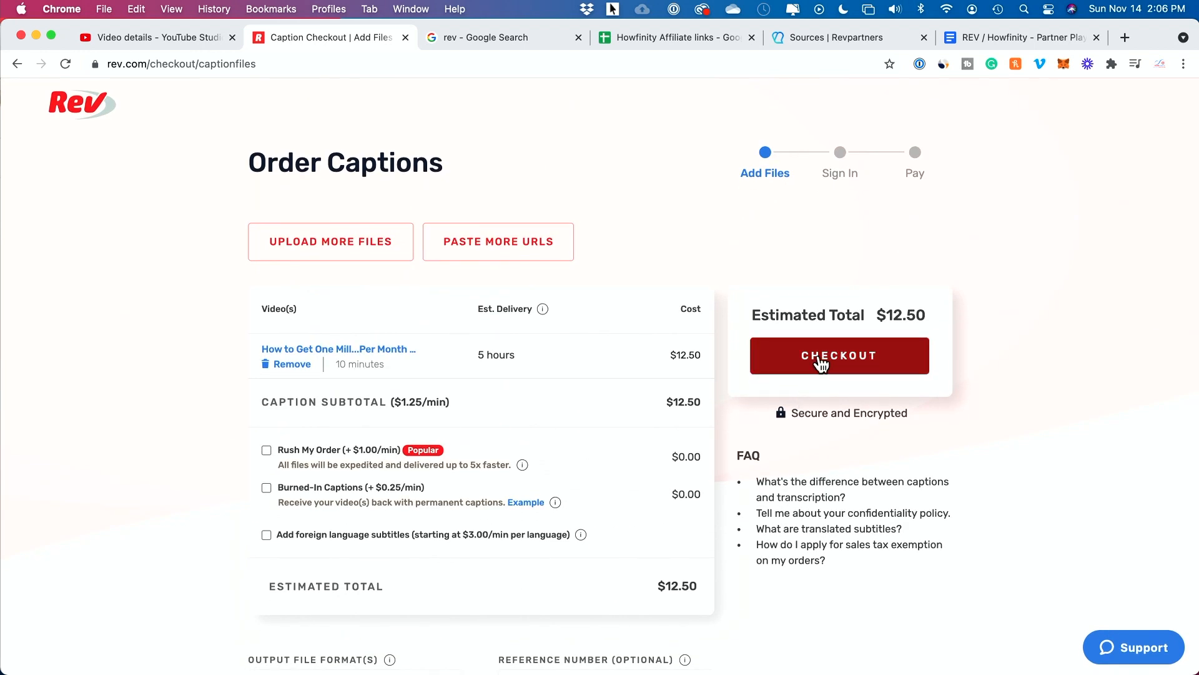
{"action": "left_click", "coordinate": [839, 355]}
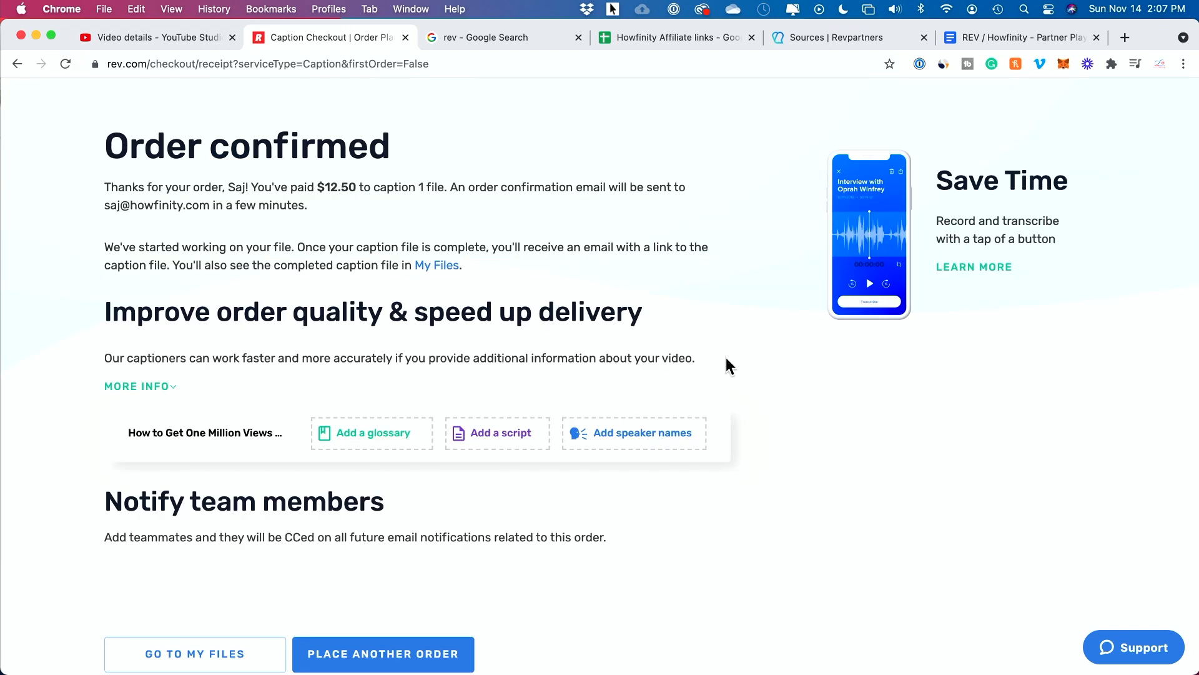
{"action": "mouse_move", "coordinate": [389, 607]}
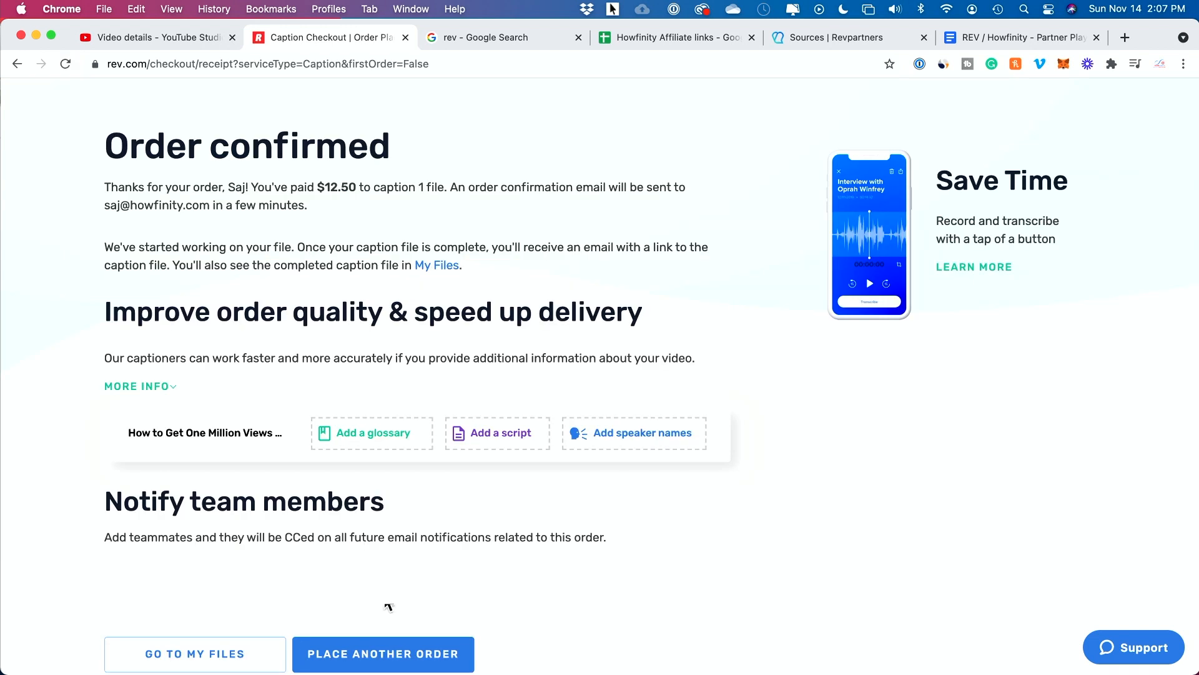
{"action": "mouse_move", "coordinate": [536, 601]}
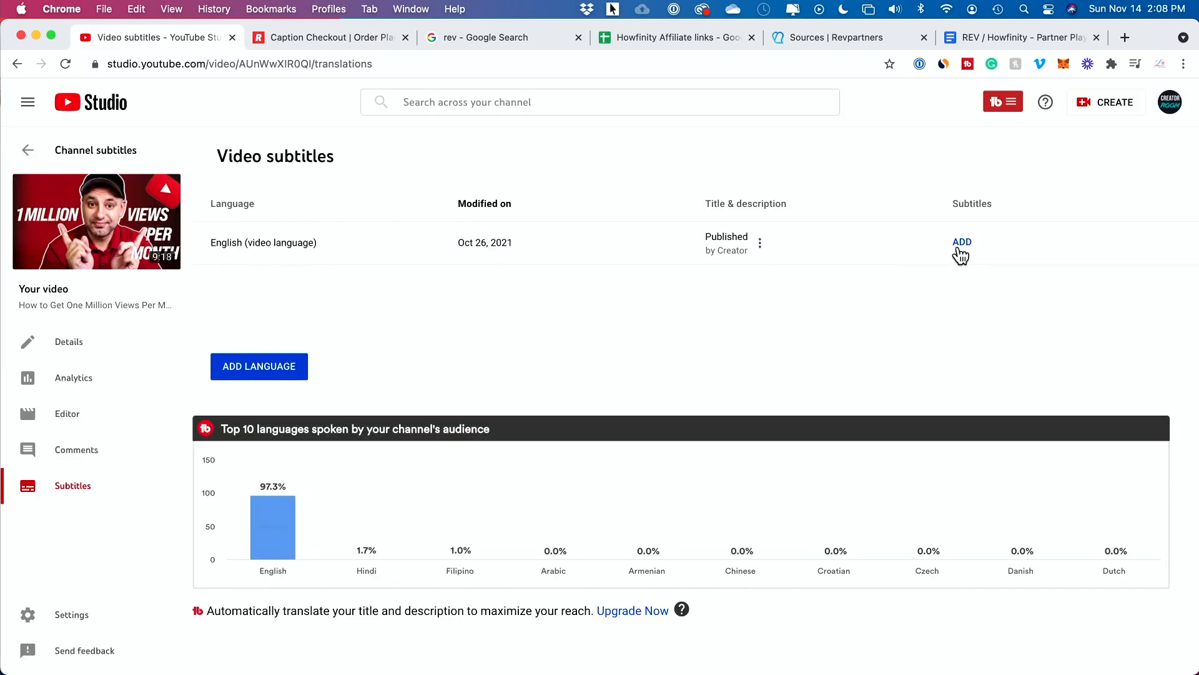
Start adding English subtitles to the video in YouTube Studio
{"action": "left_click", "coordinate": [962, 242]}
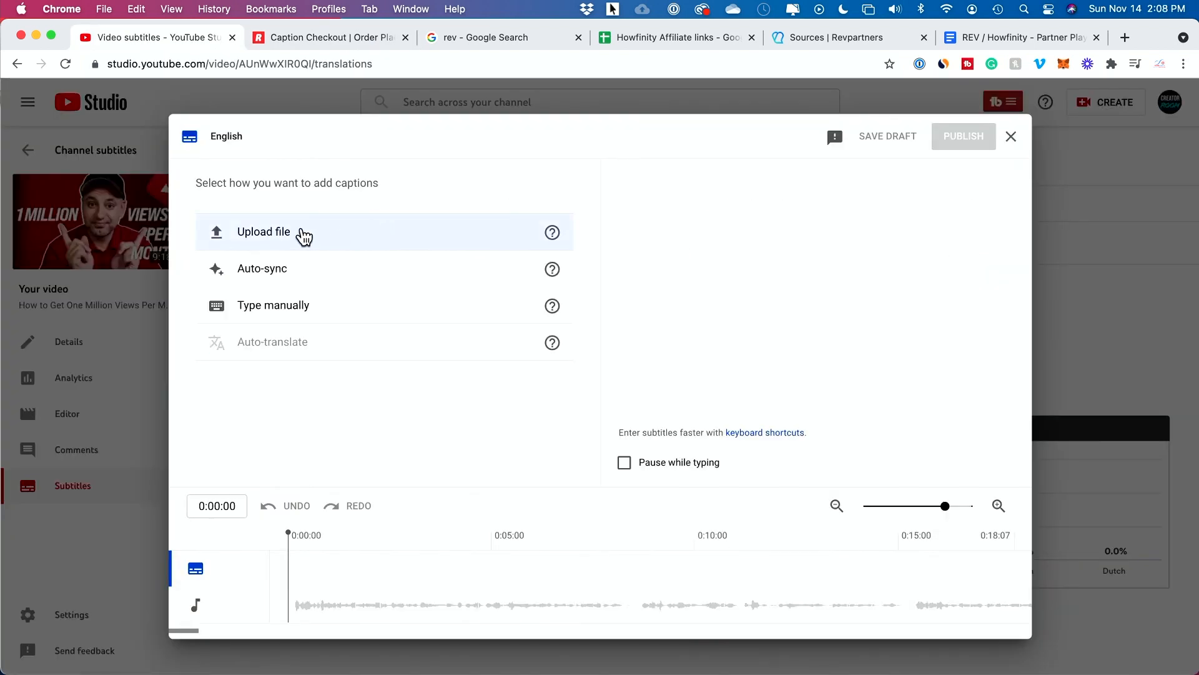
{"action": "mouse_move", "coordinate": [301, 241]}
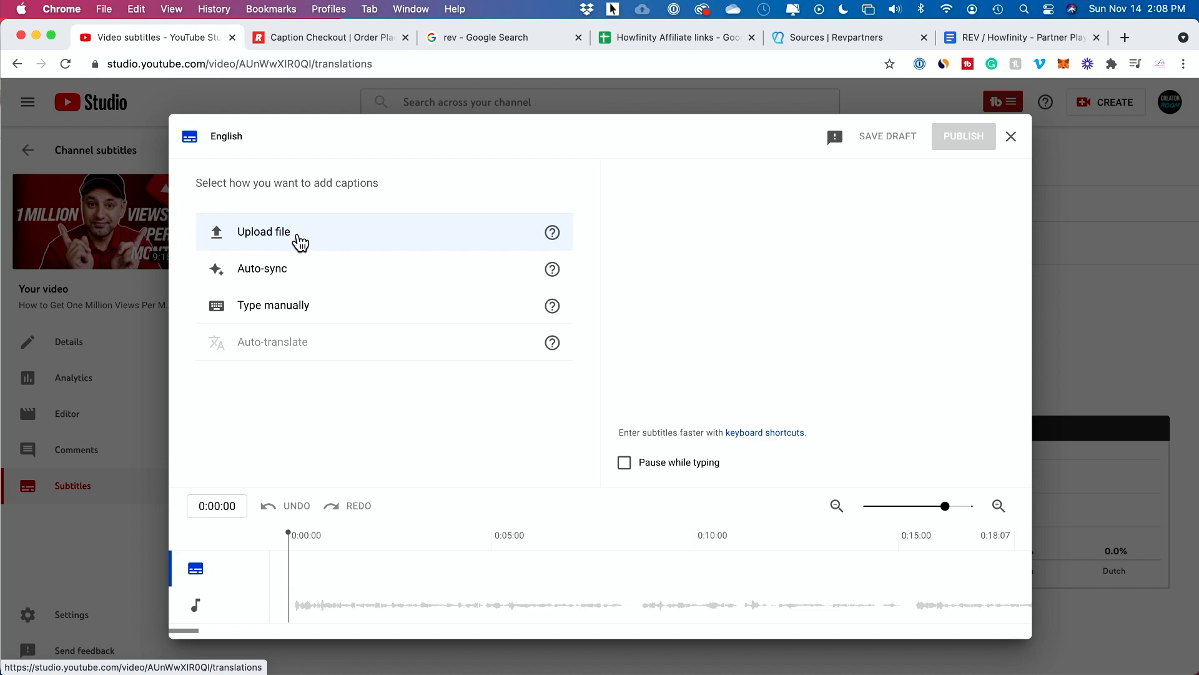
{"action": "mouse_move", "coordinate": [339, 321]}
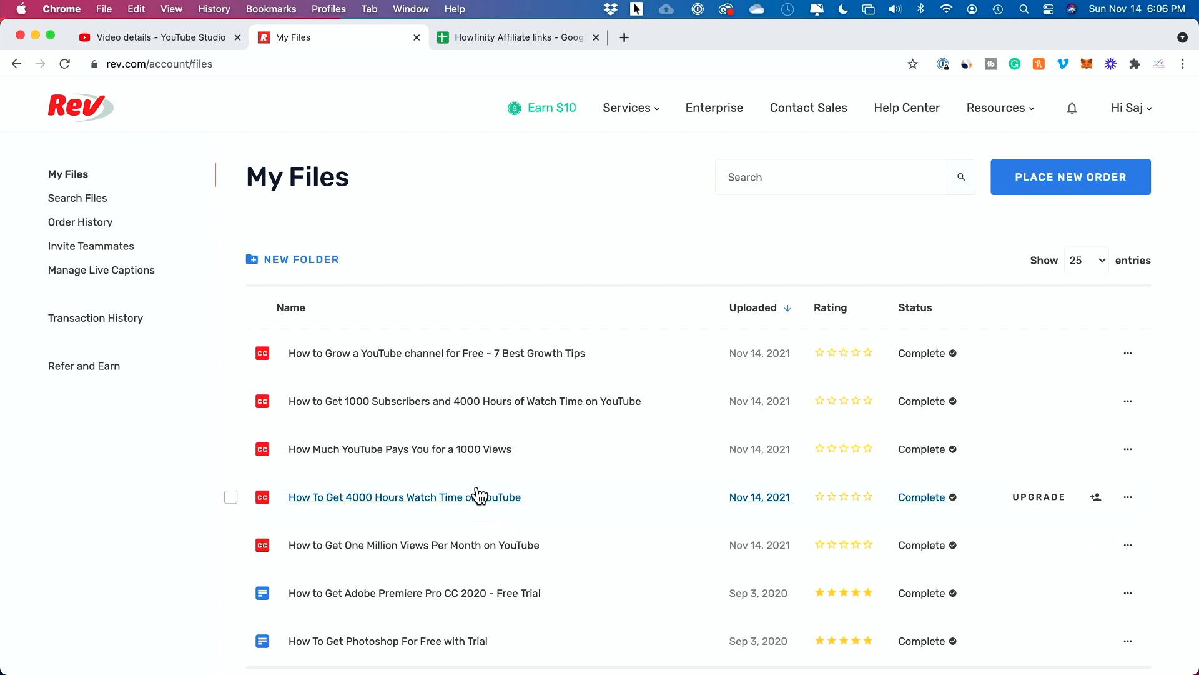
{"action": "mouse_move", "coordinate": [413, 545]}
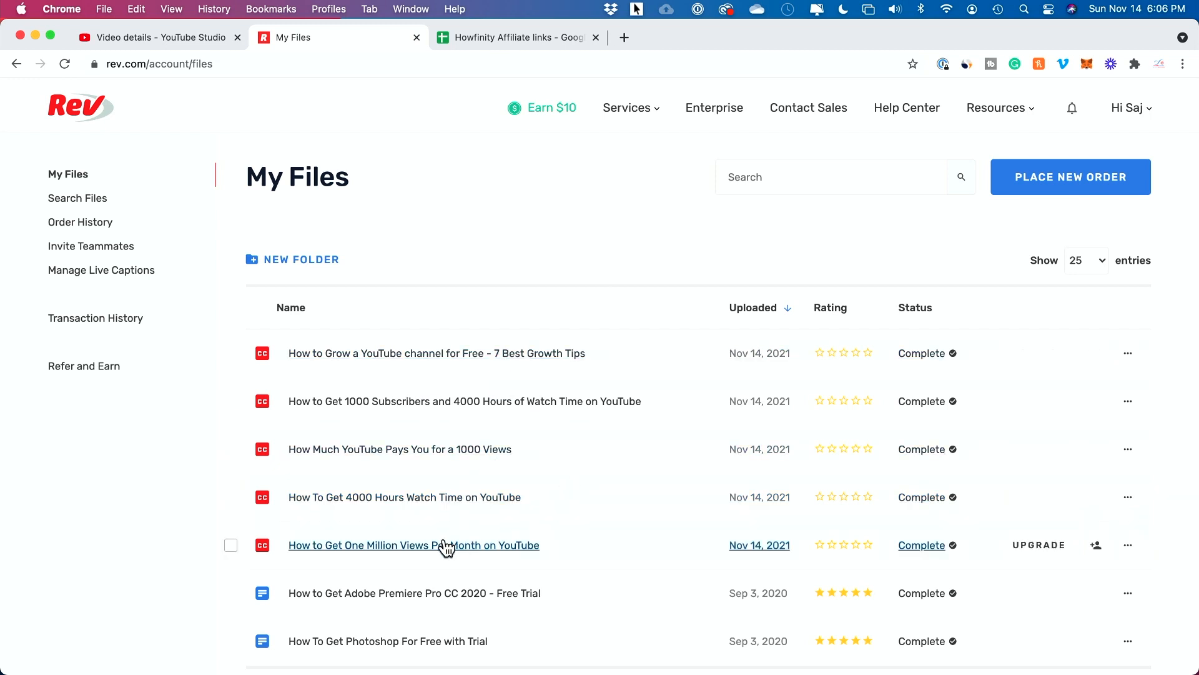
Open the One Million Views caption file in Rev's caption editor
{"action": "left_click", "coordinate": [413, 545]}
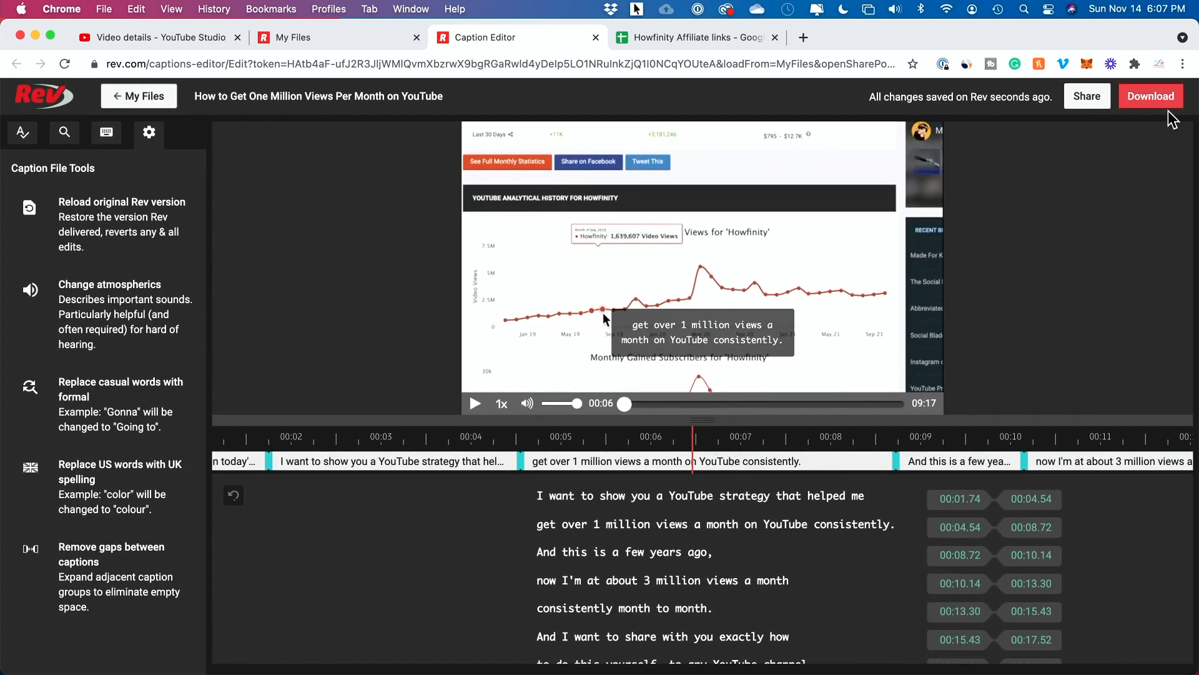
Download the video's captions from Rev as an .srt file
{"action": "left_click", "coordinate": [1151, 96]}
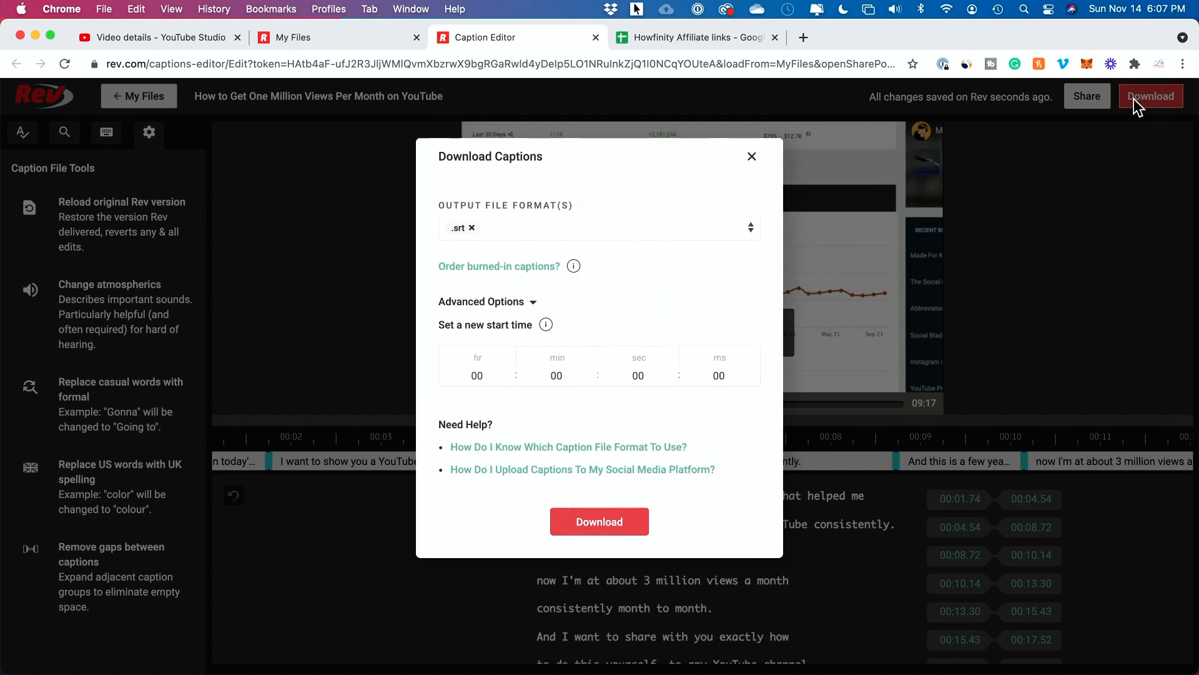
{"action": "mouse_move", "coordinate": [472, 240]}
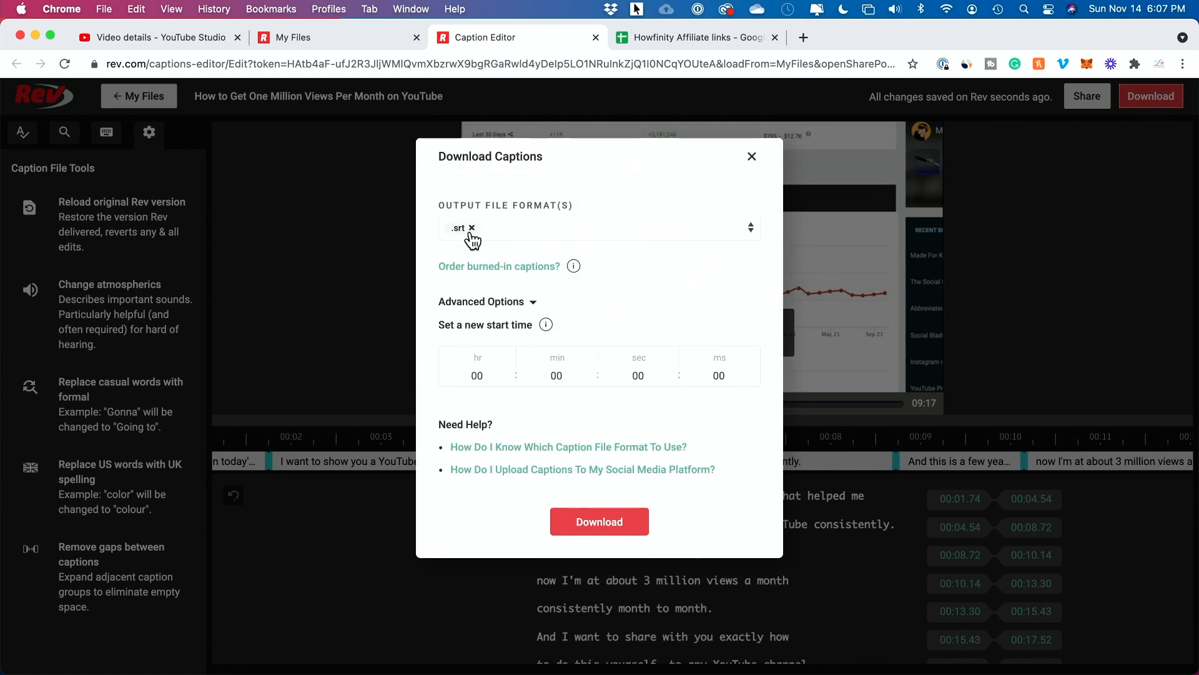
{"action": "mouse_move", "coordinate": [606, 503]}
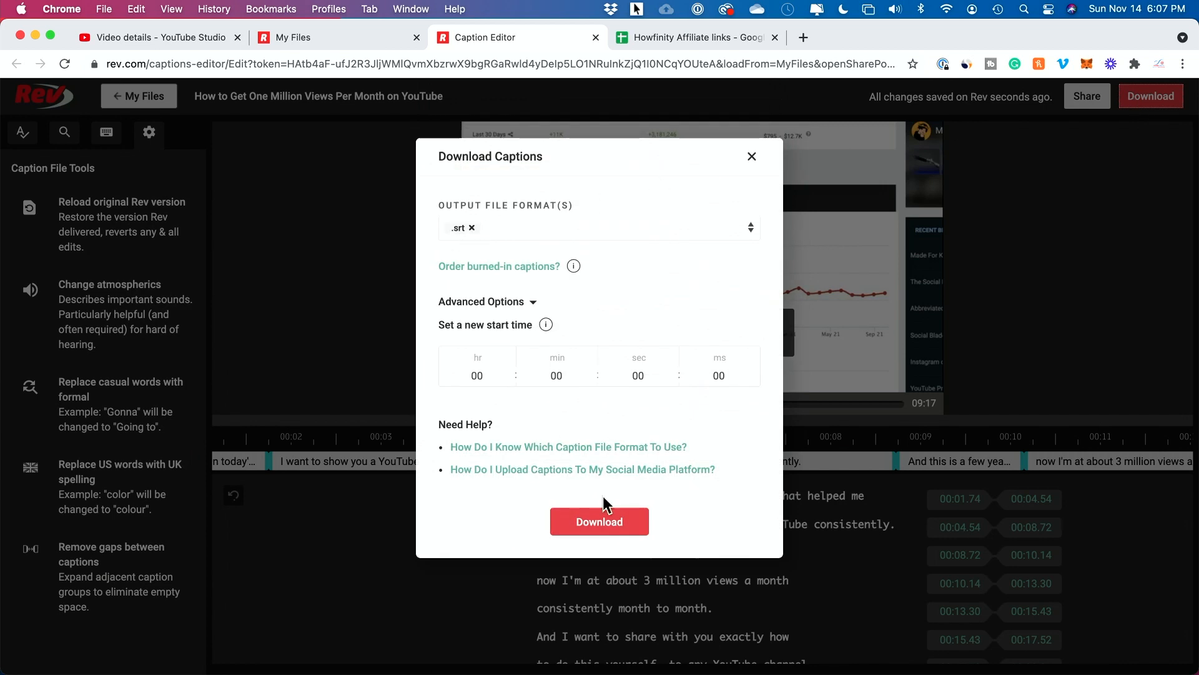
{"action": "left_click", "coordinate": [599, 521]}
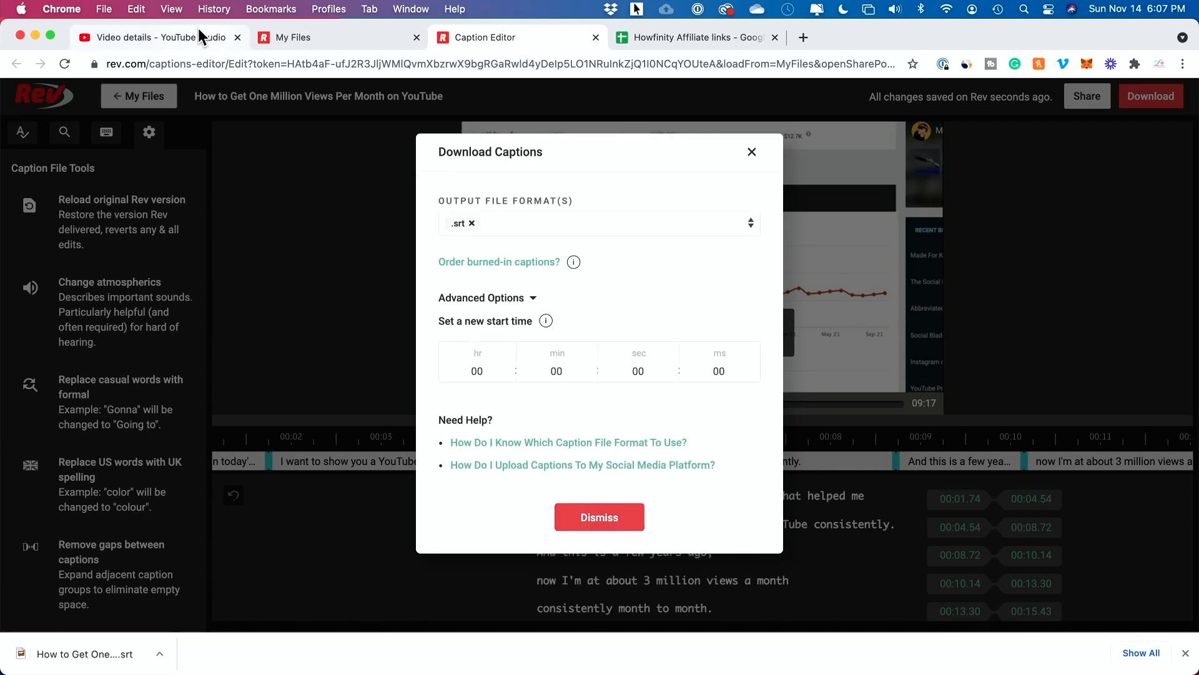
Return to the video in YouTube Studio and show its subtitles overview
{"action": "left_click", "coordinate": [145, 36]}
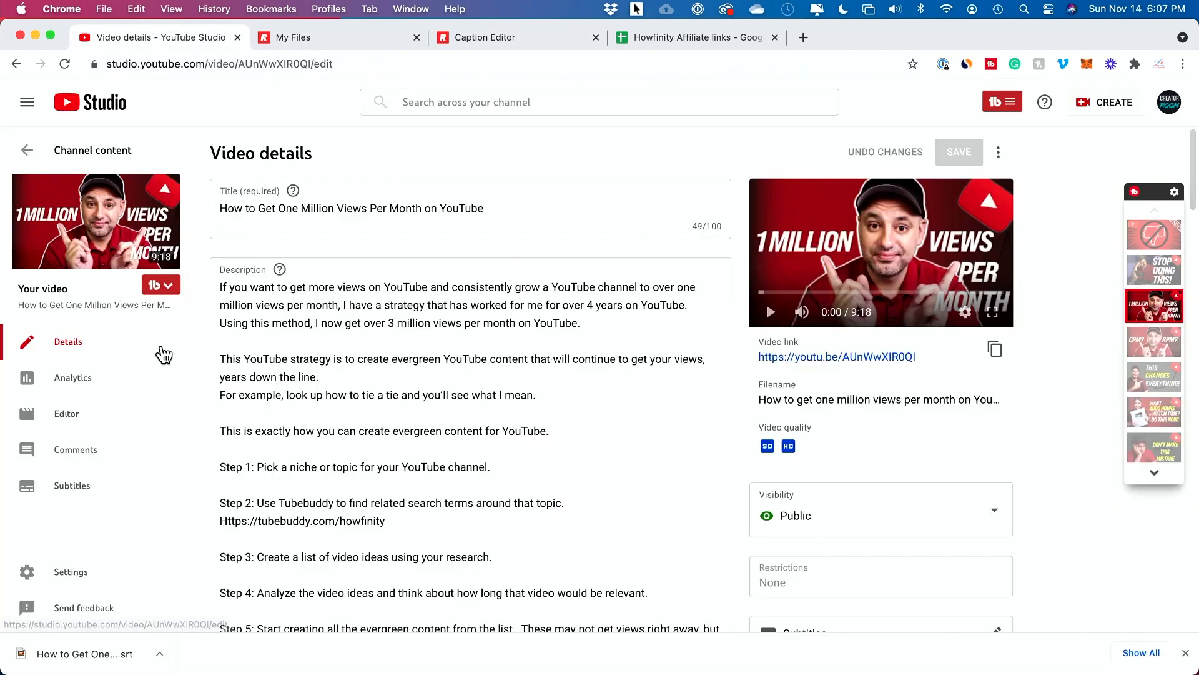
{"action": "mouse_move", "coordinate": [73, 485]}
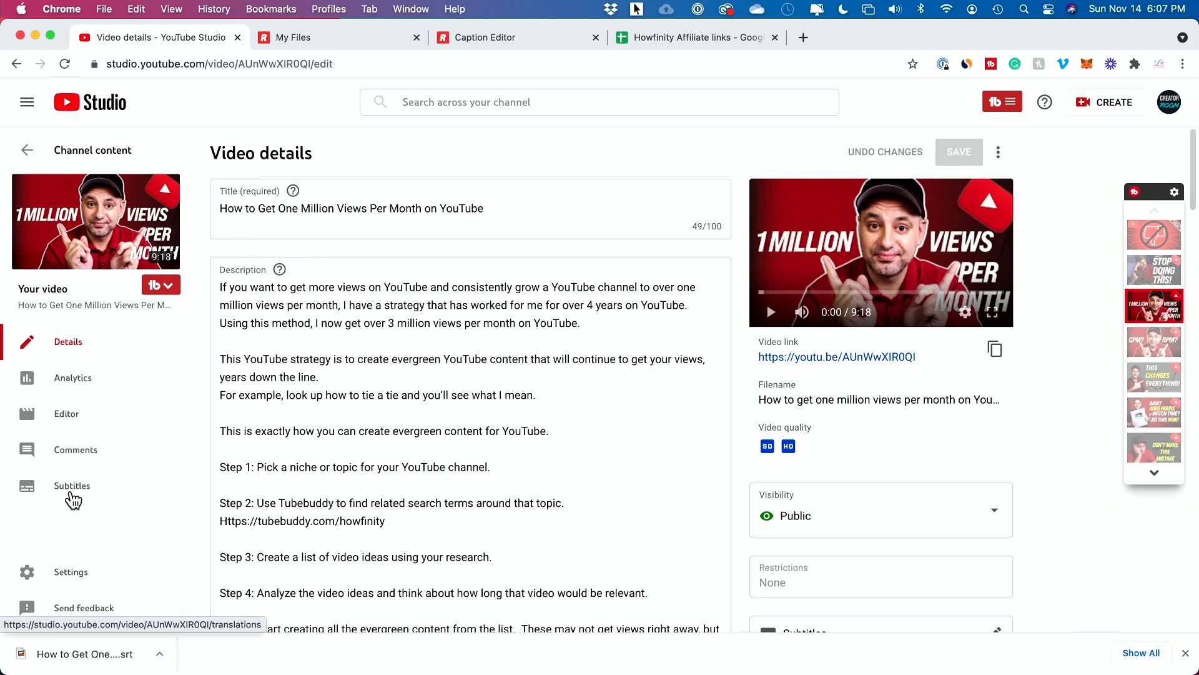
{"action": "left_click", "coordinate": [72, 486]}
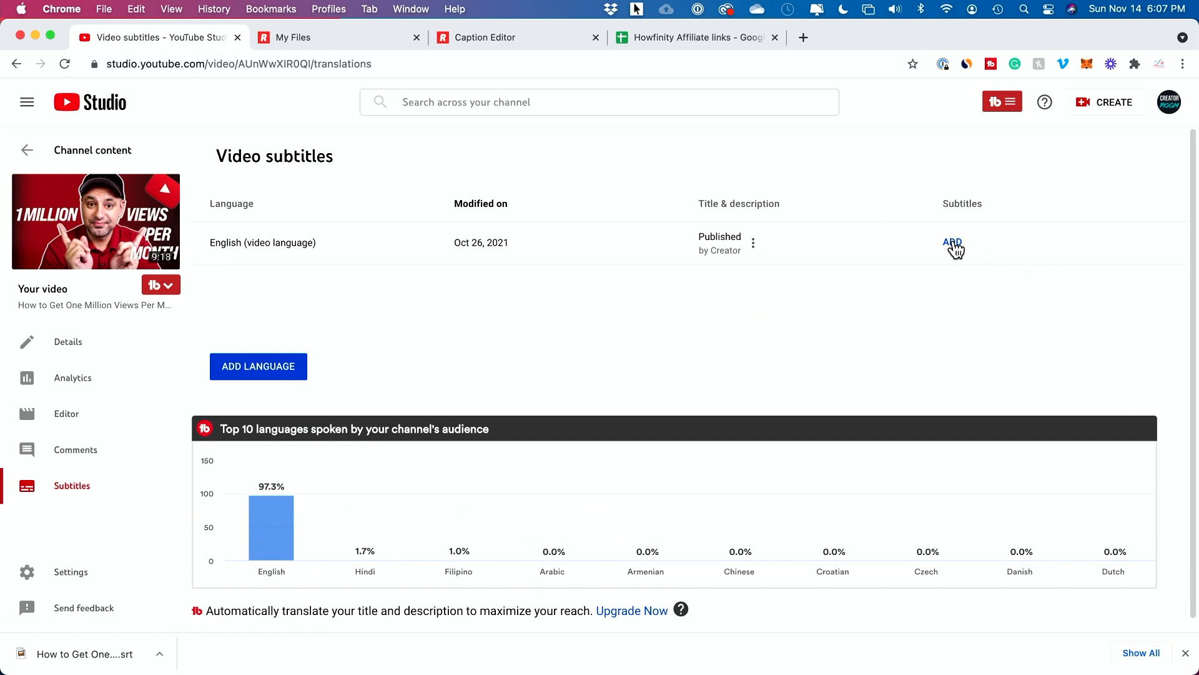
Upload the downloaded .srt as English subtitles with timing and publish them
{"action": "left_click", "coordinate": [952, 244]}
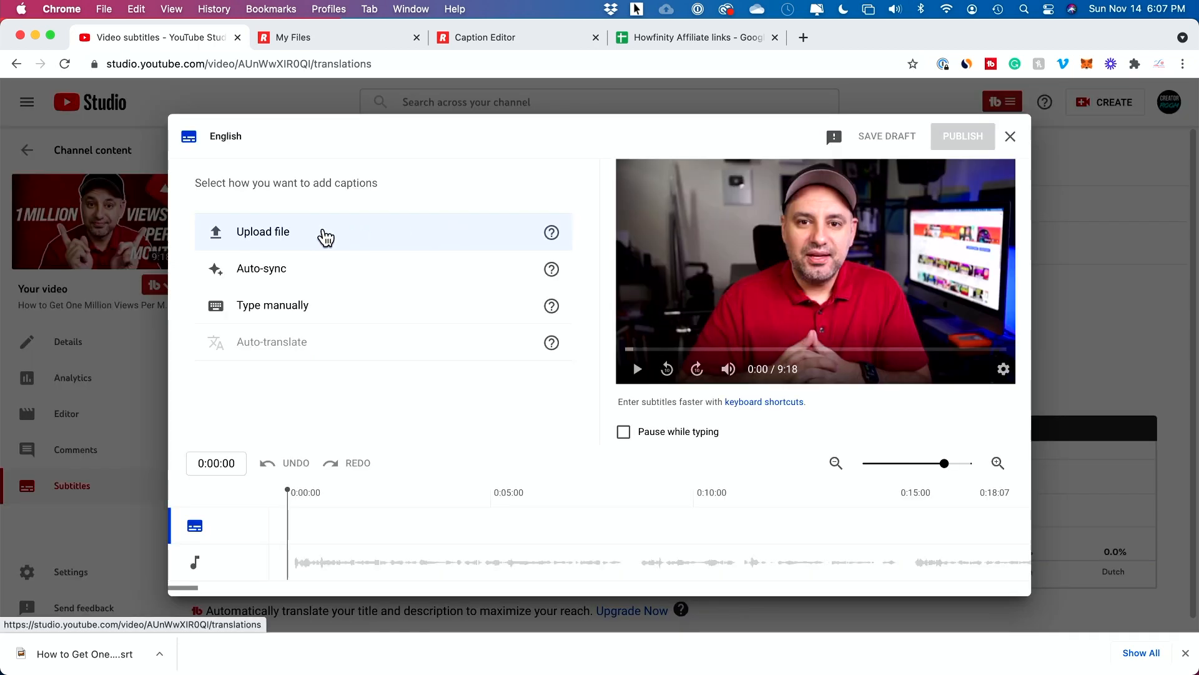
{"action": "left_click", "coordinate": [262, 232]}
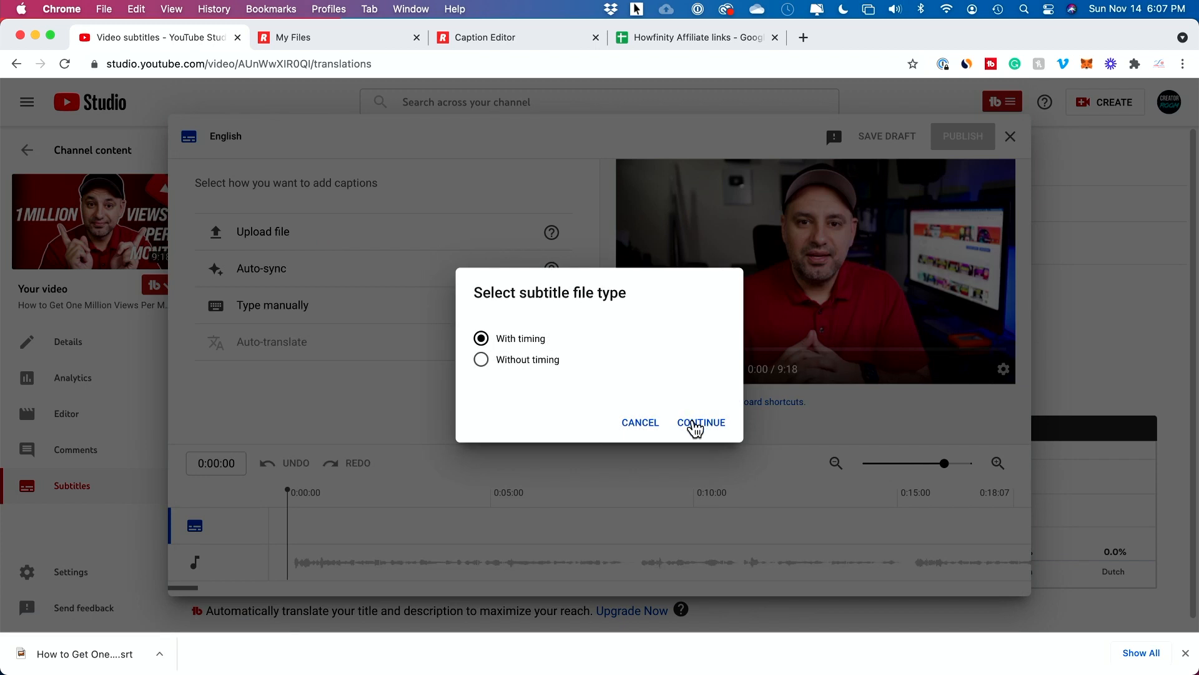
{"action": "left_click", "coordinate": [701, 423]}
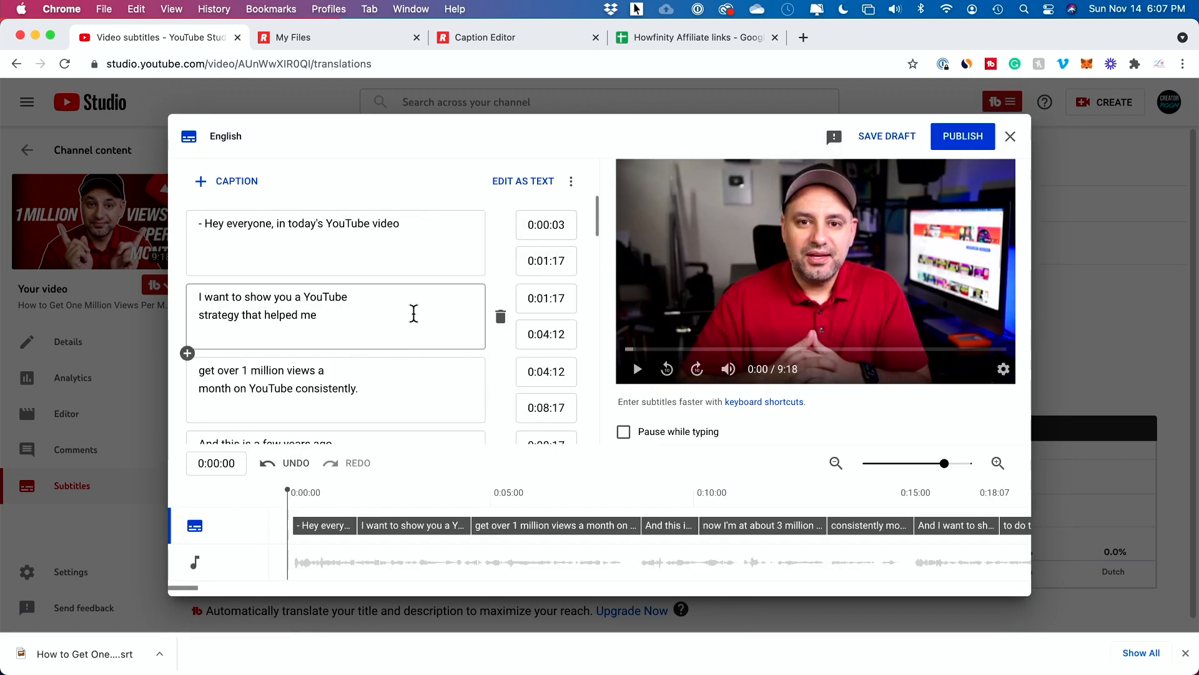
{"action": "scroll", "scroll_direction": "down", "scroll_amount": 3}
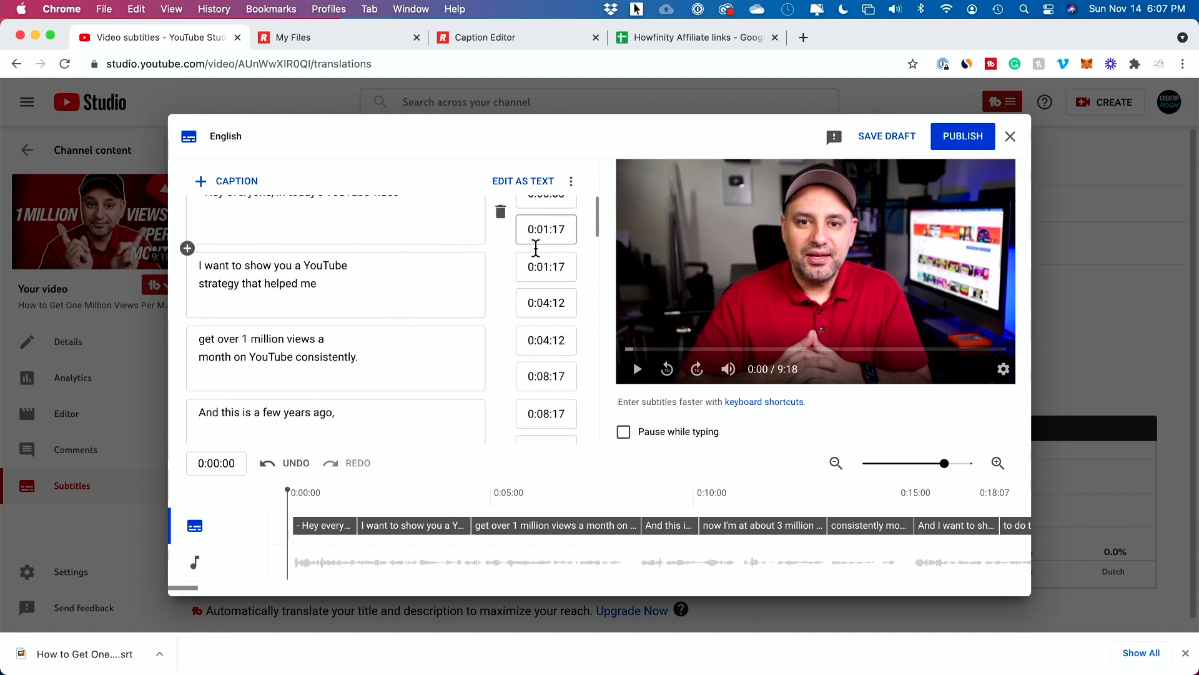
{"action": "scroll", "scroll_direction": "down", "scroll_amount": 3}
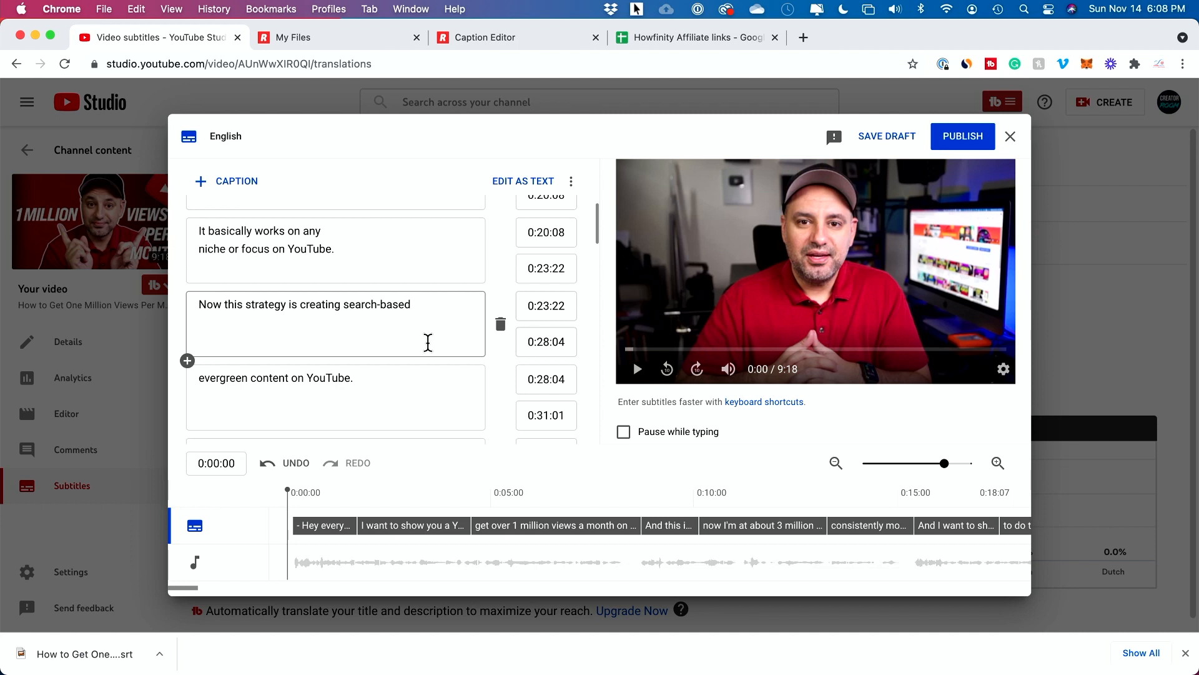
{"action": "mouse_move", "coordinate": [374, 314]}
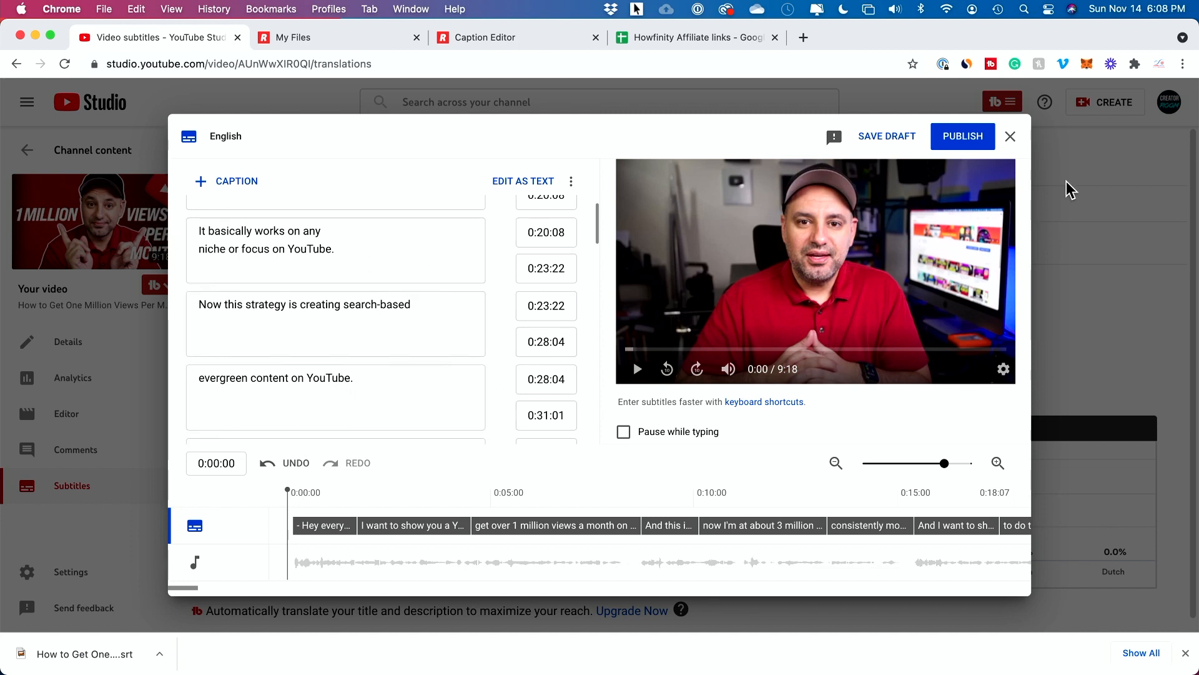
{"action": "mouse_move", "coordinate": [962, 136]}
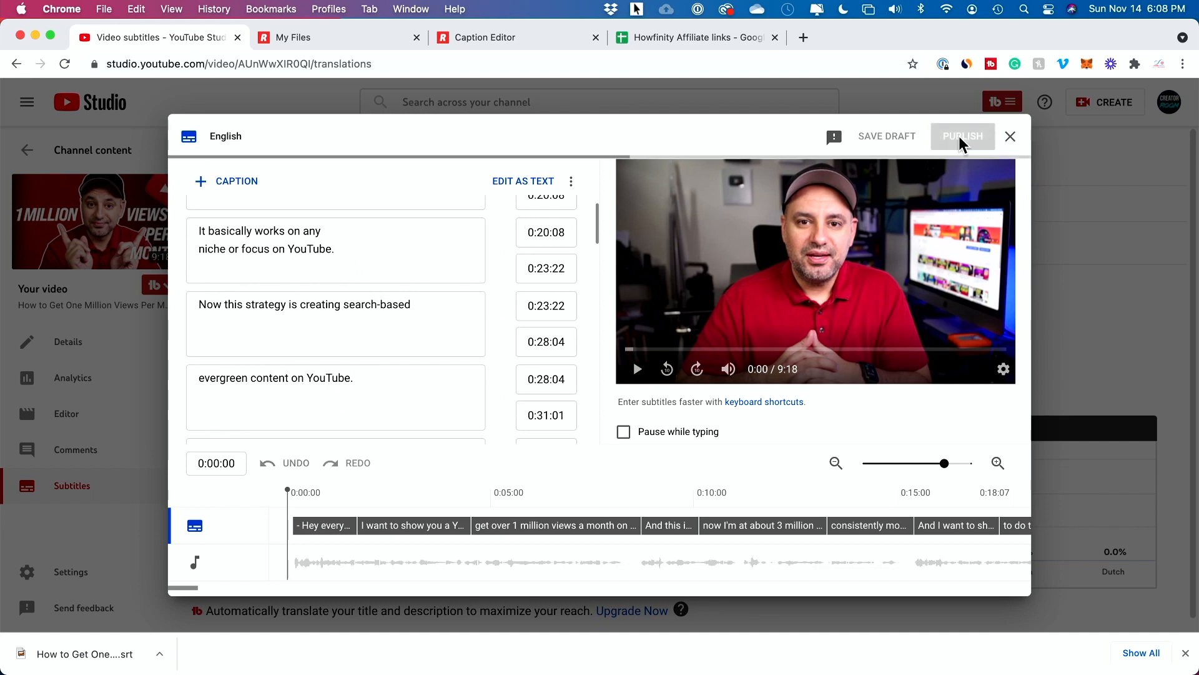
{"action": "left_click", "coordinate": [962, 136]}
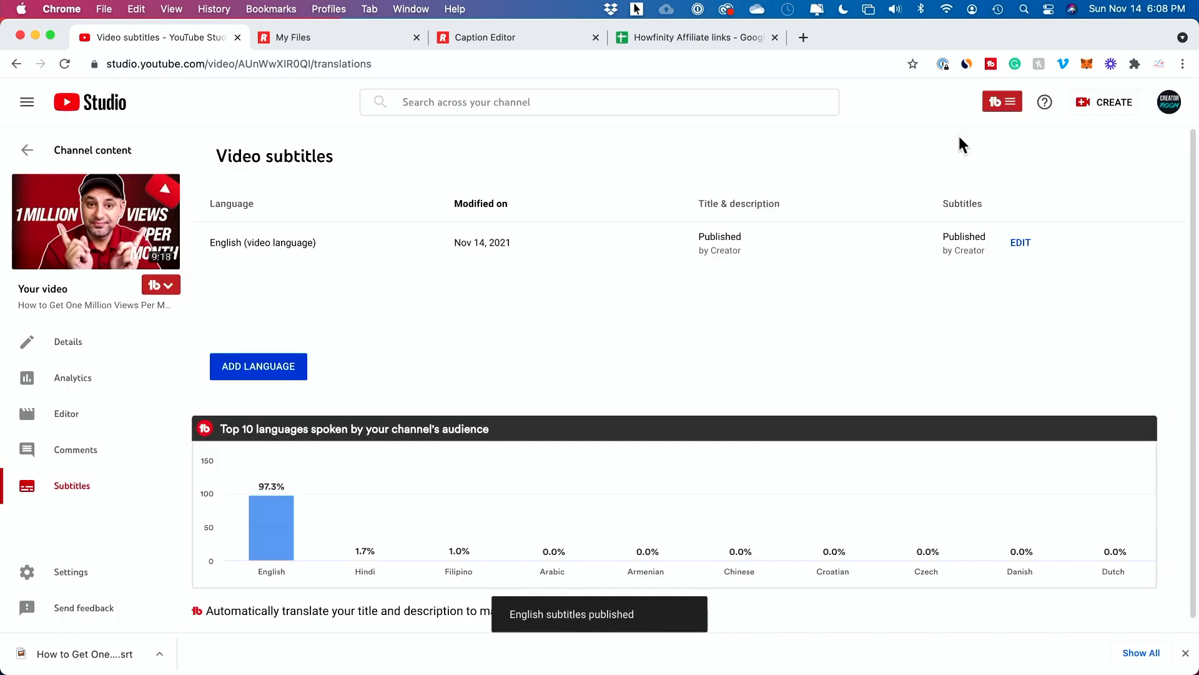
{"action": "mouse_move", "coordinate": [758, 322]}
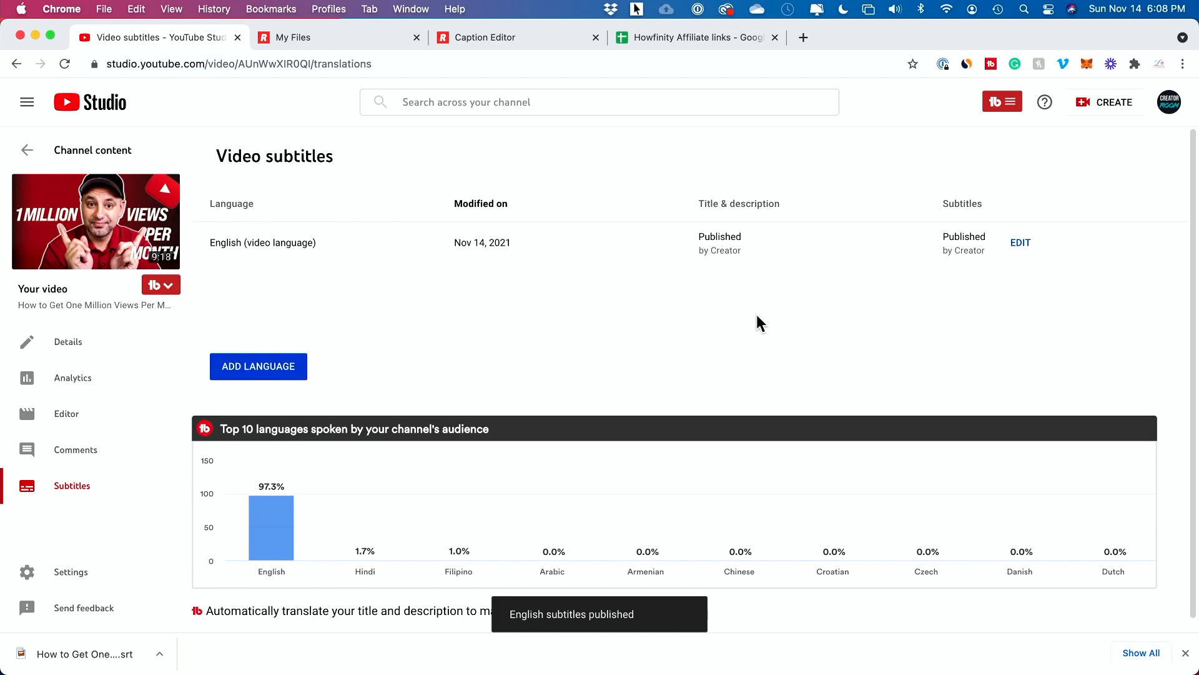
{"action": "mouse_move", "coordinate": [949, 246]}
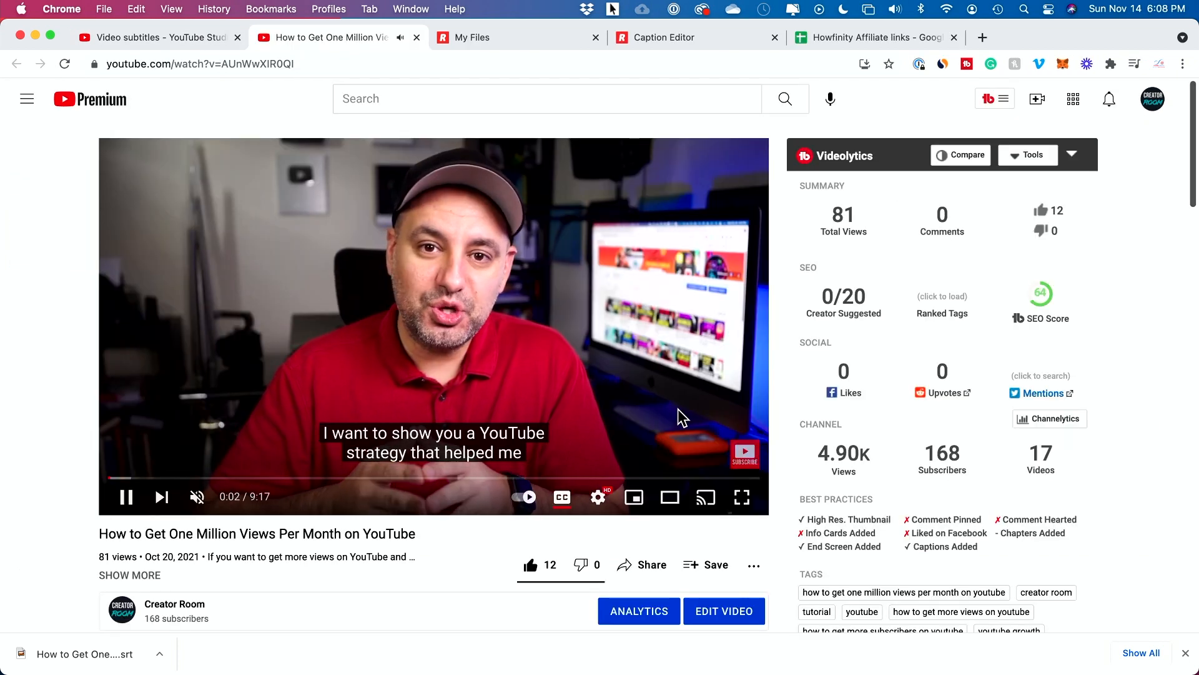
{"action": "mouse_move", "coordinate": [561, 495]}
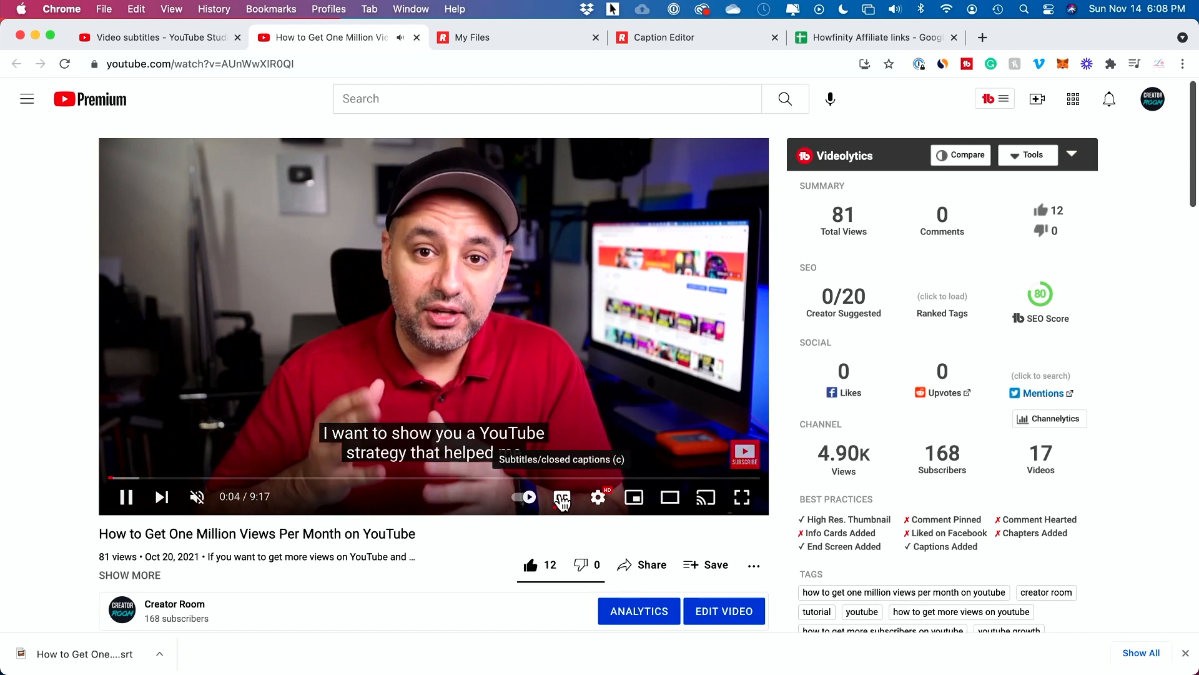
Turn on the video's subtitles on YouTube, then return to the Studio subtitles overview
{"action": "left_click", "coordinate": [561, 496]}
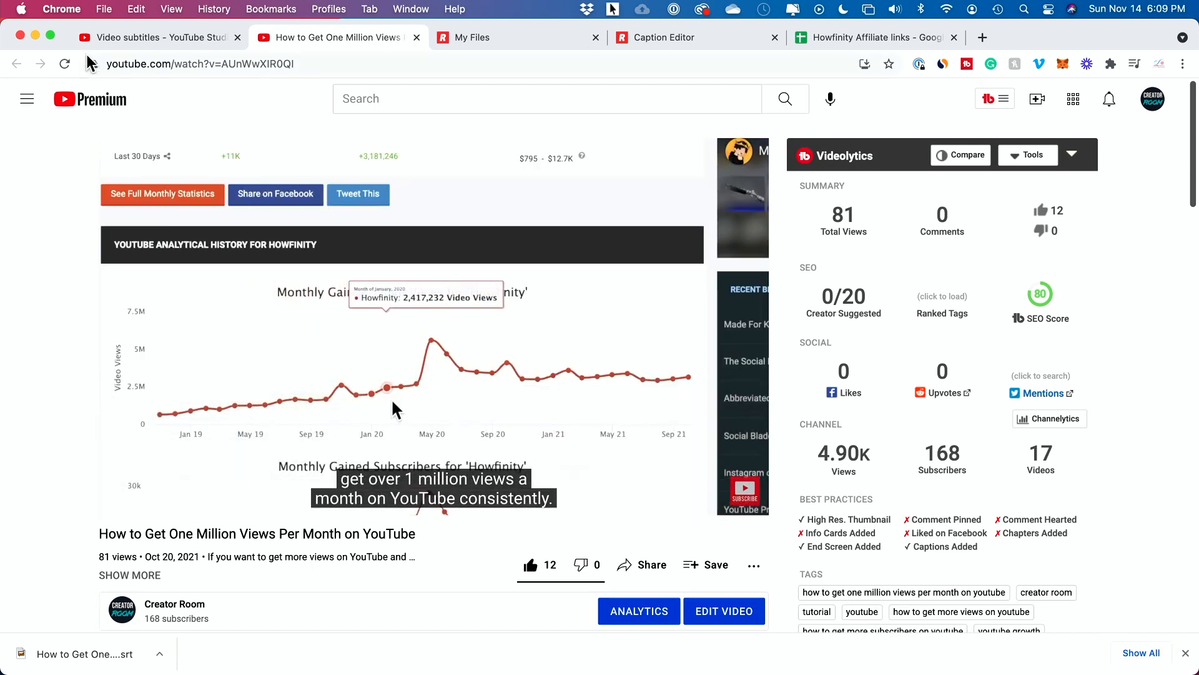
{"action": "left_click", "coordinate": [157, 36]}
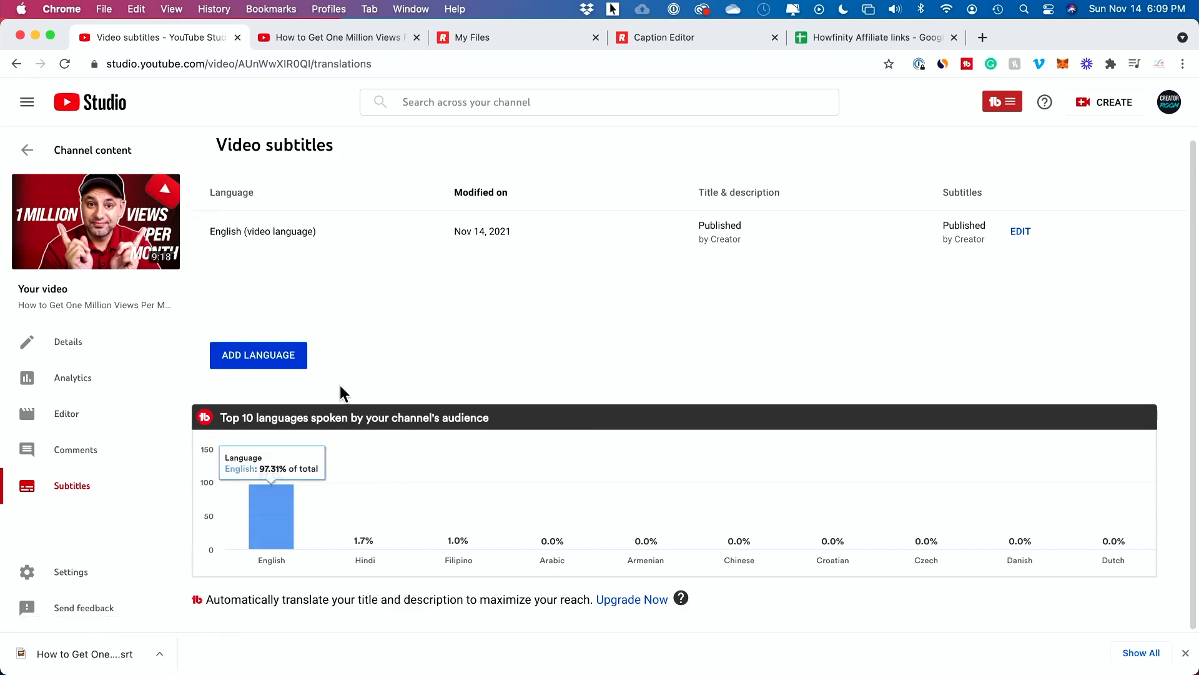
{"action": "mouse_move", "coordinate": [446, 484]}
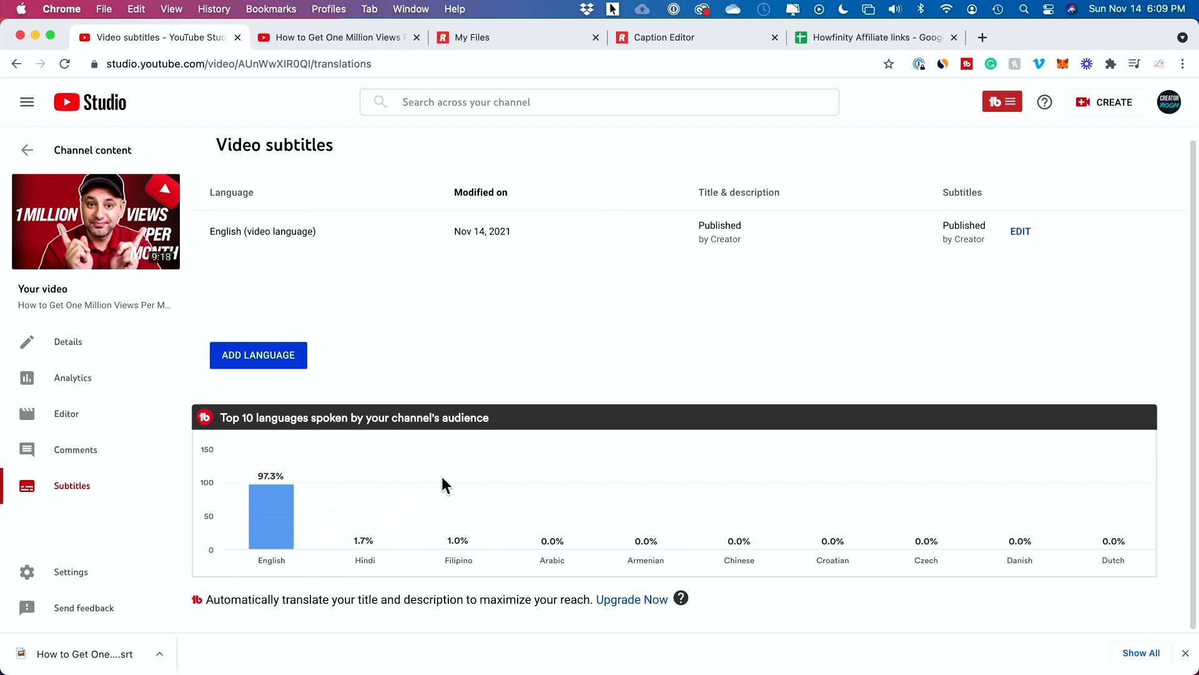
{"action": "mouse_move", "coordinate": [475, 468]}
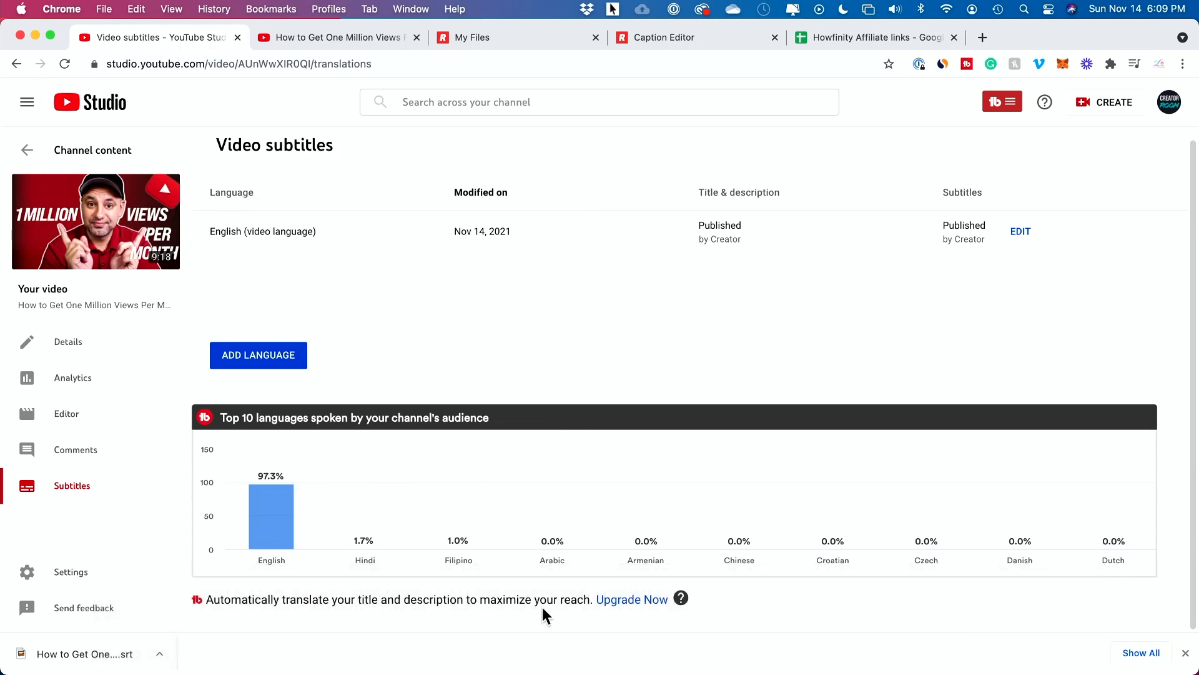
{"action": "mouse_move", "coordinate": [554, 615]}
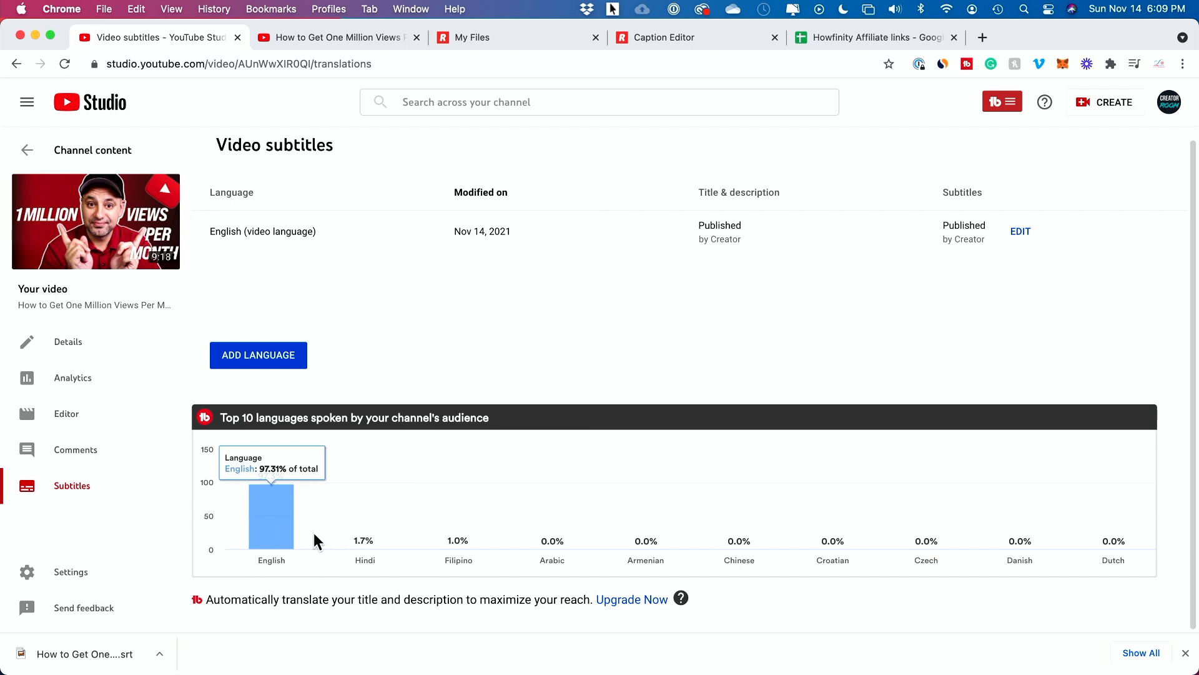
{"action": "mouse_move", "coordinate": [738, 545]}
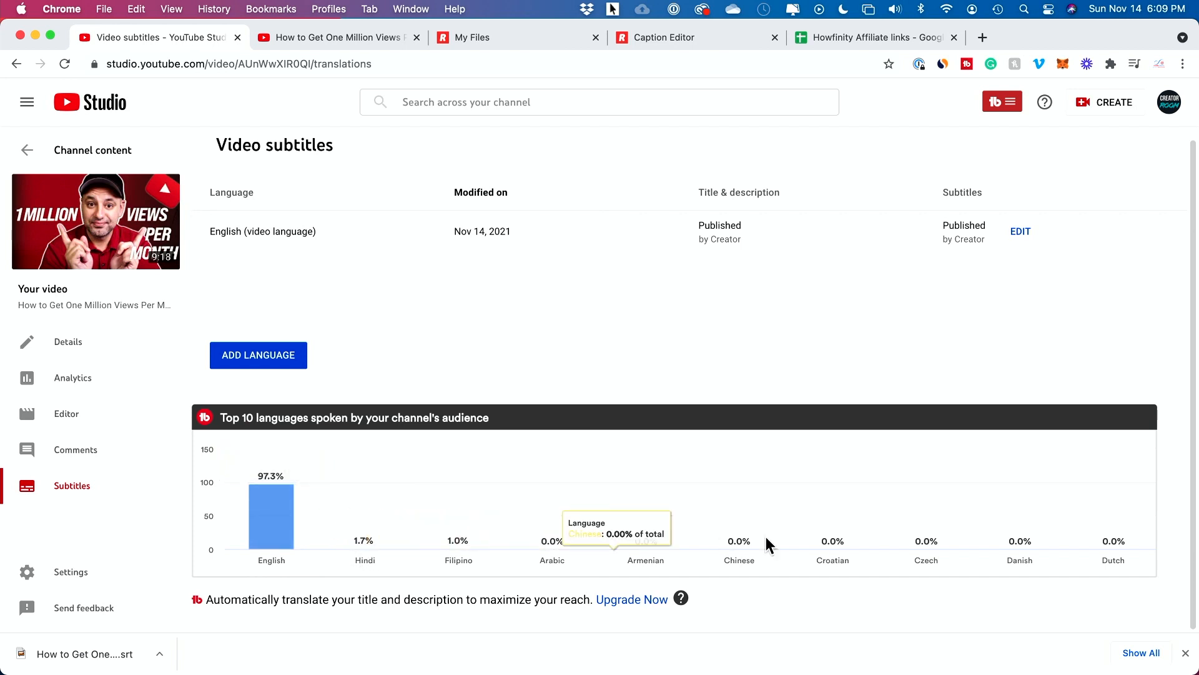
{"action": "mouse_move", "coordinate": [833, 541]}
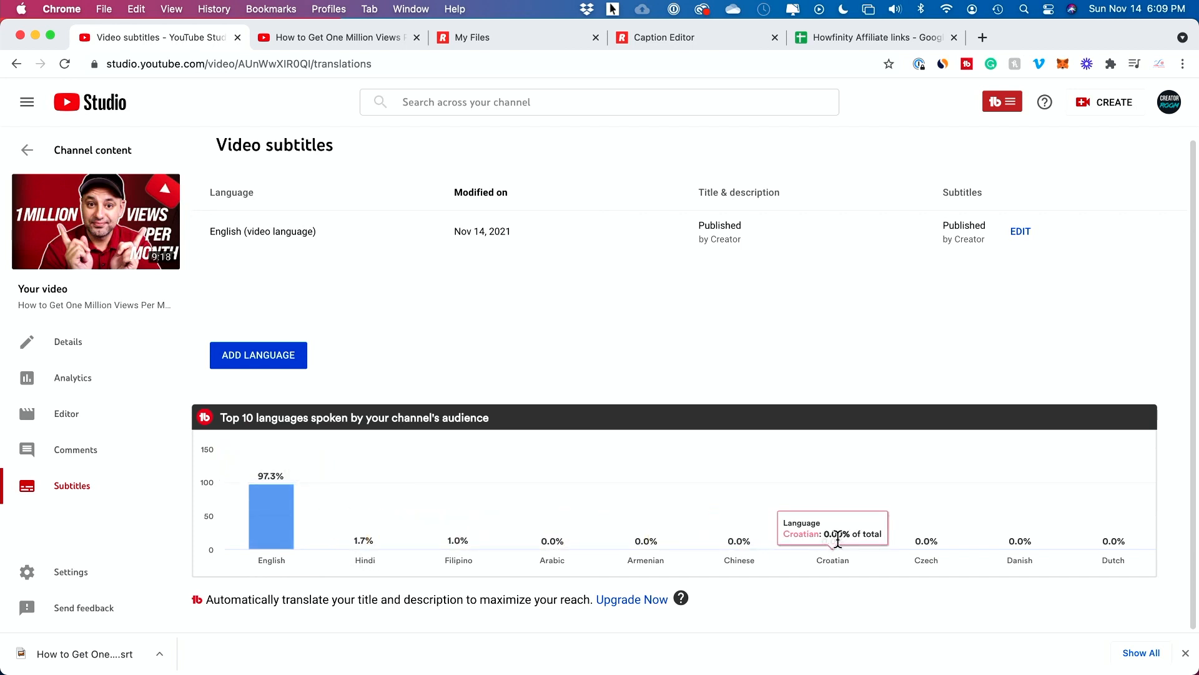
{"action": "mouse_move", "coordinate": [839, 527]}
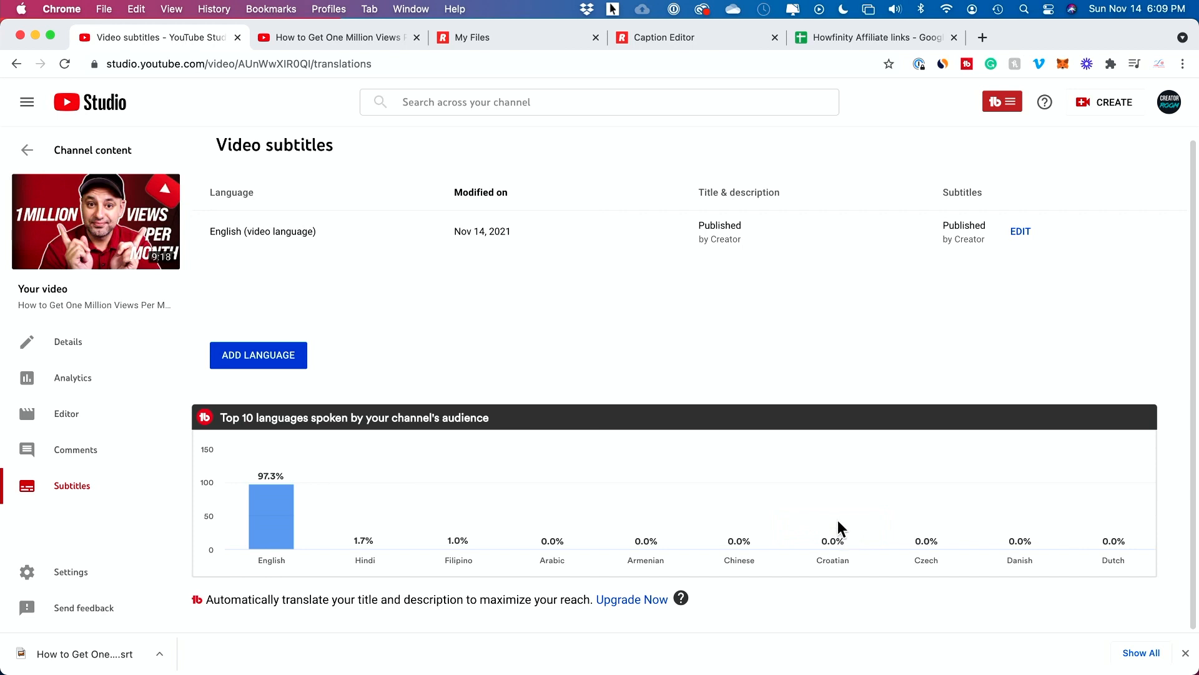
{"action": "mouse_move", "coordinate": [660, 483]}
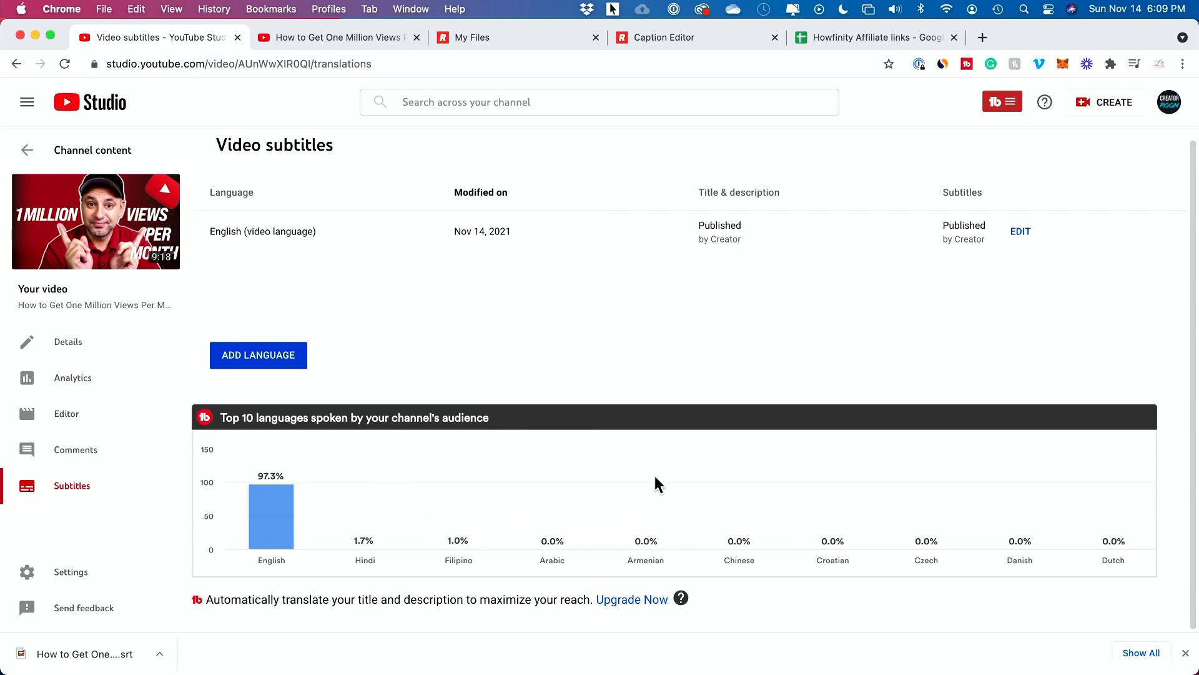
{"action": "mouse_move", "coordinate": [1169, 101]}
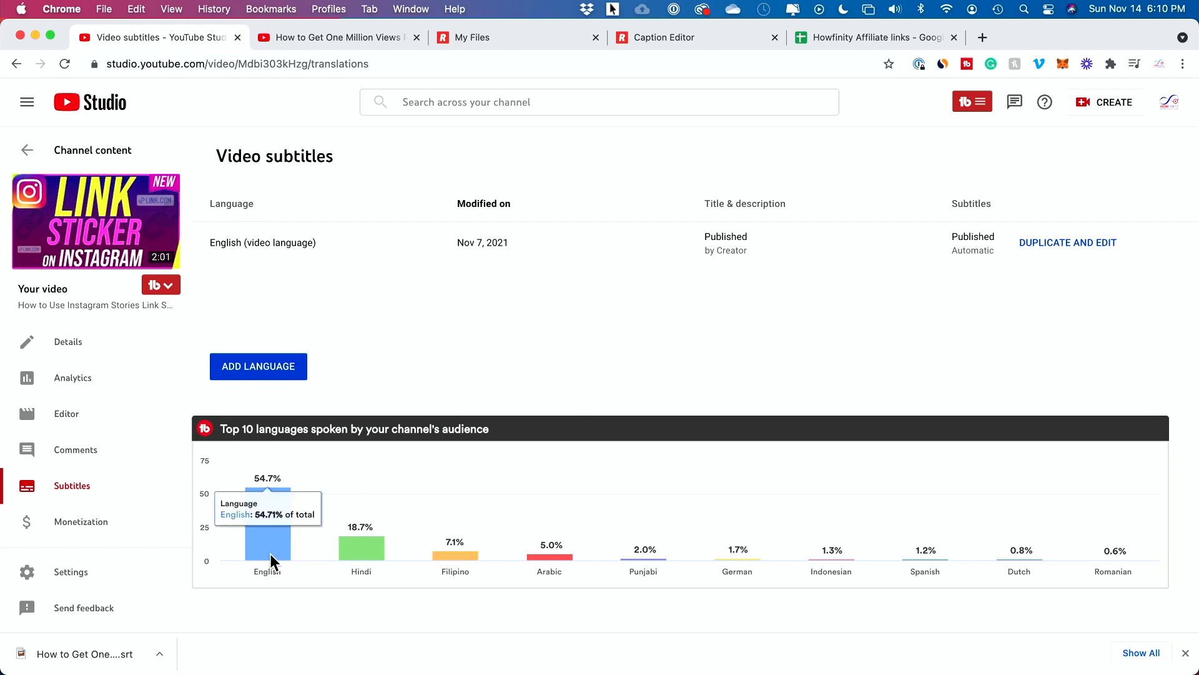
{"action": "mouse_move", "coordinate": [489, 579]}
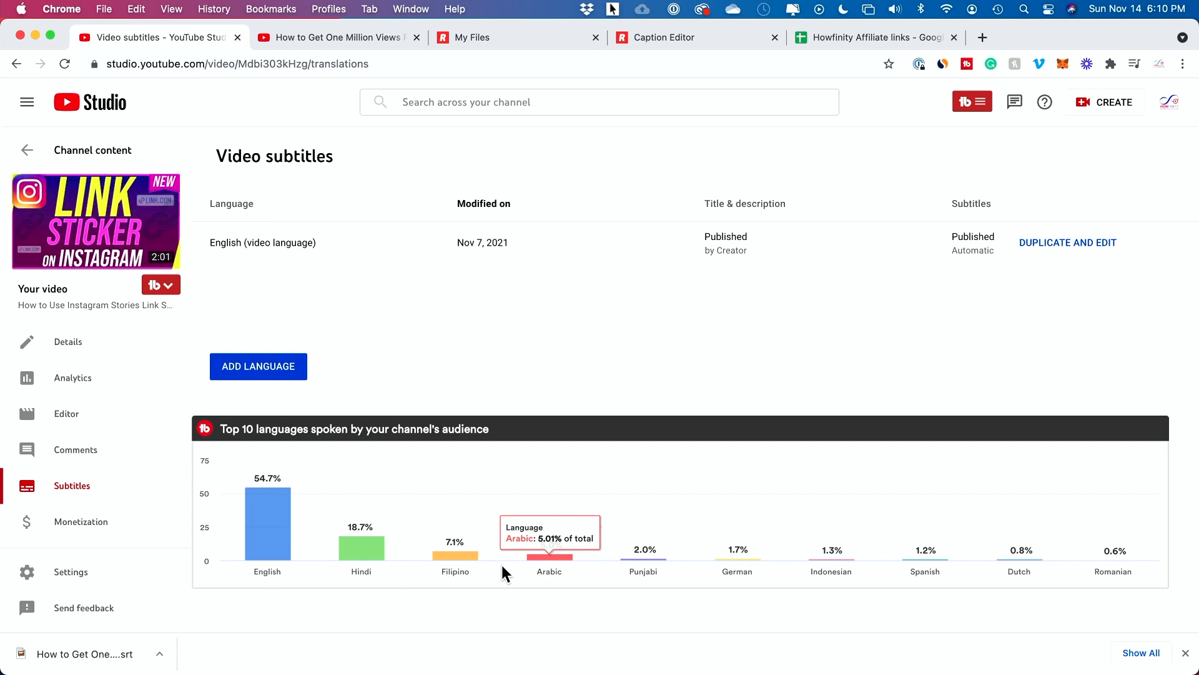
{"action": "mouse_move", "coordinate": [291, 404]}
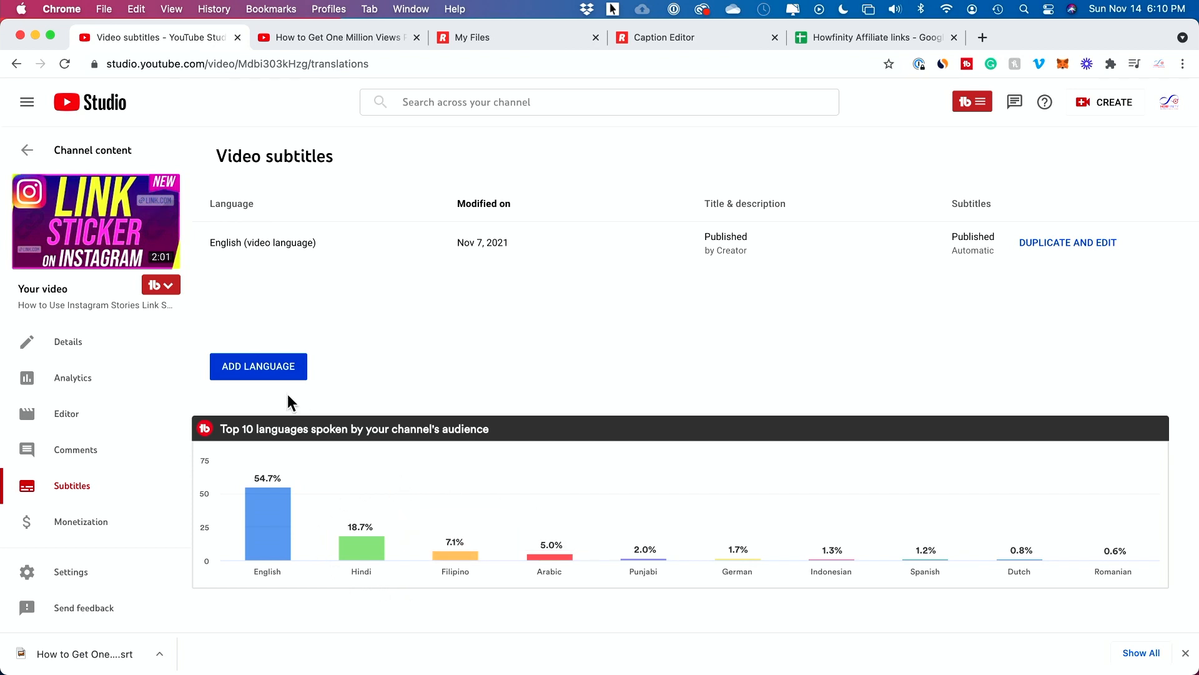
{"action": "mouse_move", "coordinate": [260, 371]}
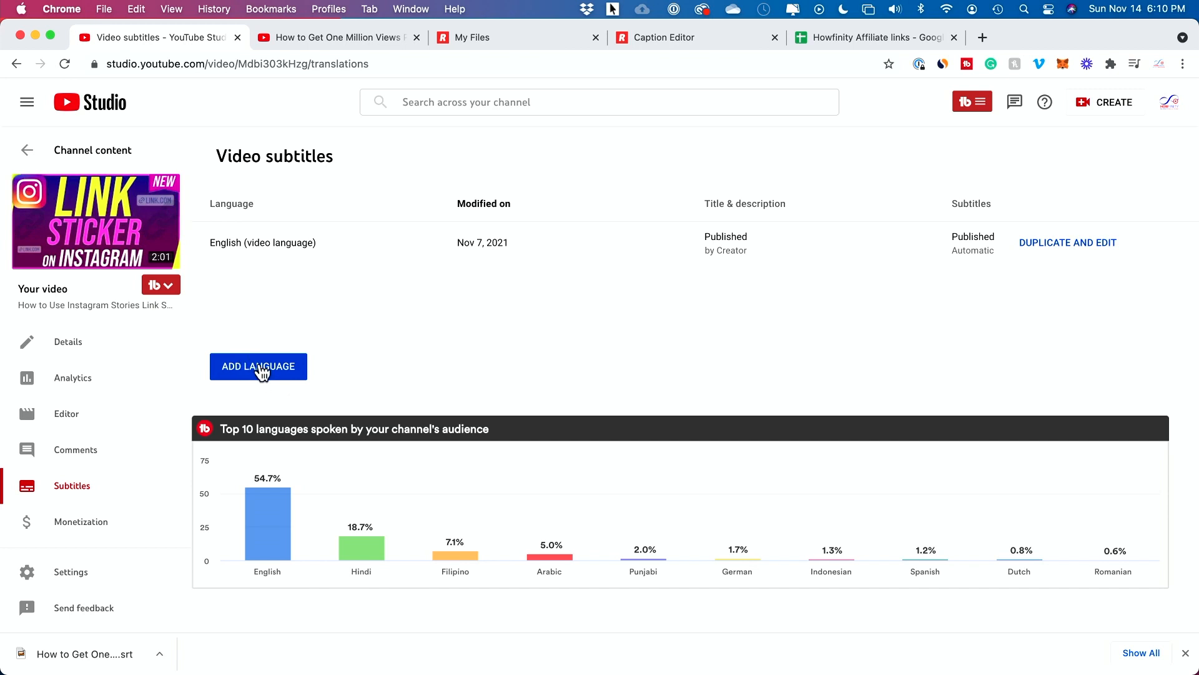
Add Hindi as a new language for the Instagram link stickers video
{"action": "left_click", "coordinate": [257, 366]}
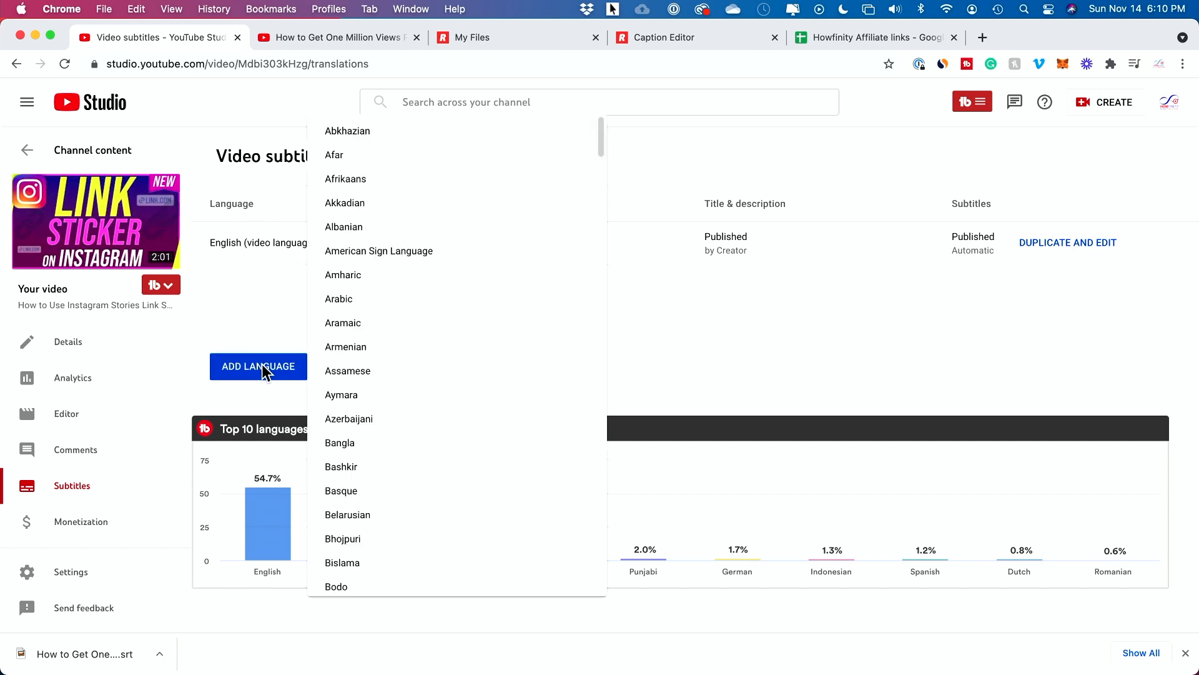
{"action": "scroll", "scroll_direction": "down", "scroll_amount": 3}
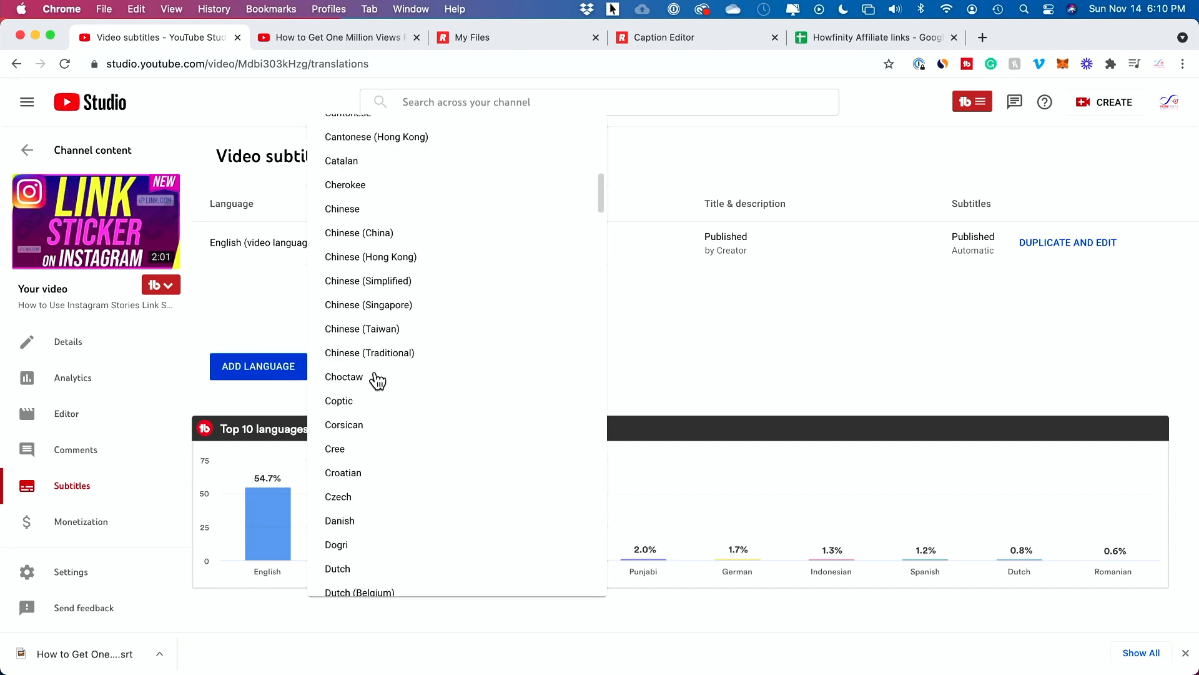
{"action": "scroll", "scroll_direction": "down", "scroll_amount": 3}
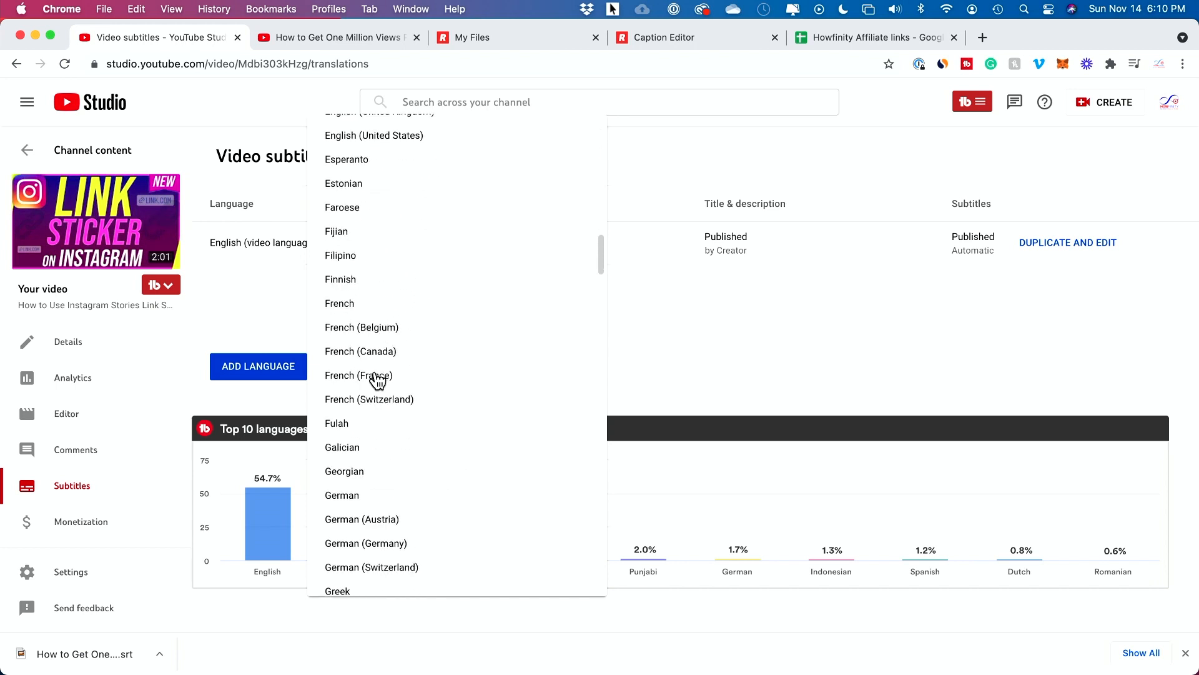
{"action": "scroll", "scroll_direction": "down", "scroll_amount": 3}
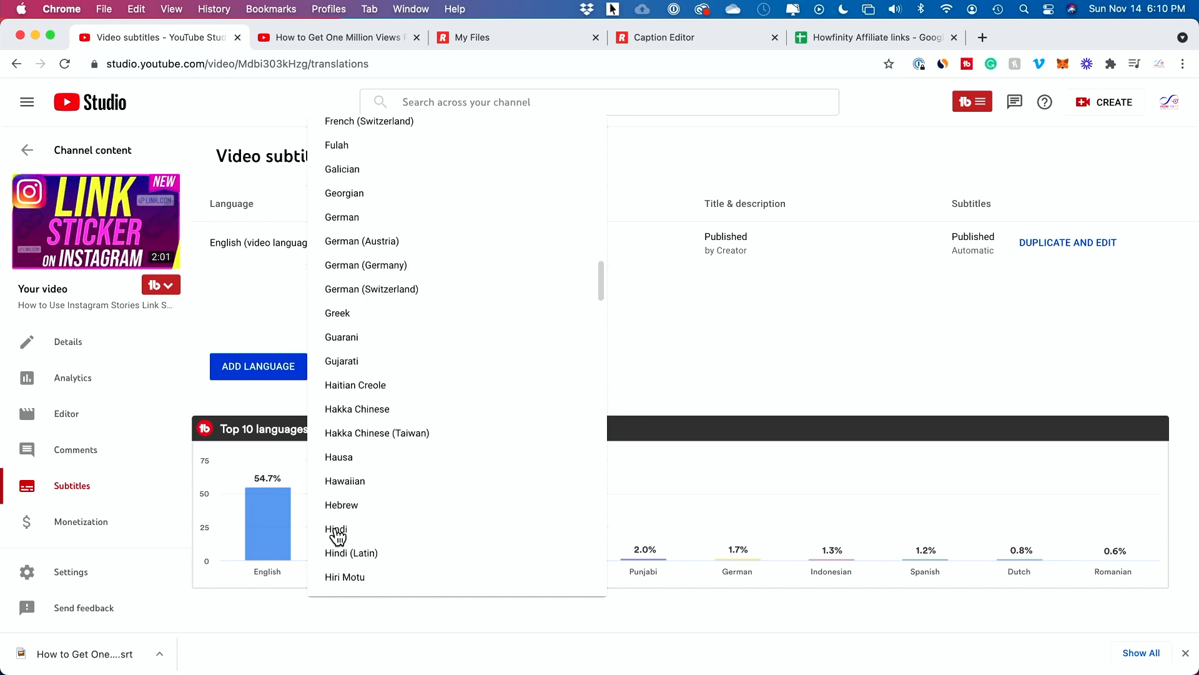
{"action": "left_click", "coordinate": [336, 530]}
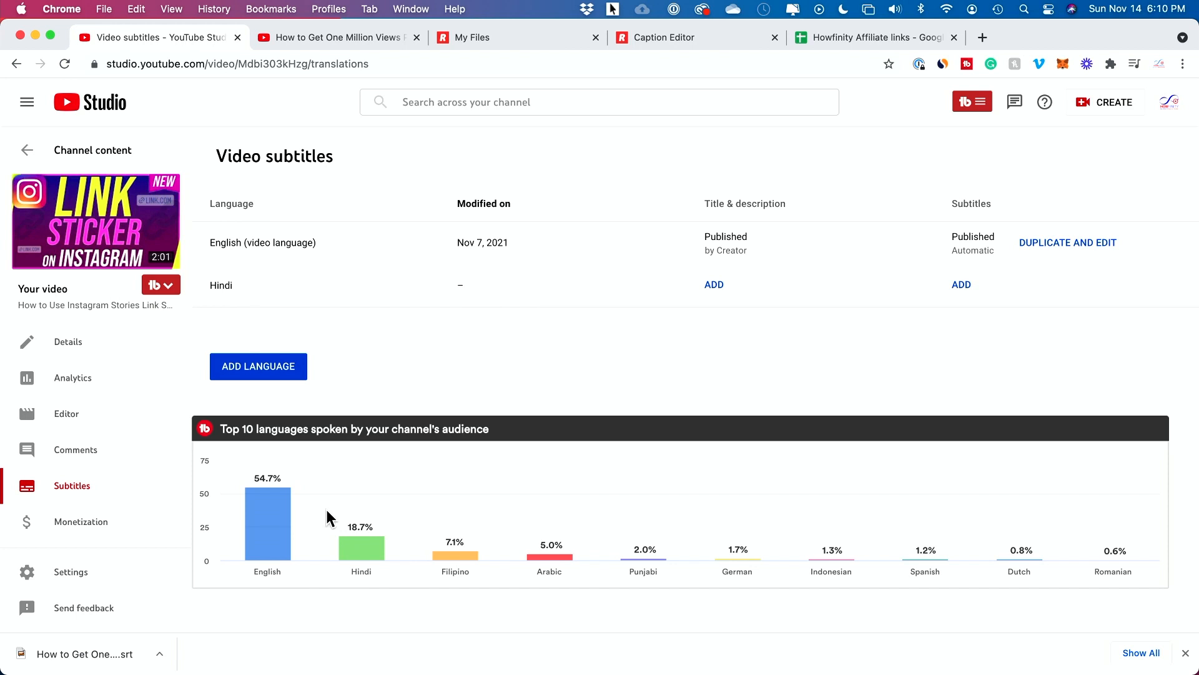
{"action": "mouse_move", "coordinate": [832, 309]}
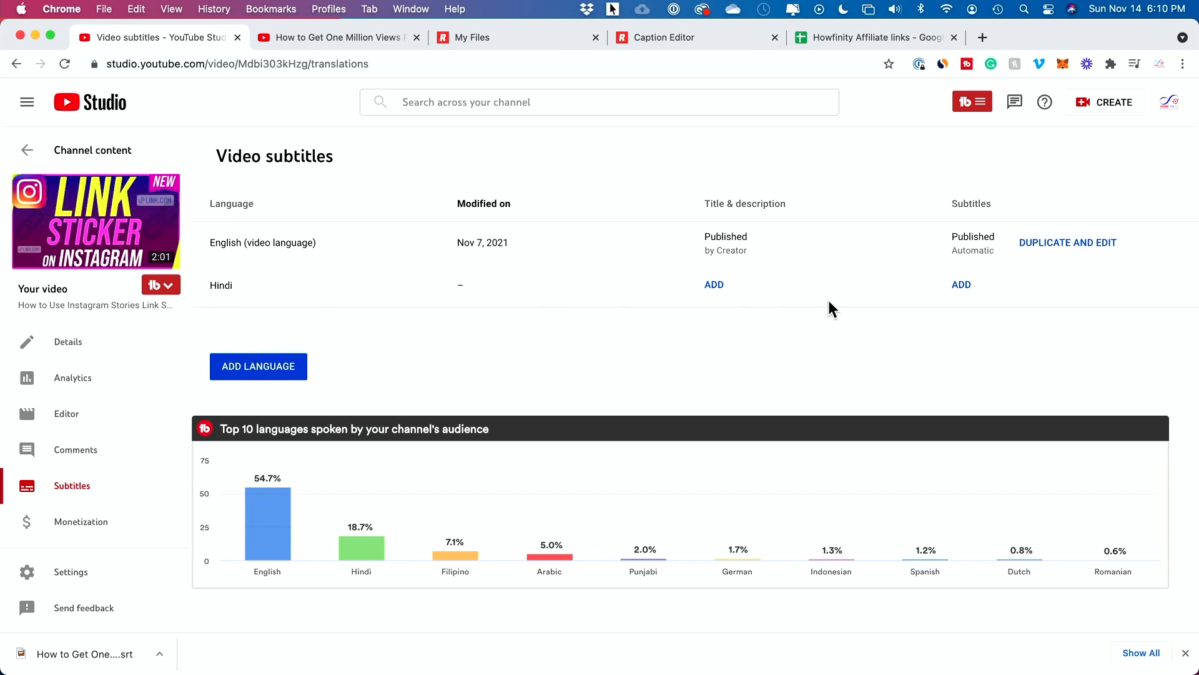
{"action": "mouse_move", "coordinate": [712, 284]}
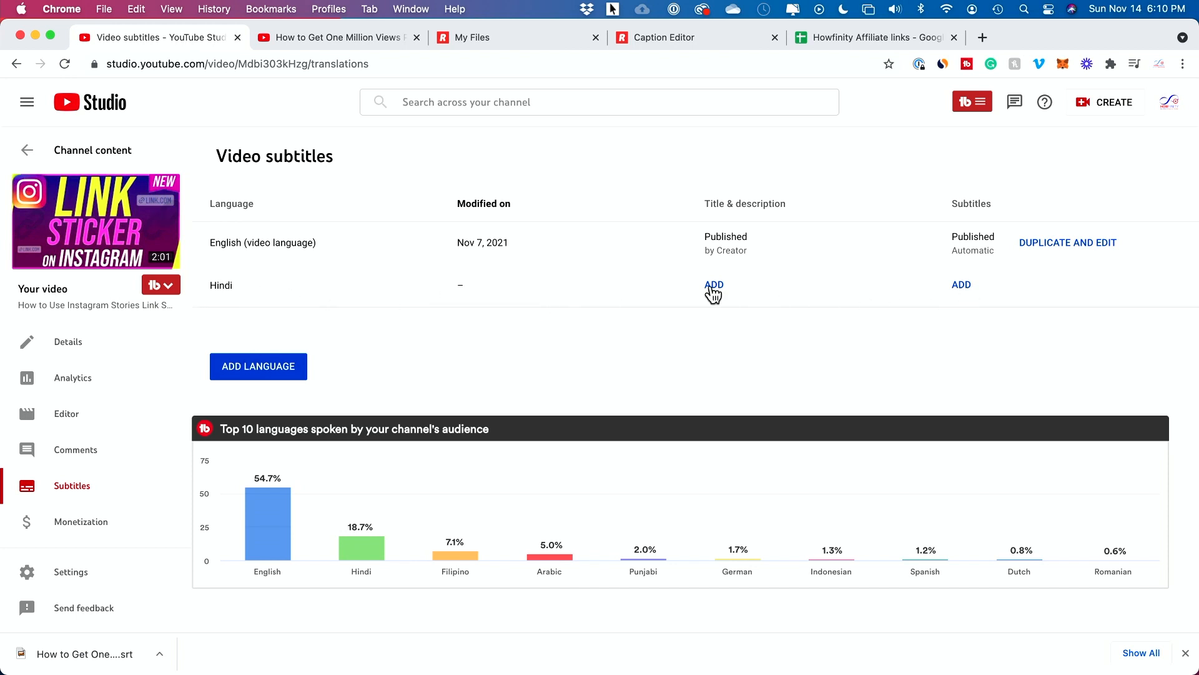
{"action": "left_click", "coordinate": [713, 285]}
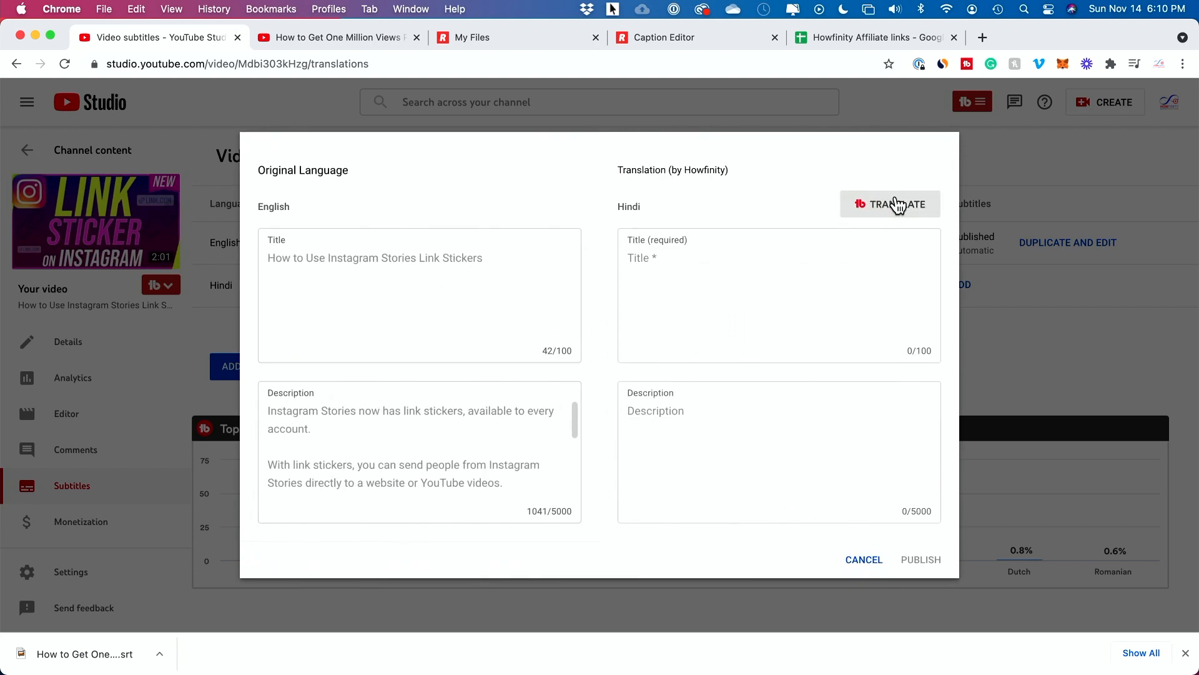
{"action": "left_click", "coordinate": [891, 203]}
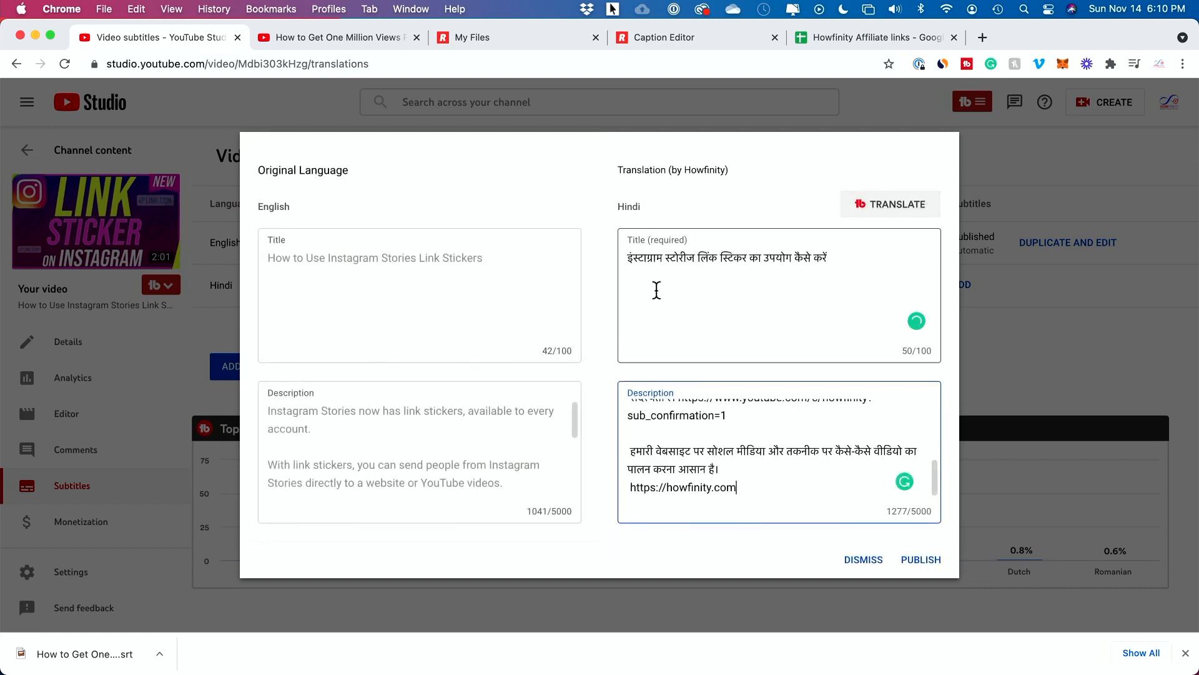
{"action": "scroll", "scroll_direction": "up", "scroll_amount": 3}
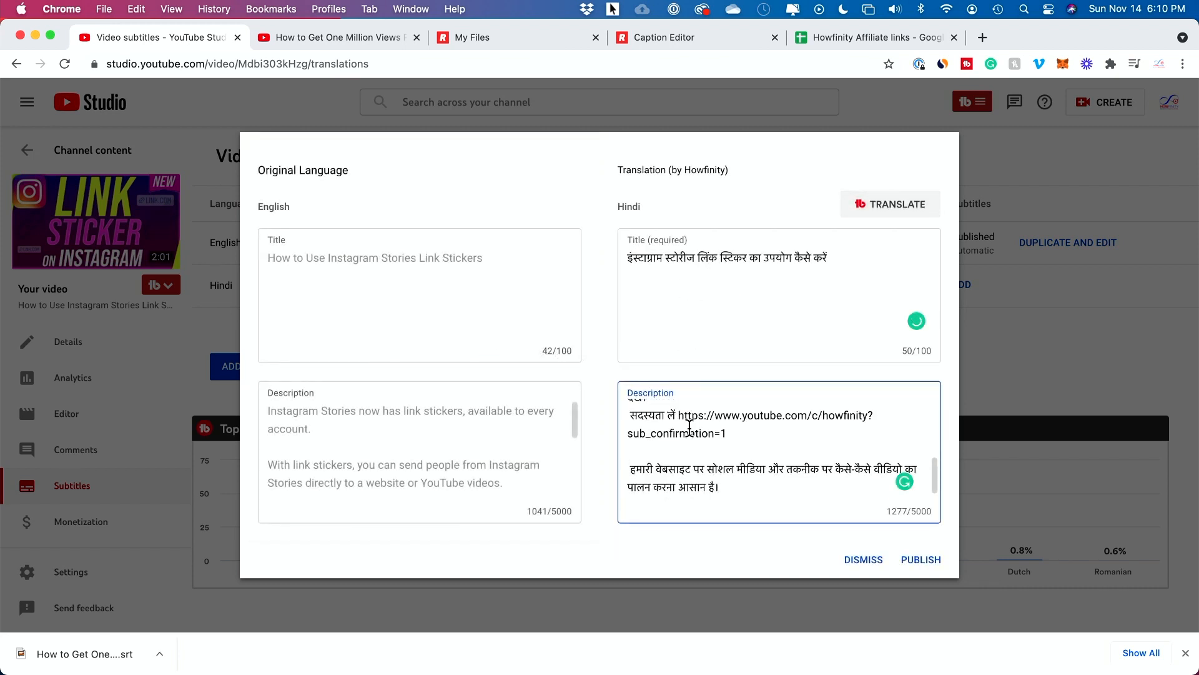
{"action": "type", "text": "https://howfinity.com"}
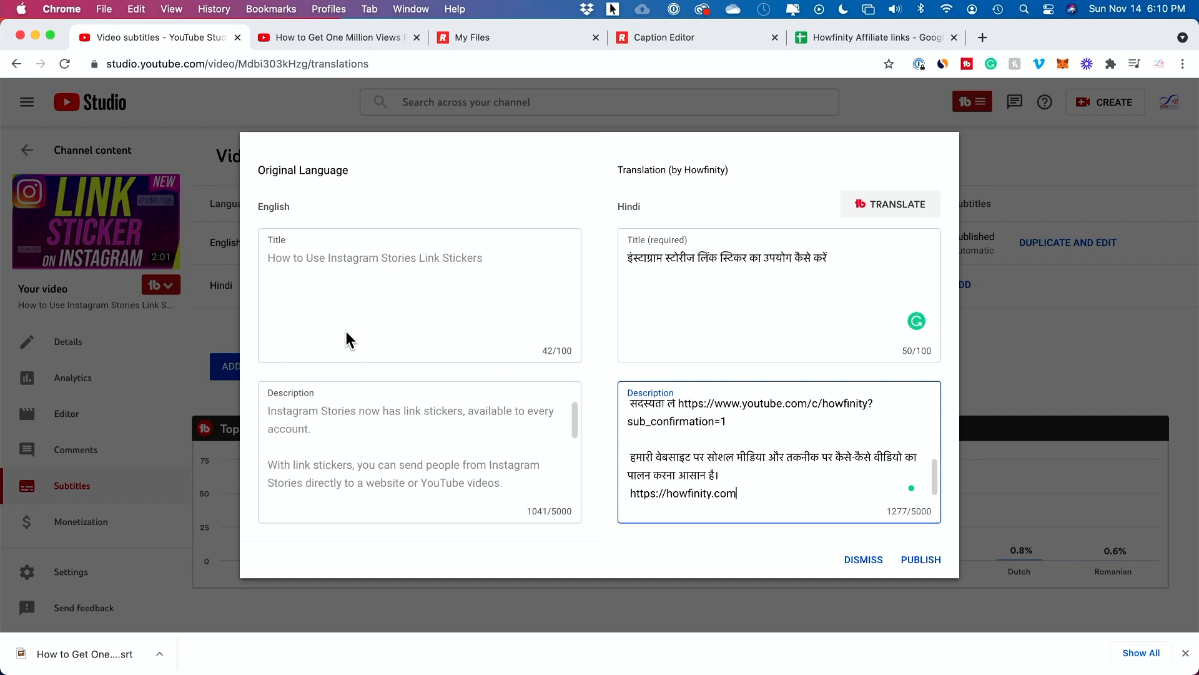
{"action": "mouse_move", "coordinate": [329, 441]}
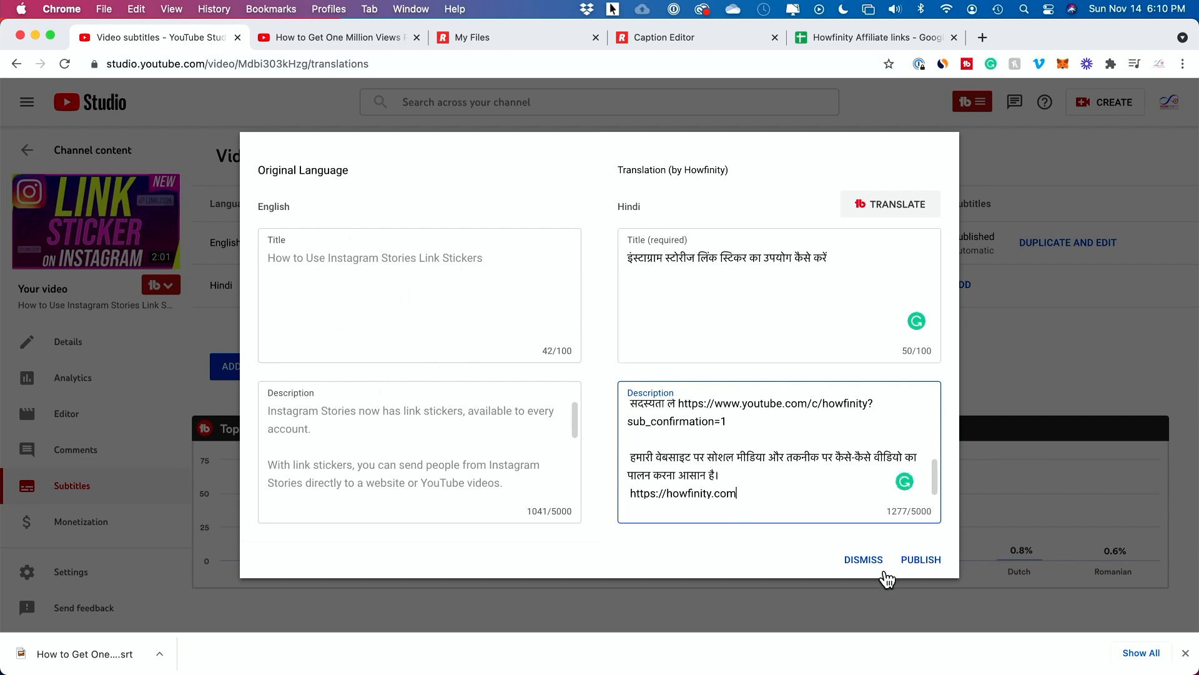
{"action": "left_click", "coordinate": [864, 560]}
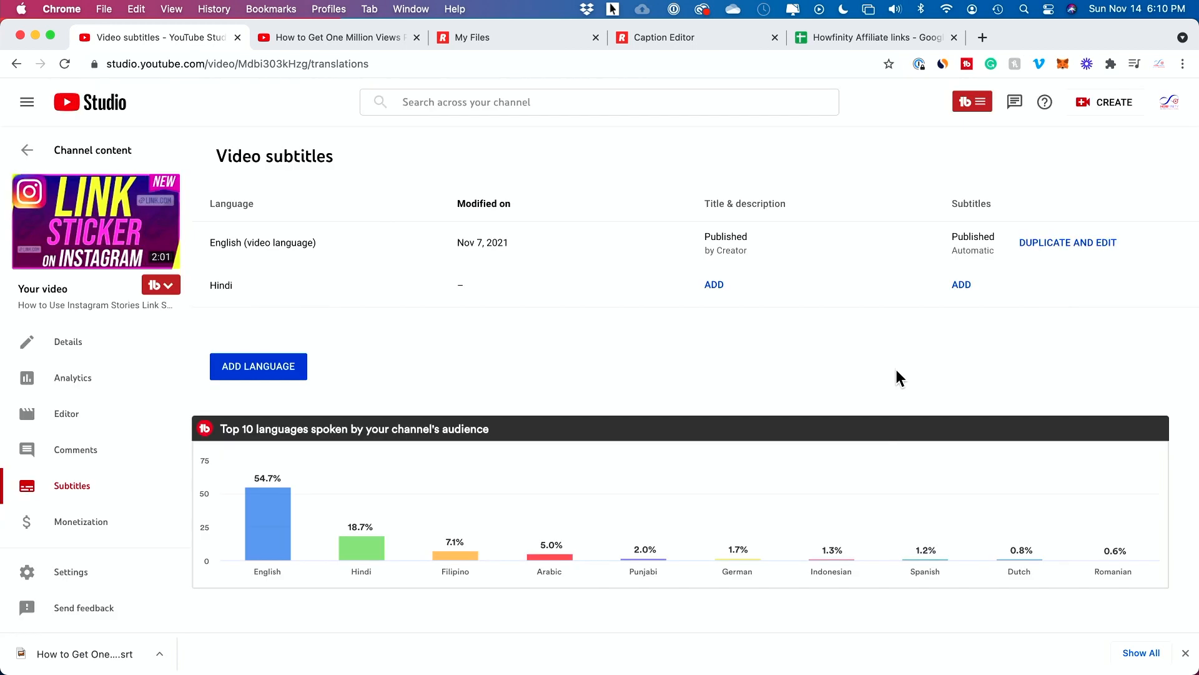
{"action": "mouse_move", "coordinate": [724, 297]}
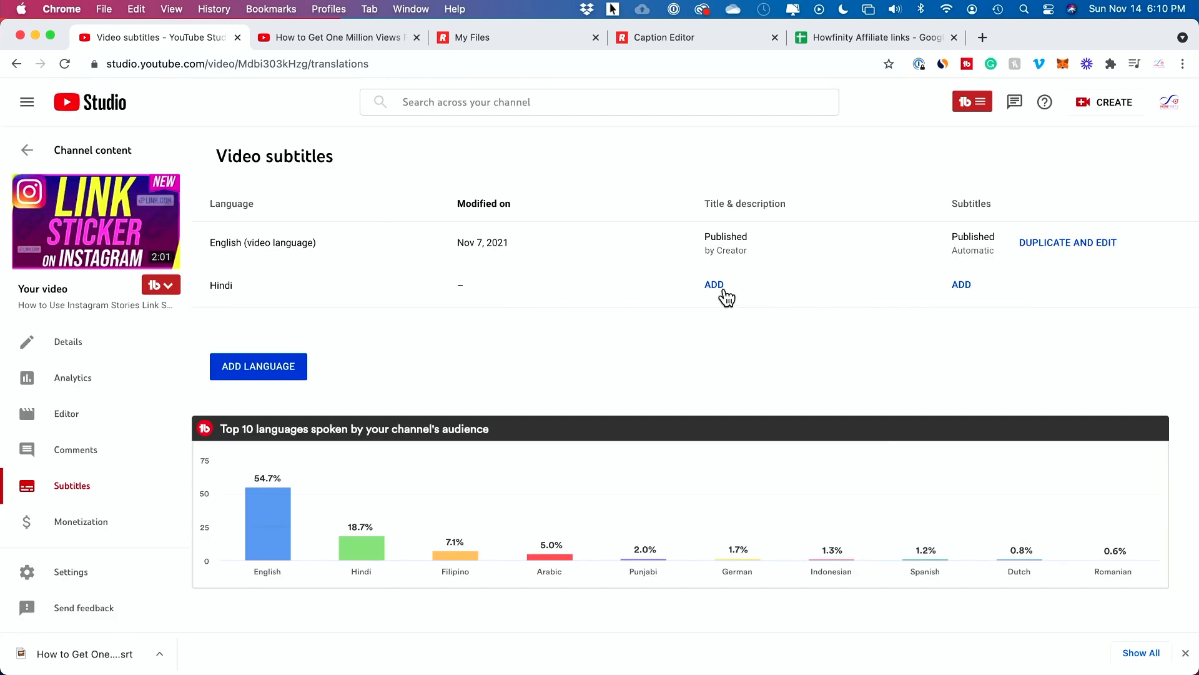
Begin adding Hindi subtitles for the Instagram link stickers video, reaching the caption editor options
{"action": "left_click", "coordinate": [714, 285]}
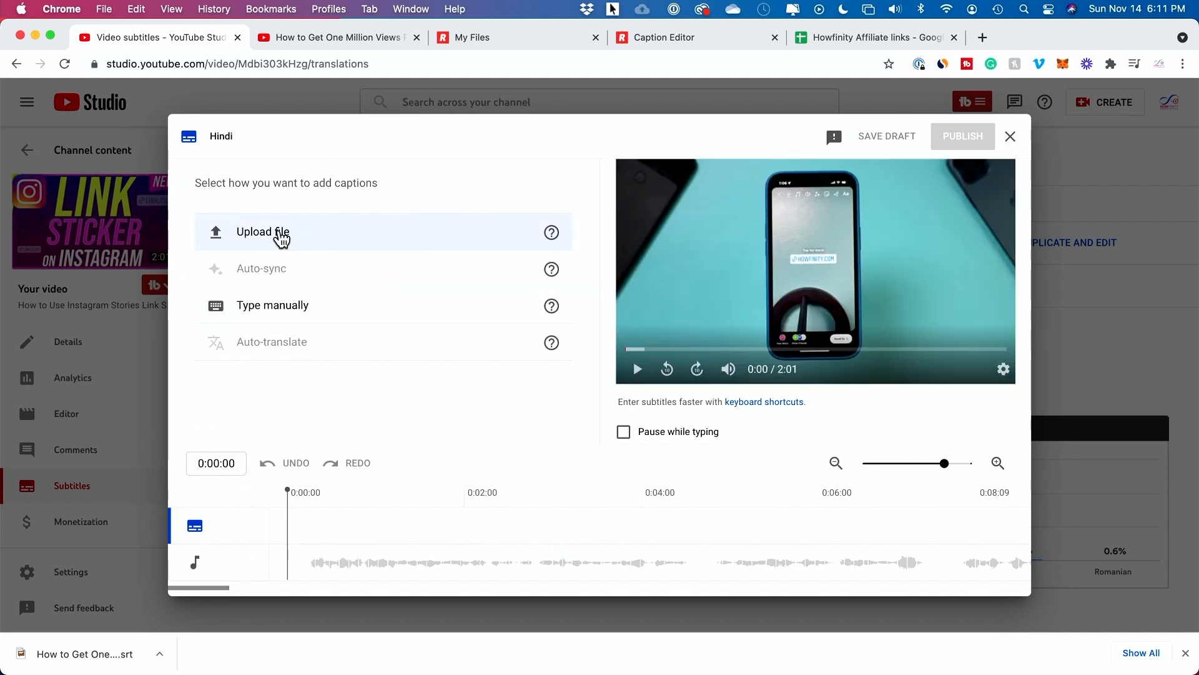
{"action": "mouse_move", "coordinate": [319, 244]}
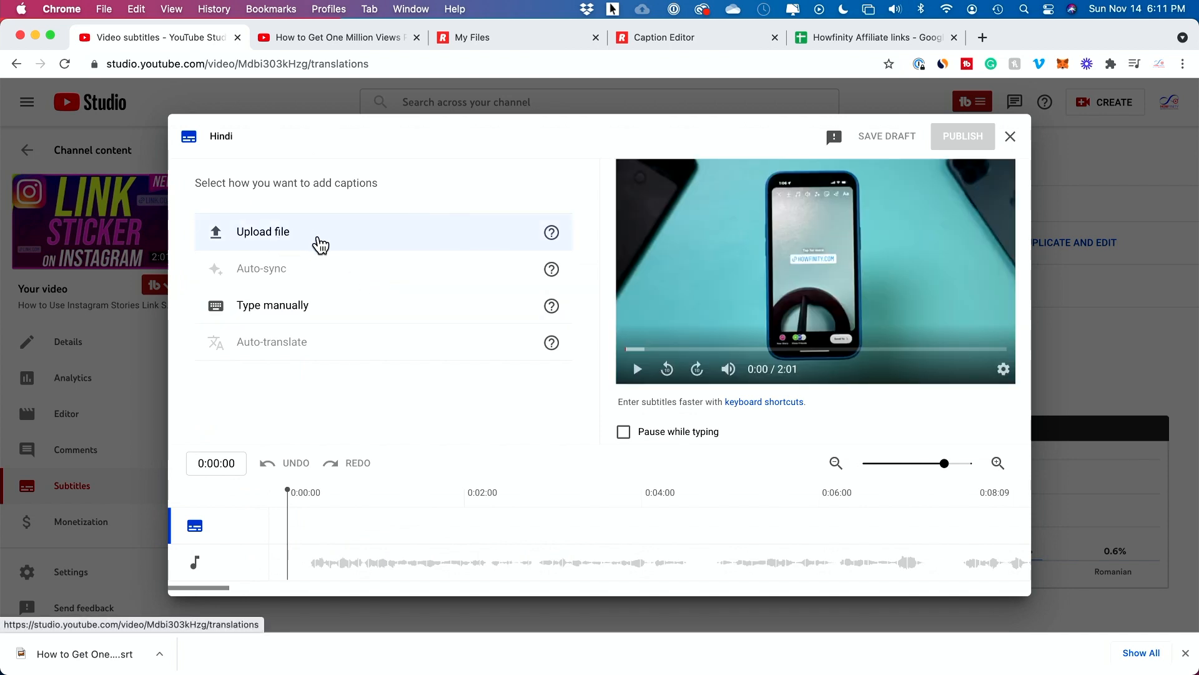
{"action": "mouse_move", "coordinate": [296, 237]}
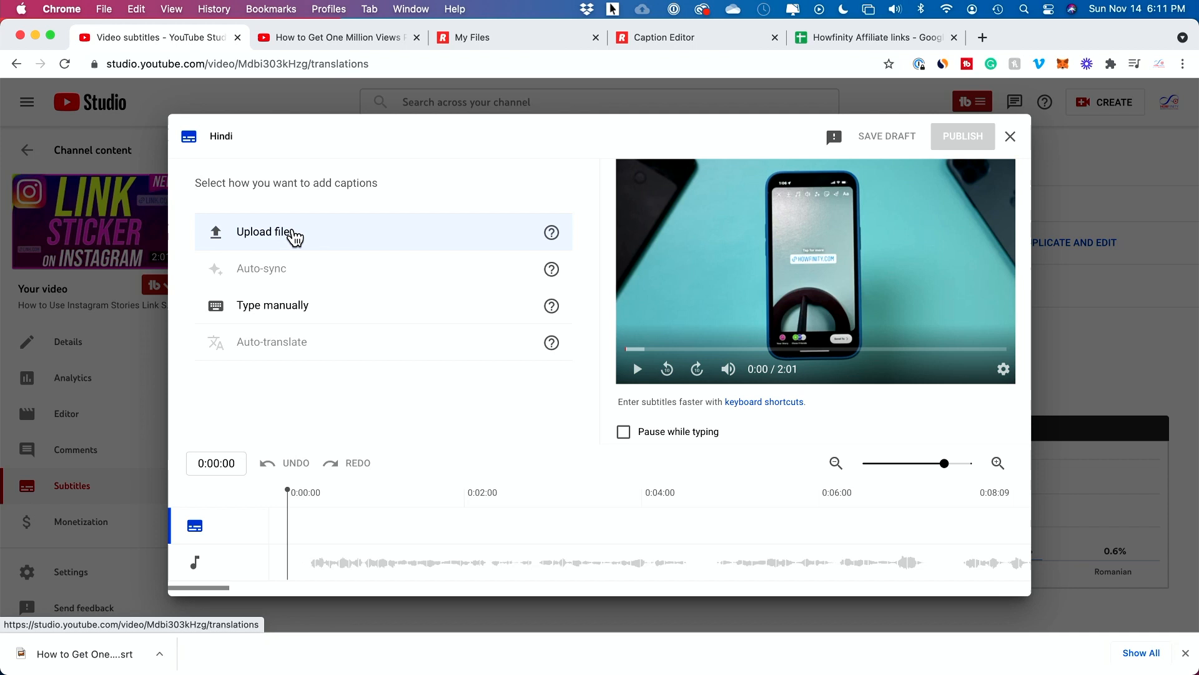
{"action": "mouse_move", "coordinate": [850, 264]}
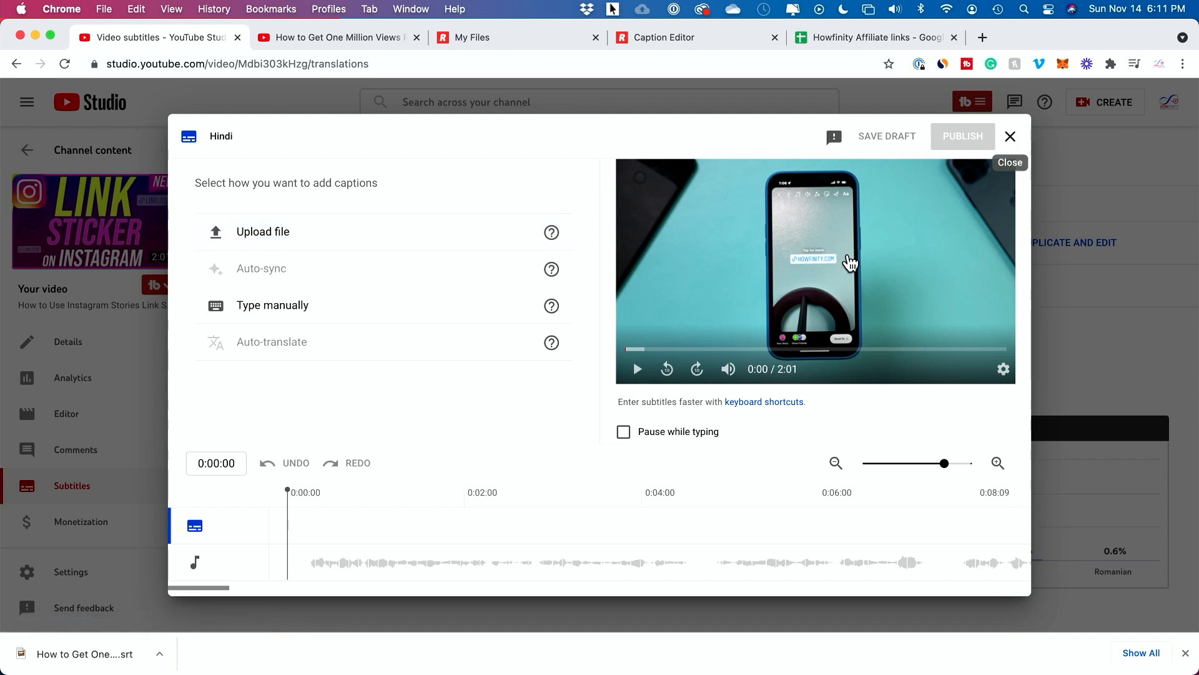